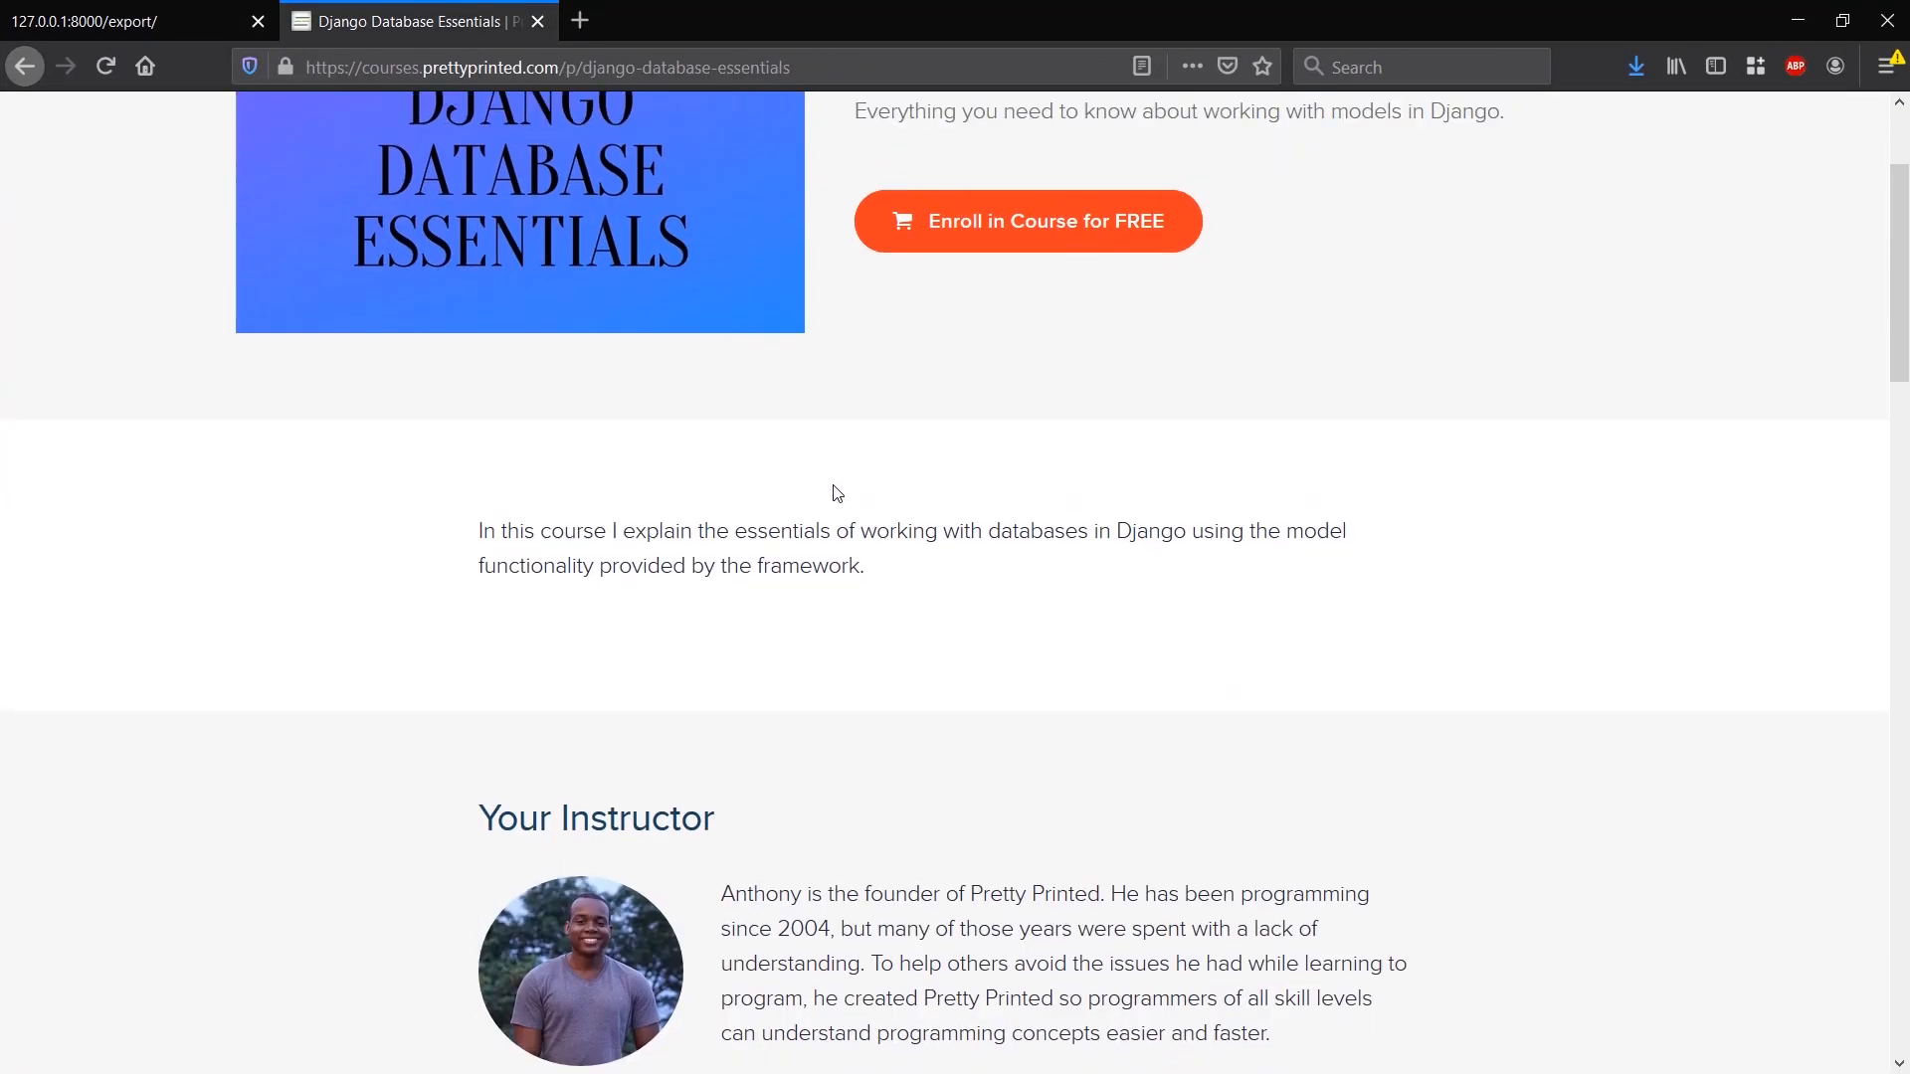
# Step: Switch to views.py showing the export view that returns HttpResponse('Hello')
pyautogui.scroll(-3)
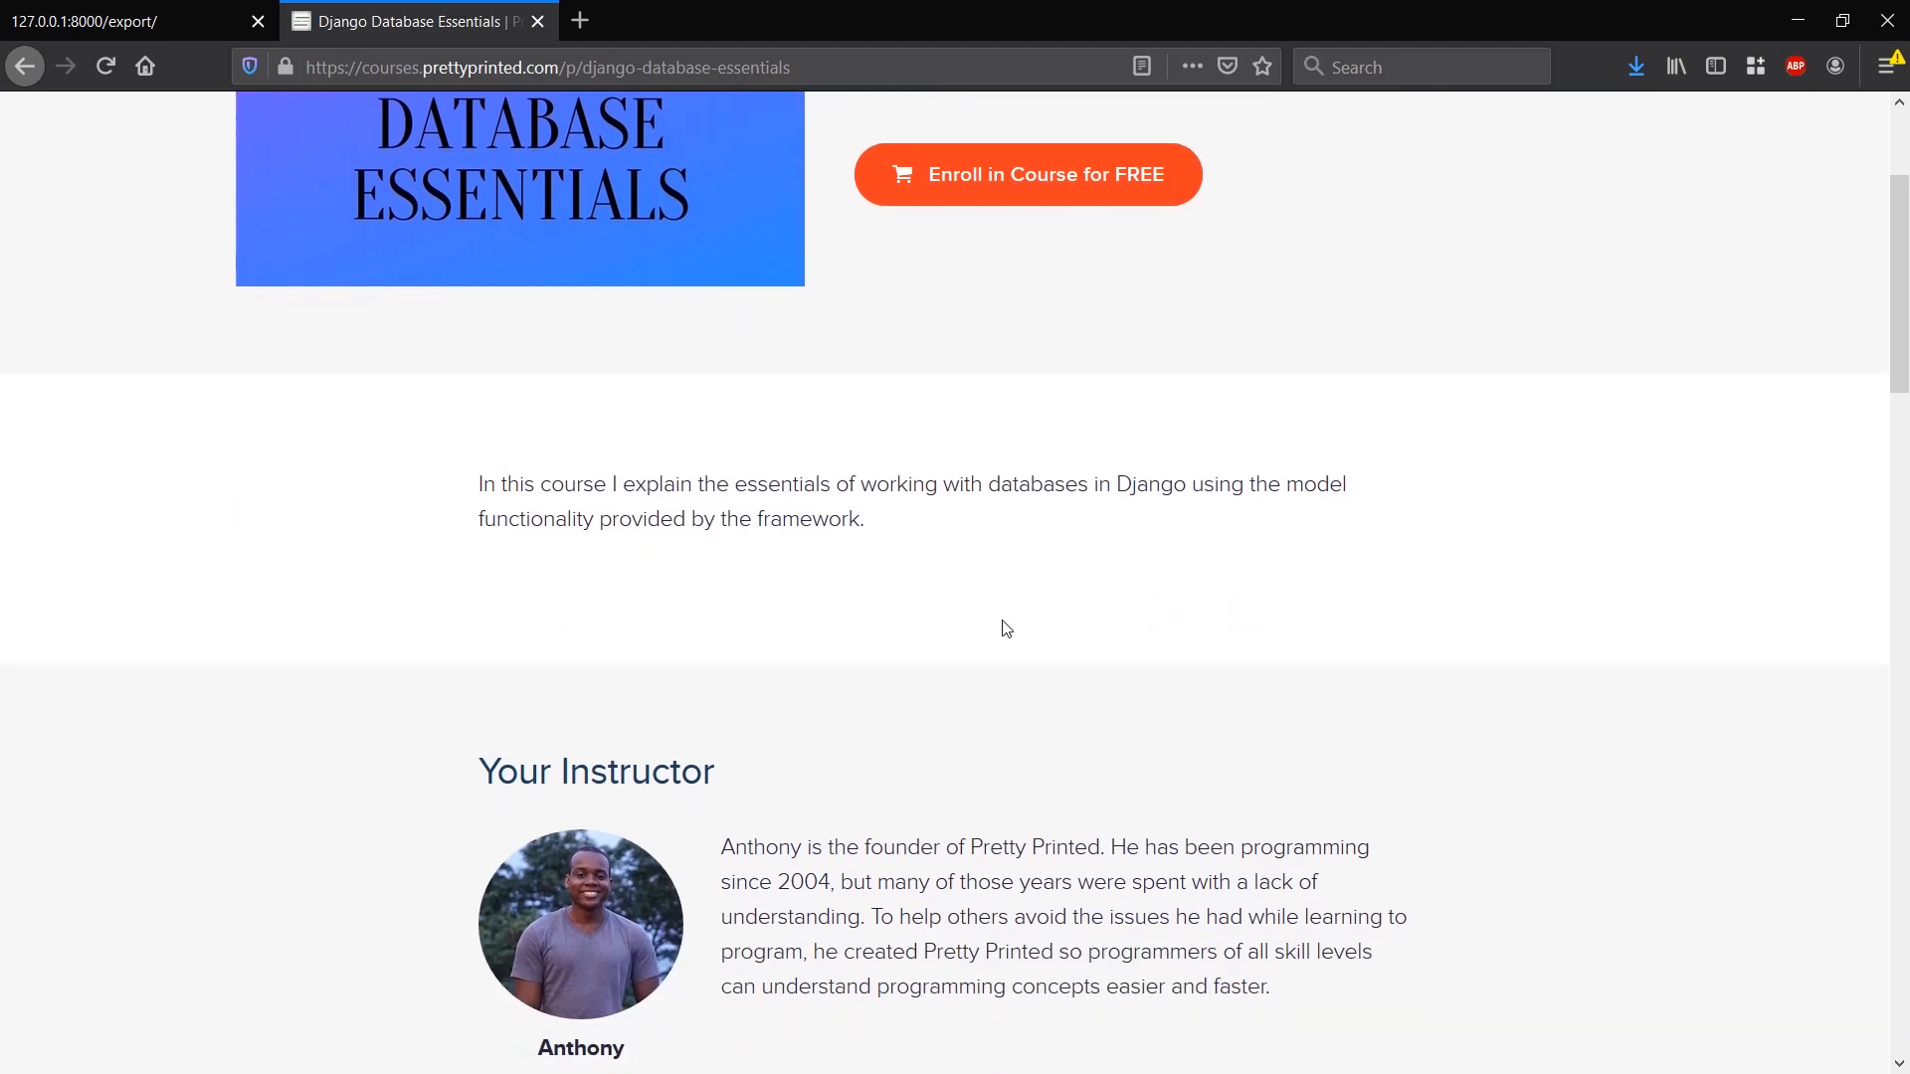
pyautogui.moveTo(1071, 756)
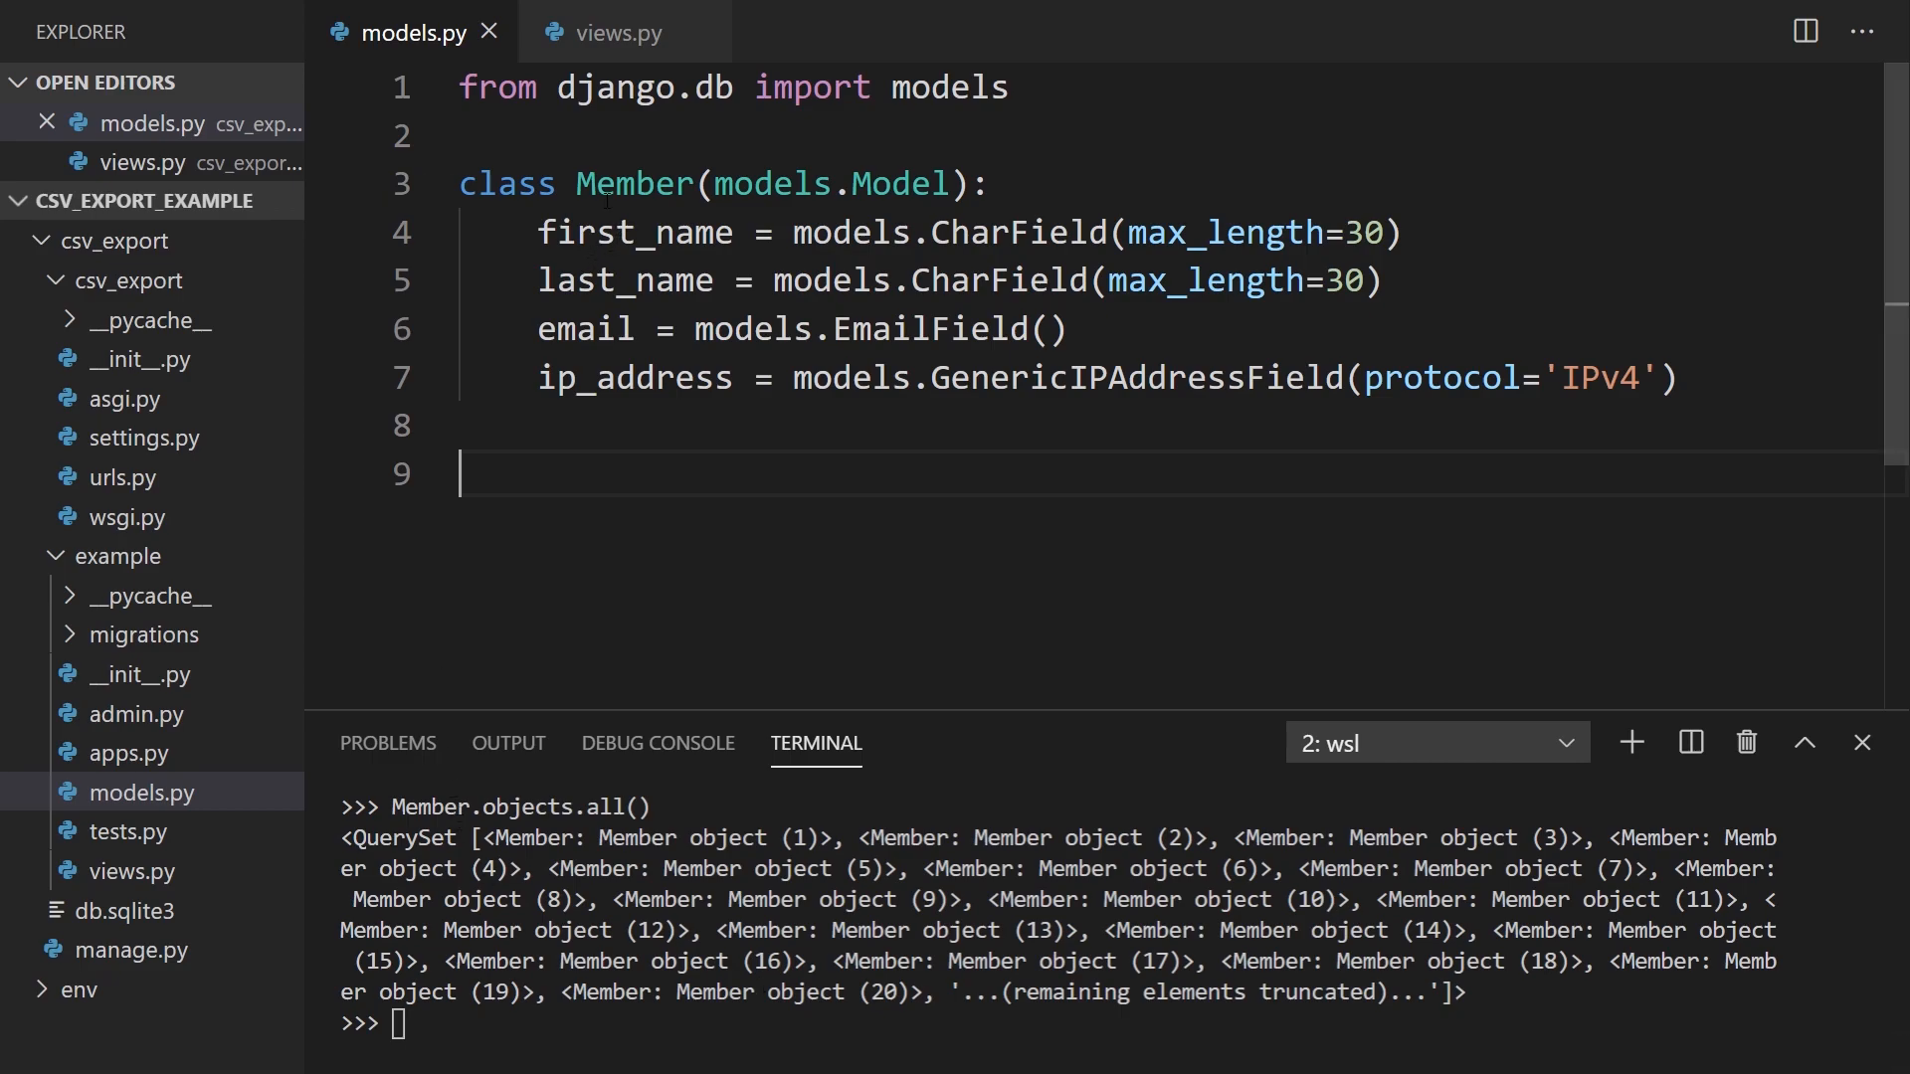
pyautogui.moveTo(609, 31)
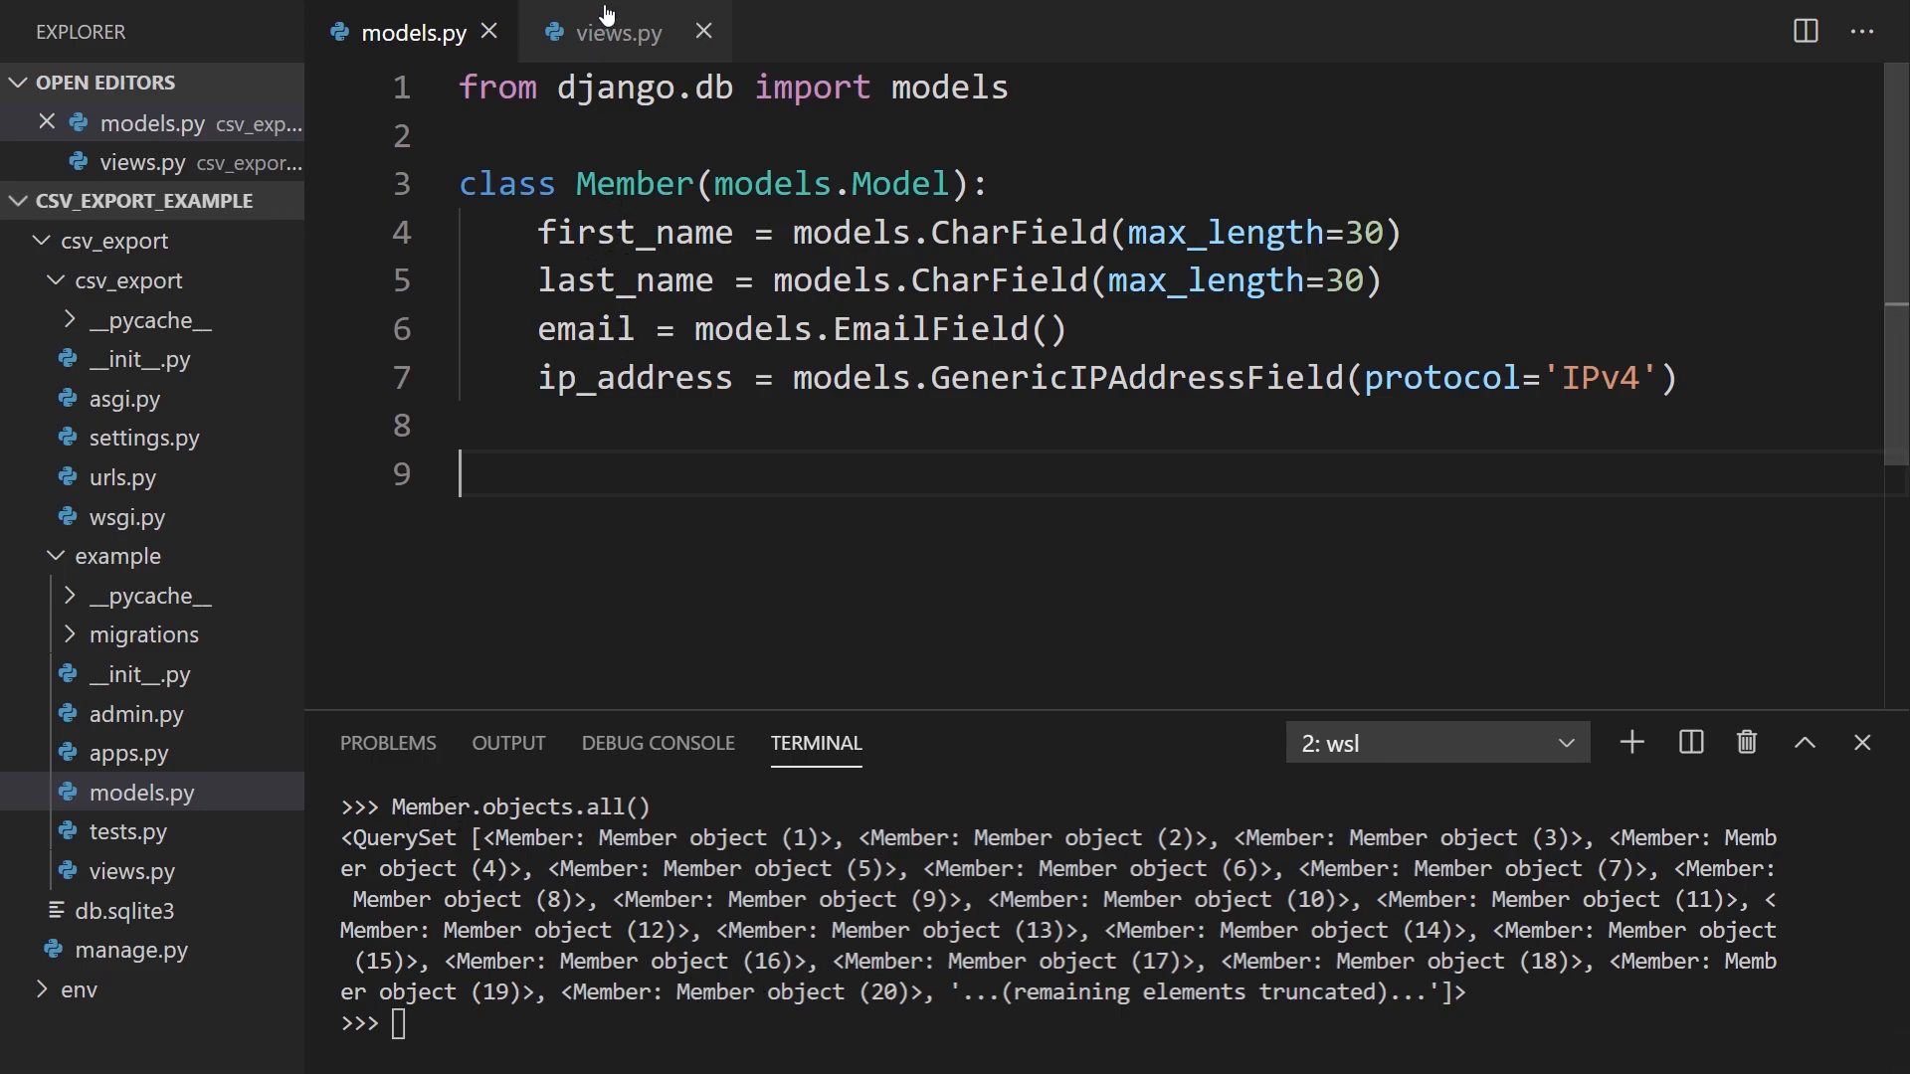
pyautogui.click(621, 32)
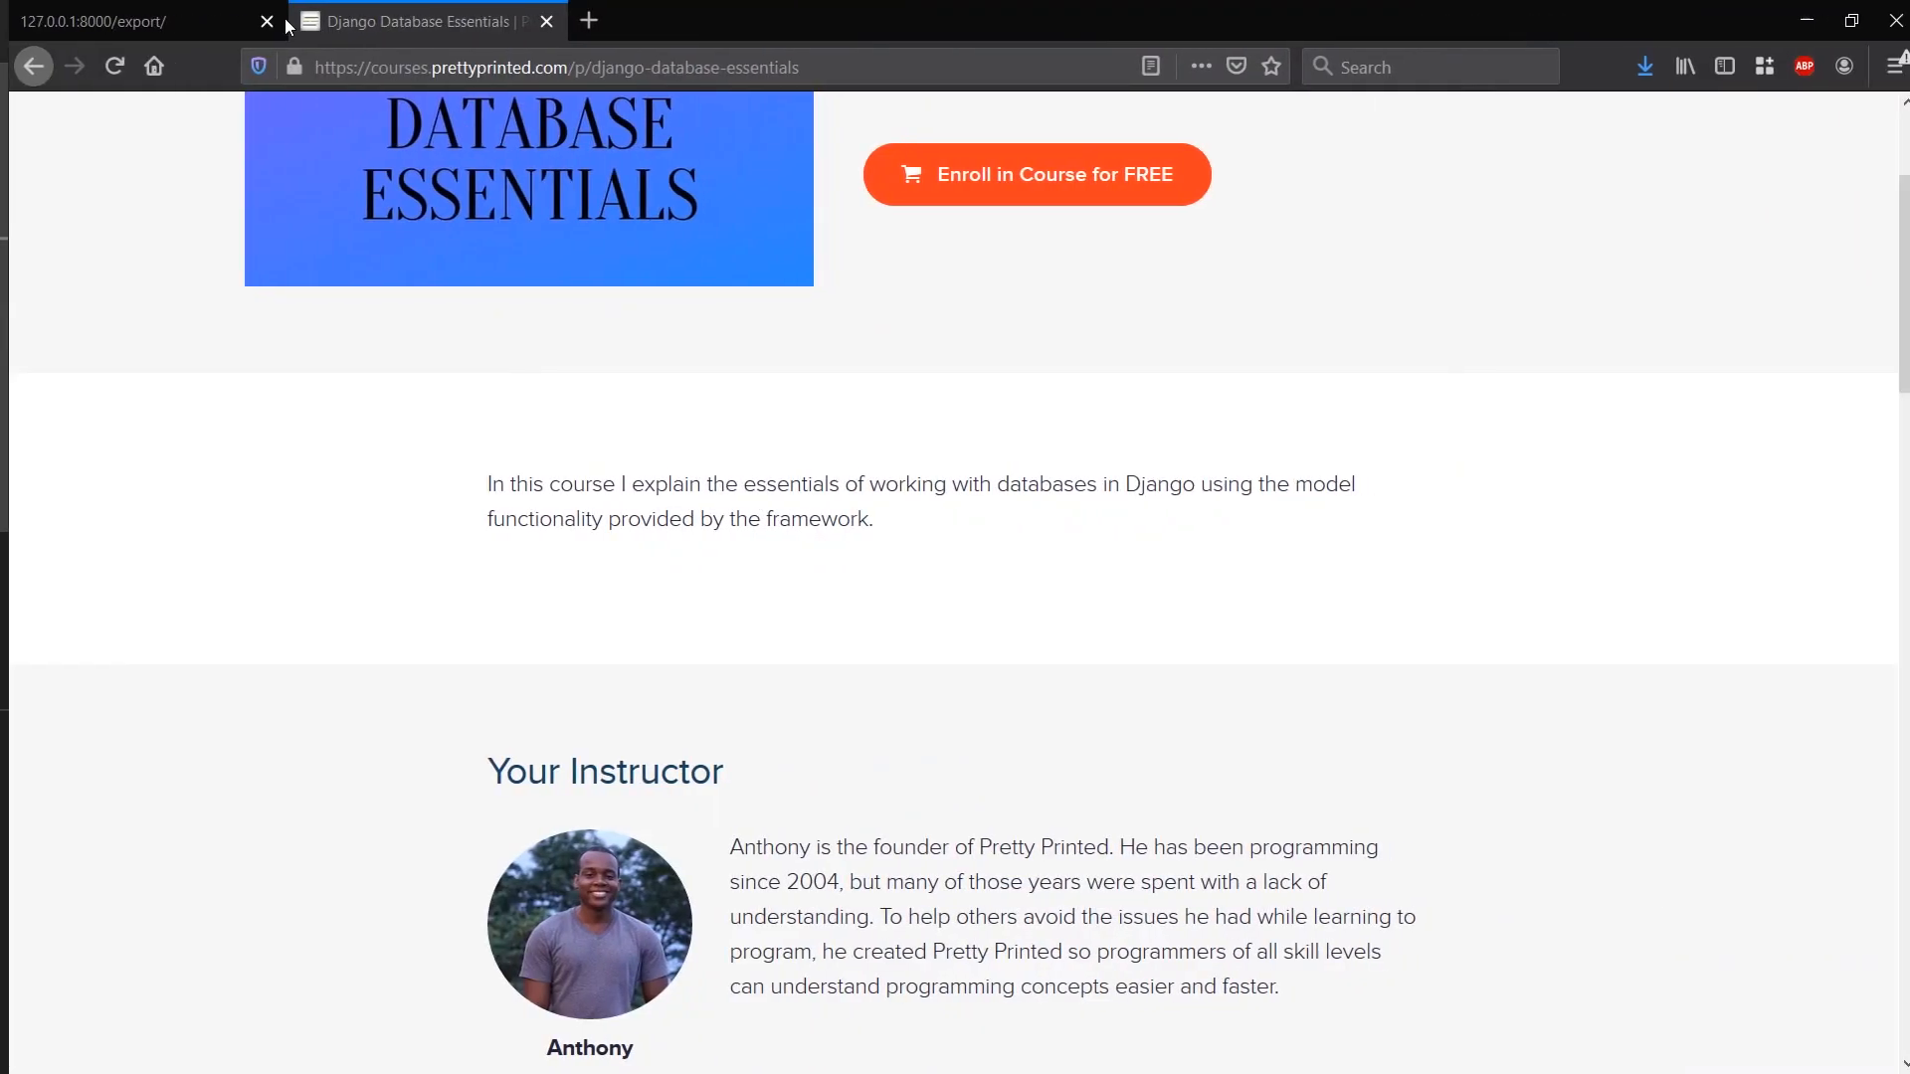
pyautogui.click(883, 1049)
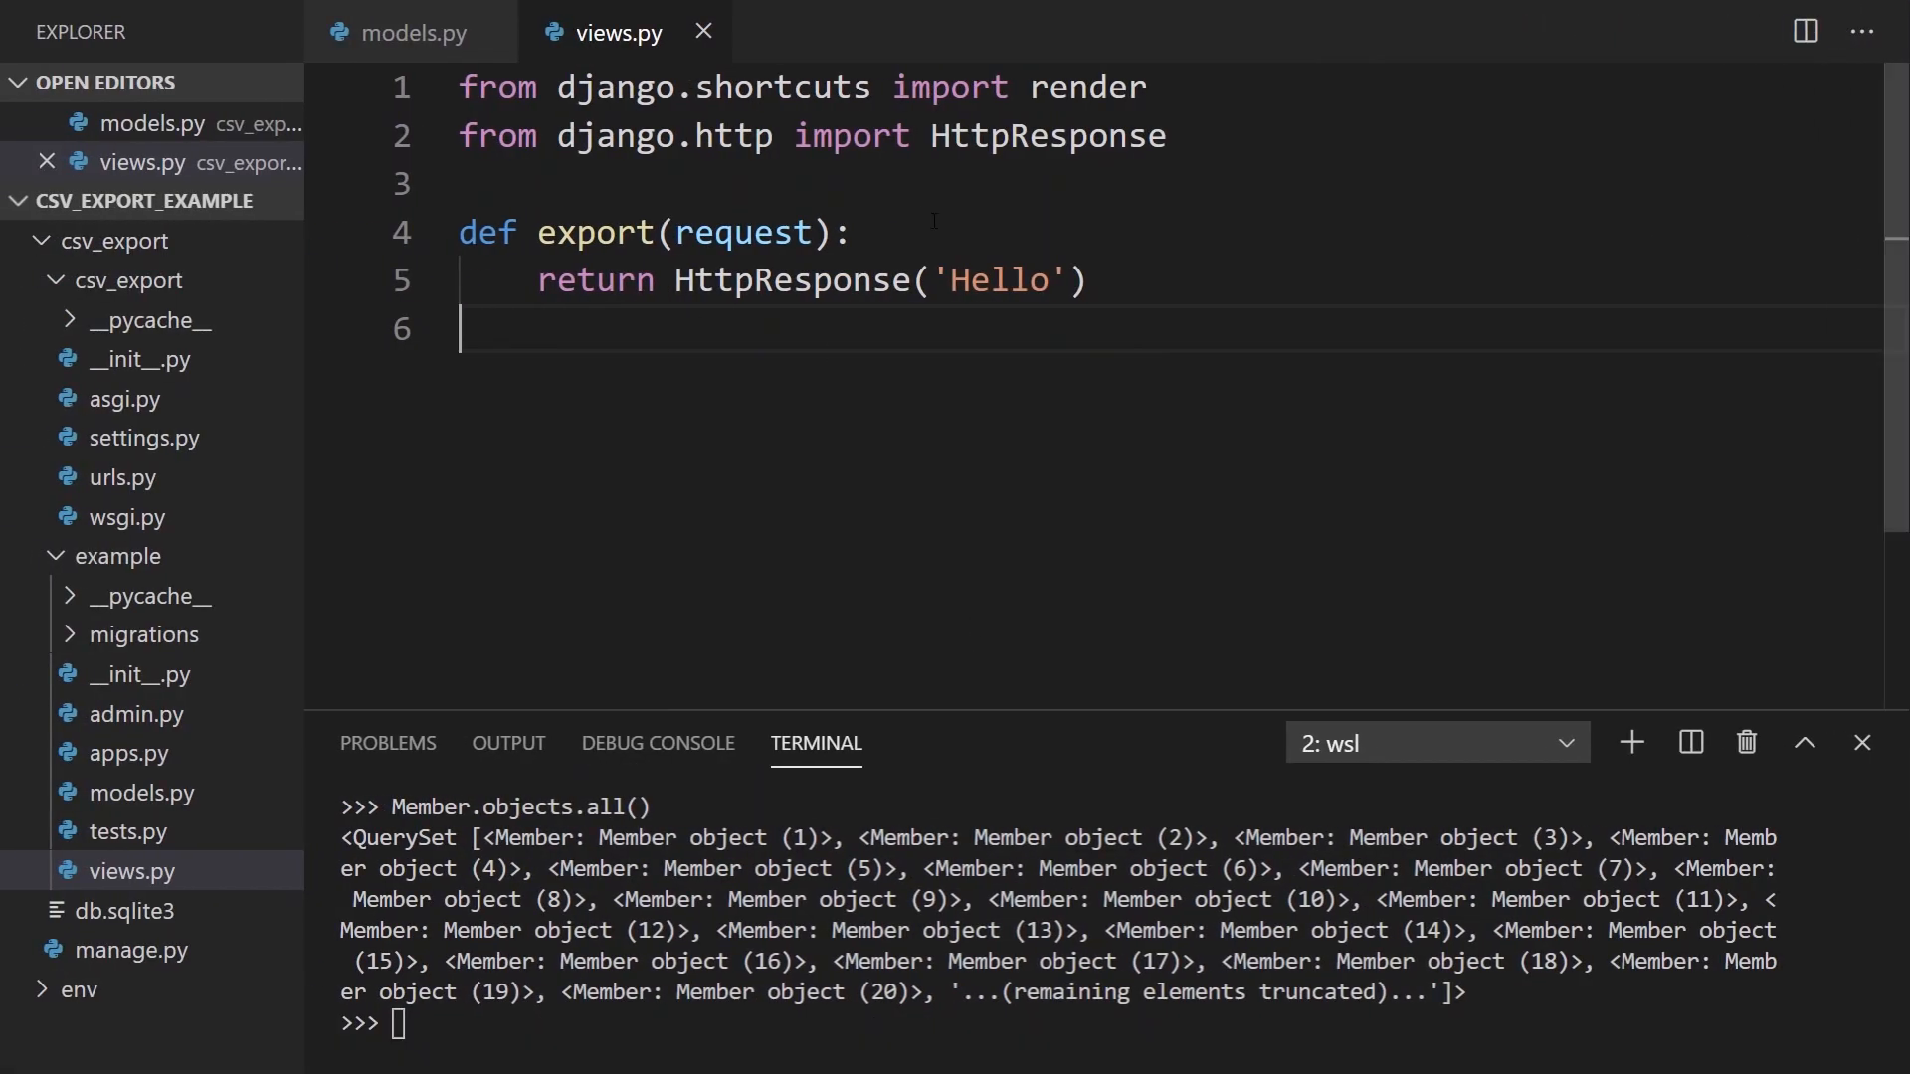
# Step: Add response = HttpResponse(content_type='text/csv') and comment out the old Hello return
pyautogui.doubleClick(790, 281)
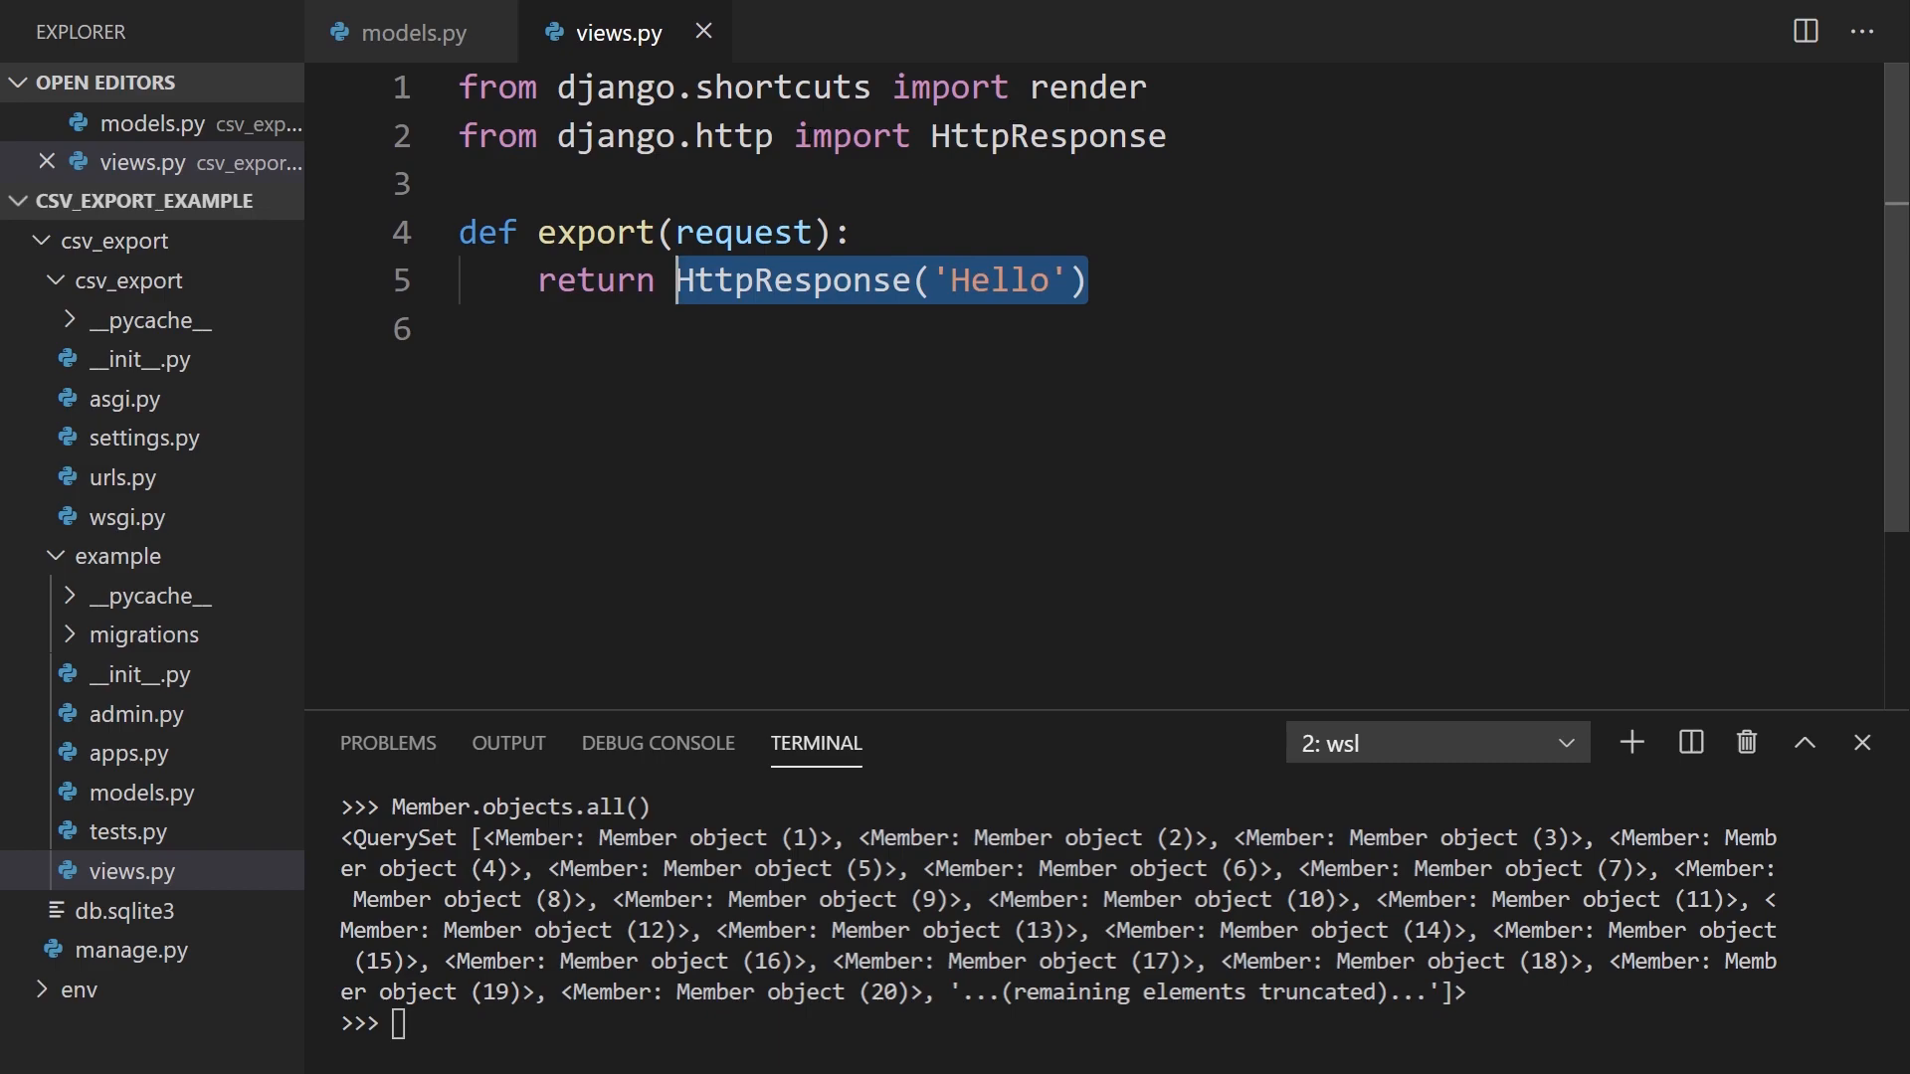
pyautogui.click(854, 232)
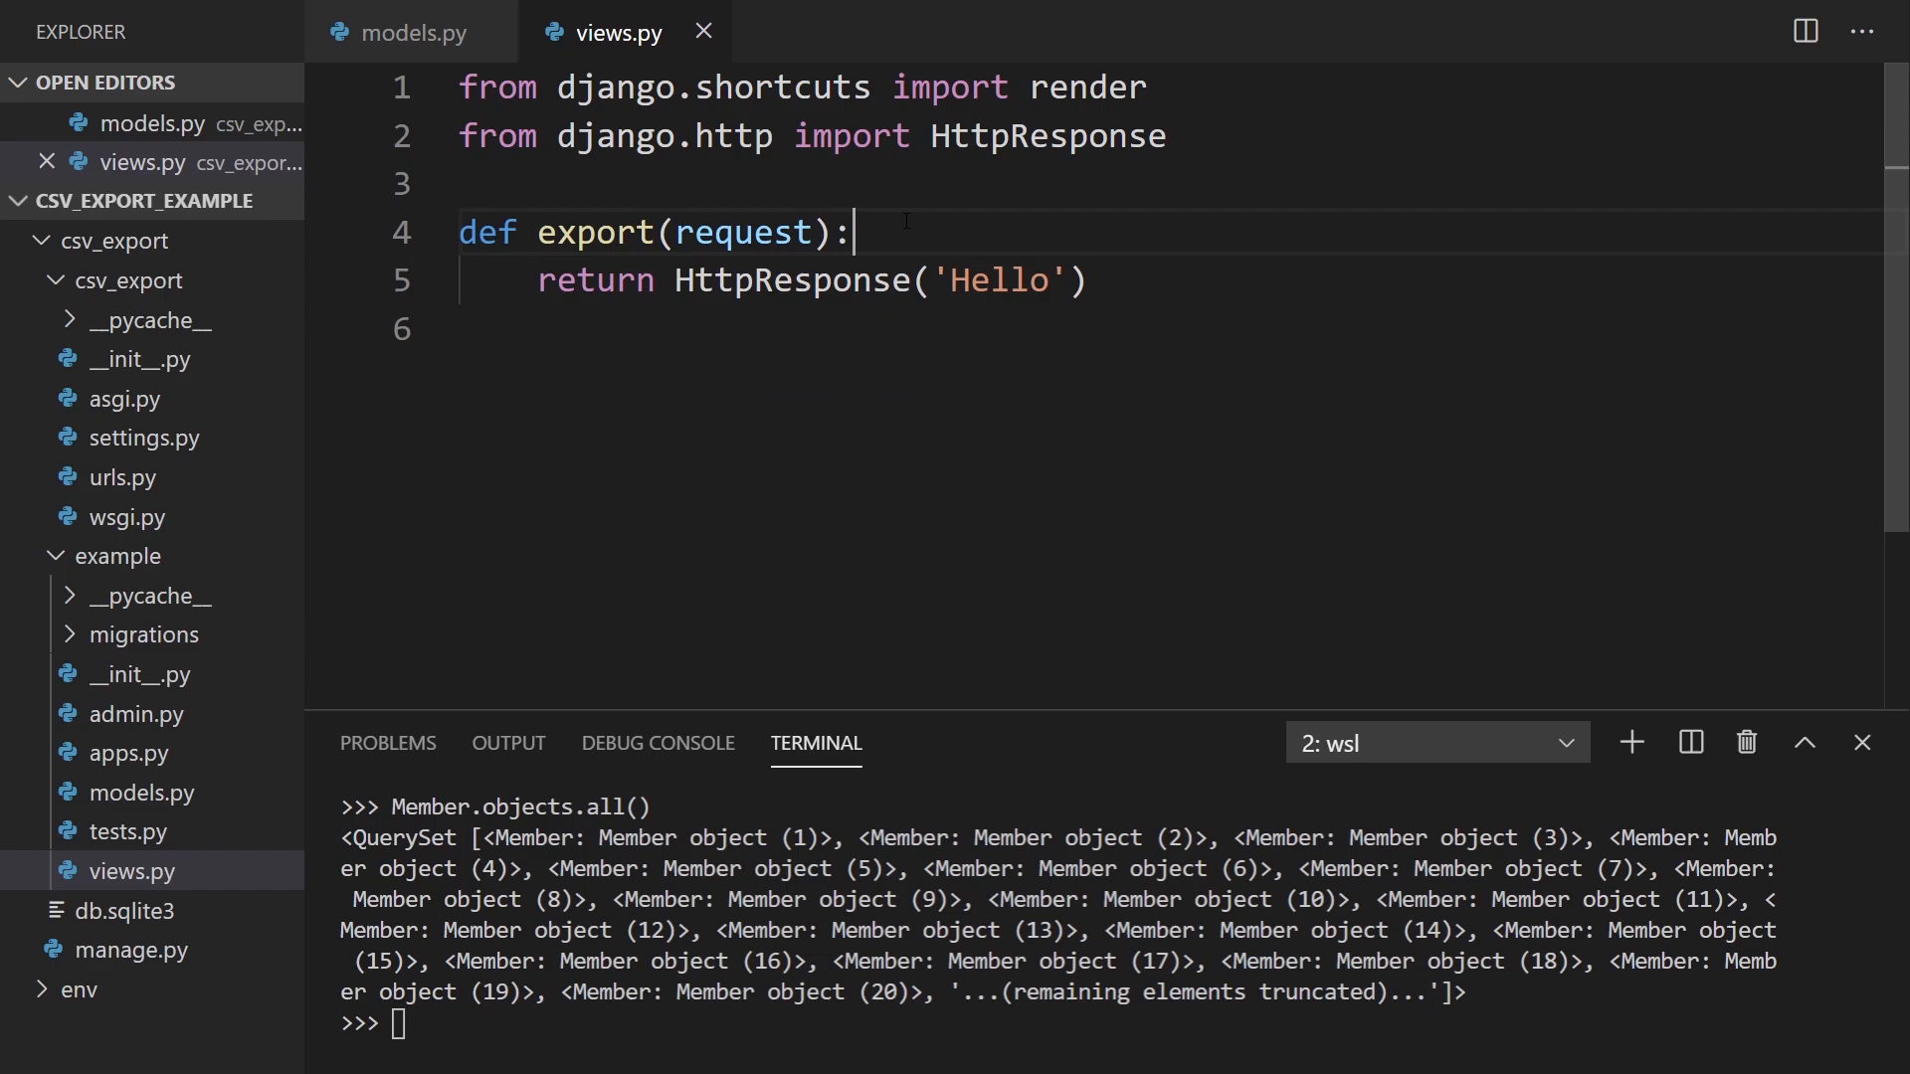
pyautogui.write("HttpResponse('Hello')")
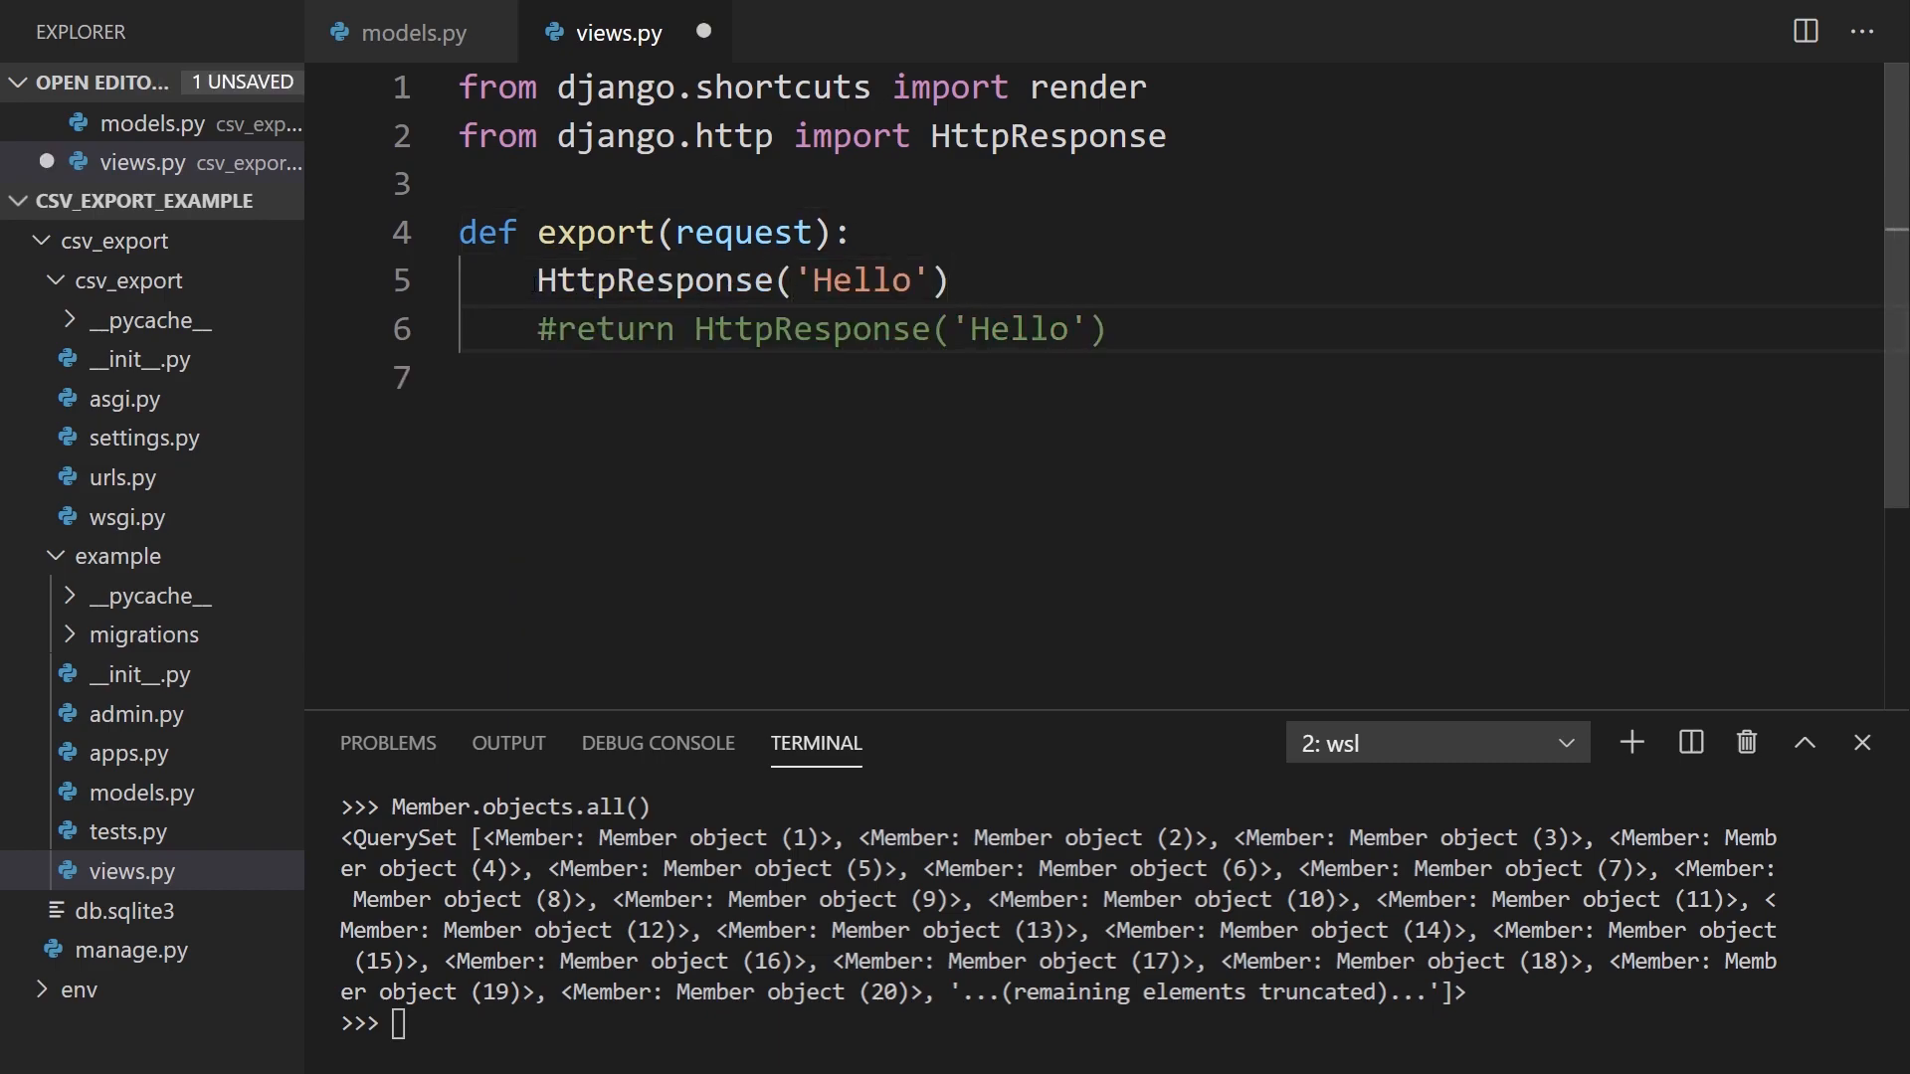
pyautogui.write('req')
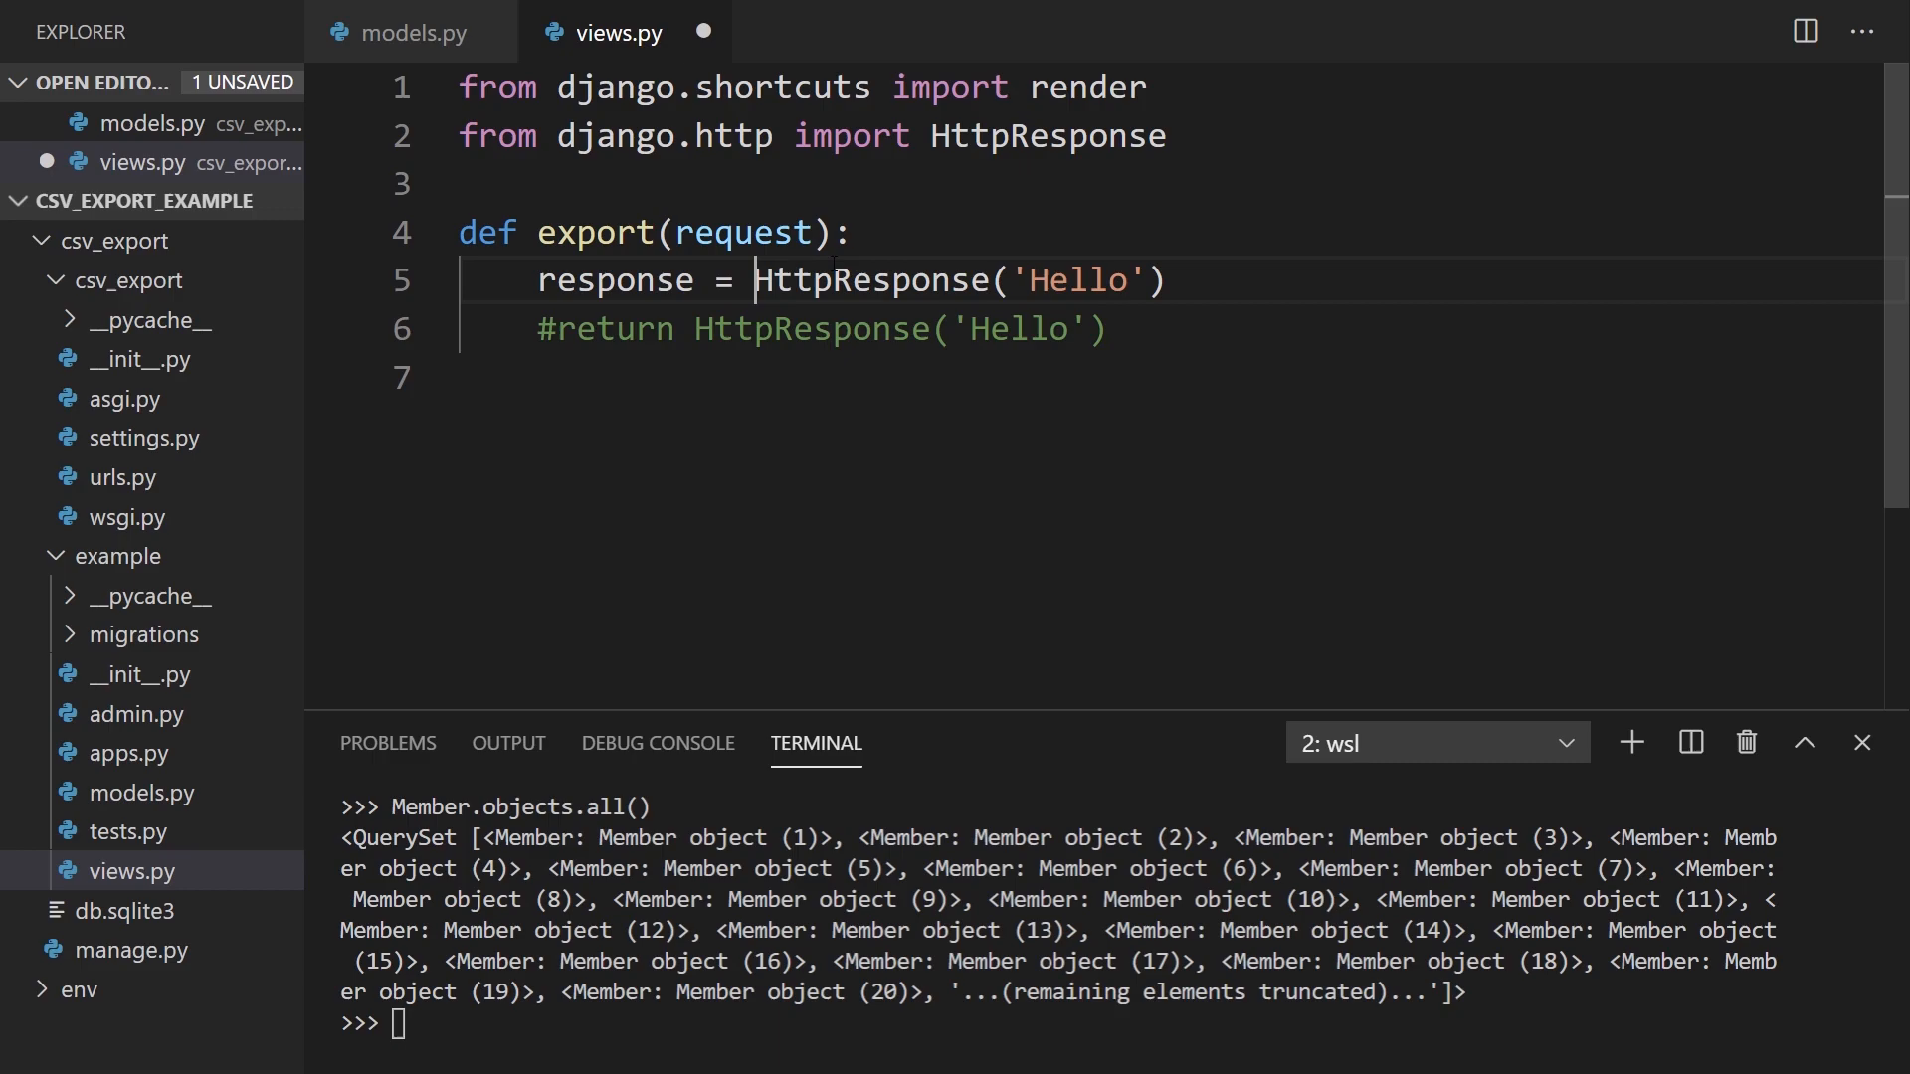
pyautogui.doubleClick(1076, 280)
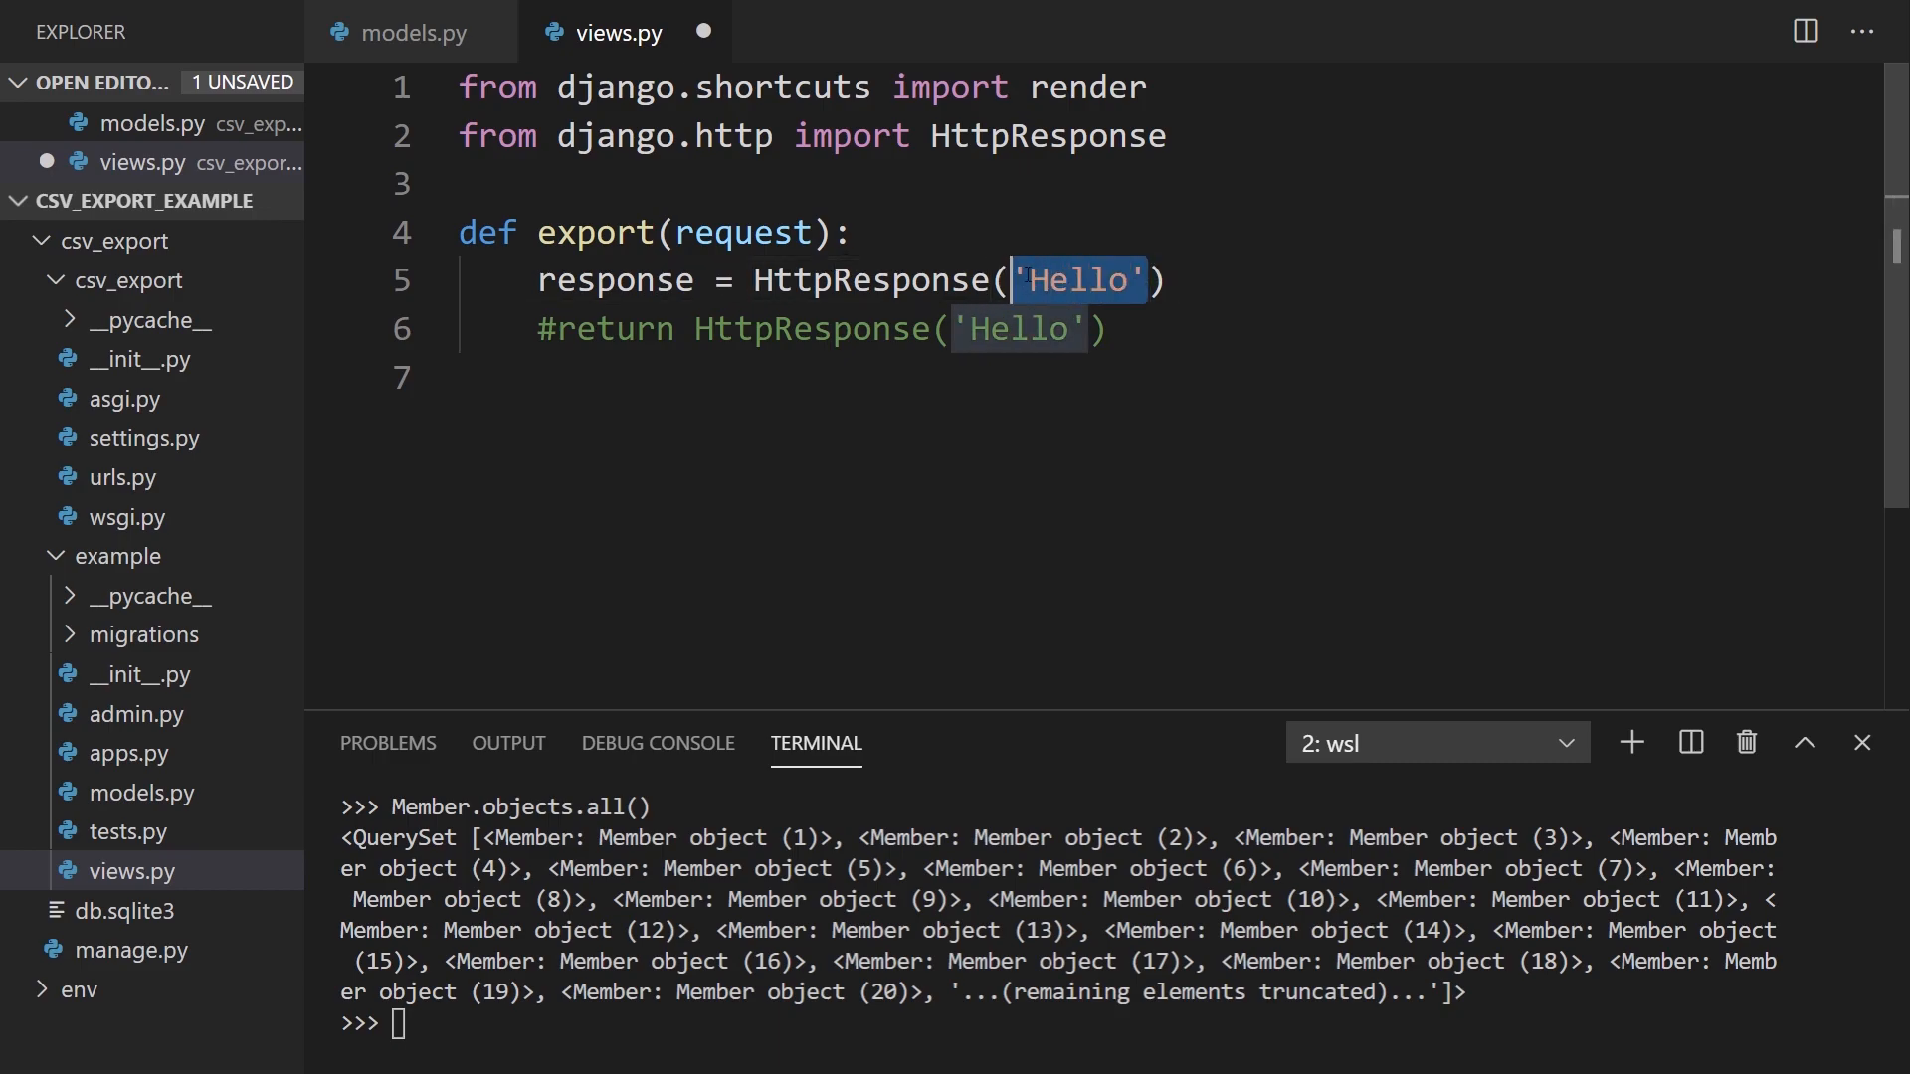
pyautogui.write('contex')
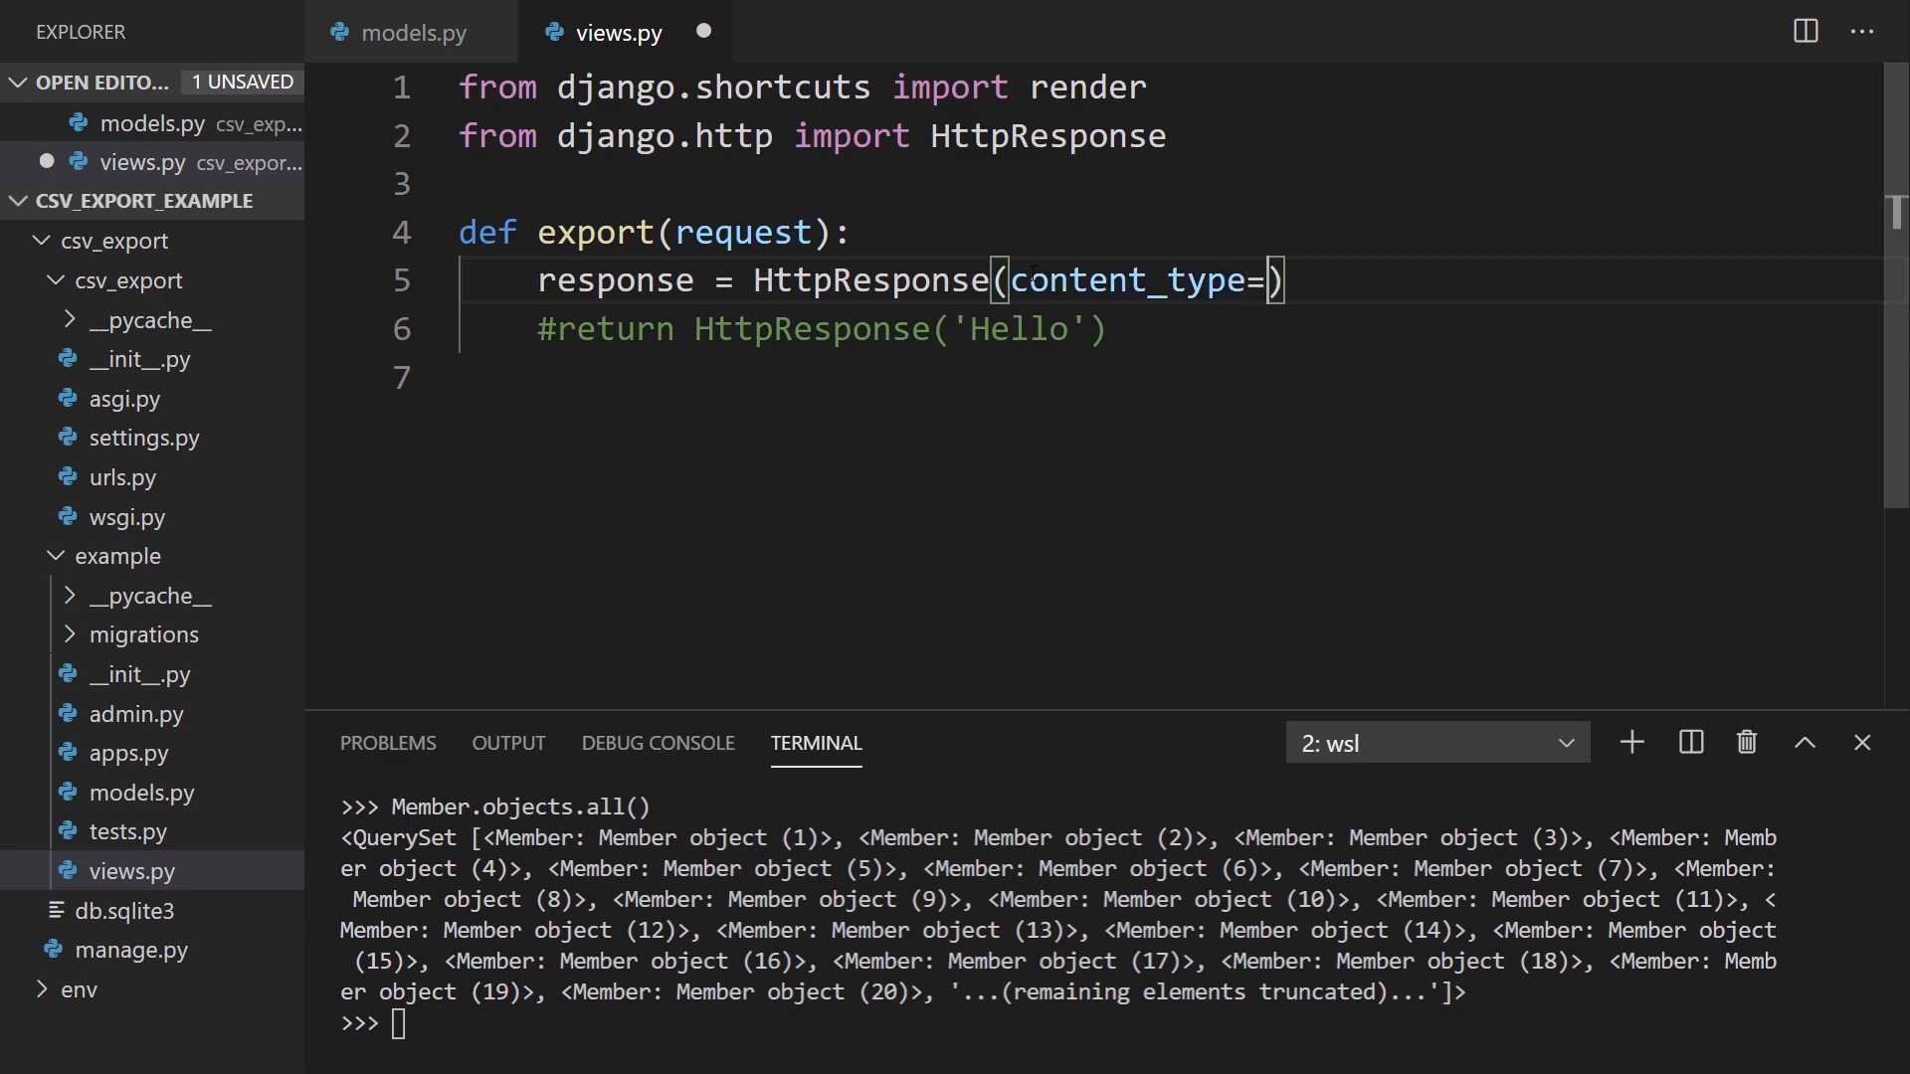
pyautogui.write("'text/c'")
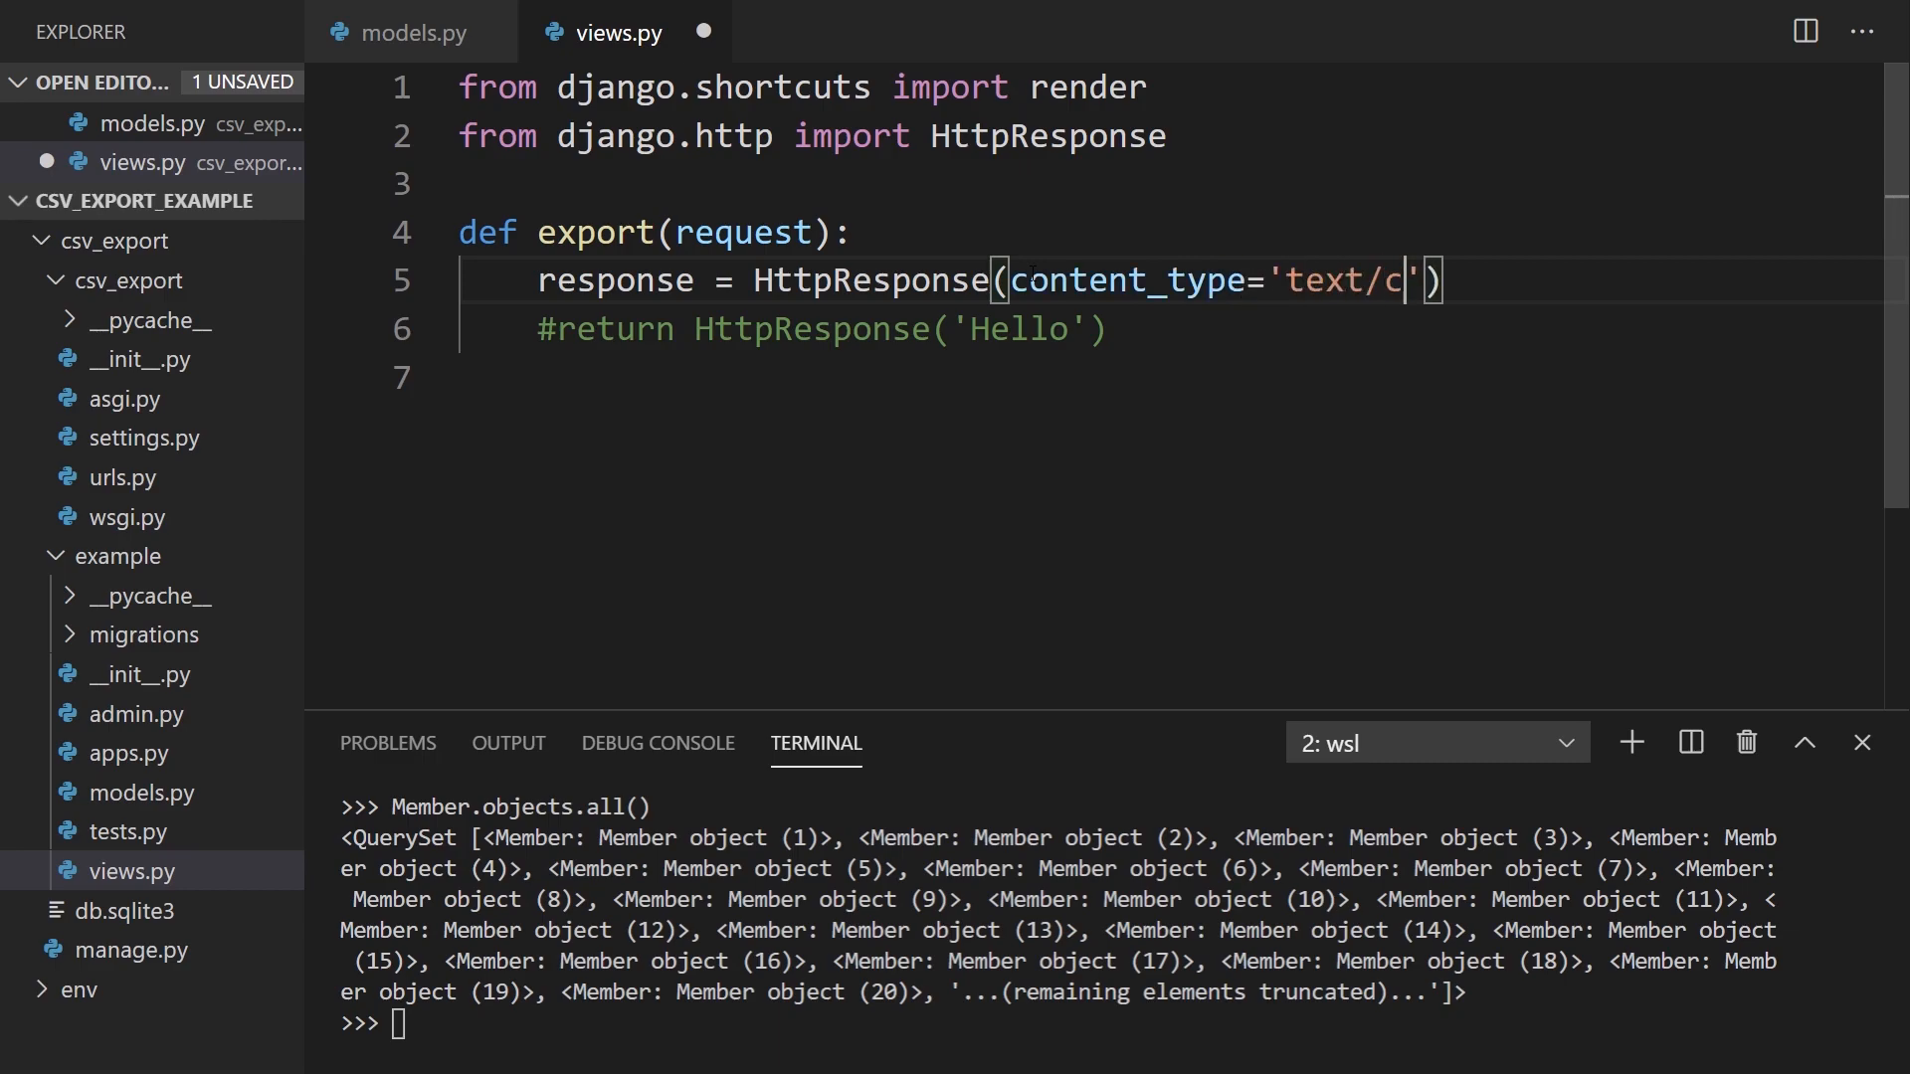
pyautogui.write('sv')
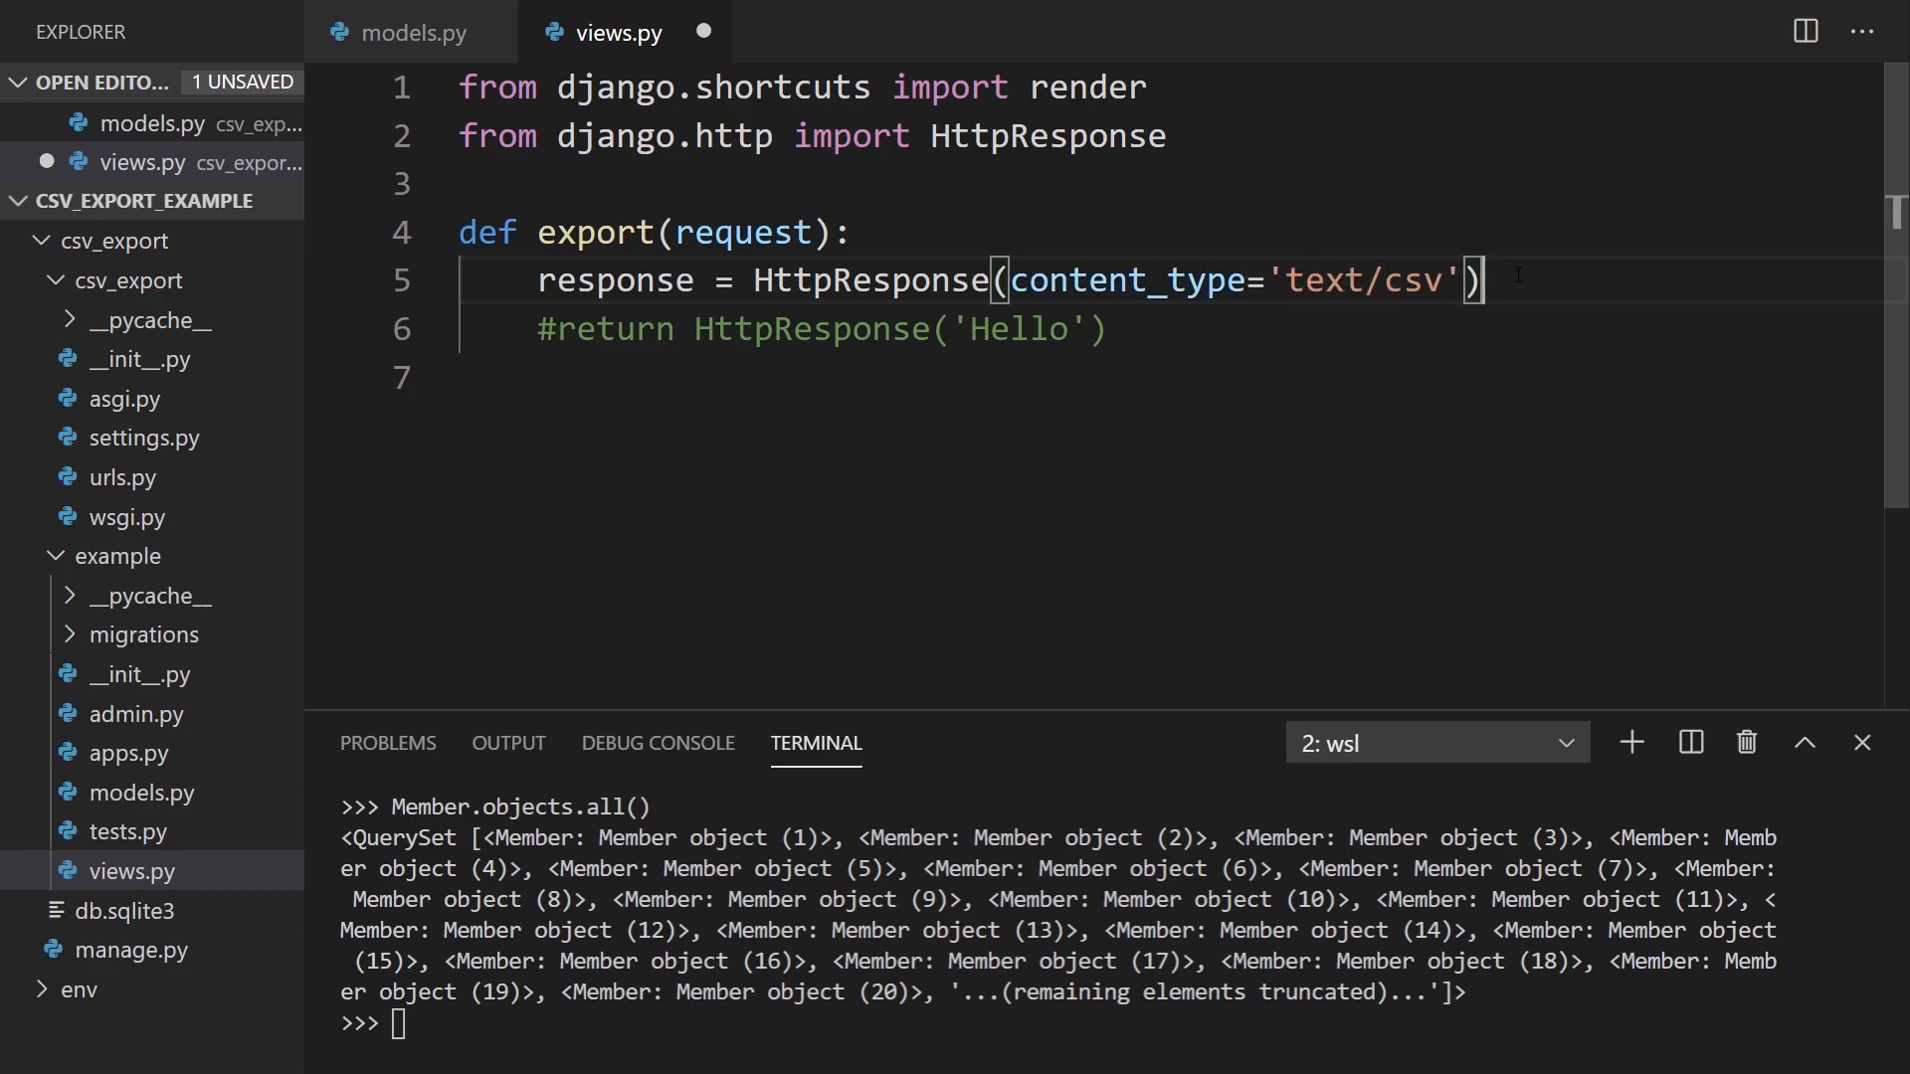
pyautogui.press('Enter')
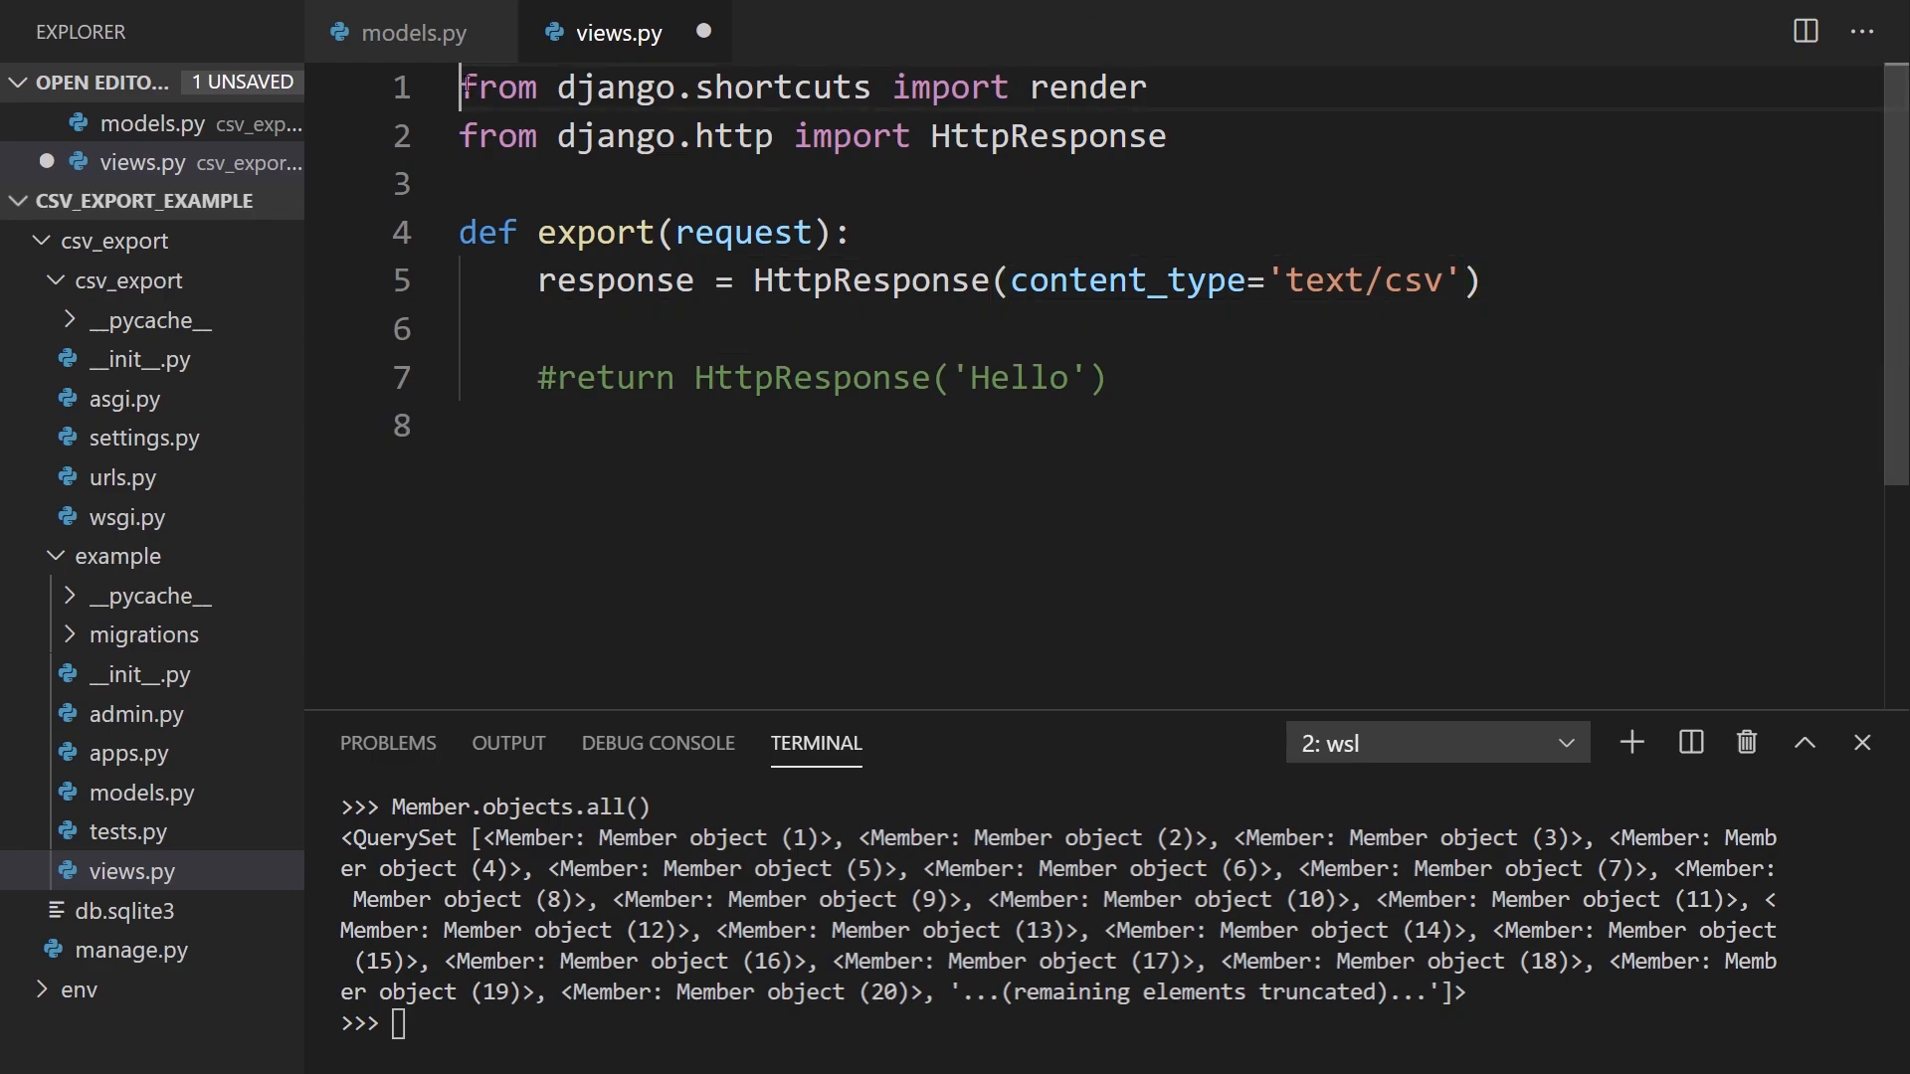
# Step: Add import csv at the top and from .models import Member below the Django imports
pyautogui.write('import v')
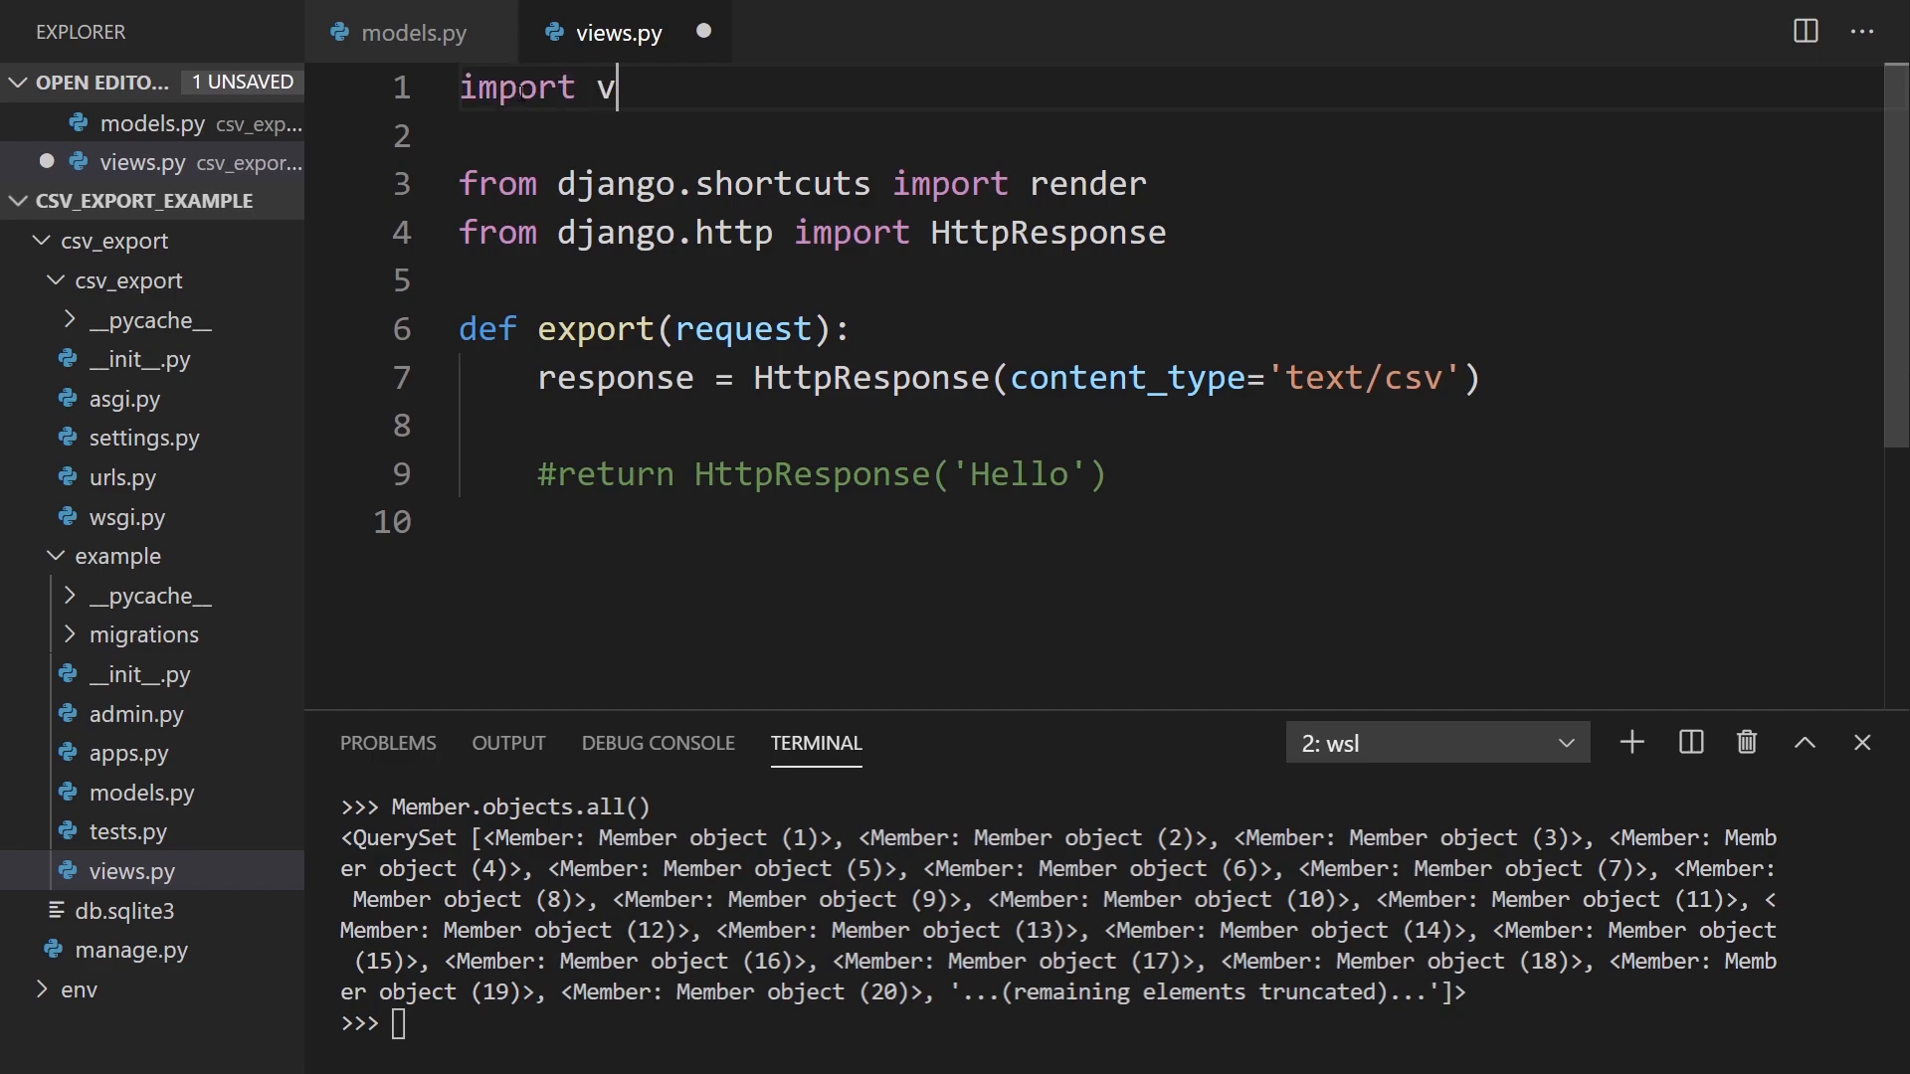
pyautogui.write('sv')
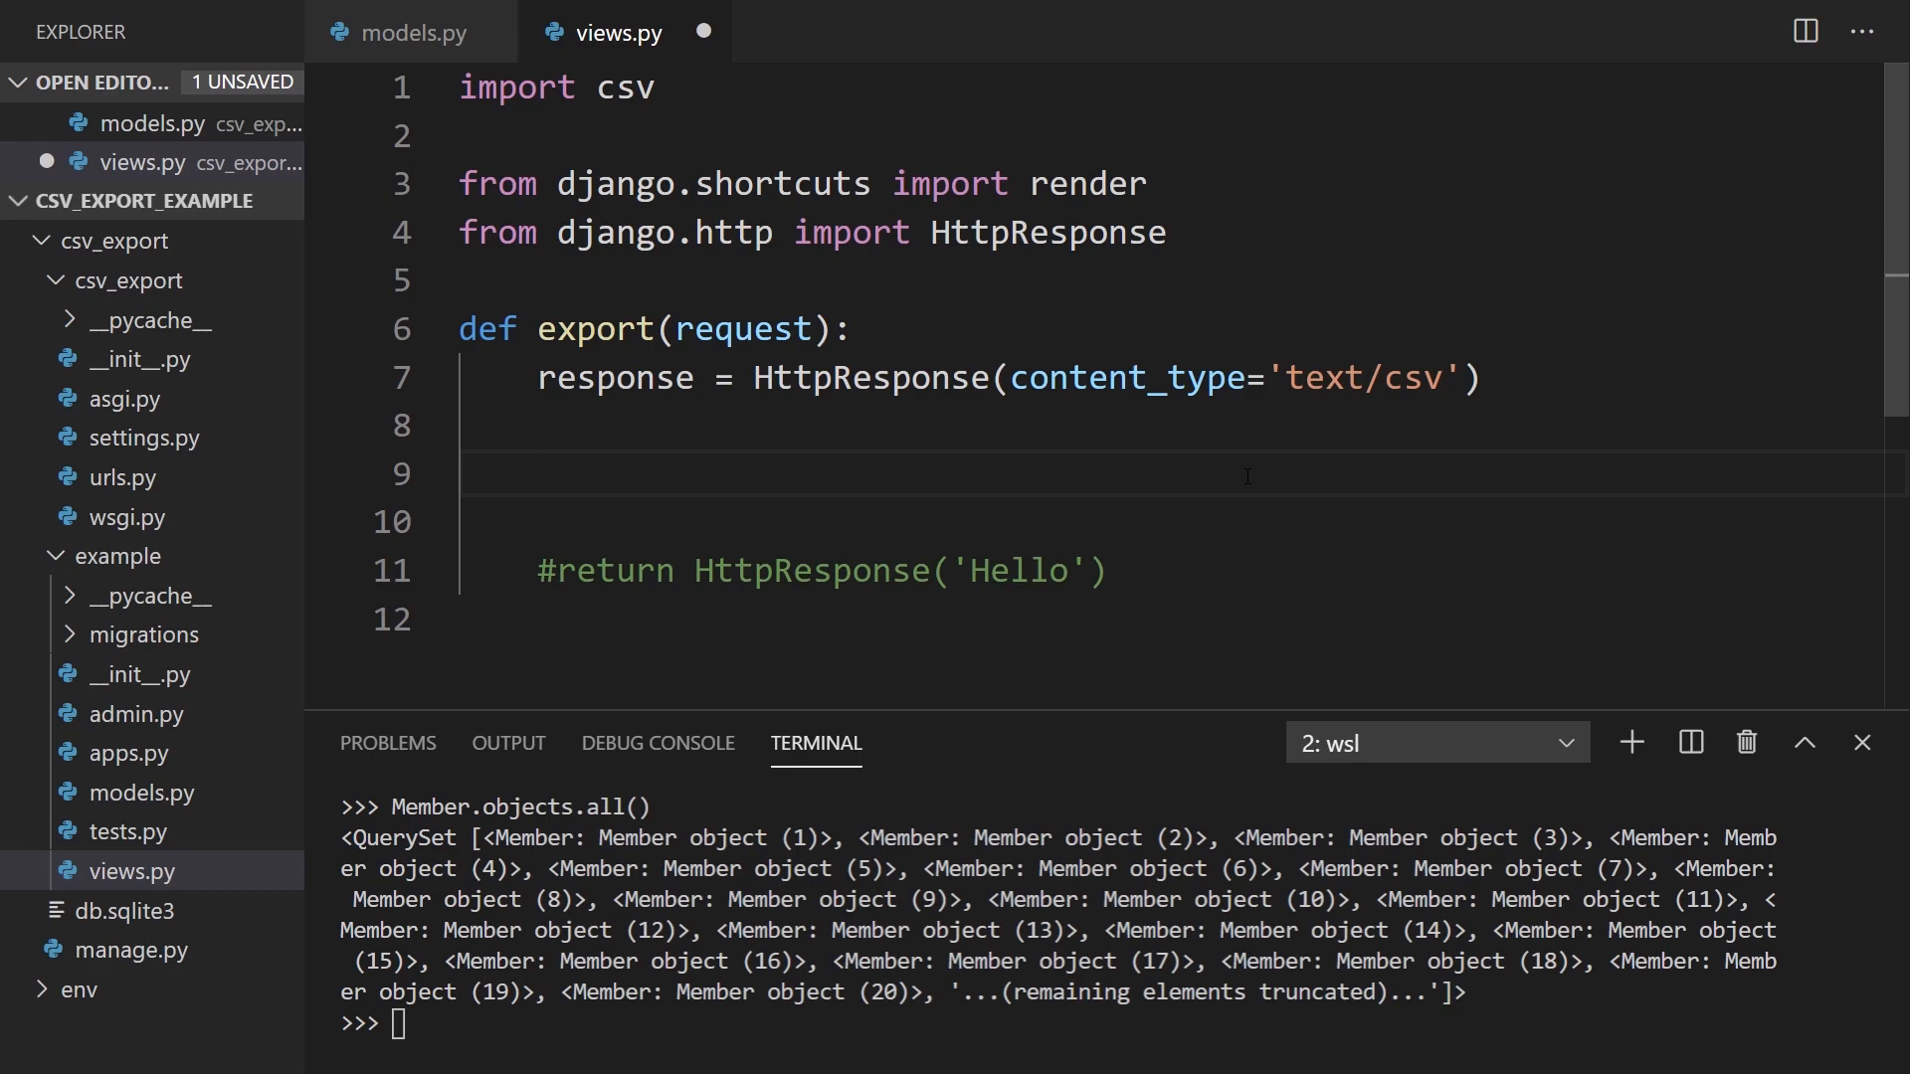
pyautogui.click(1168, 231)
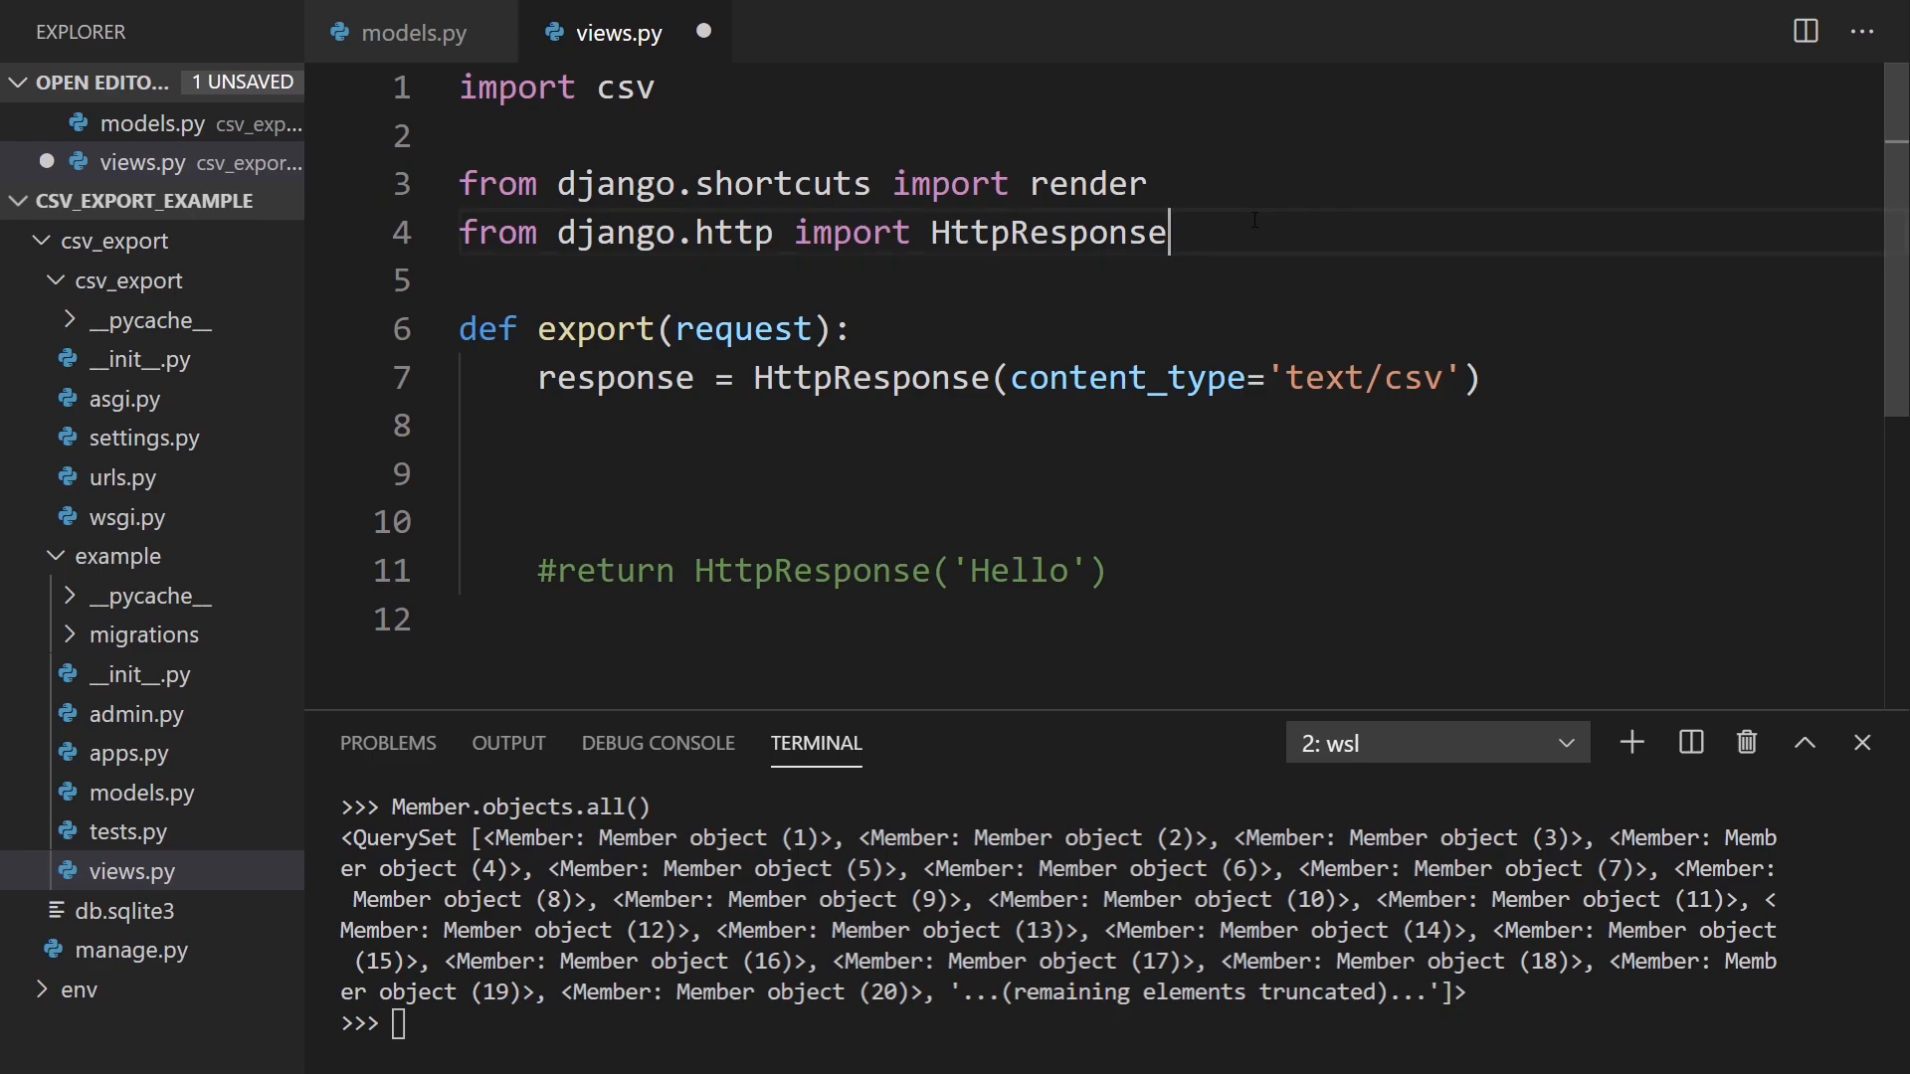
pyautogui.press('enter')
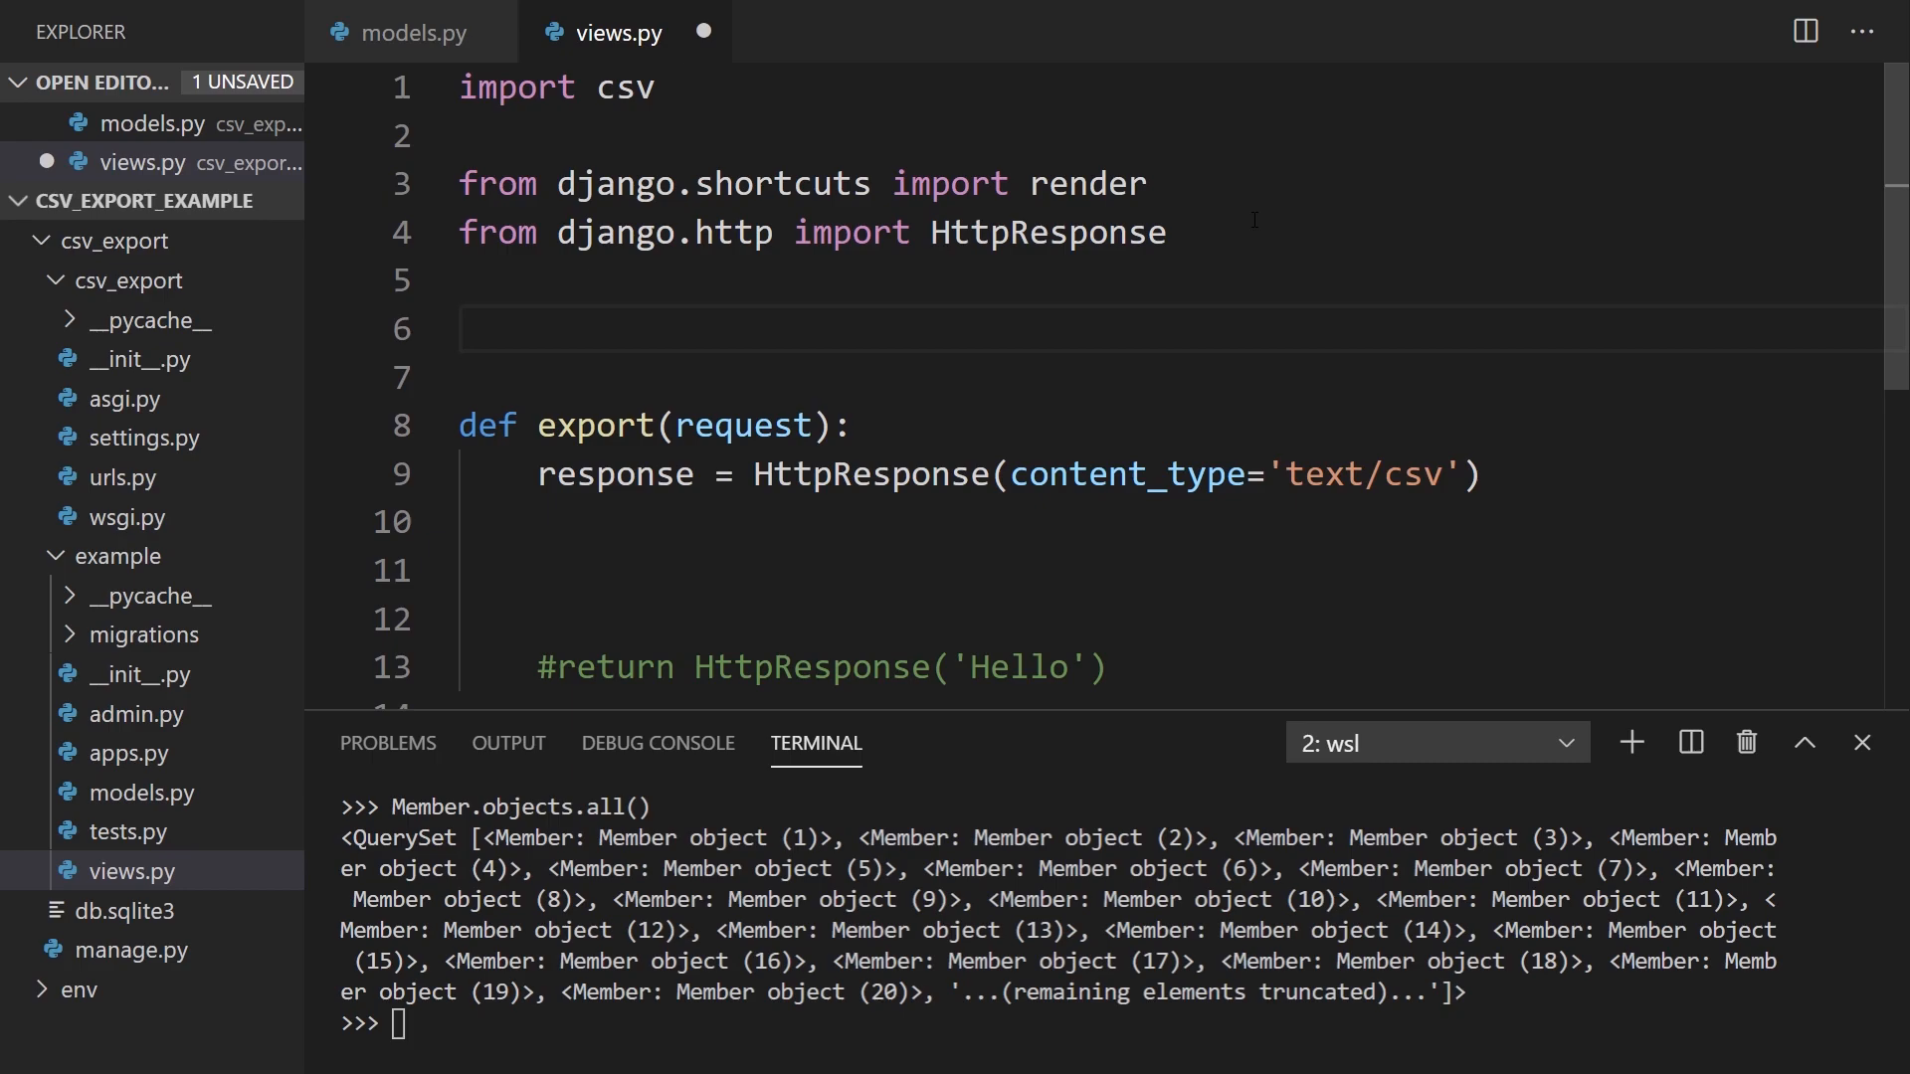
pyautogui.write('from .mo')
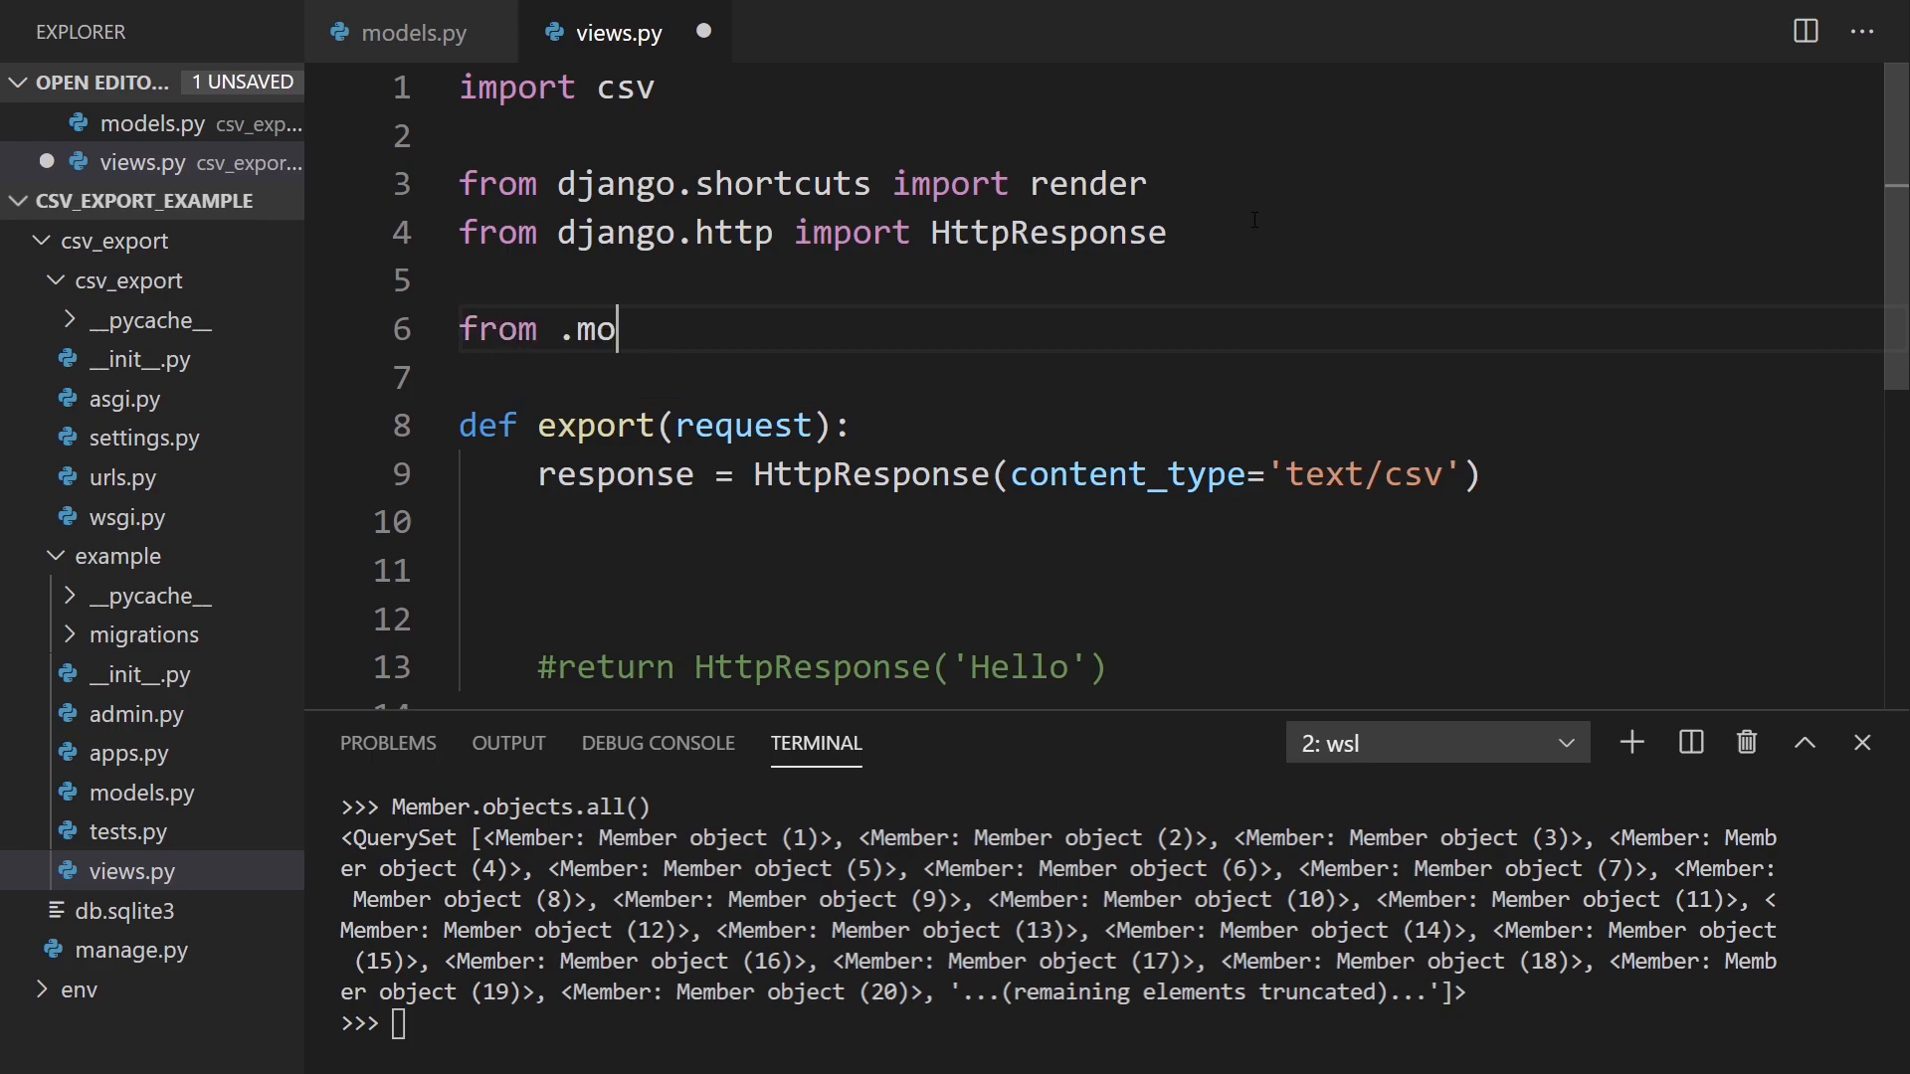
pyautogui.write('dels import Member')
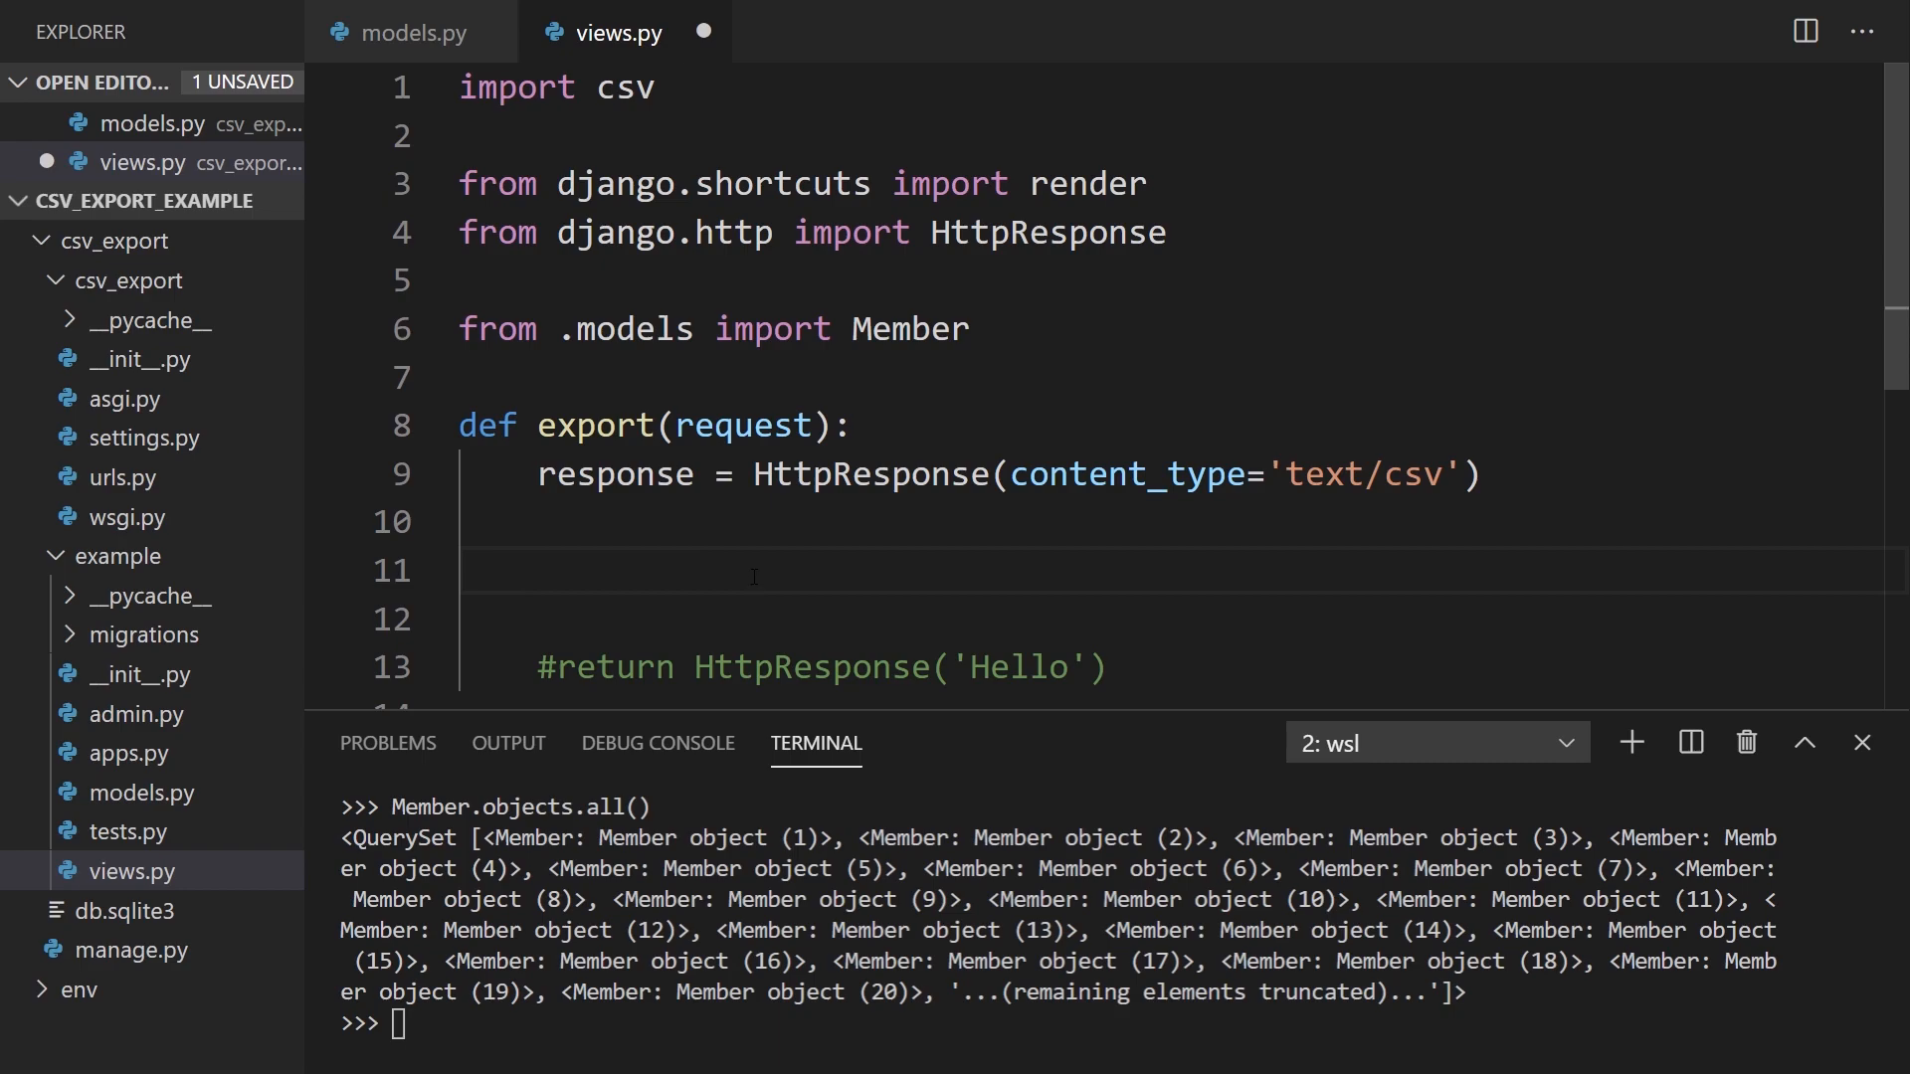
# Step: Create writer = csv.writer(response) and start the writerow call, checking Member's fields in models.py
pyautogui.write('writer')
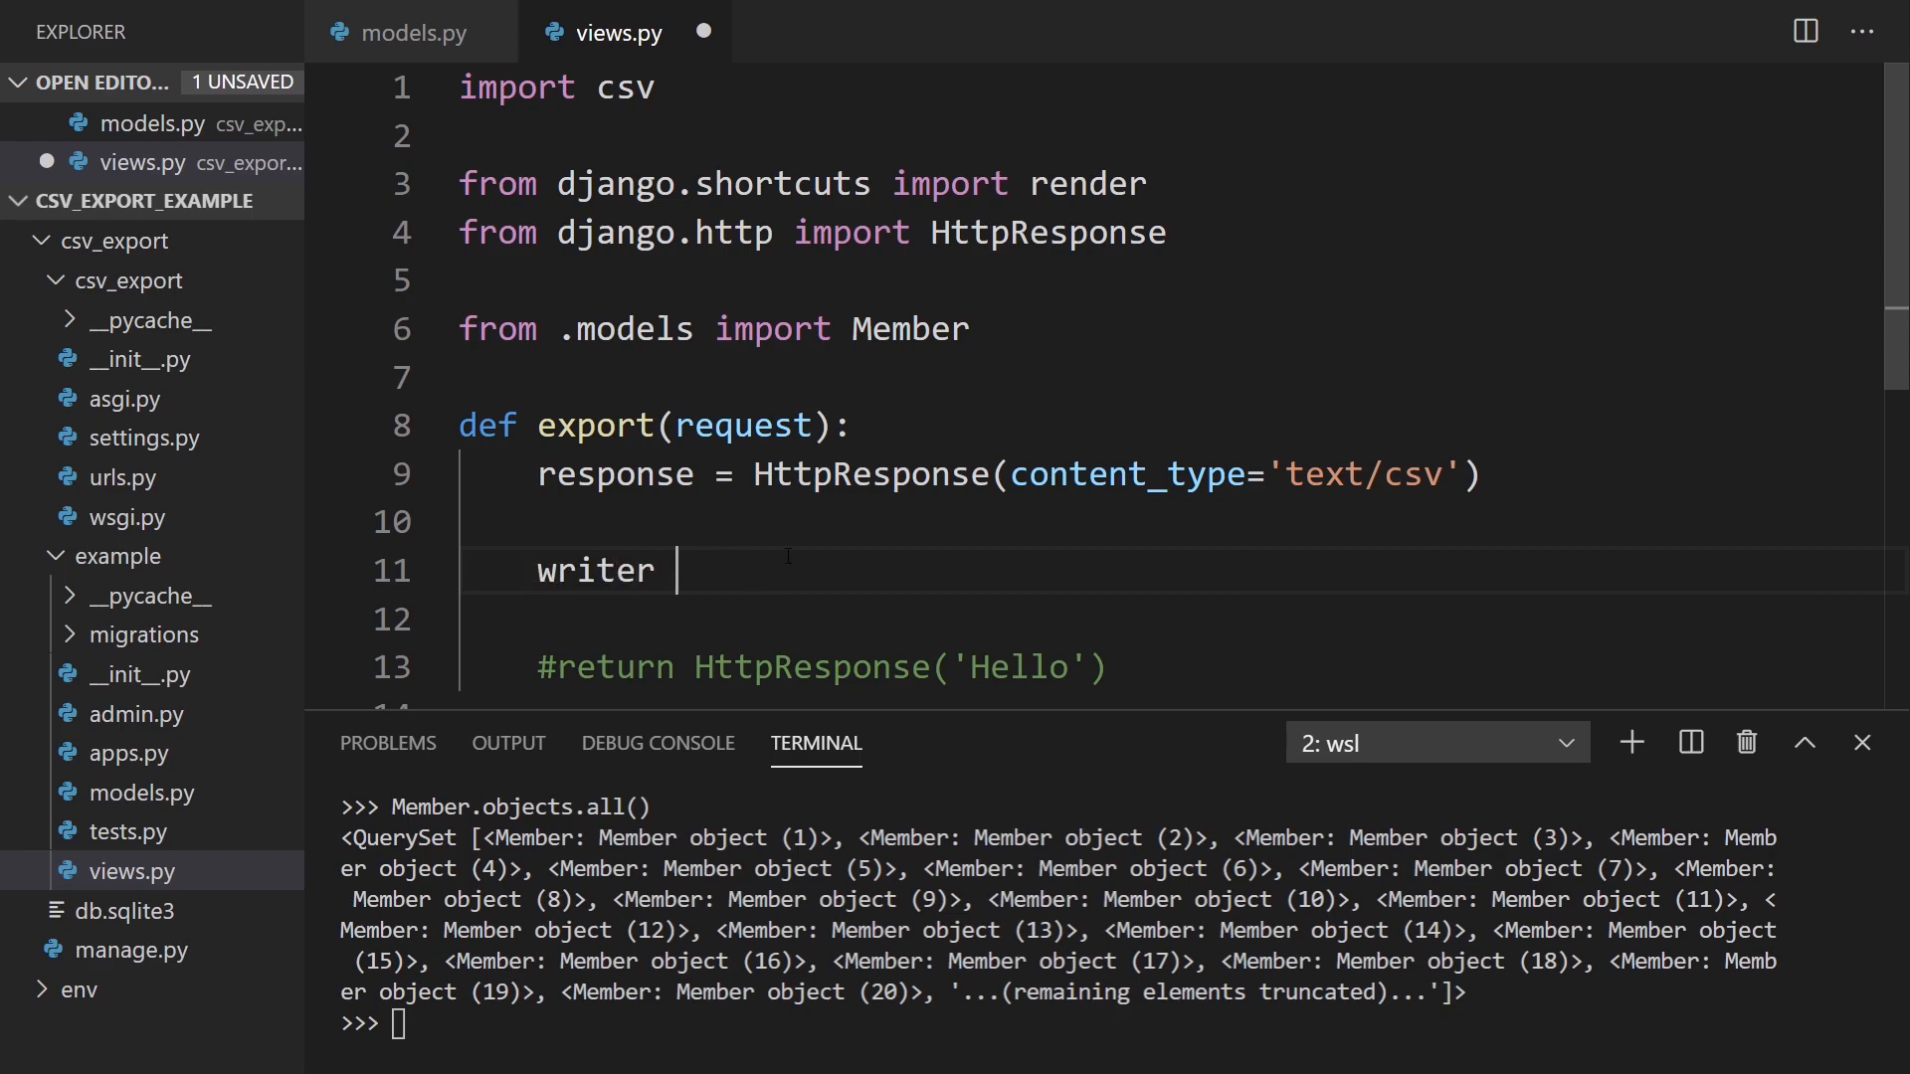
pyautogui.write('= csv.writer(')
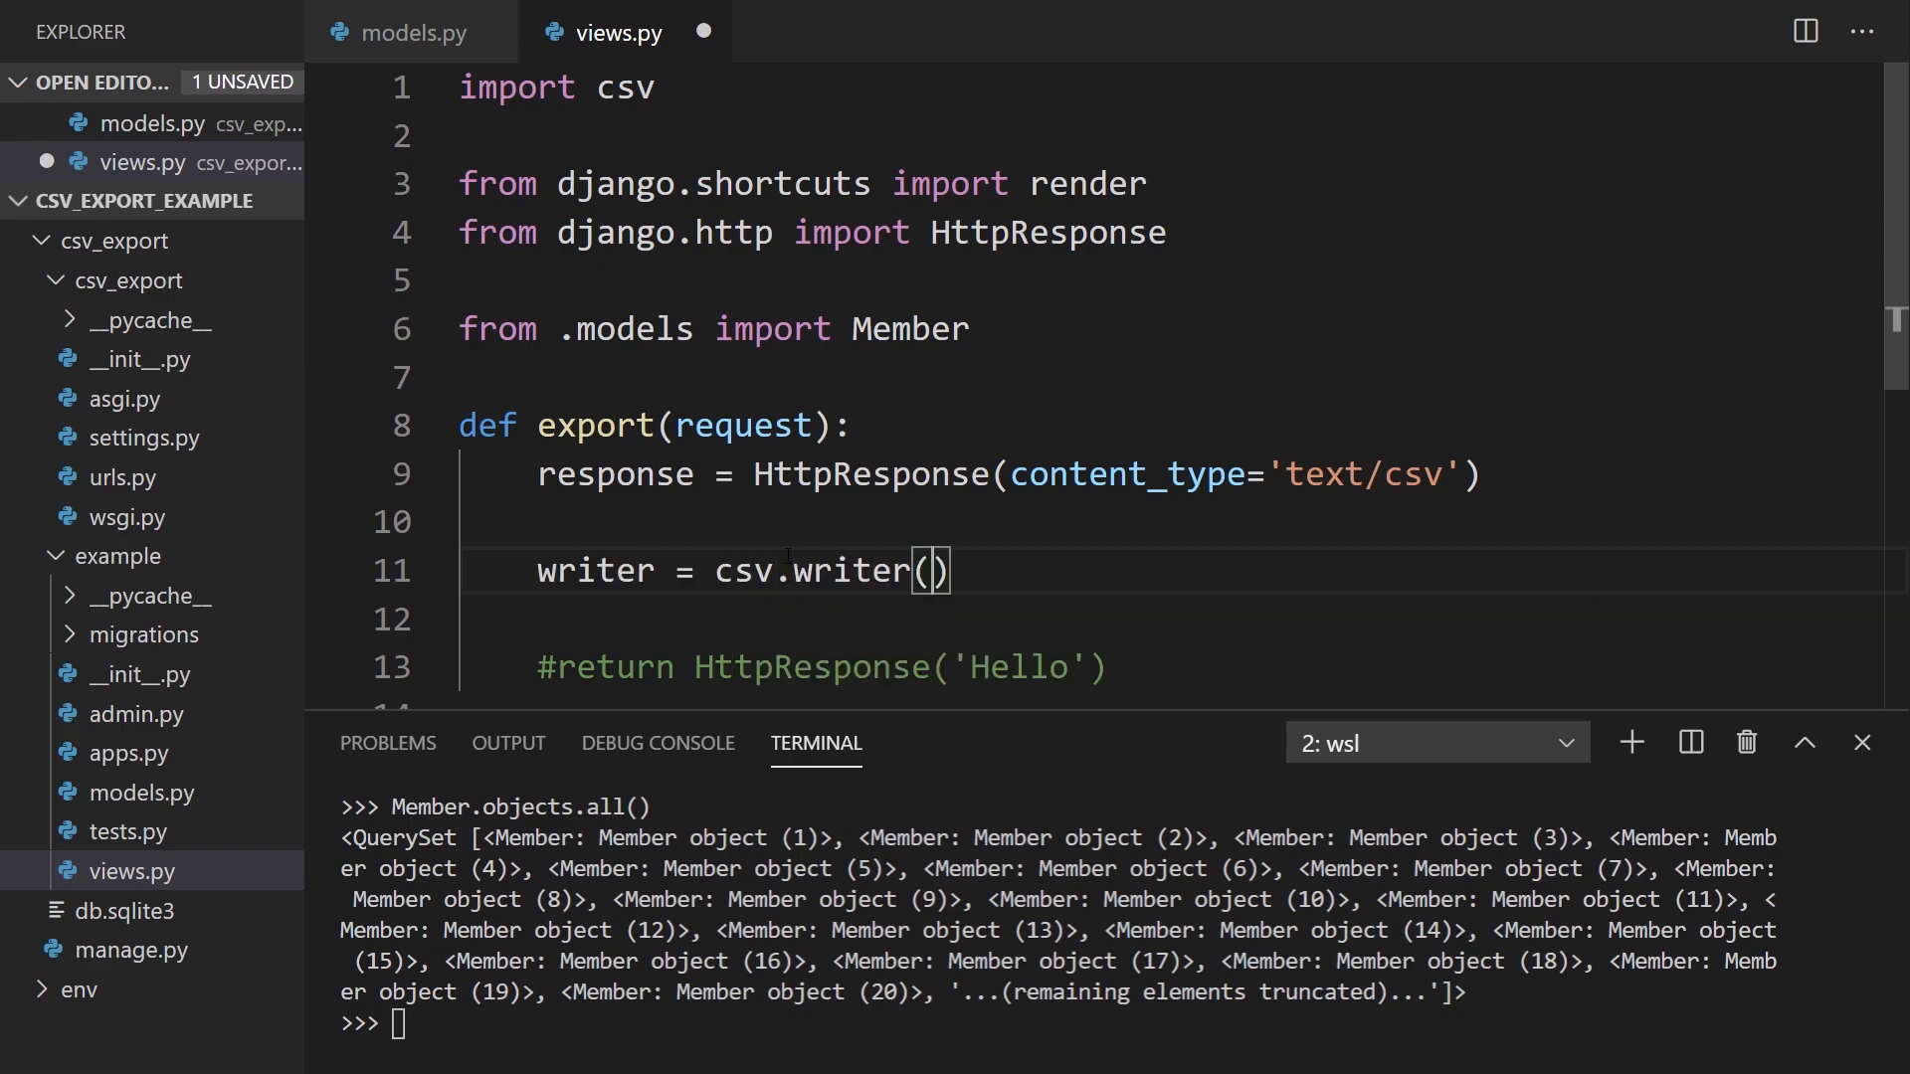
pyautogui.write('response')
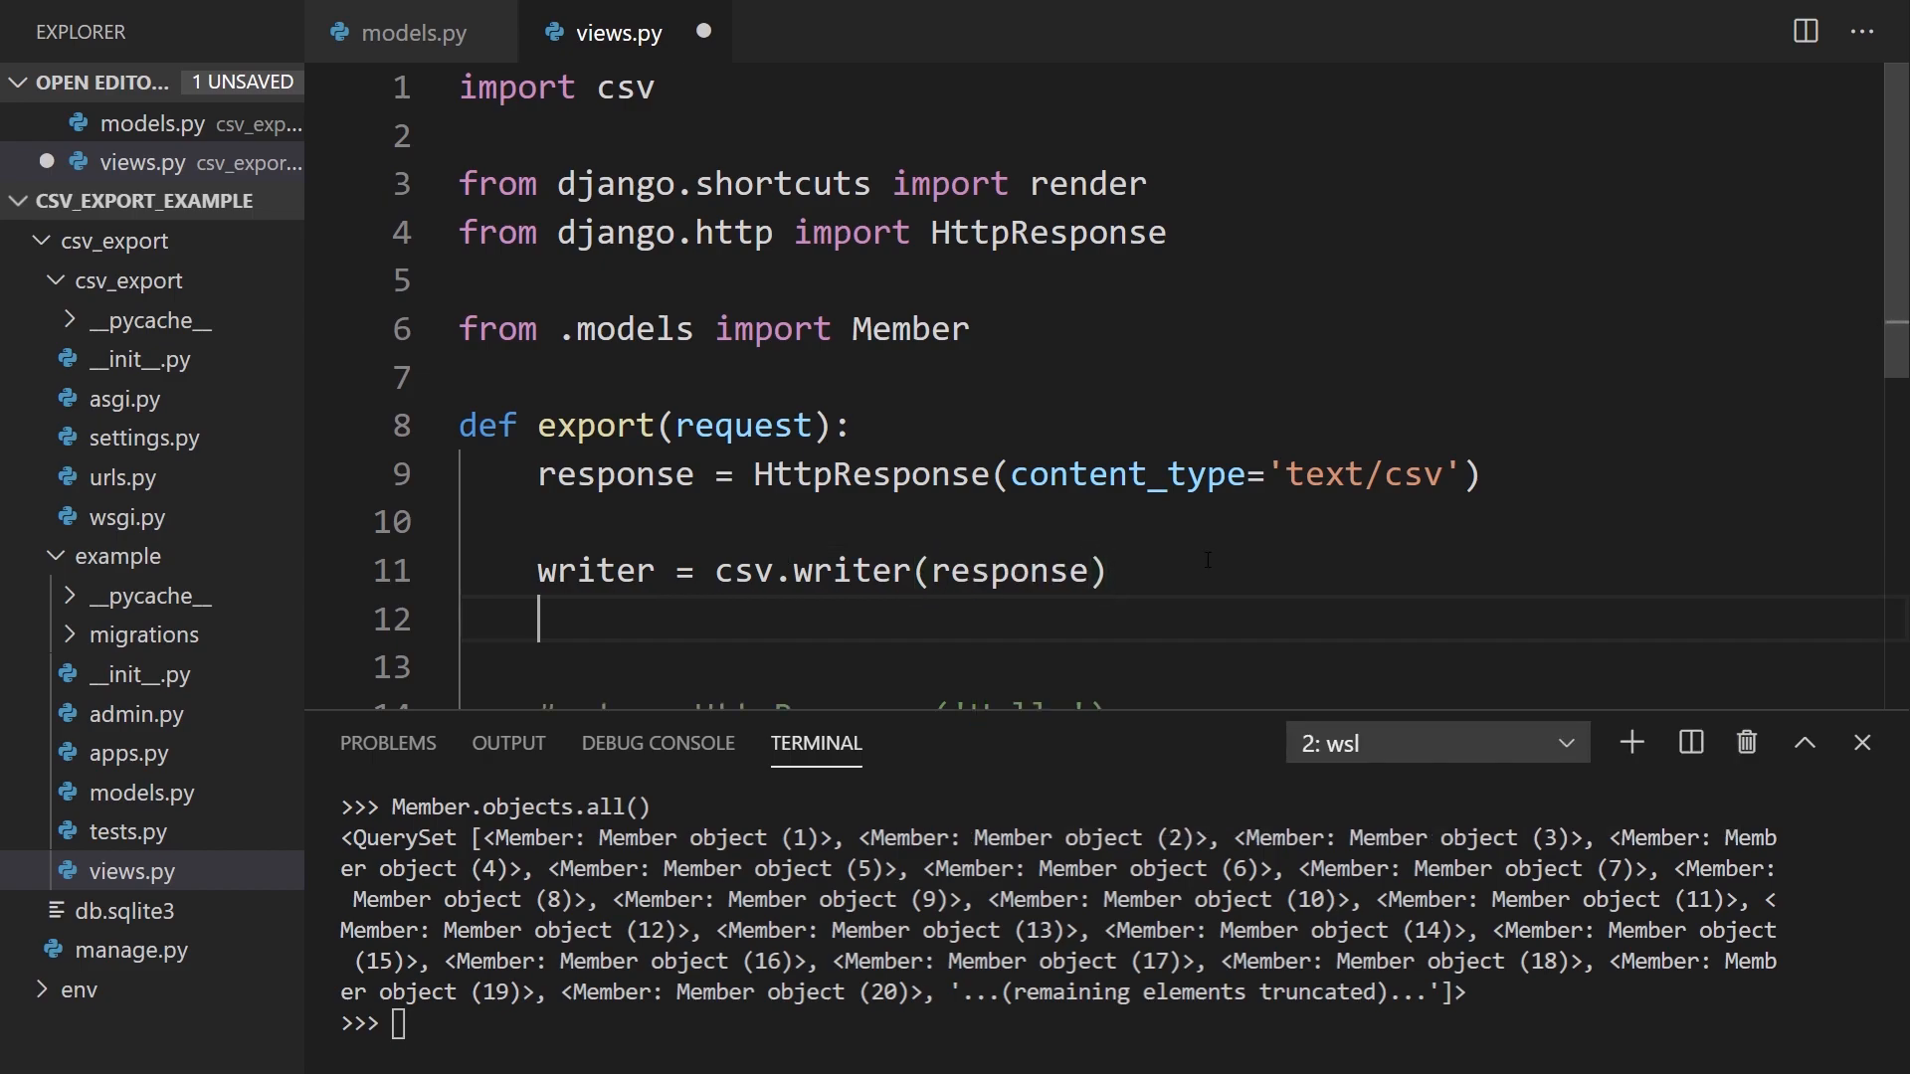
pyautogui.write('write.')
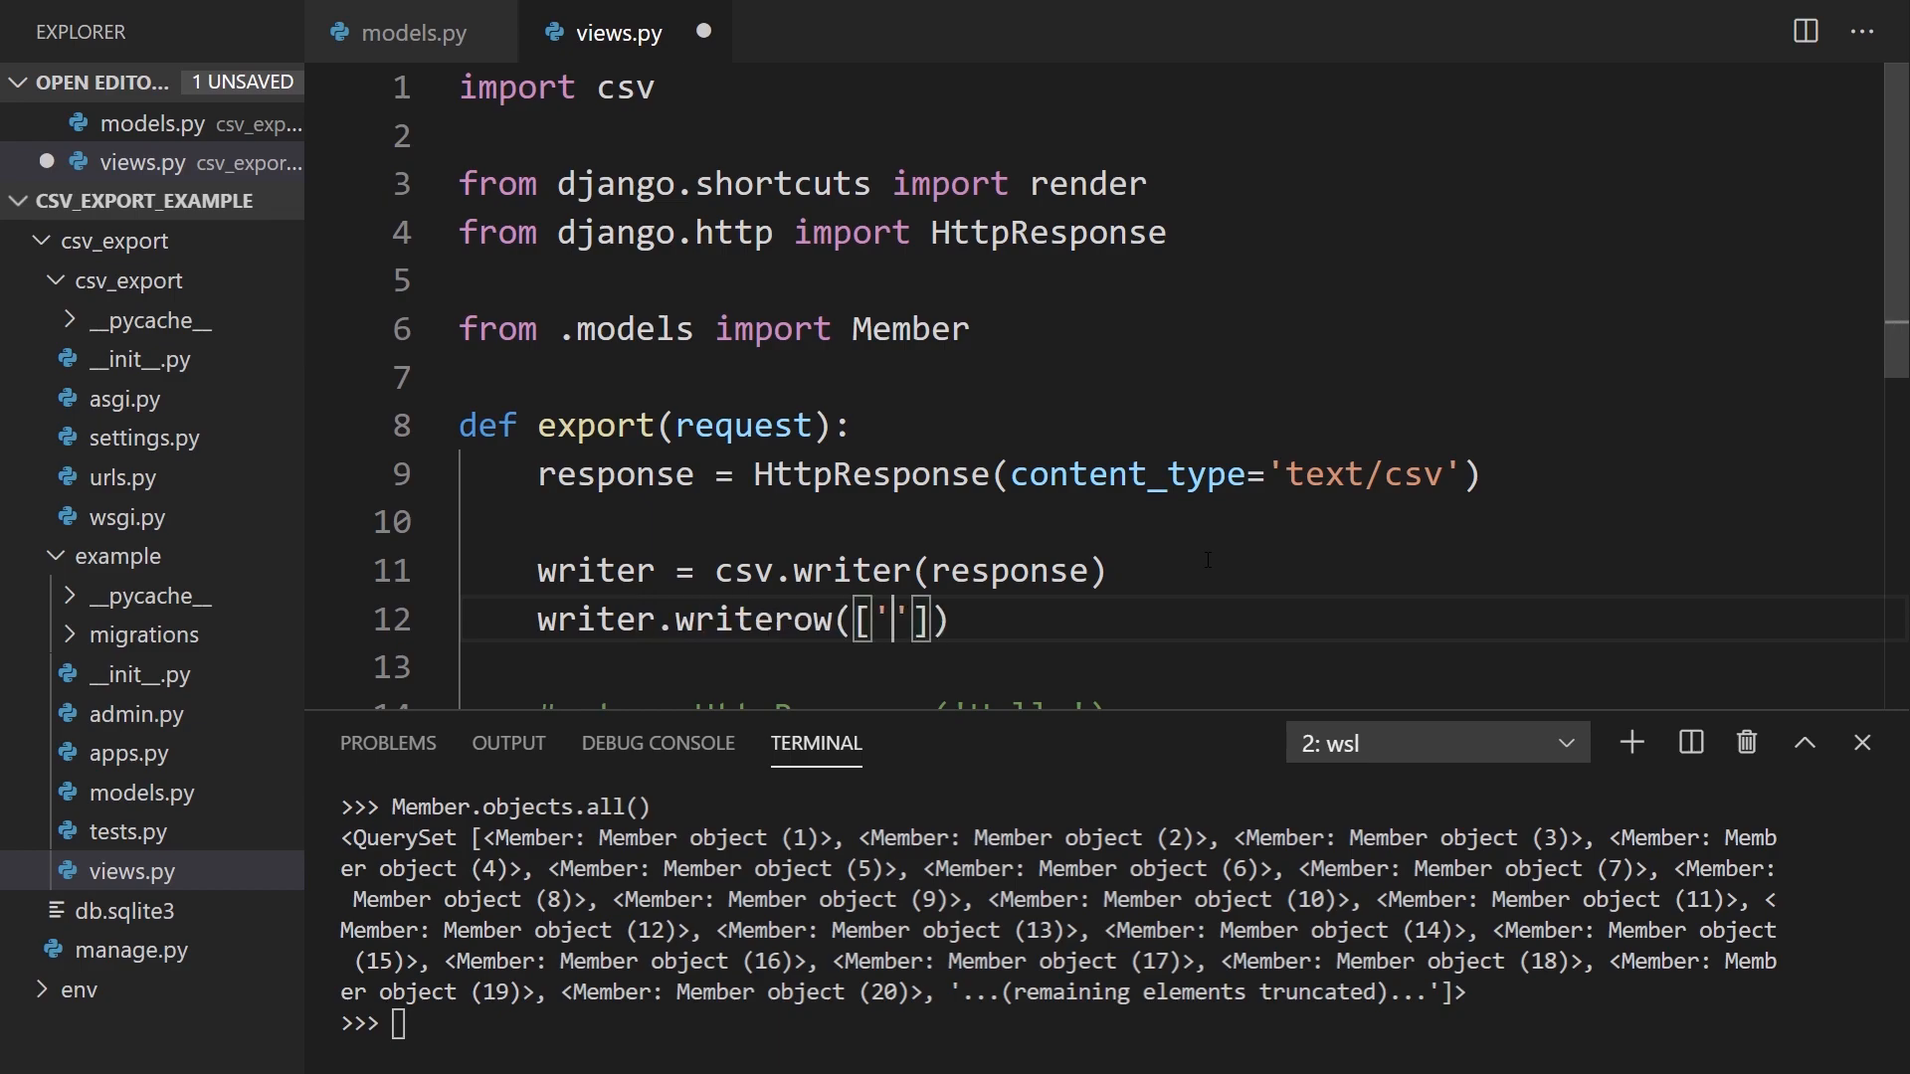
pyautogui.click(414, 32)
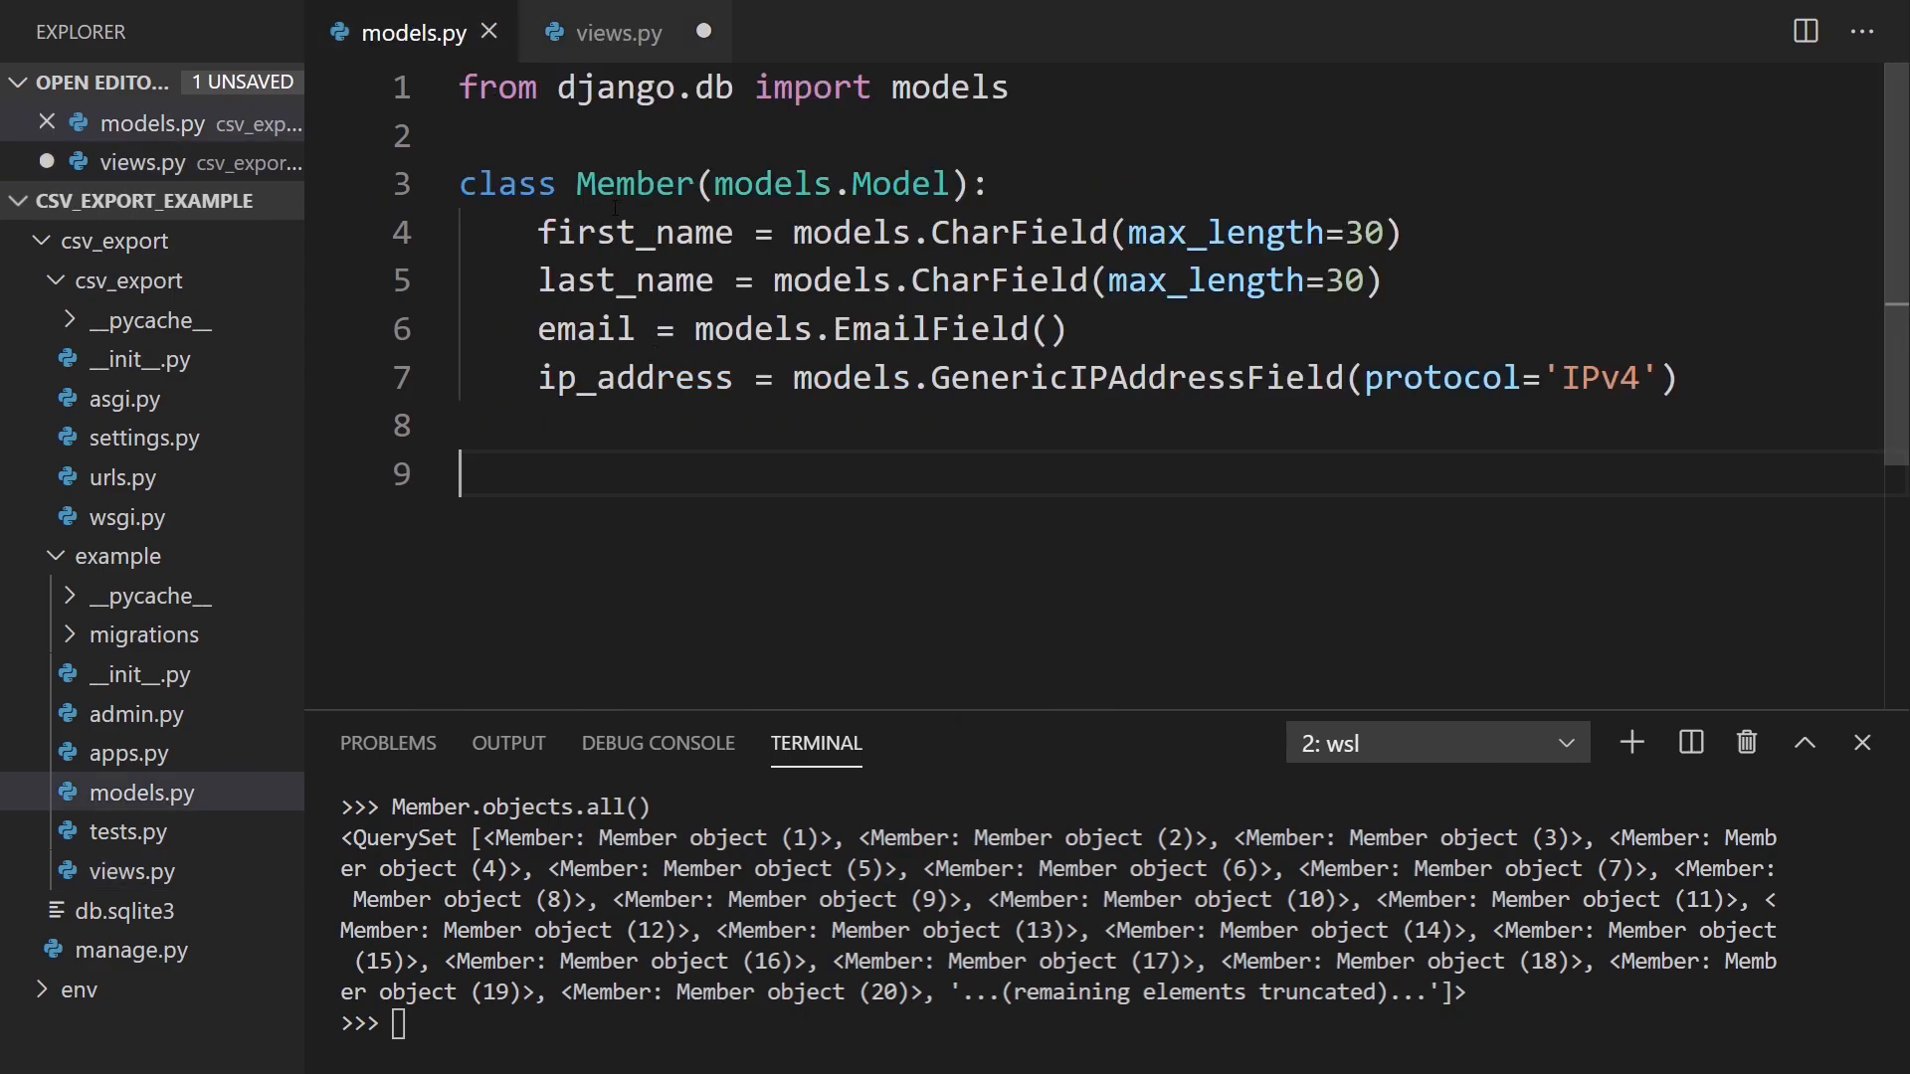
pyautogui.moveTo(613, 34)
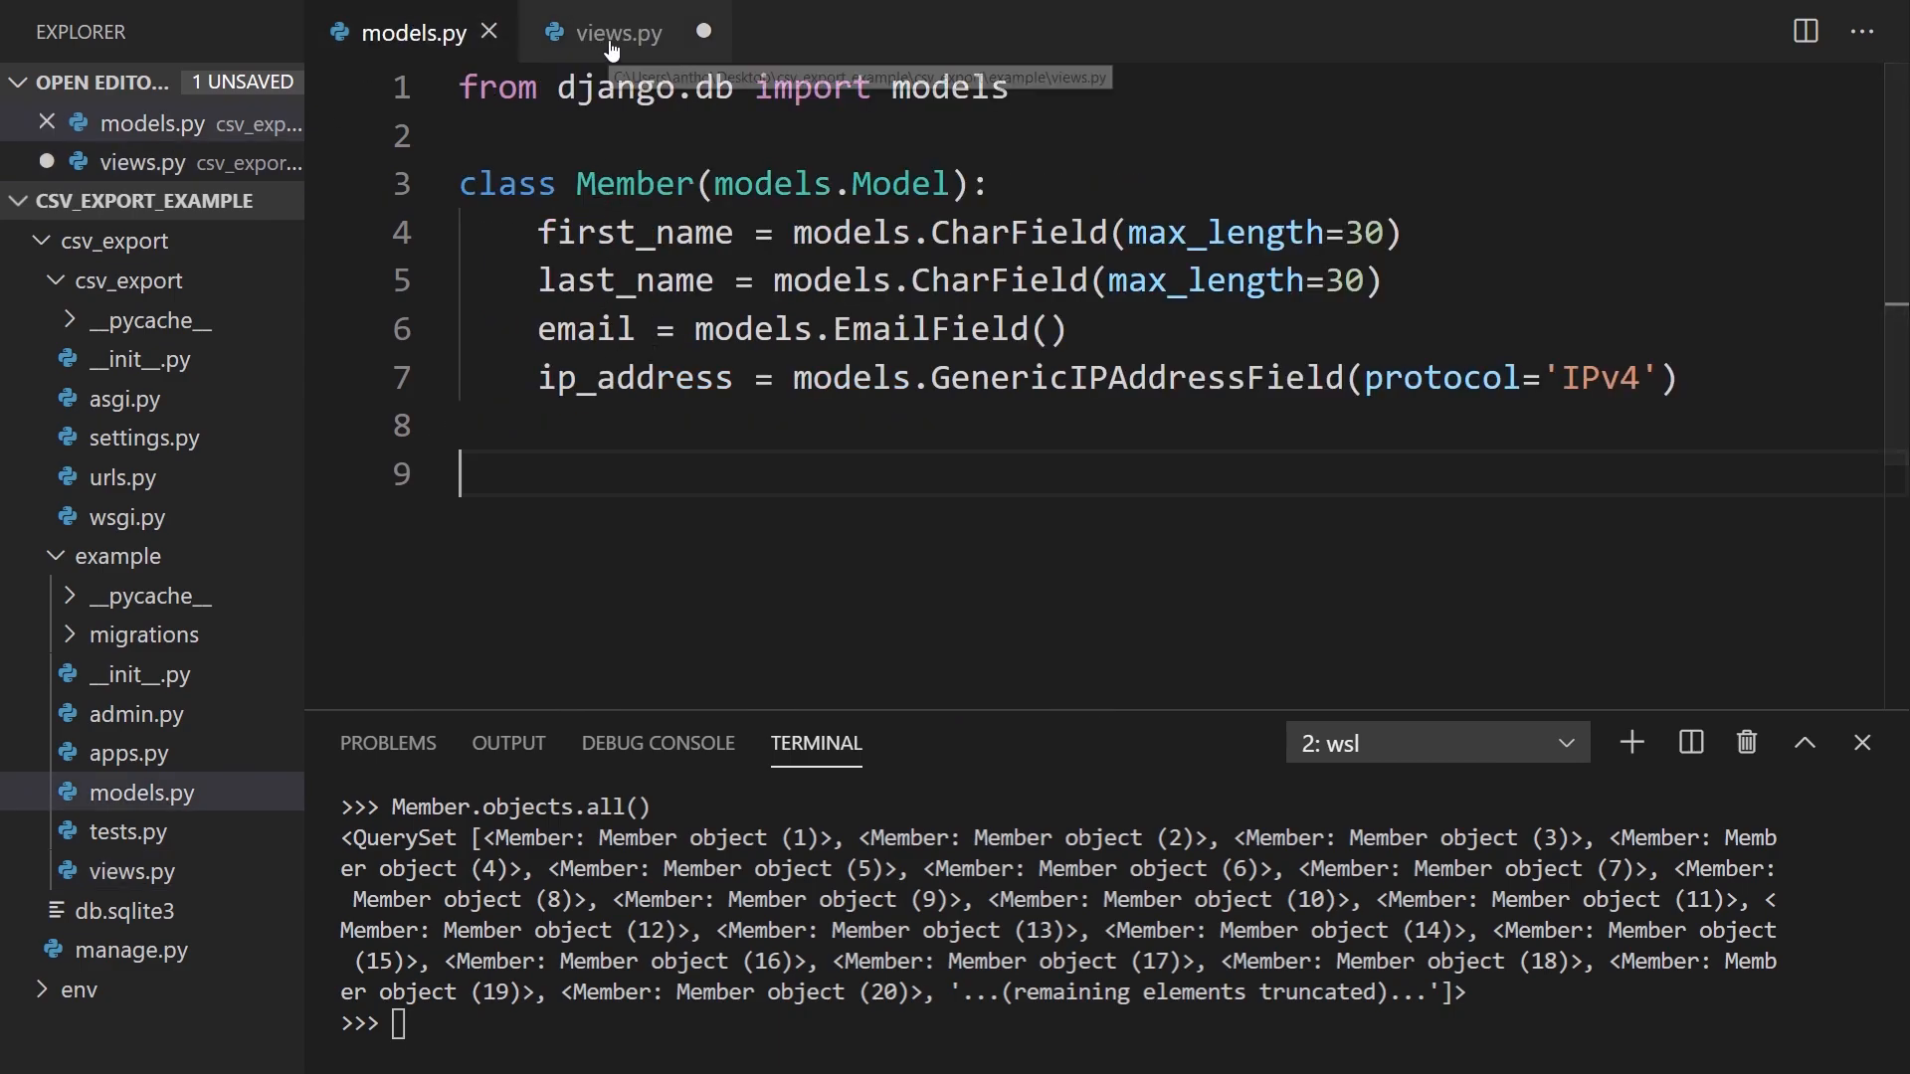
pyautogui.click(617, 34)
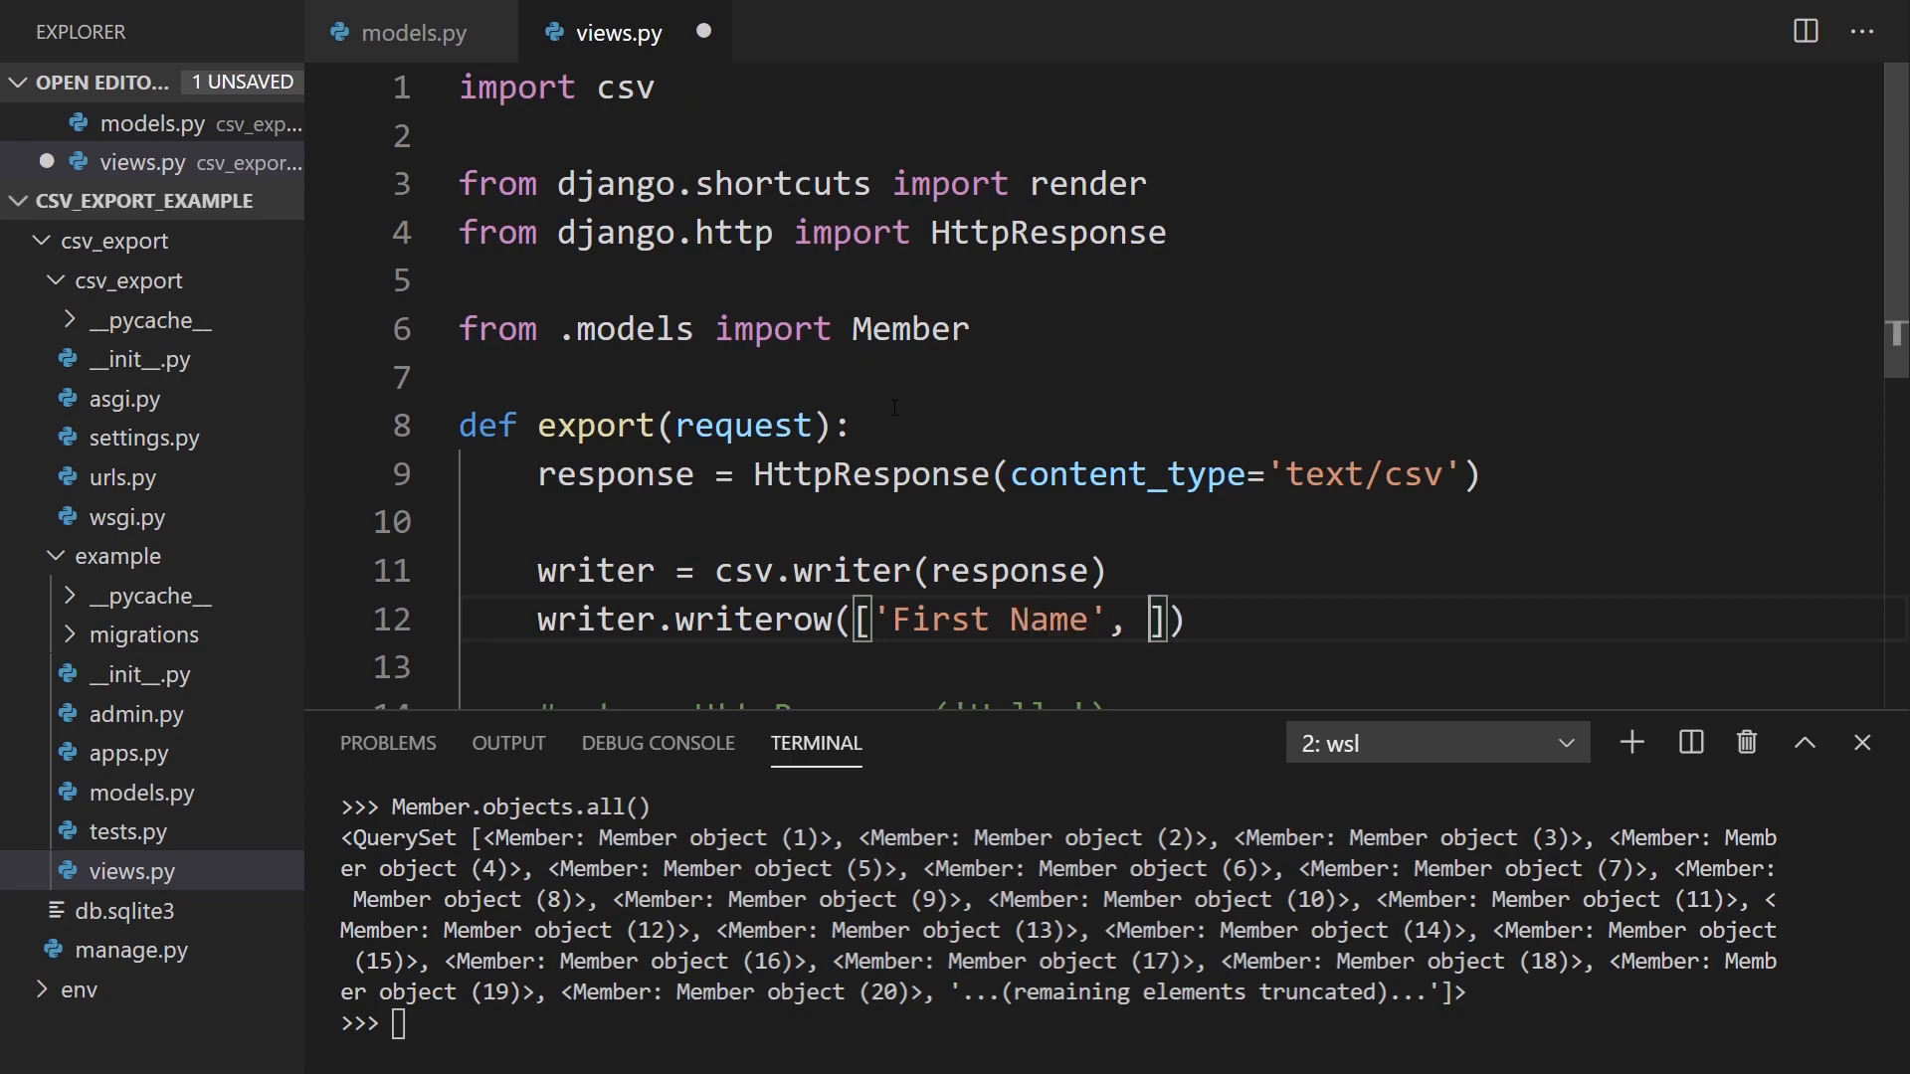
# Step: Write the header row First Name, Last Name, Email, IP Address and save
pyautogui.write("'Last Name'")
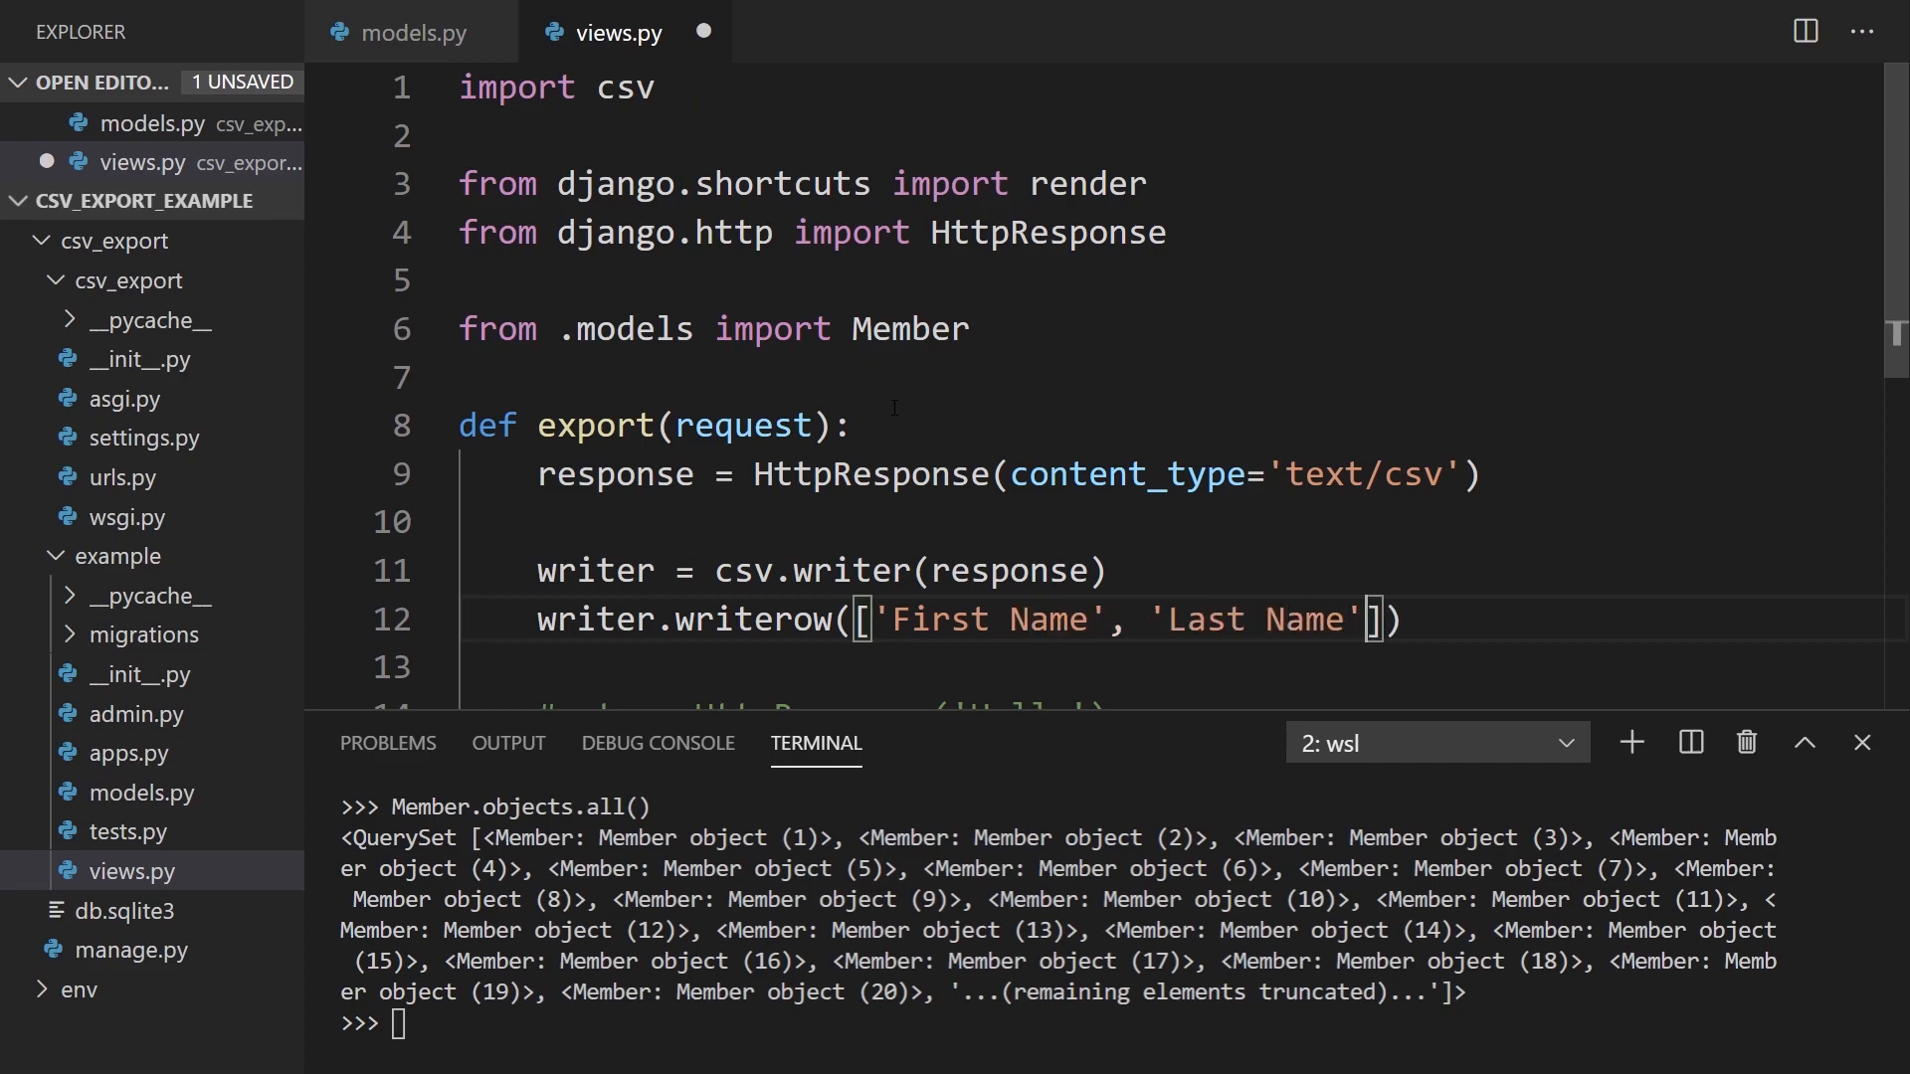
pyautogui.write(", 'Email'")
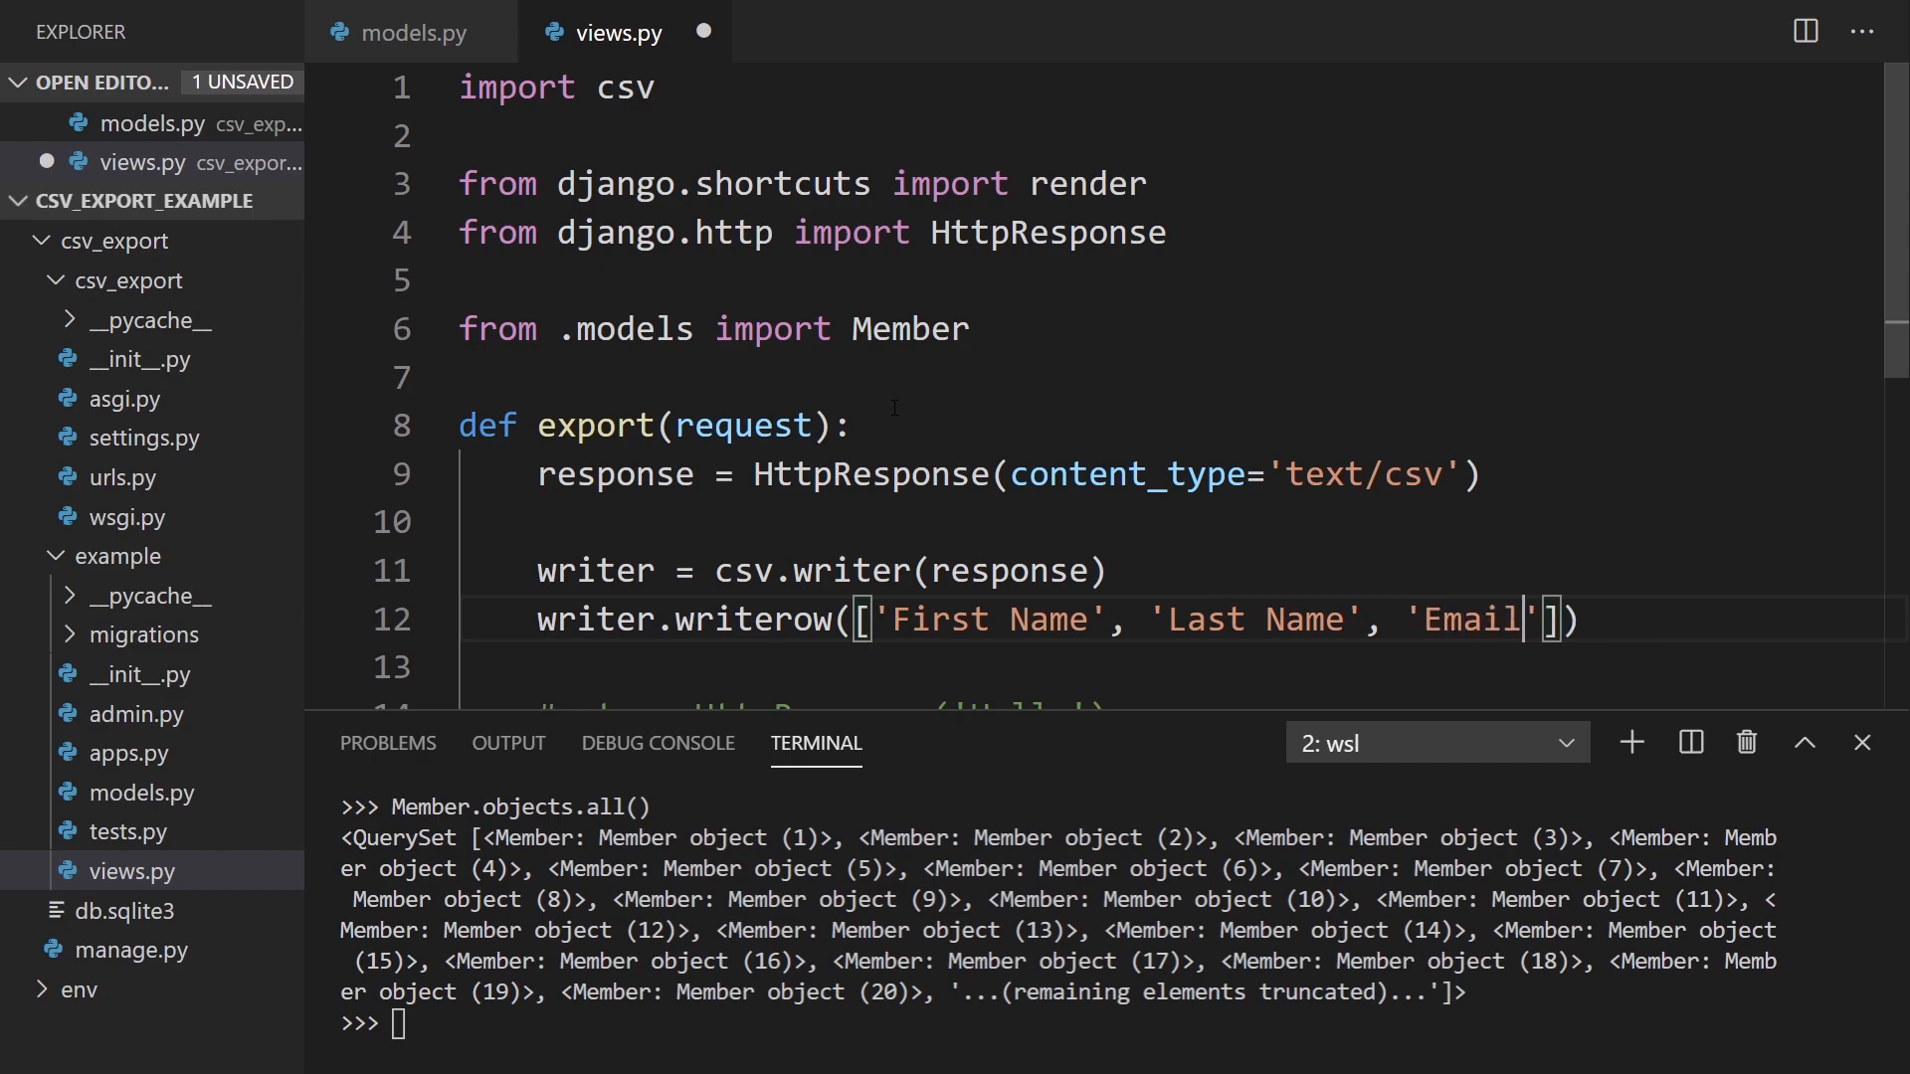
pyautogui.write(", 'IP Ad")
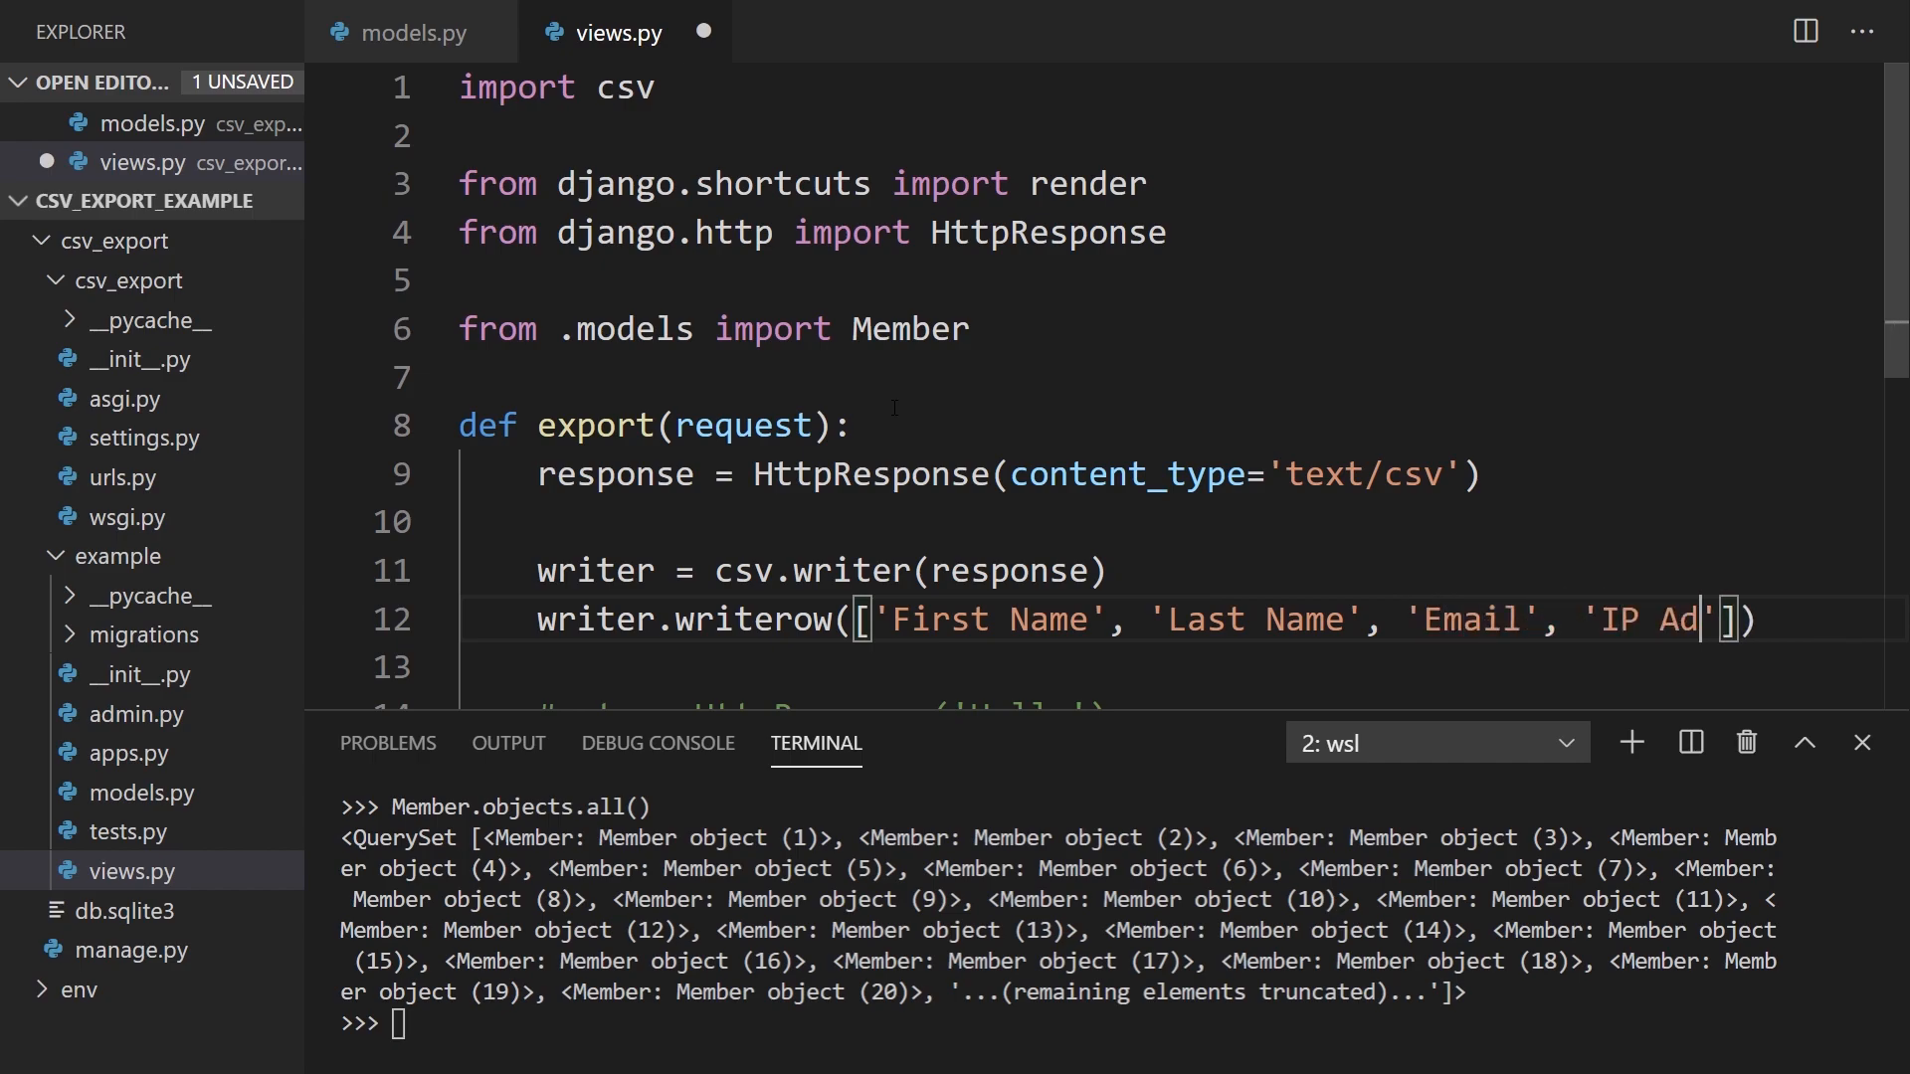
pyautogui.write('dress')
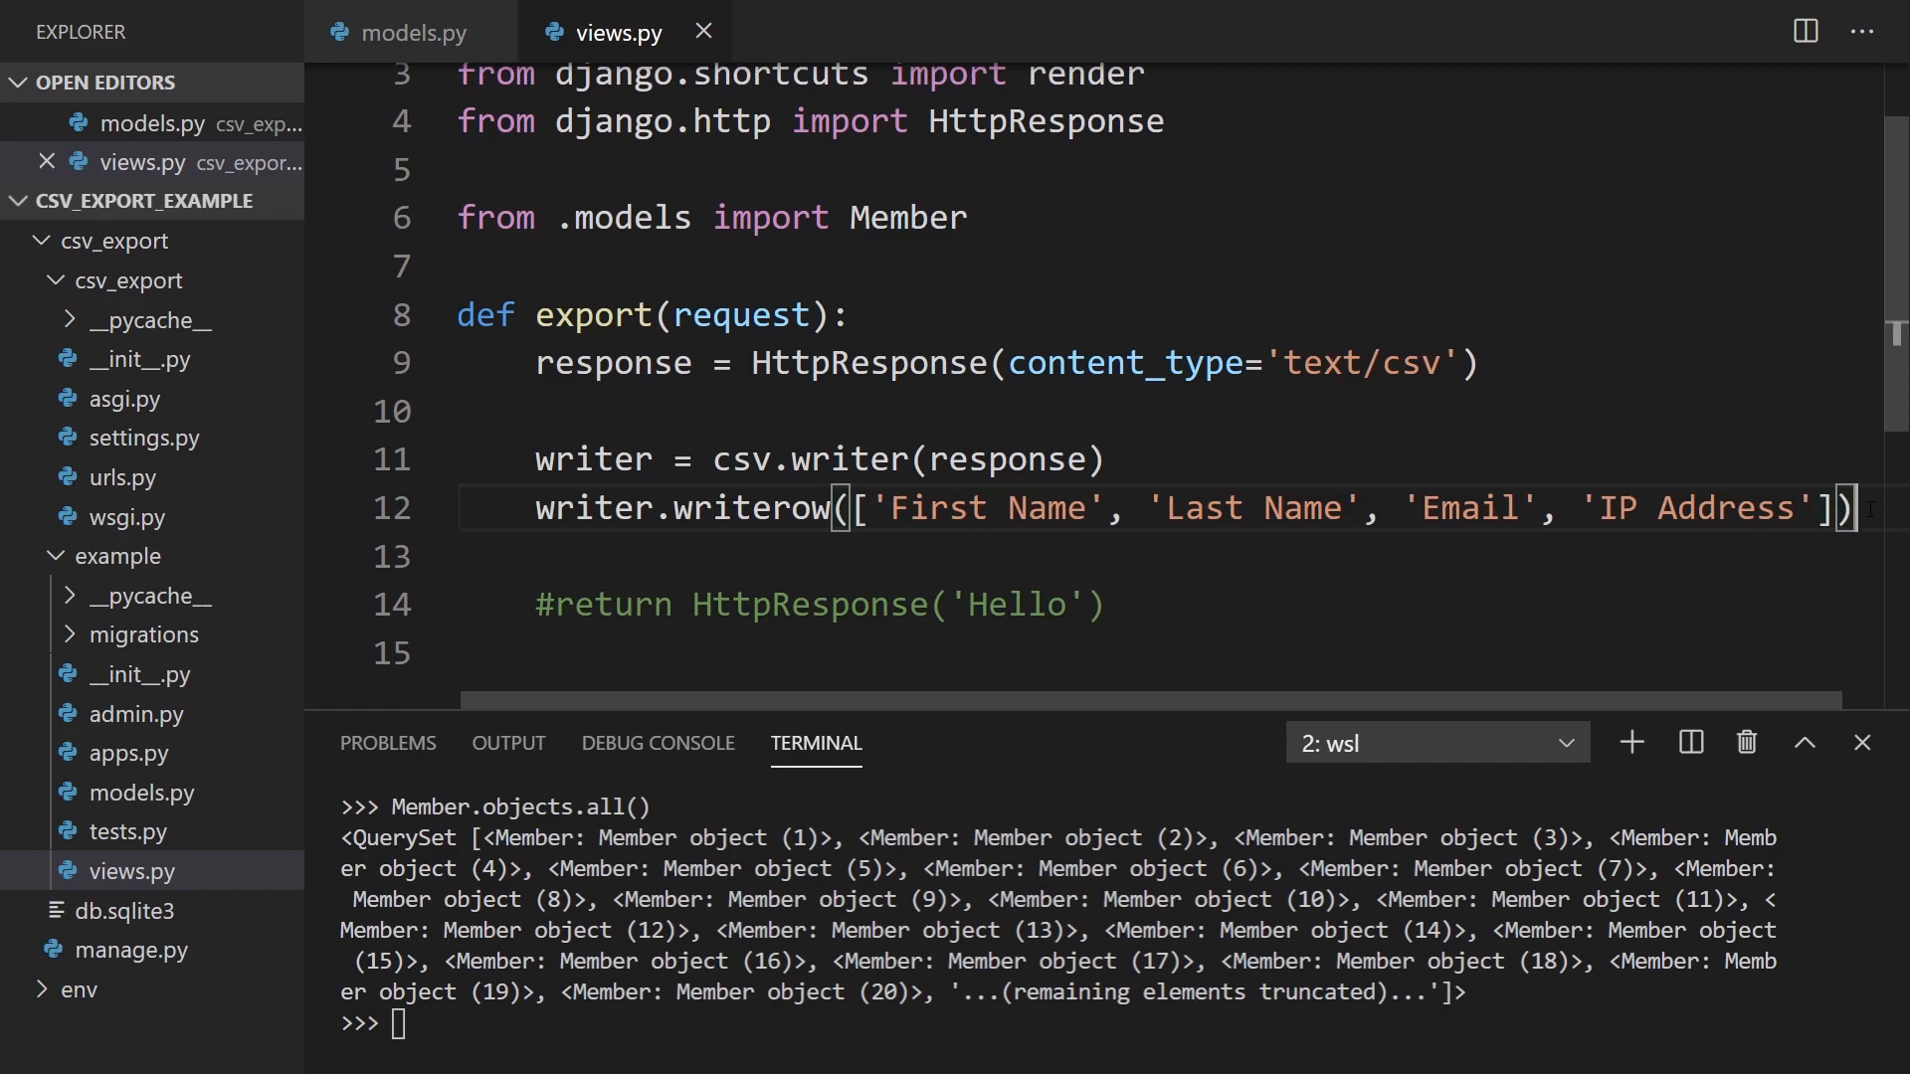
pyautogui.press('enter')
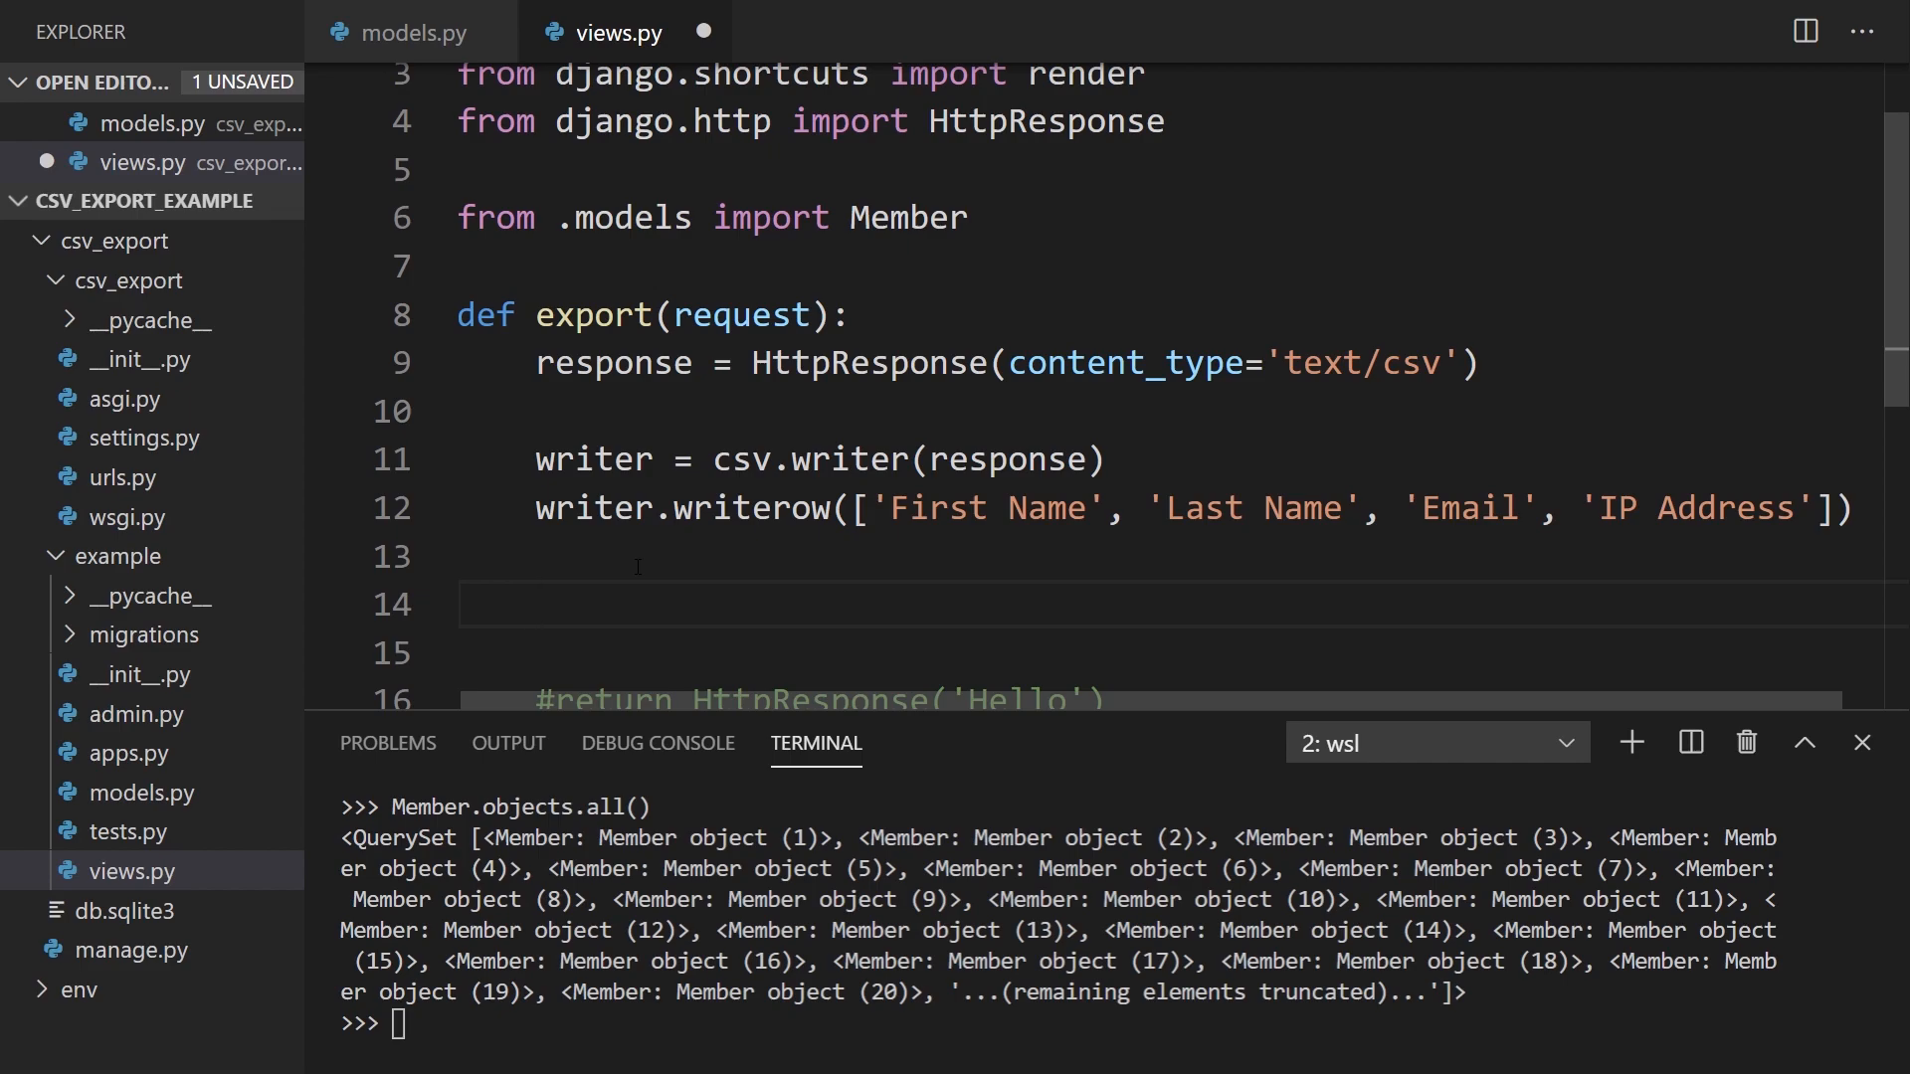
# Step: Loop over Member.objects.all().value_list('first_name', 'last_name', ...) for each member
pyautogui.write('for')
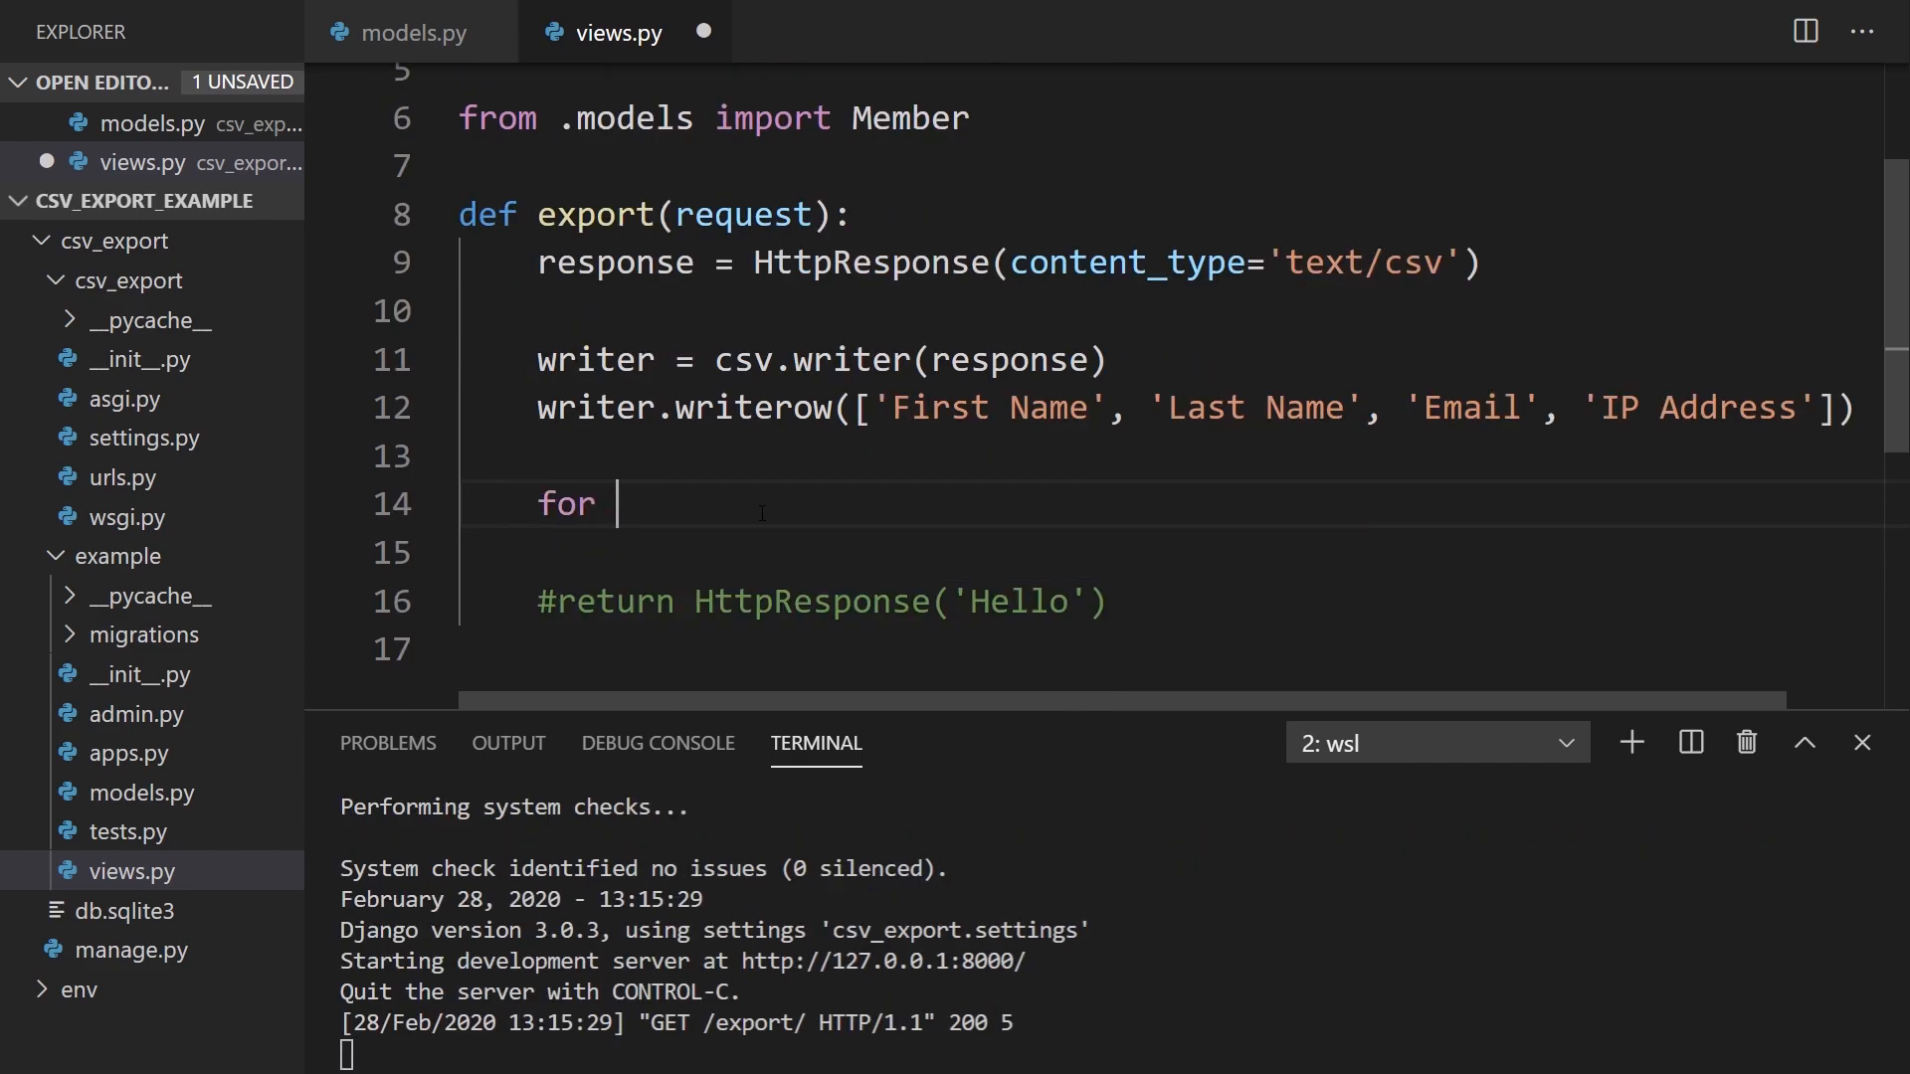
pyautogui.write('member in Member.object')
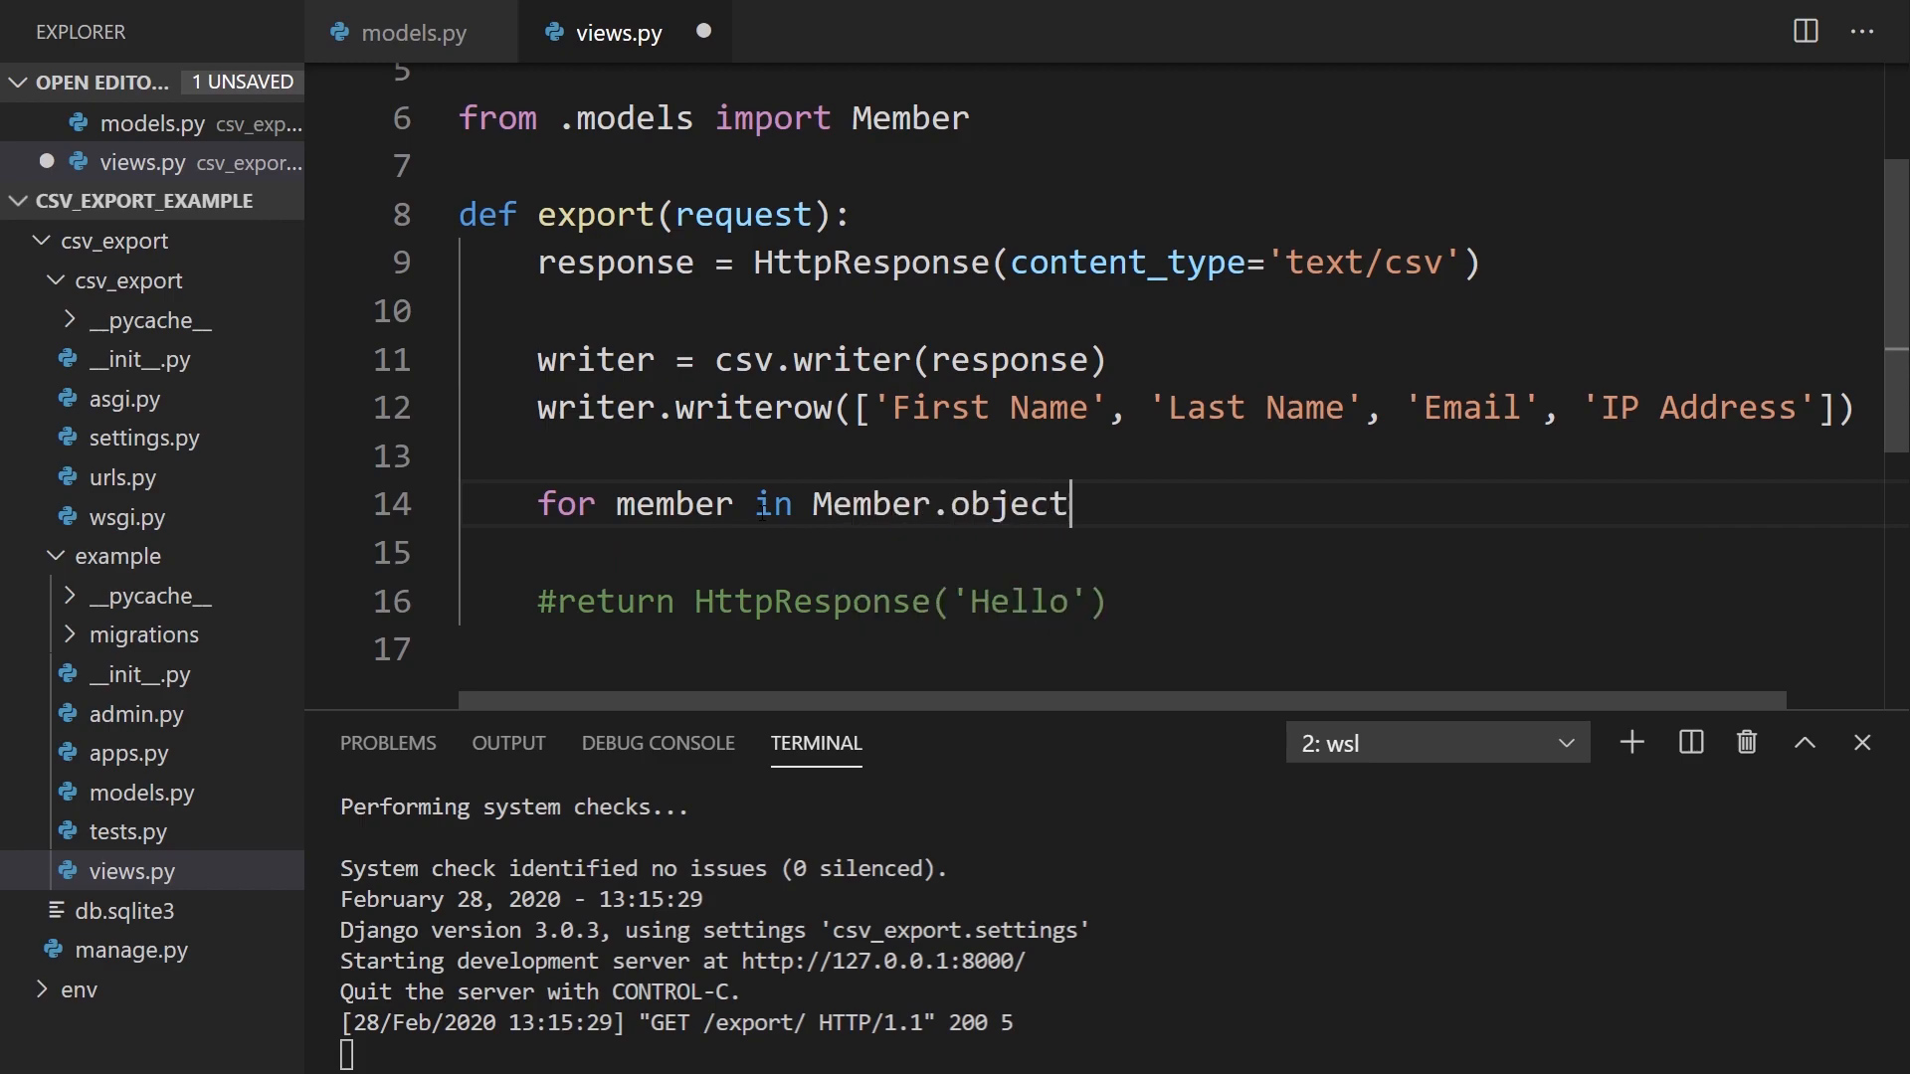
pyautogui.write('s.')
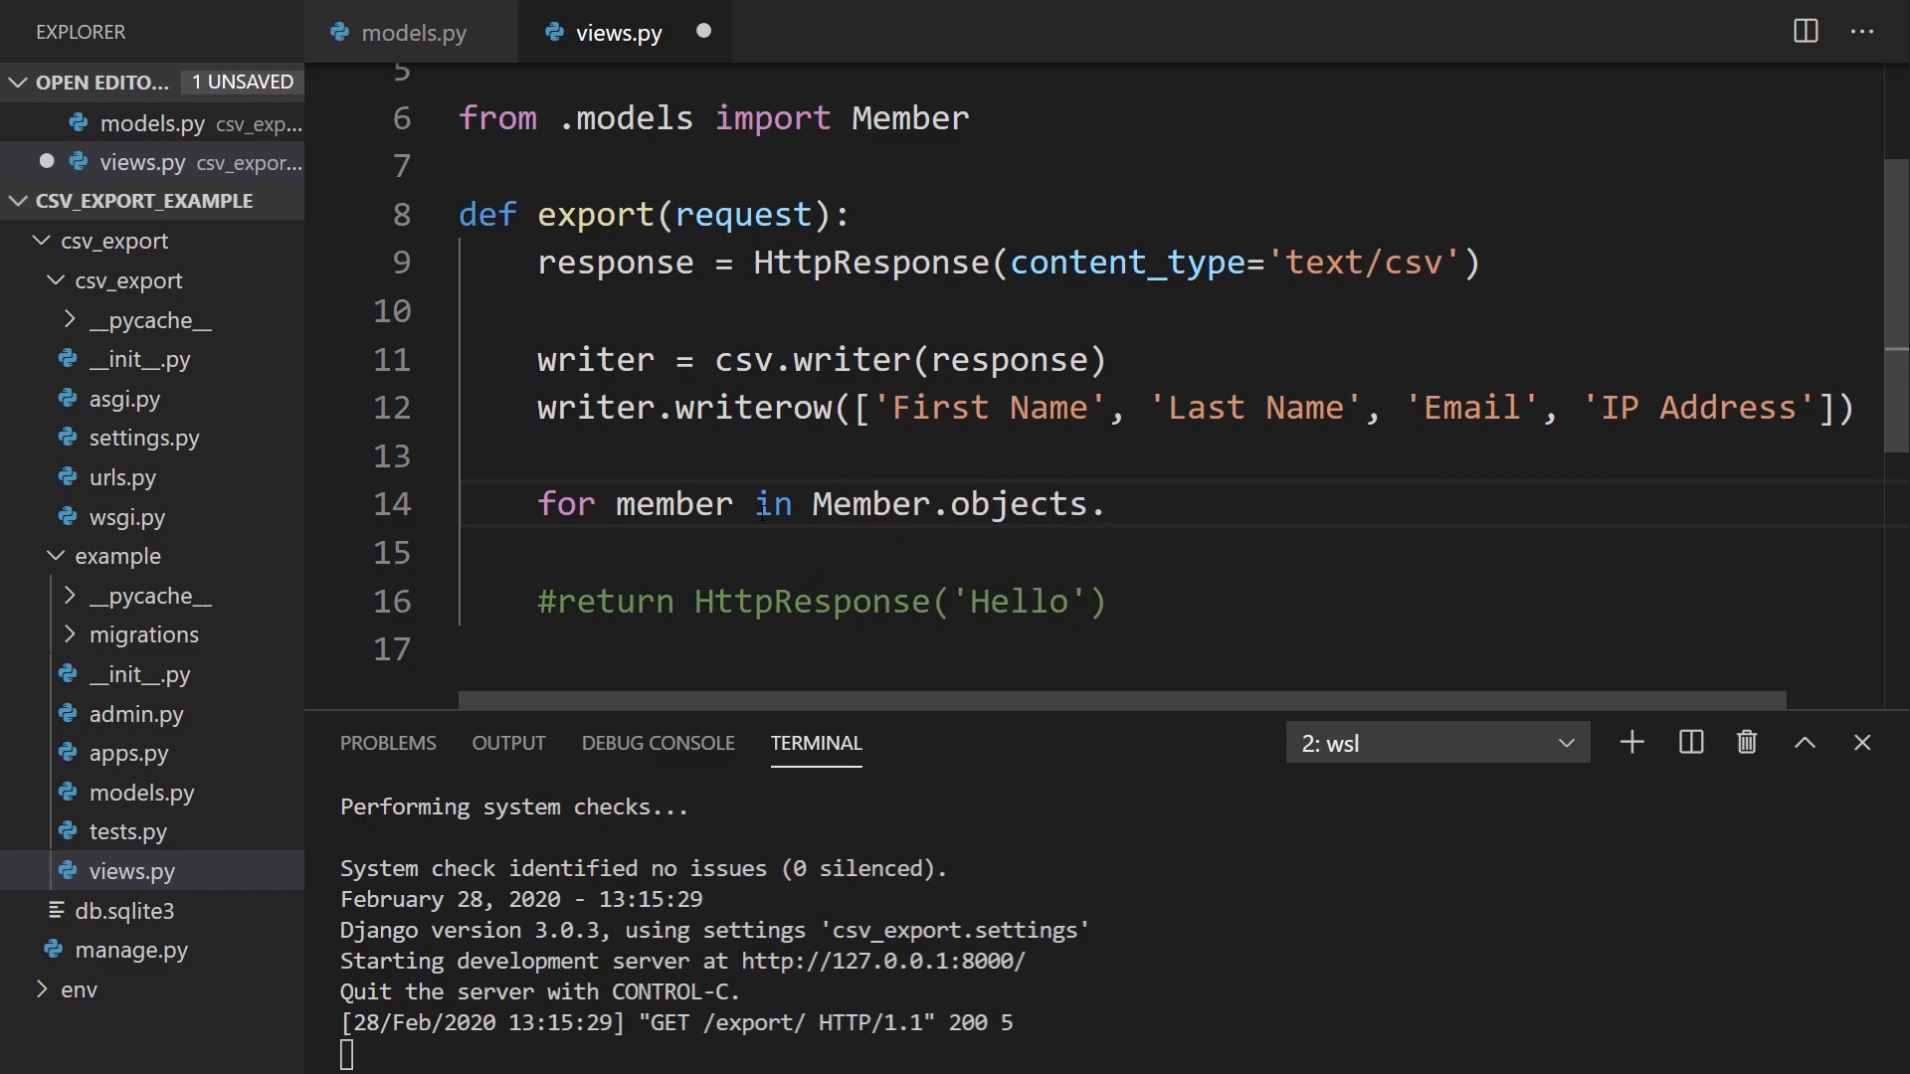
pyautogui.write('all().value')
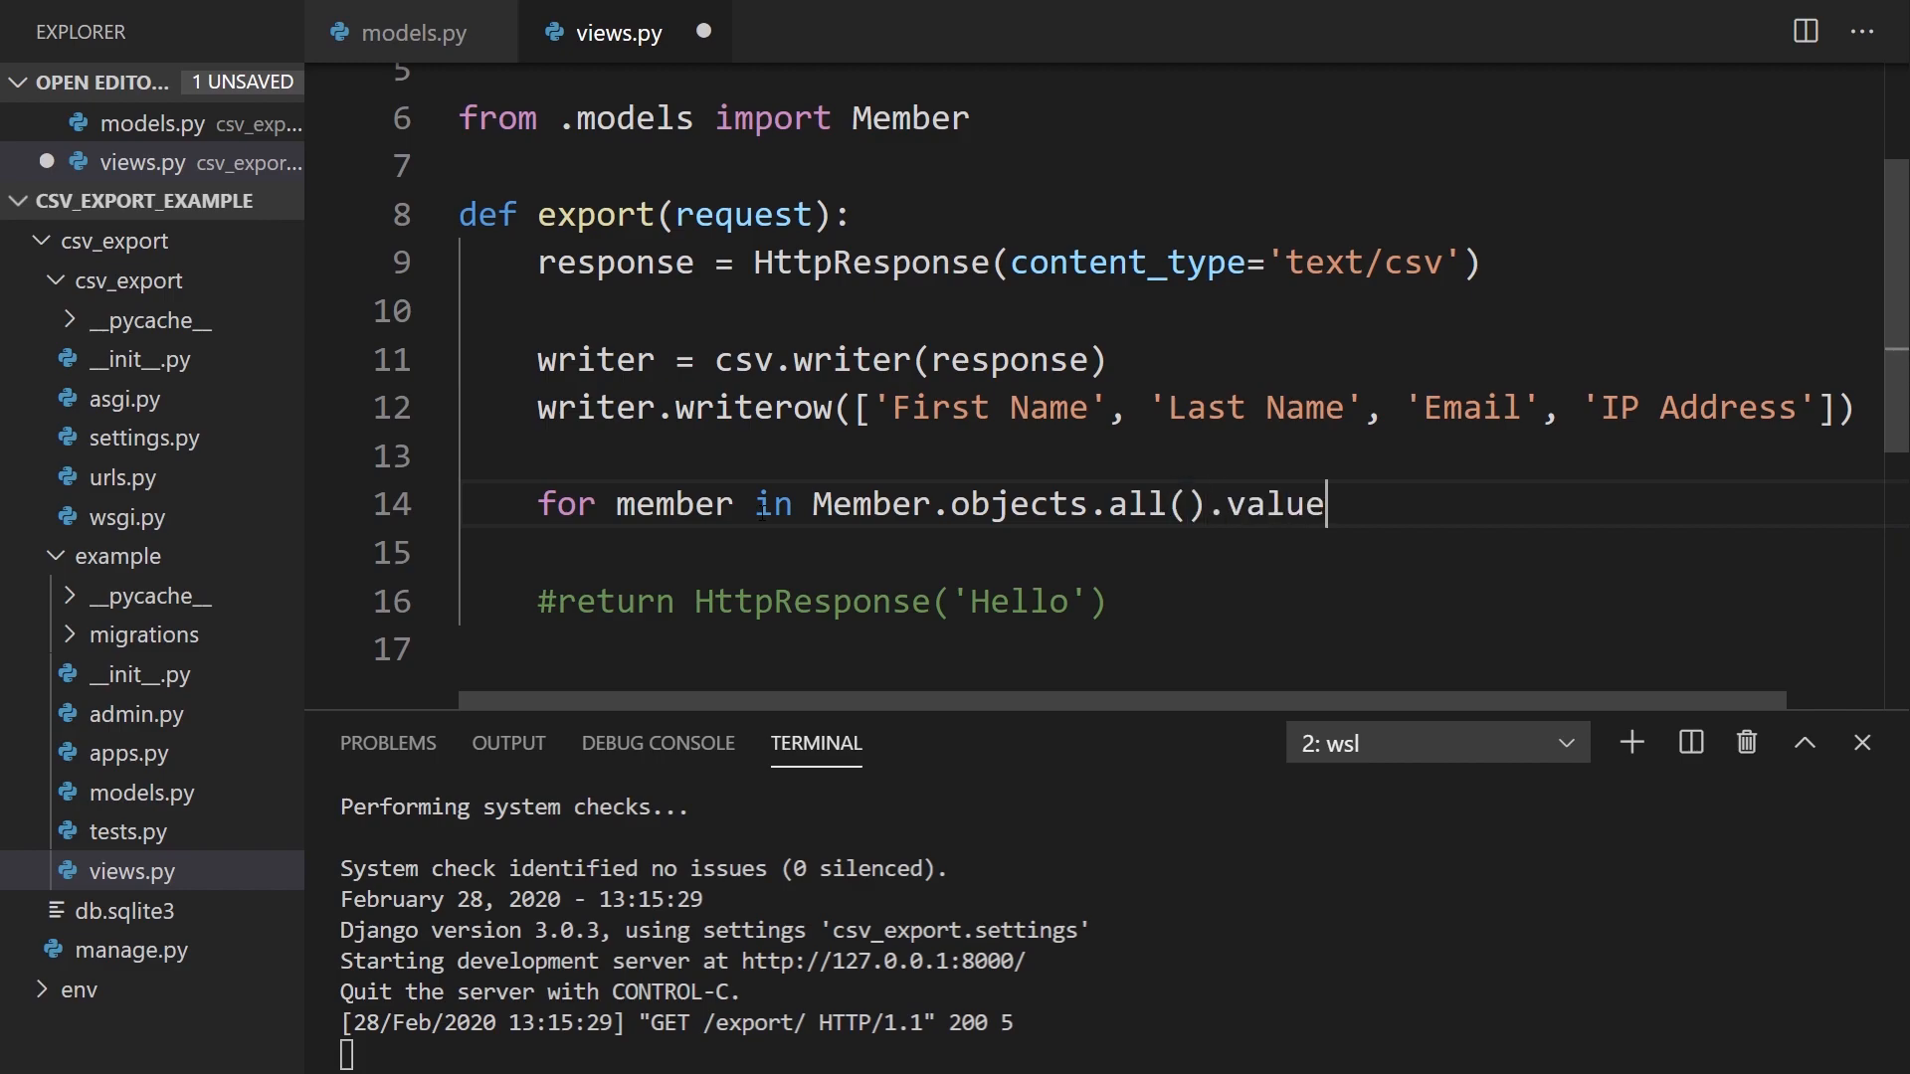
pyautogui.write('_list()')
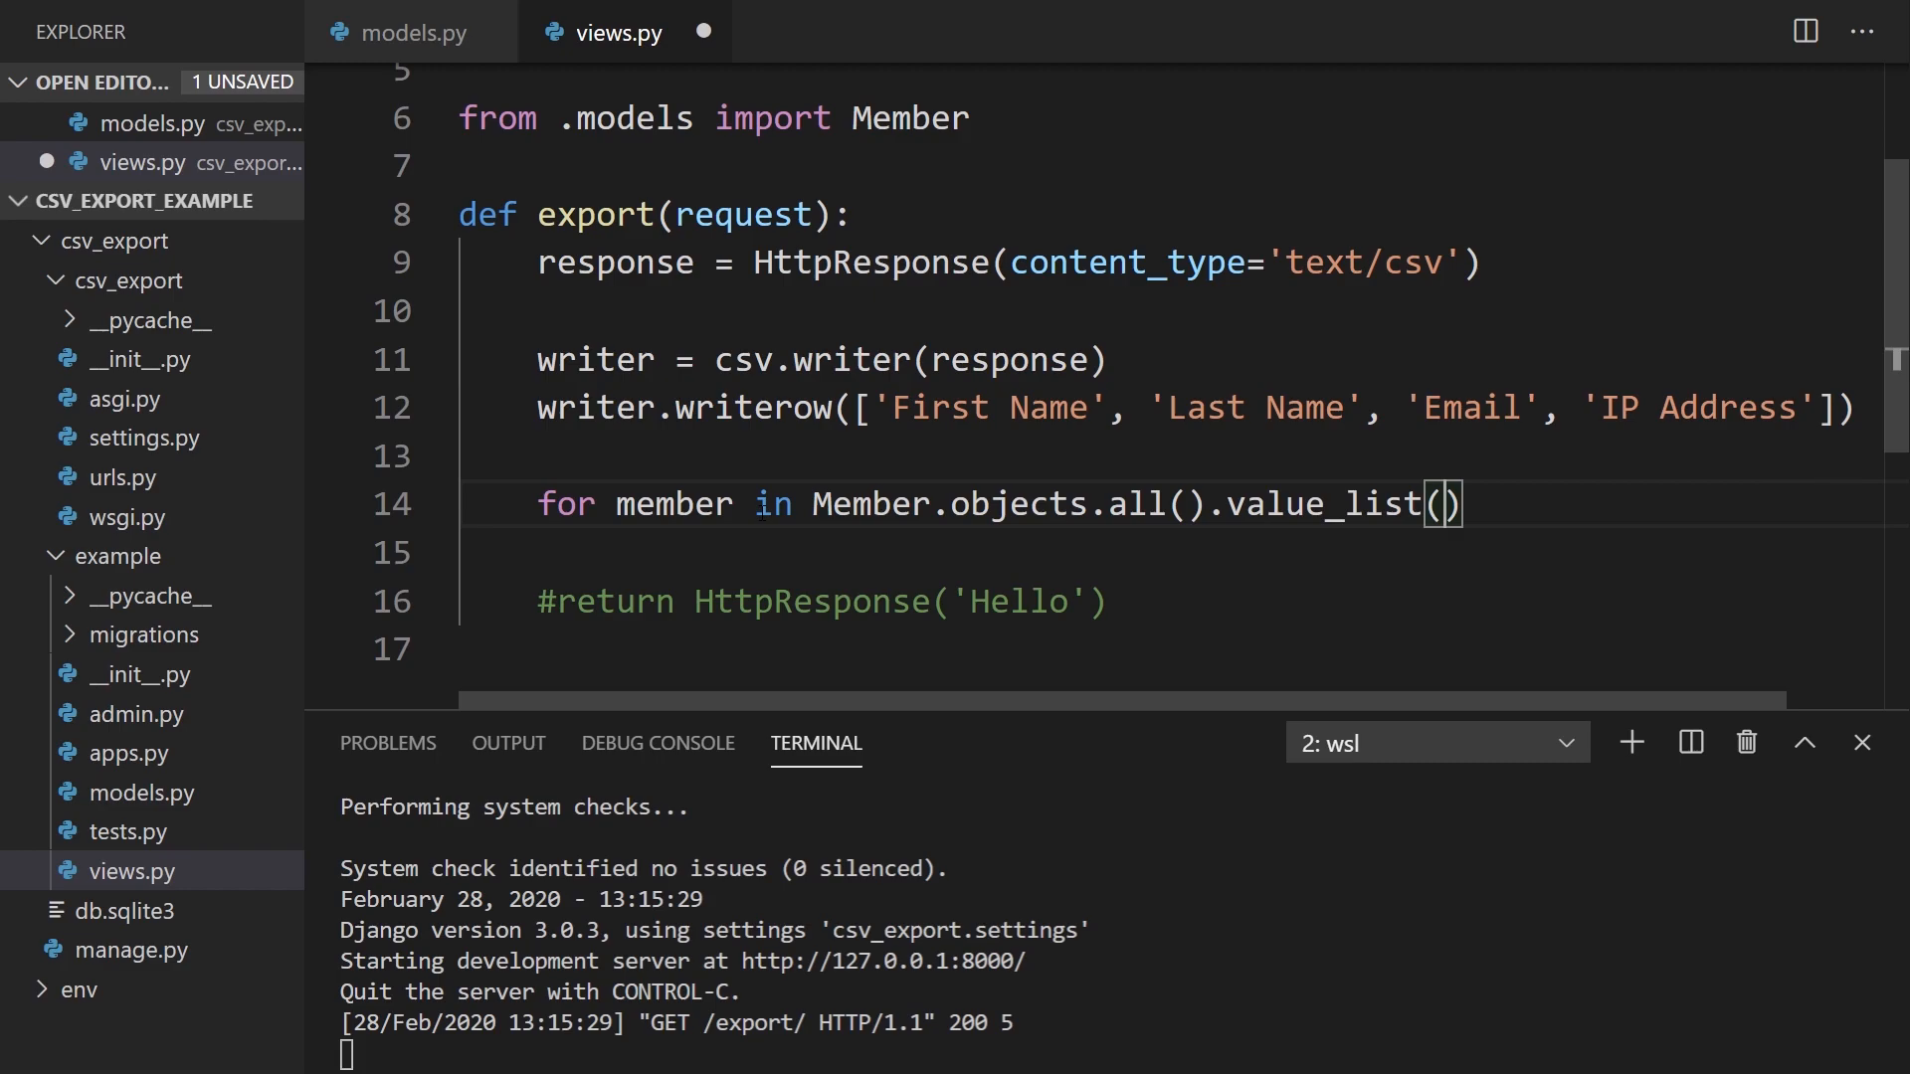
pyautogui.write("'first_'")
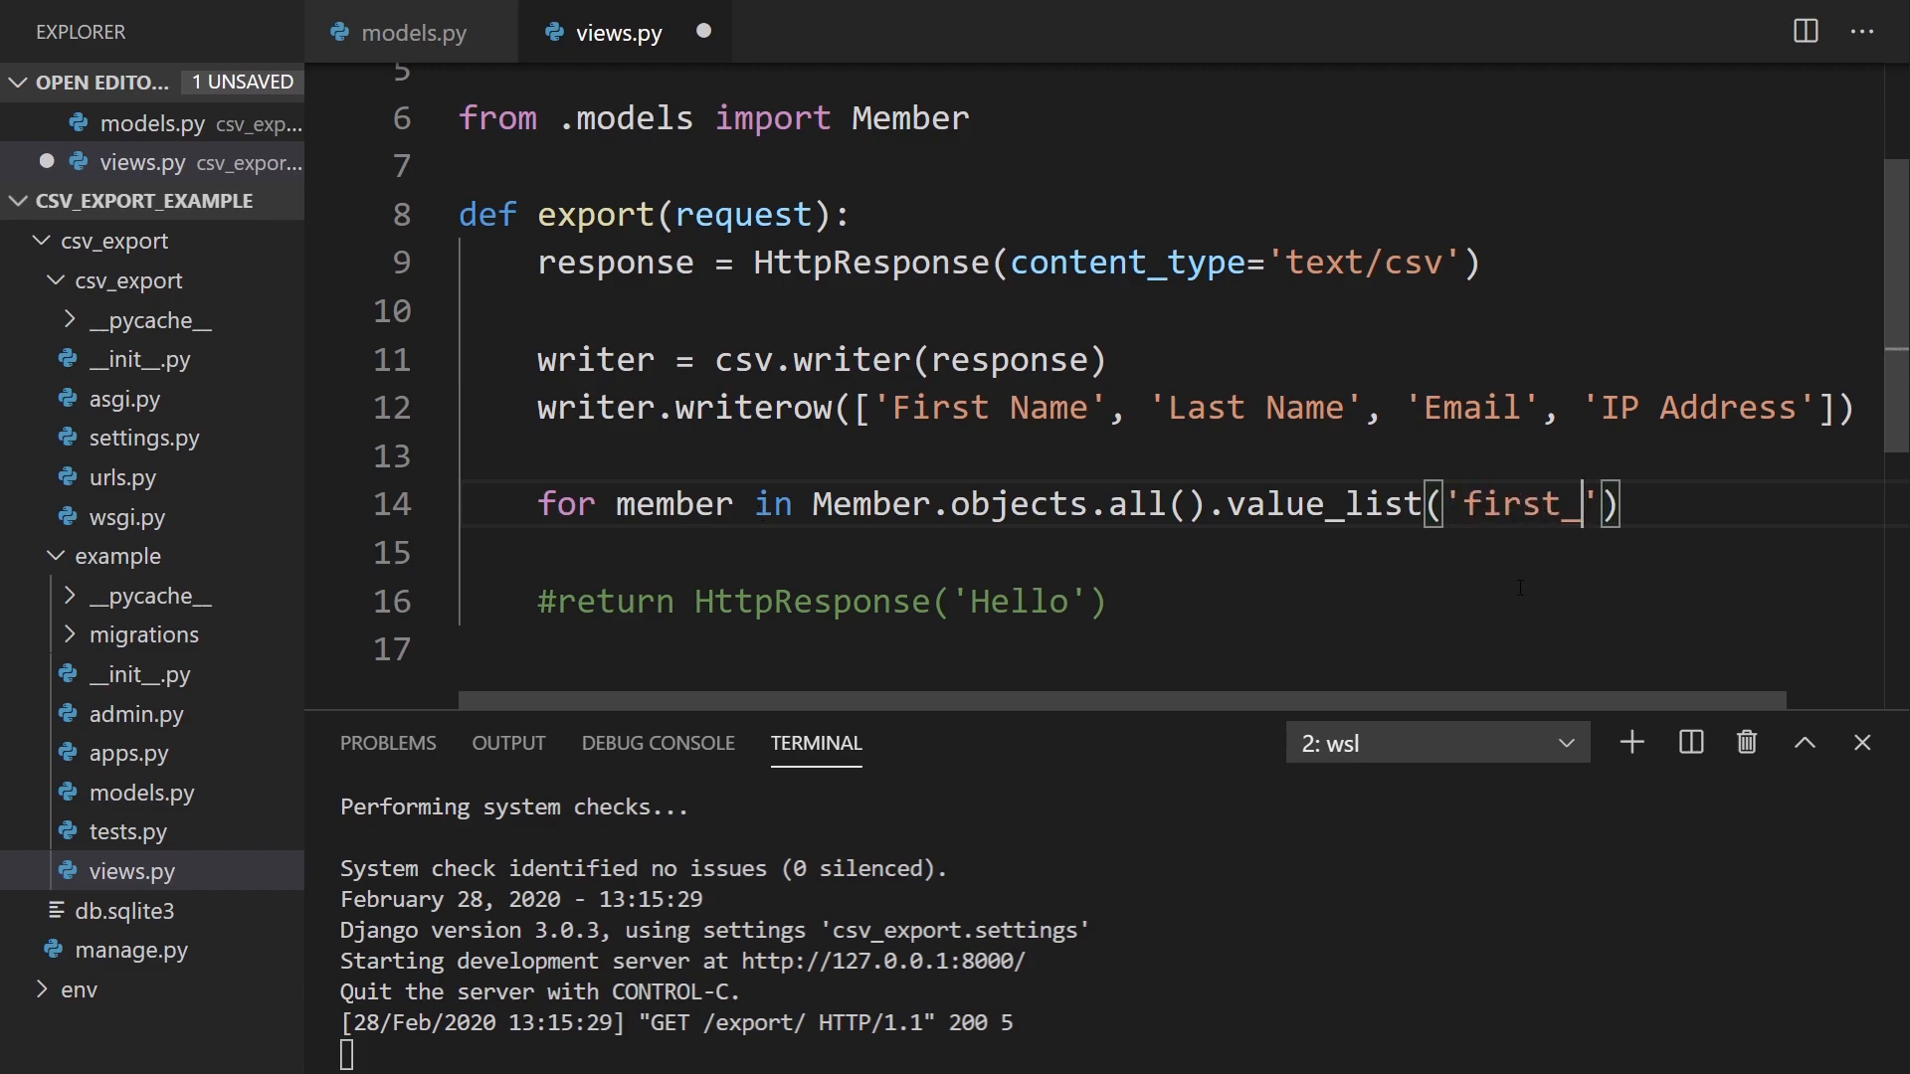
pyautogui.write('last')
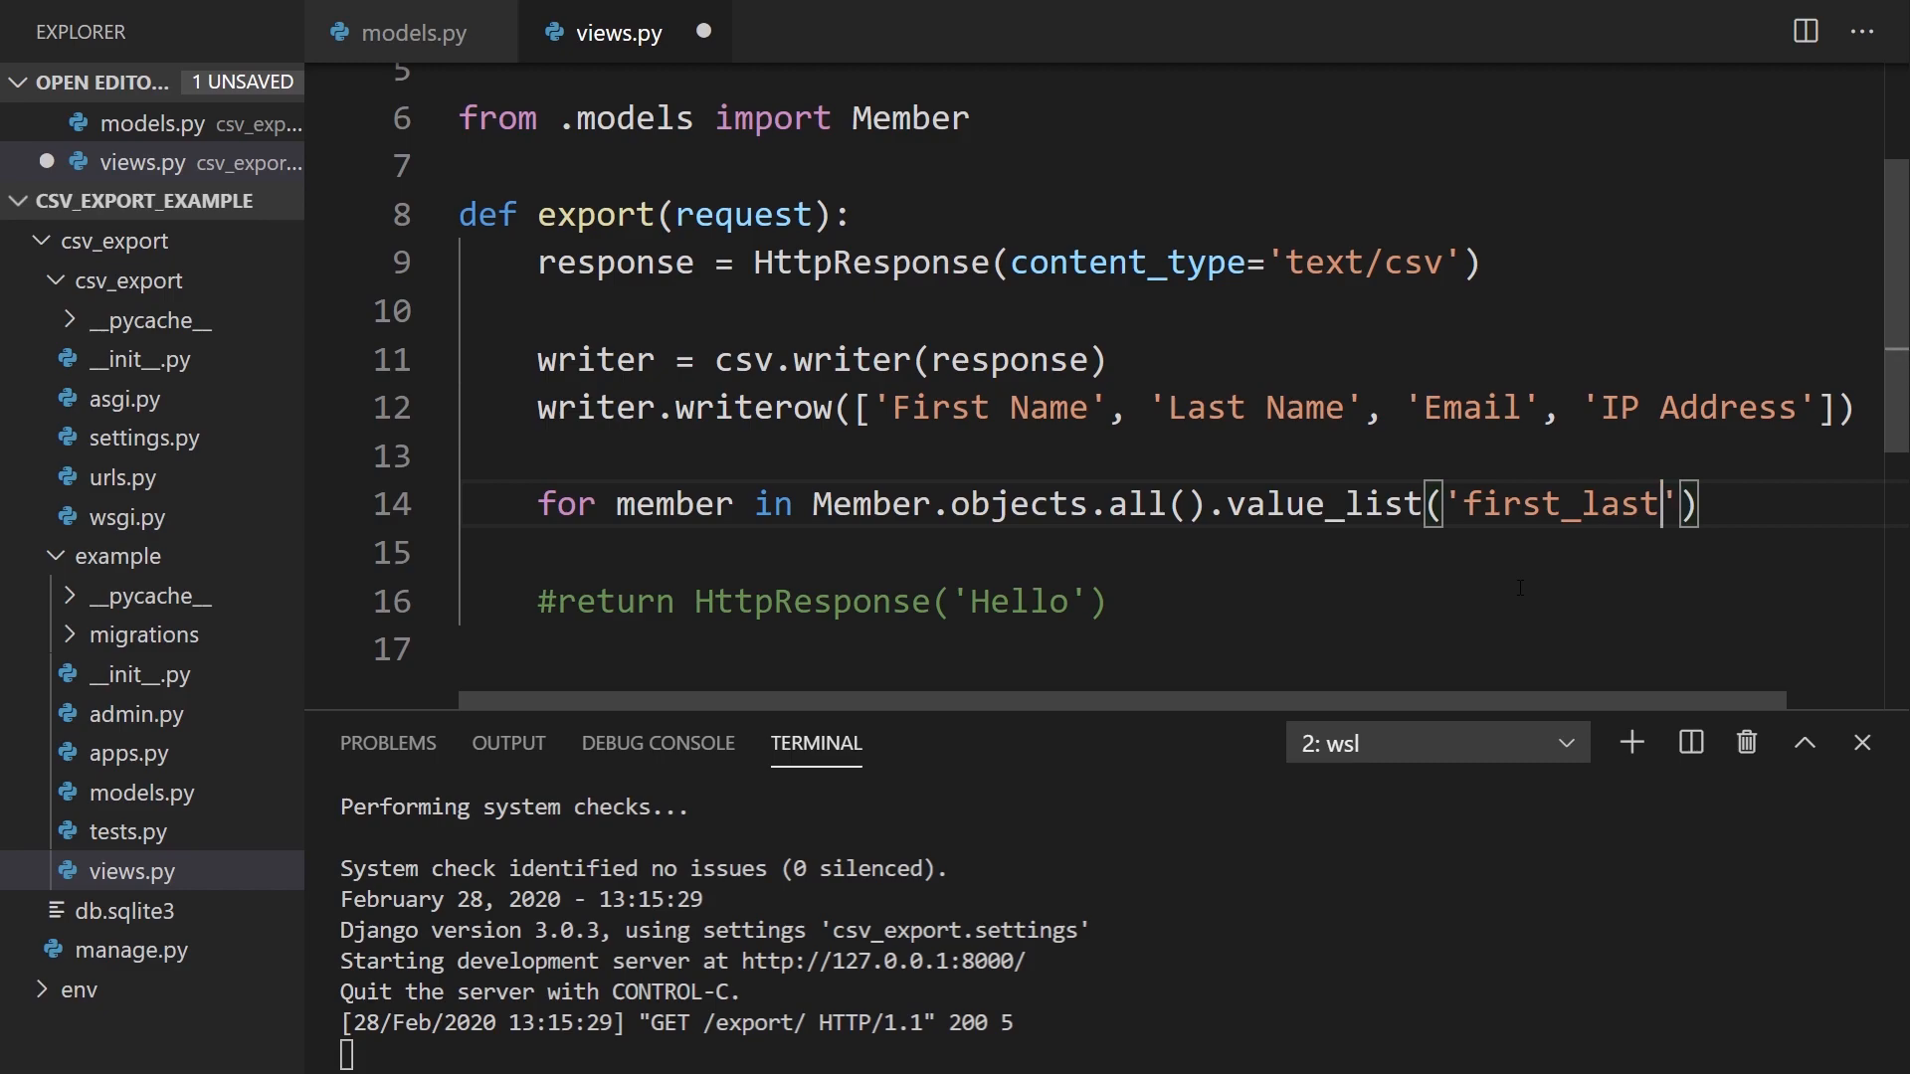
pyautogui.write('name')
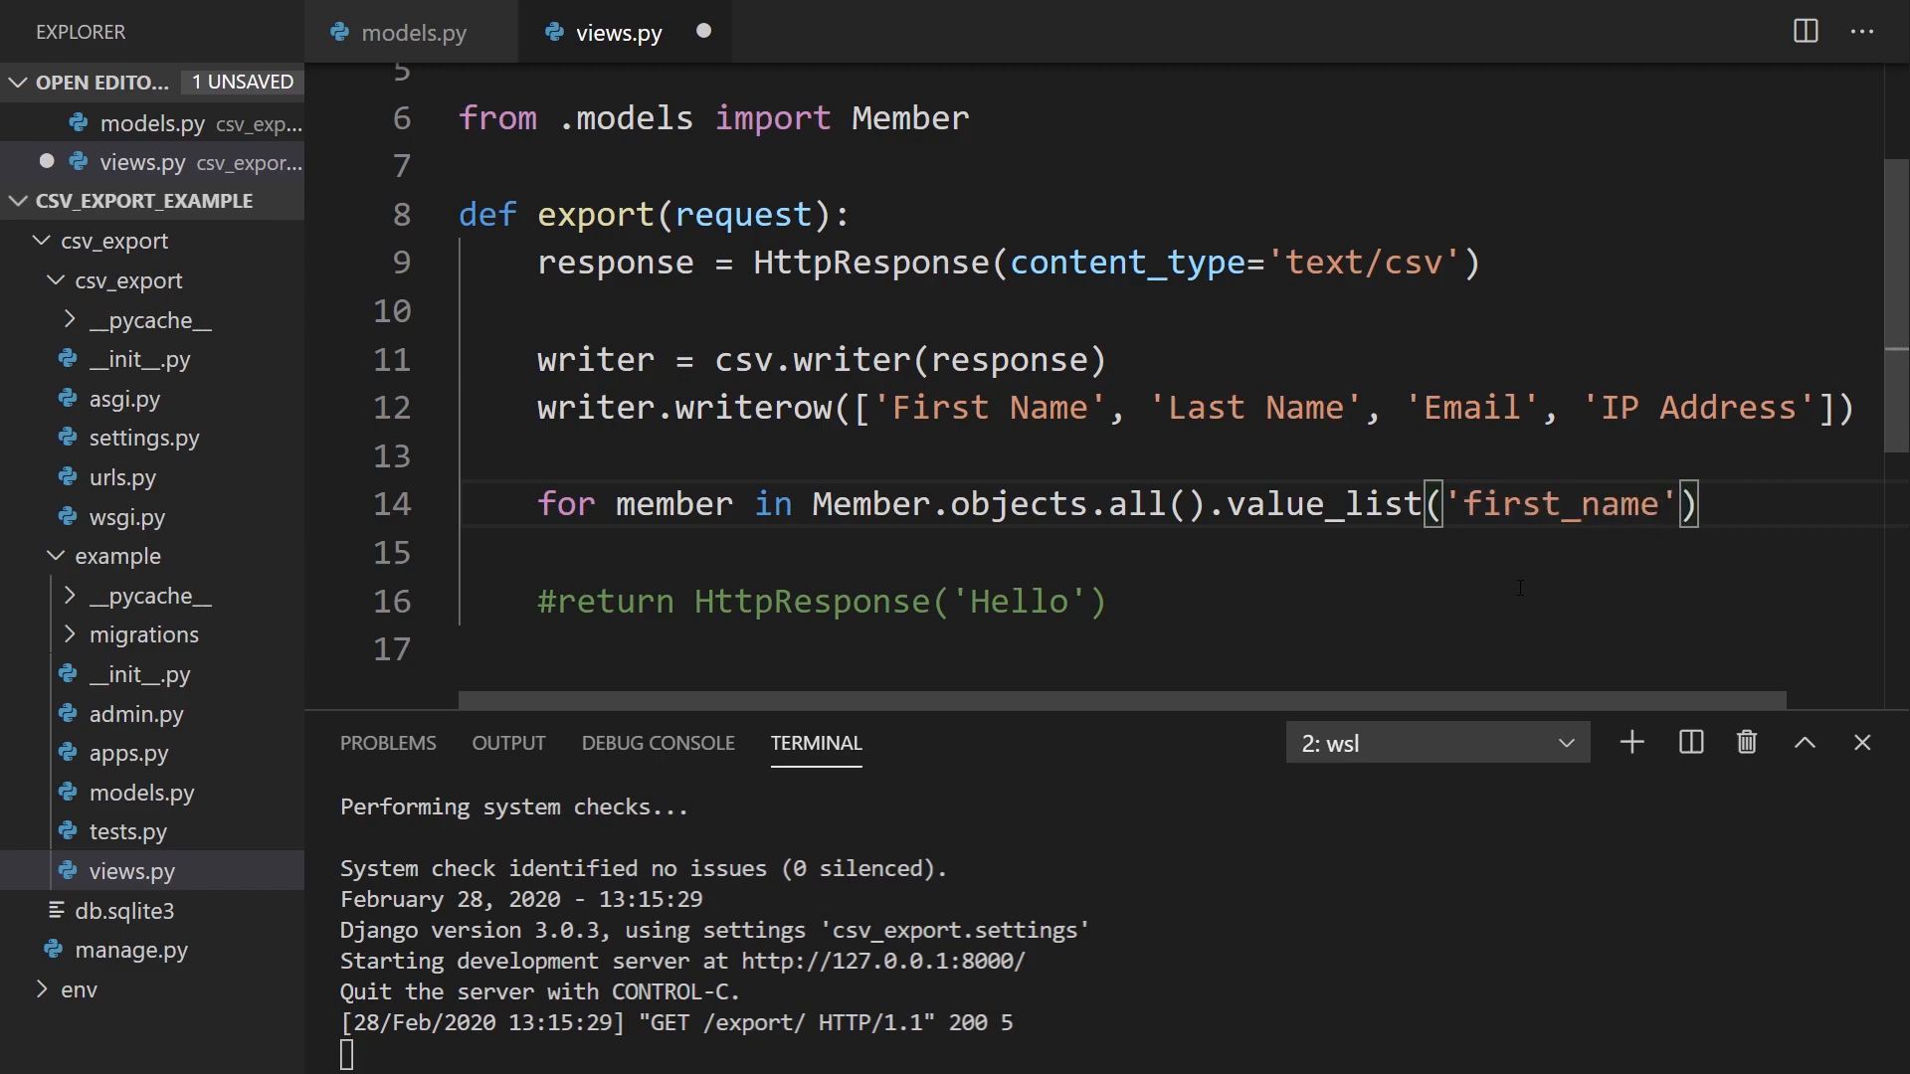
pyautogui.write(", 'last_name', 'email', 'ip_addr")
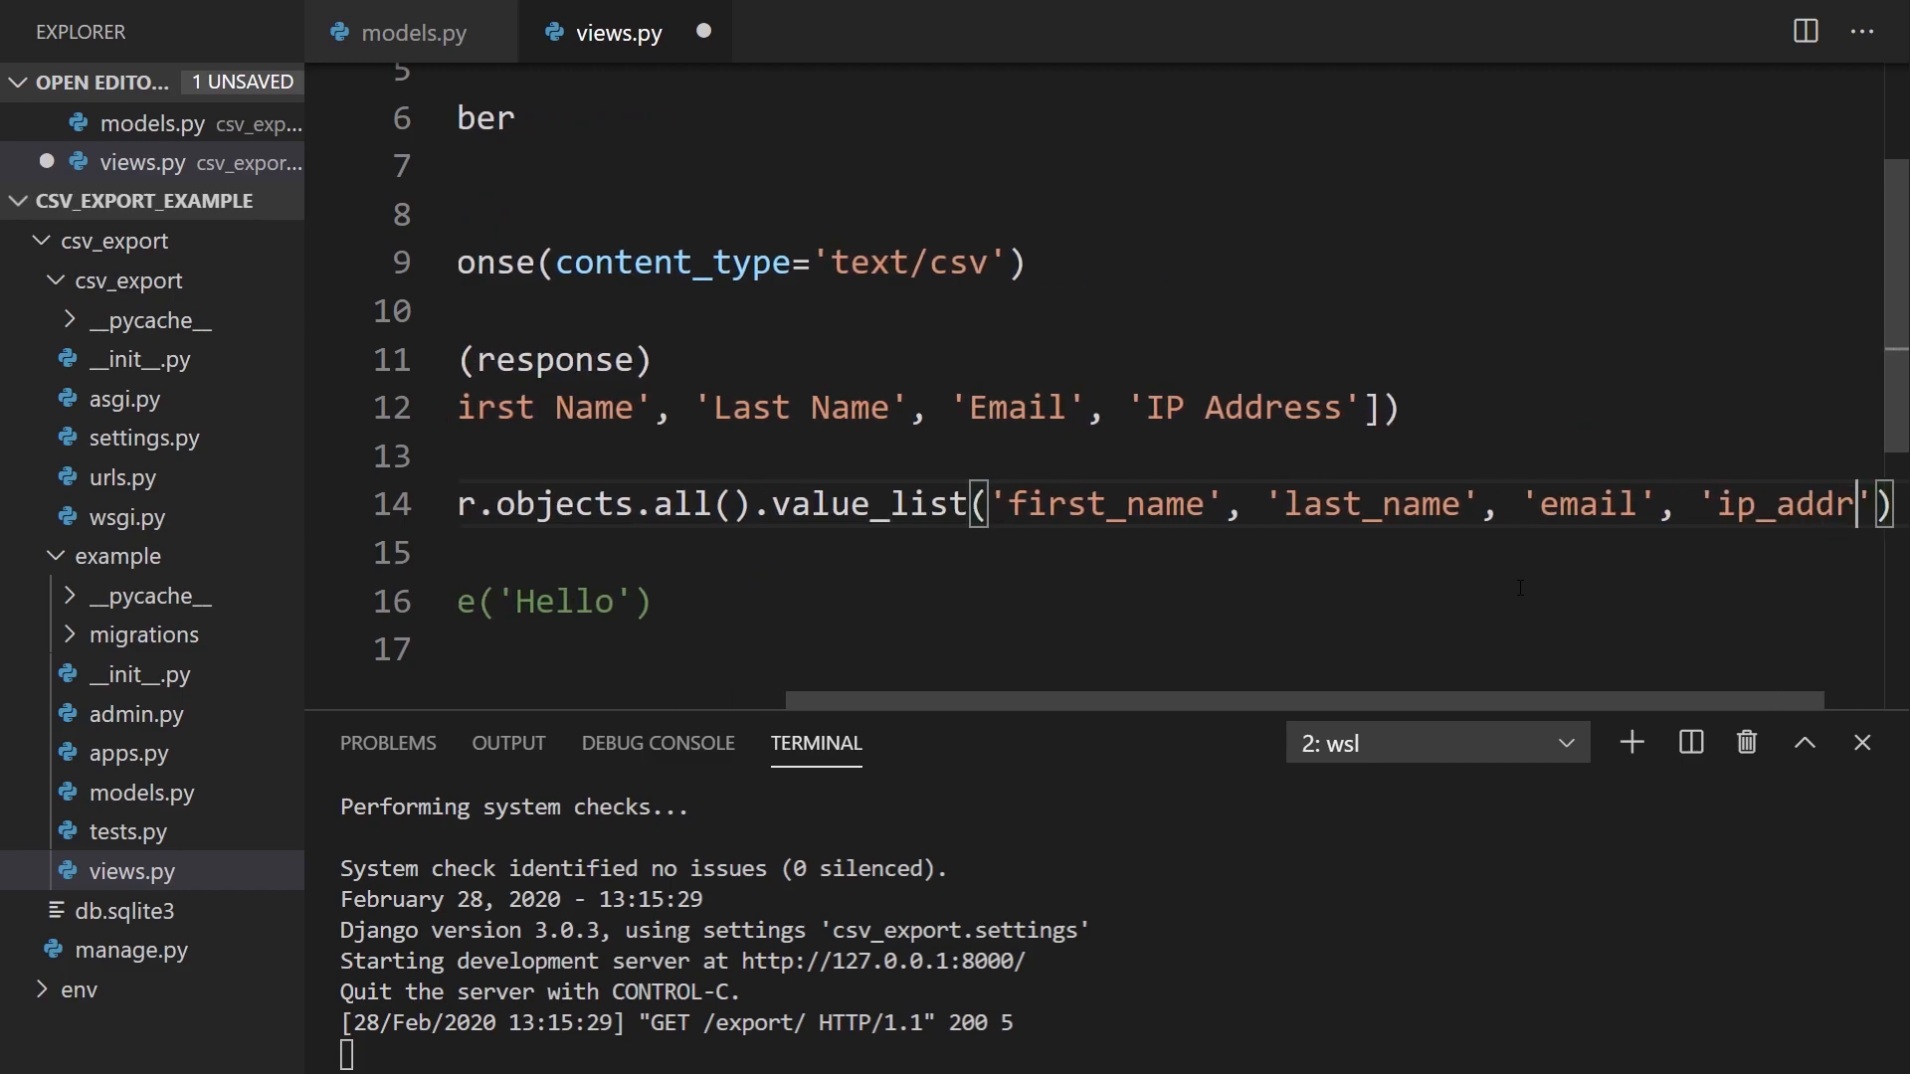
# Step: Verify the ip_address field name in models.py and review line 14 of the loop
pyautogui.click(414, 32)
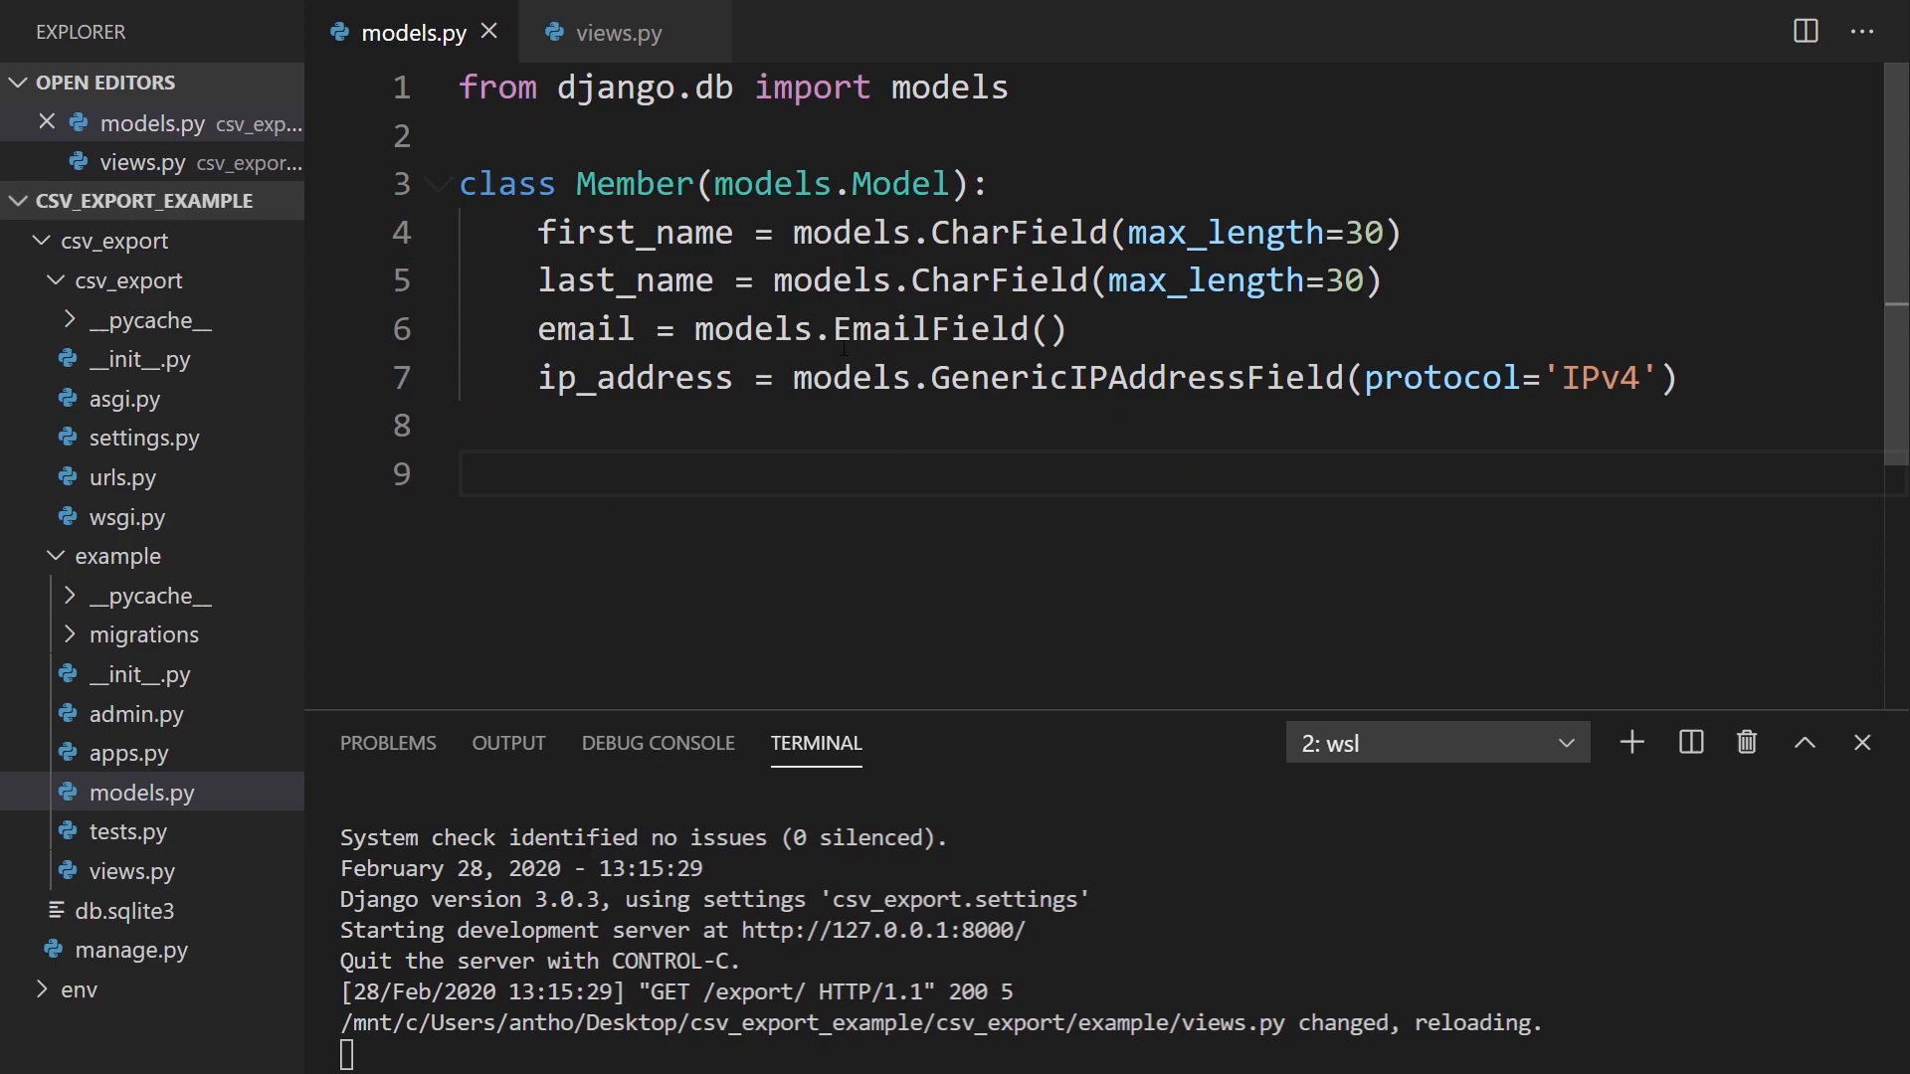
pyautogui.click(621, 32)
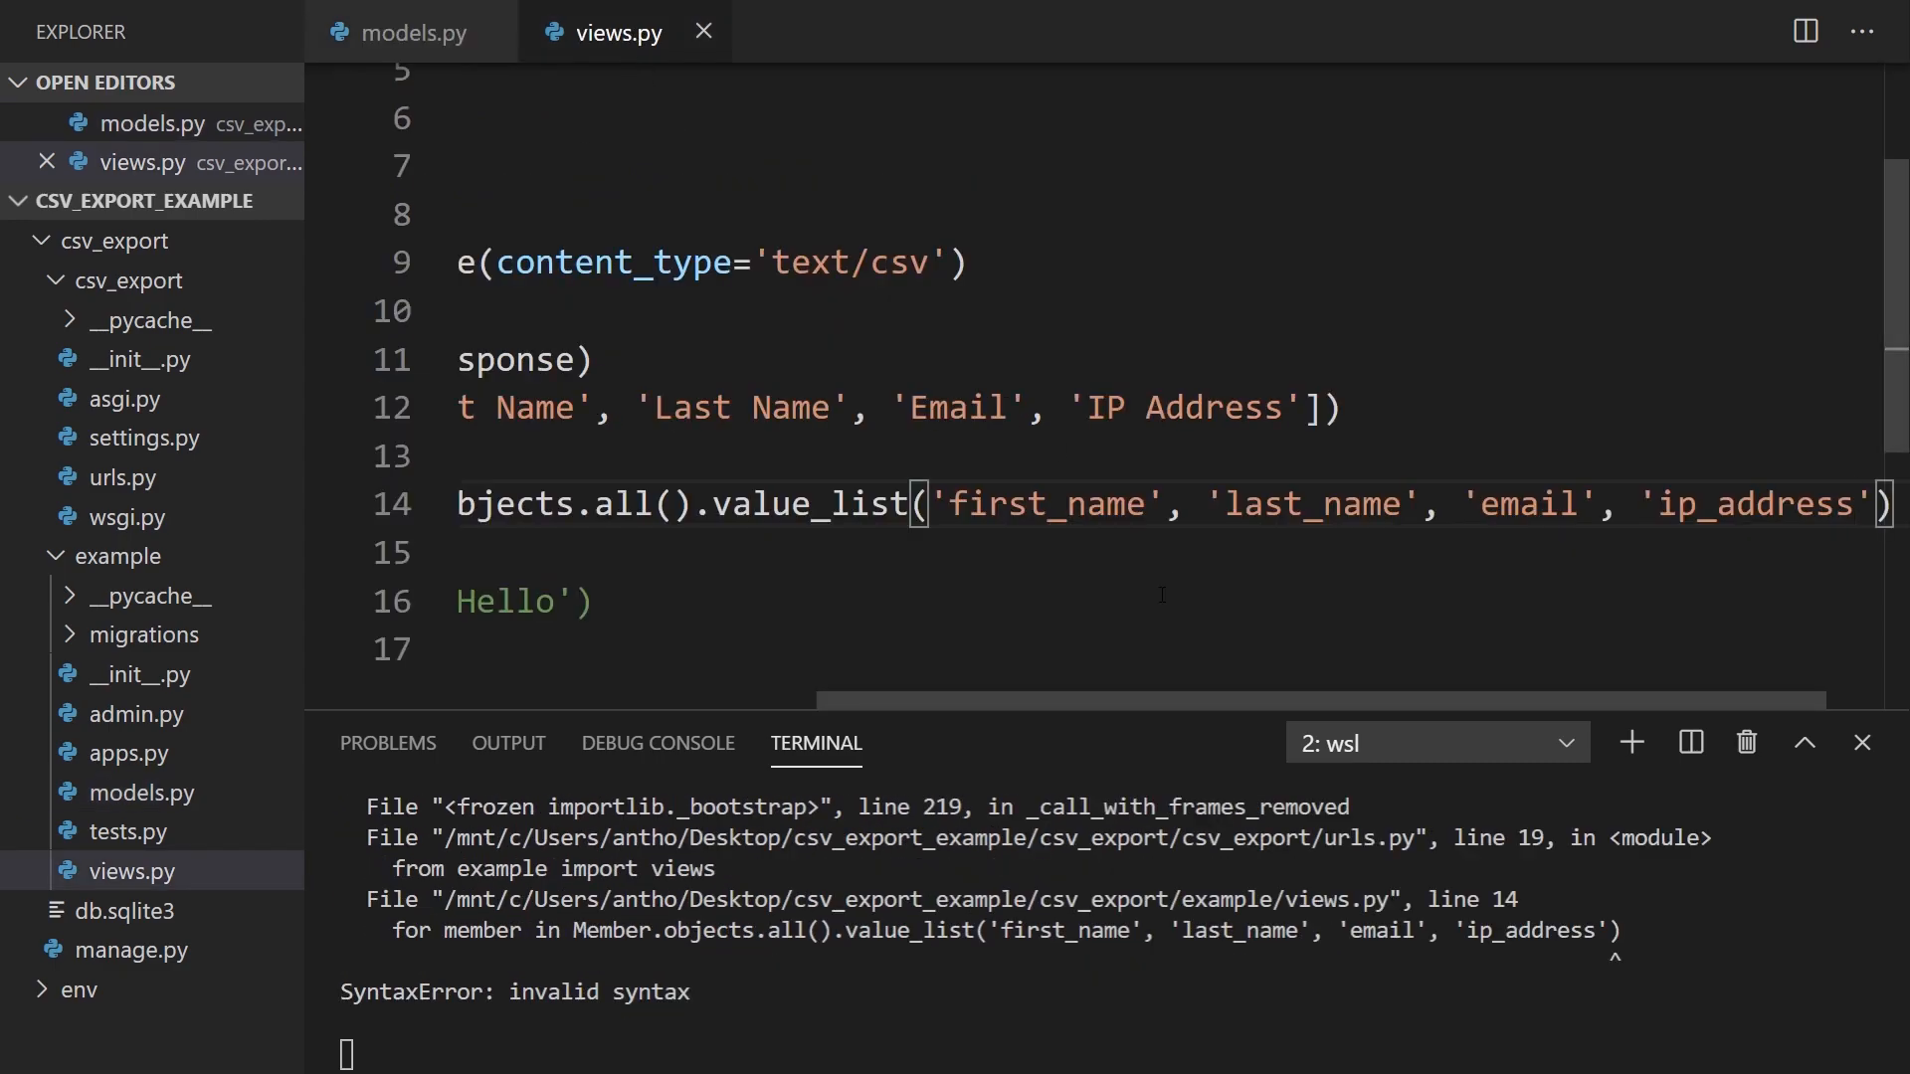
pyautogui.hscroll(3)
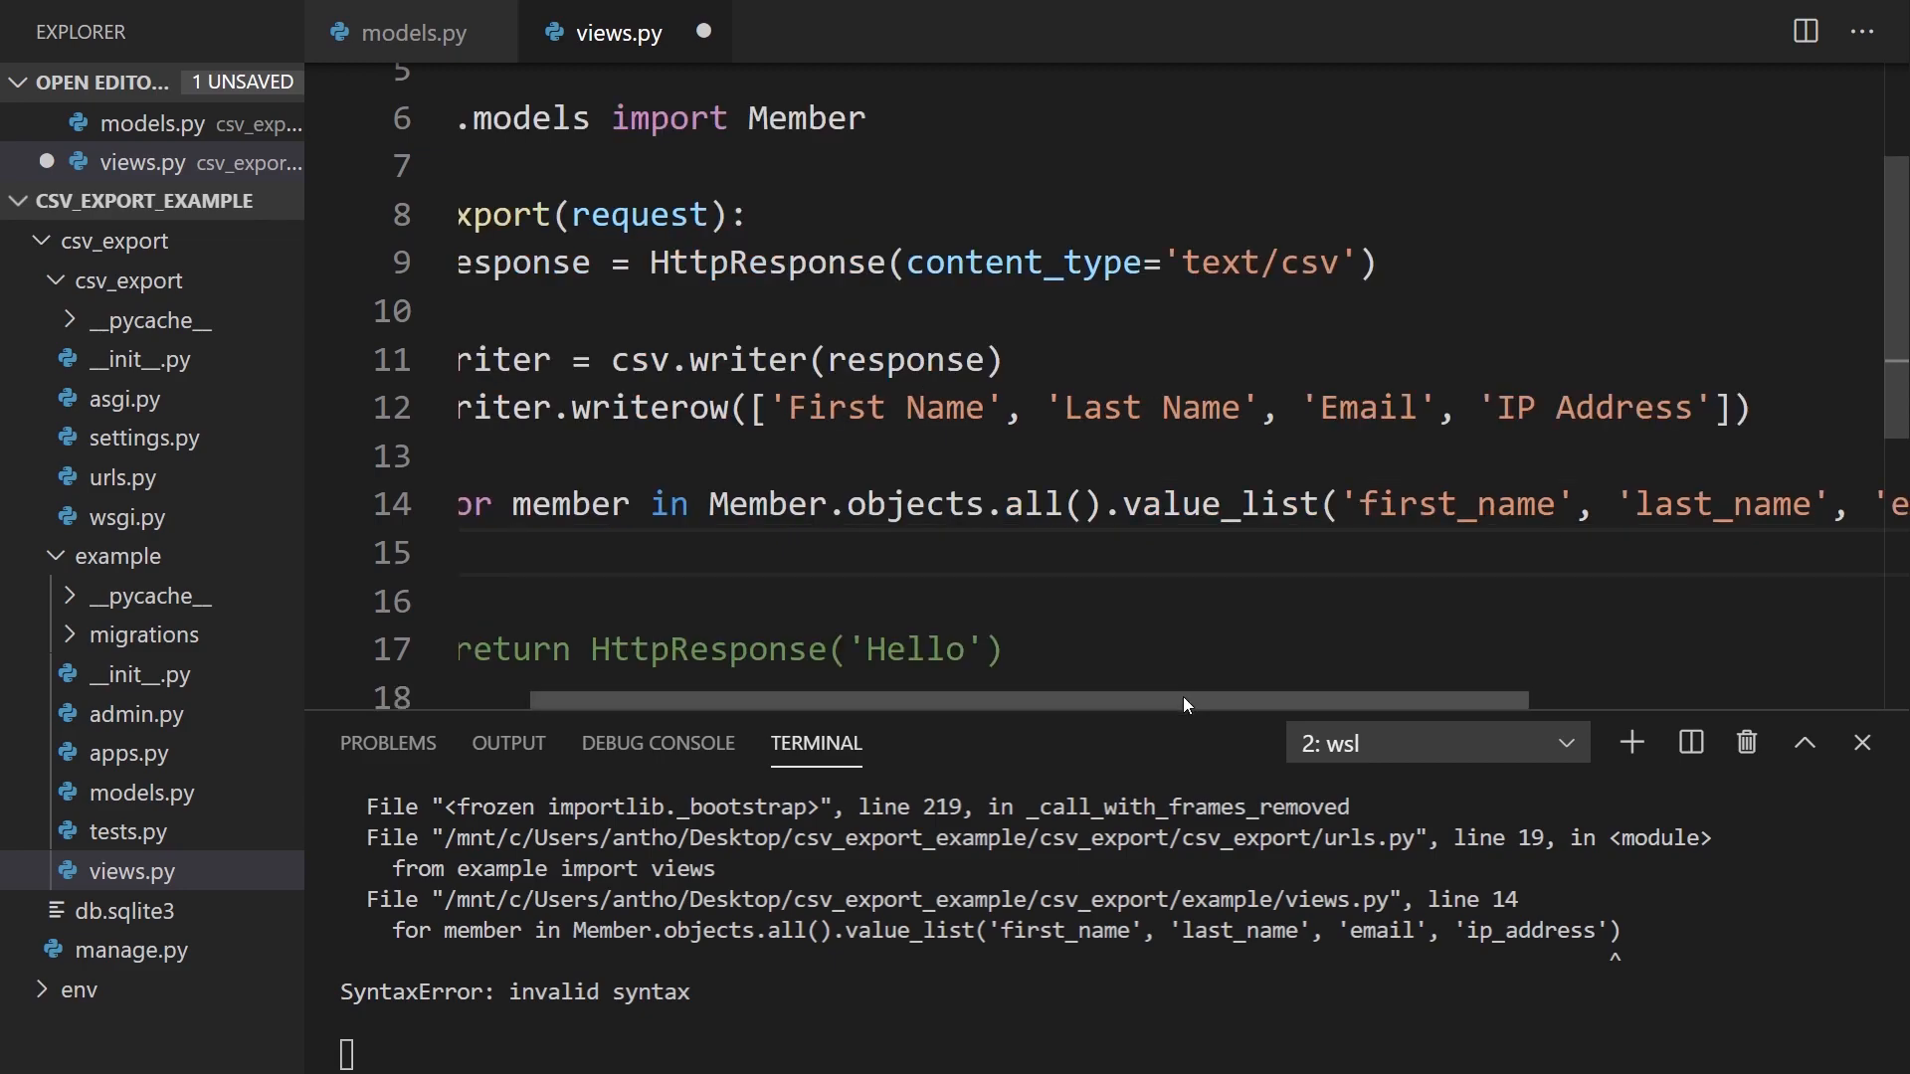
# Step: Inside the loop, write each member's values with writer.writerow(member)
pyautogui.write('wr')
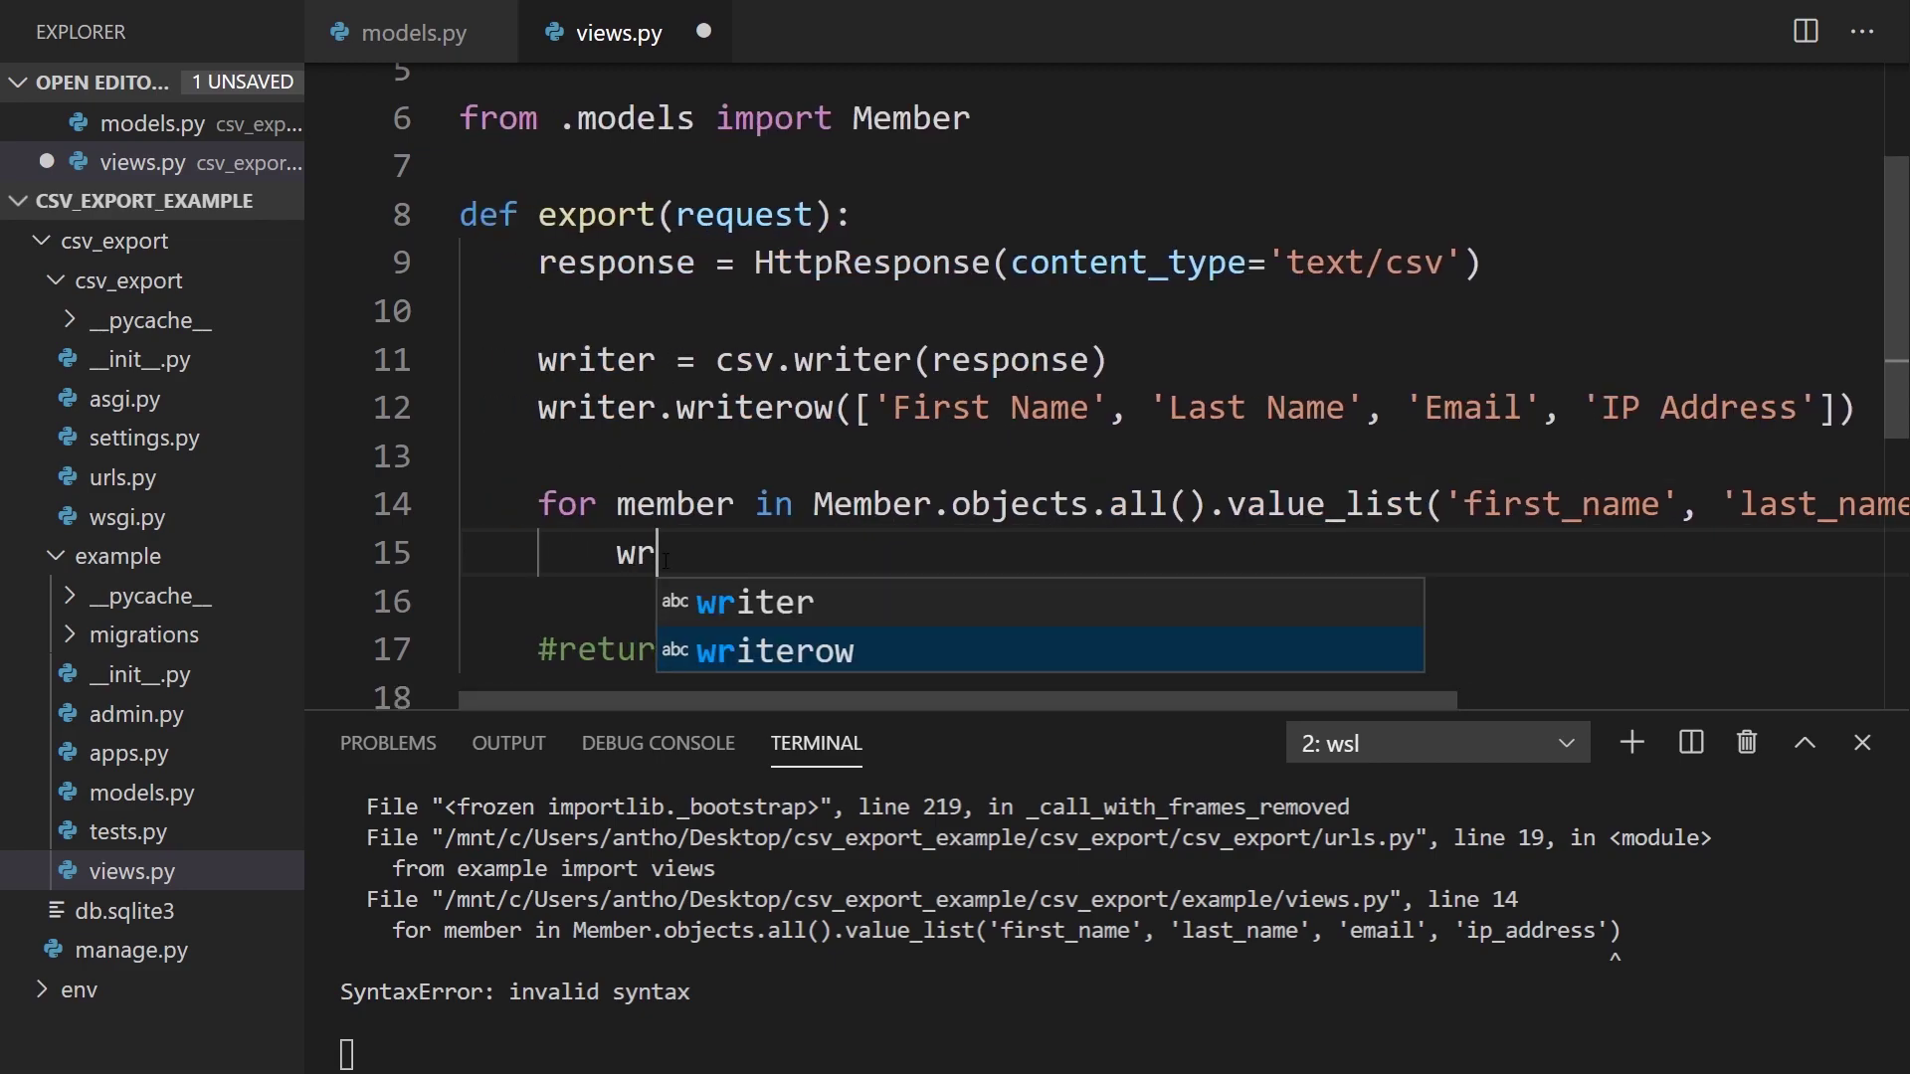
pyautogui.write('iter.writerow(')
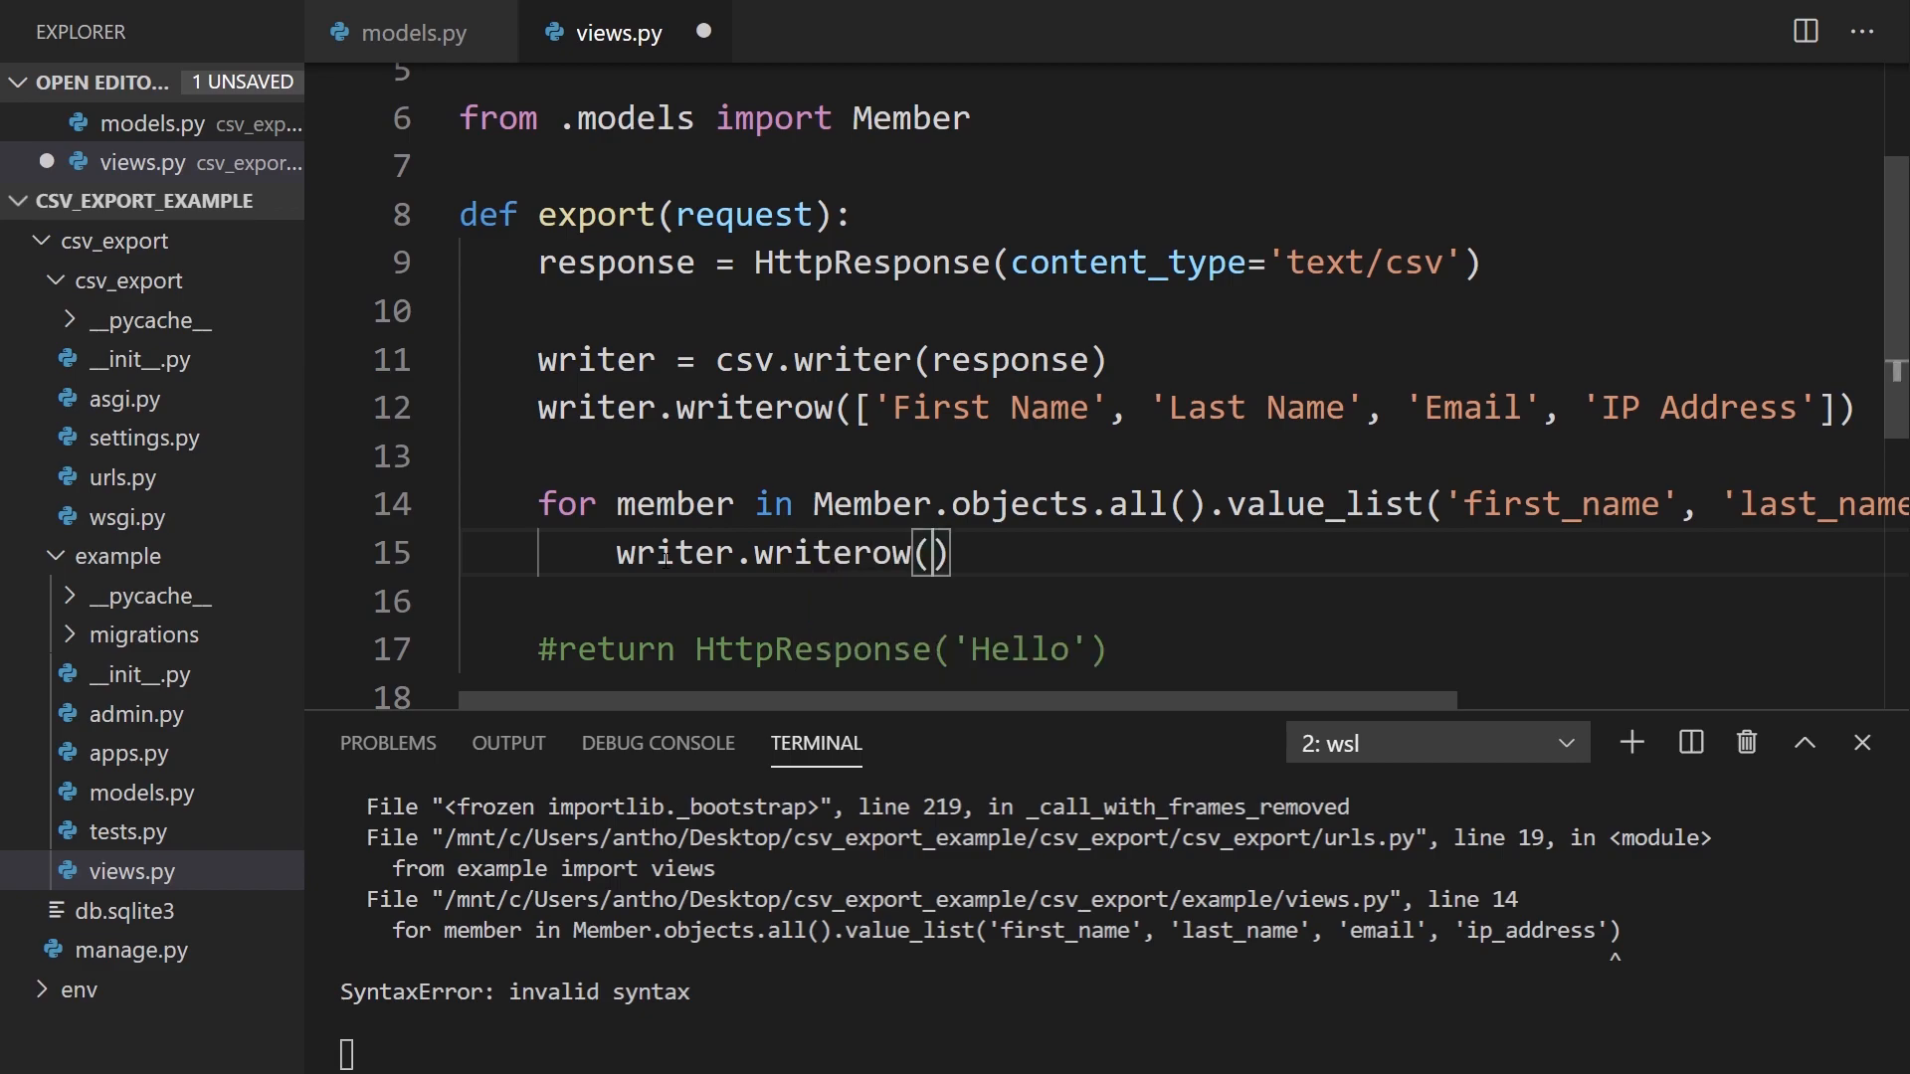
pyautogui.write('membe')
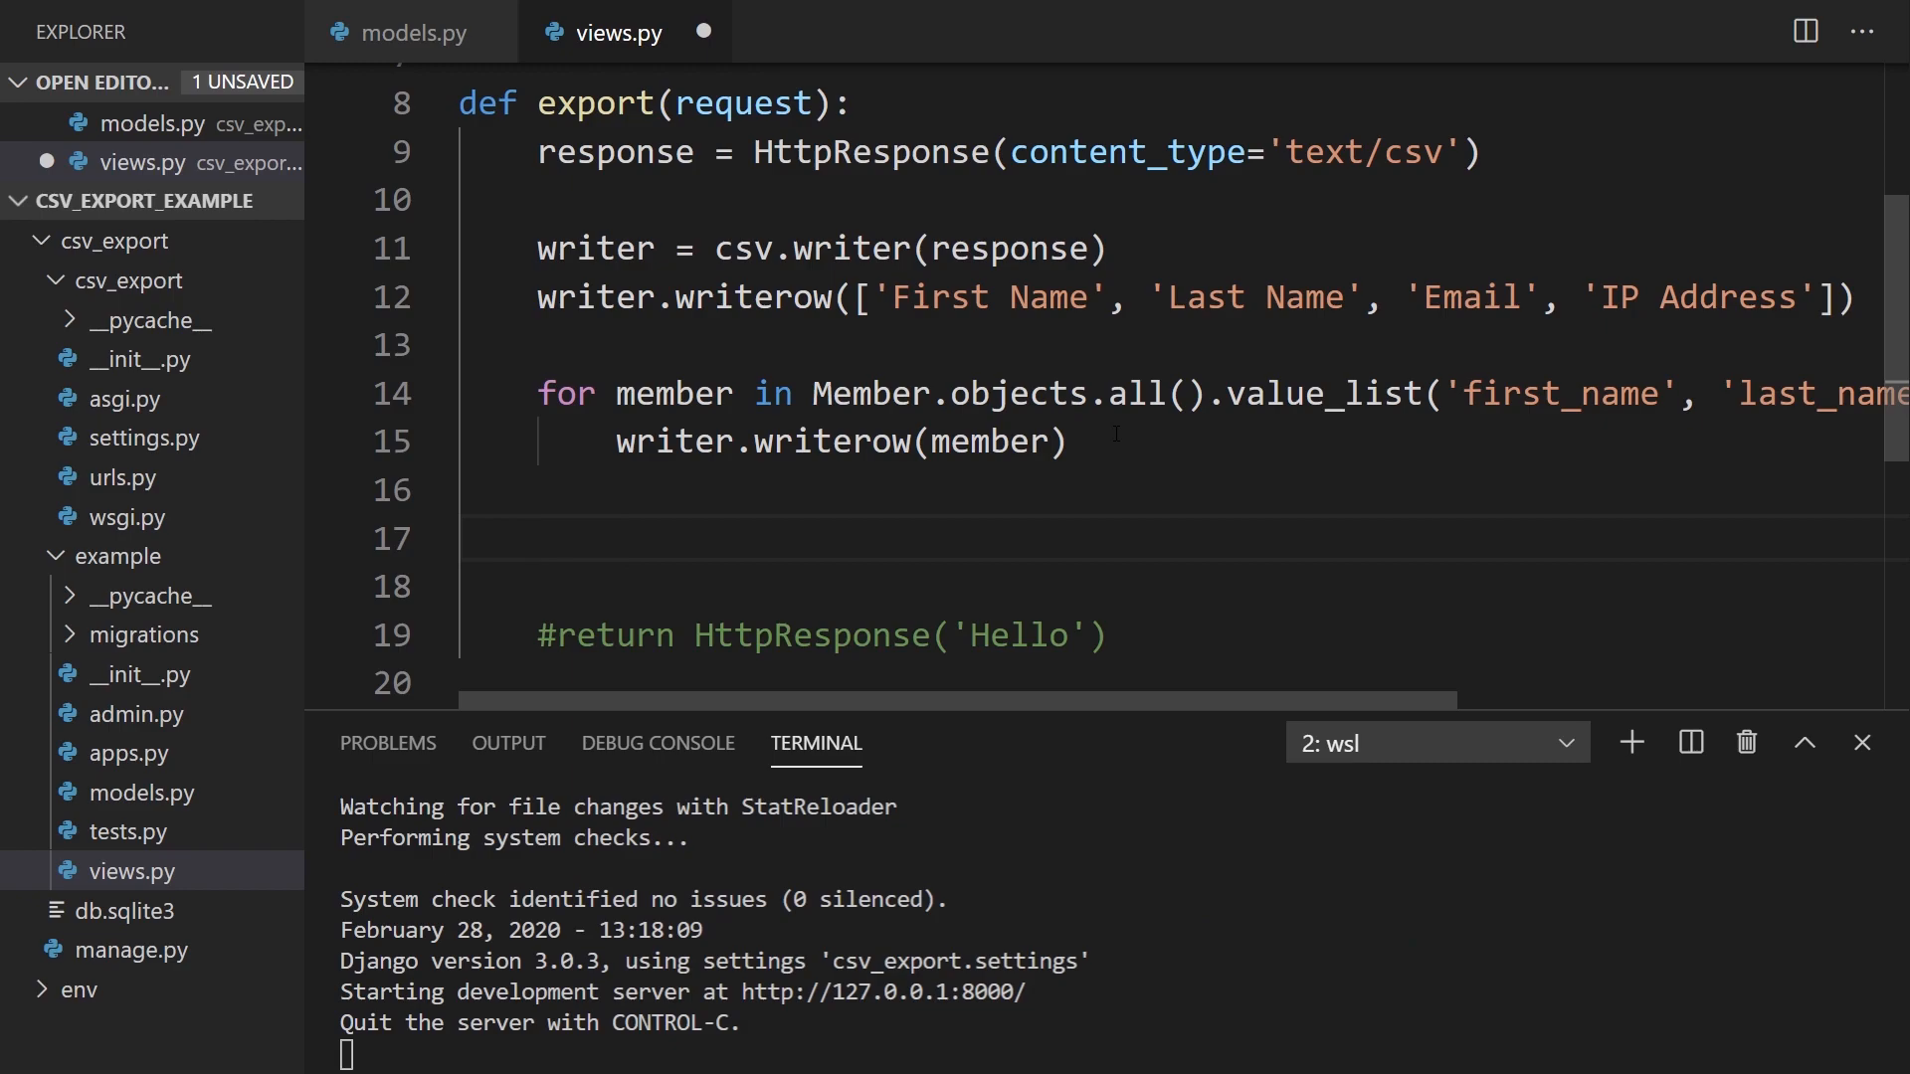
# Step: Set response['Content-Disposition'] to an attachment named members.csv and return response
pyautogui.write("response['Conen']")
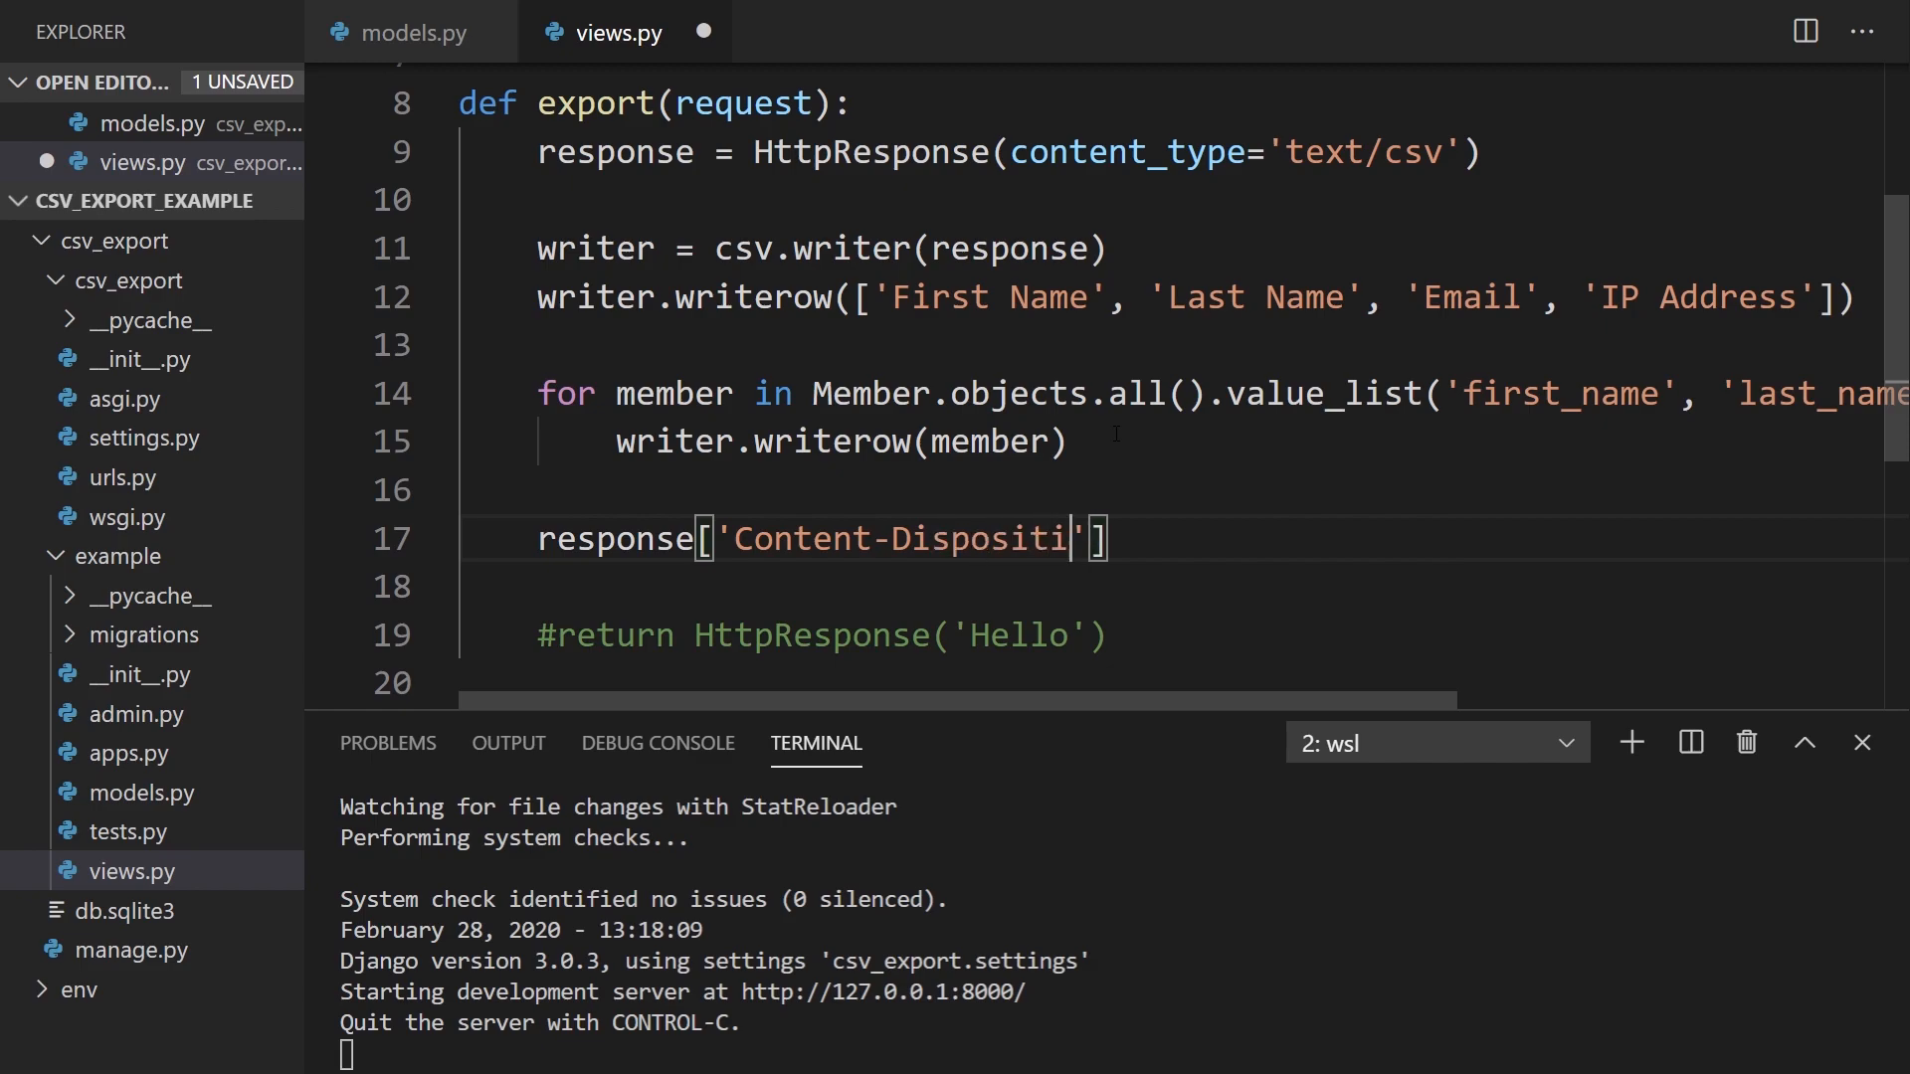
pyautogui.write("on'] =")
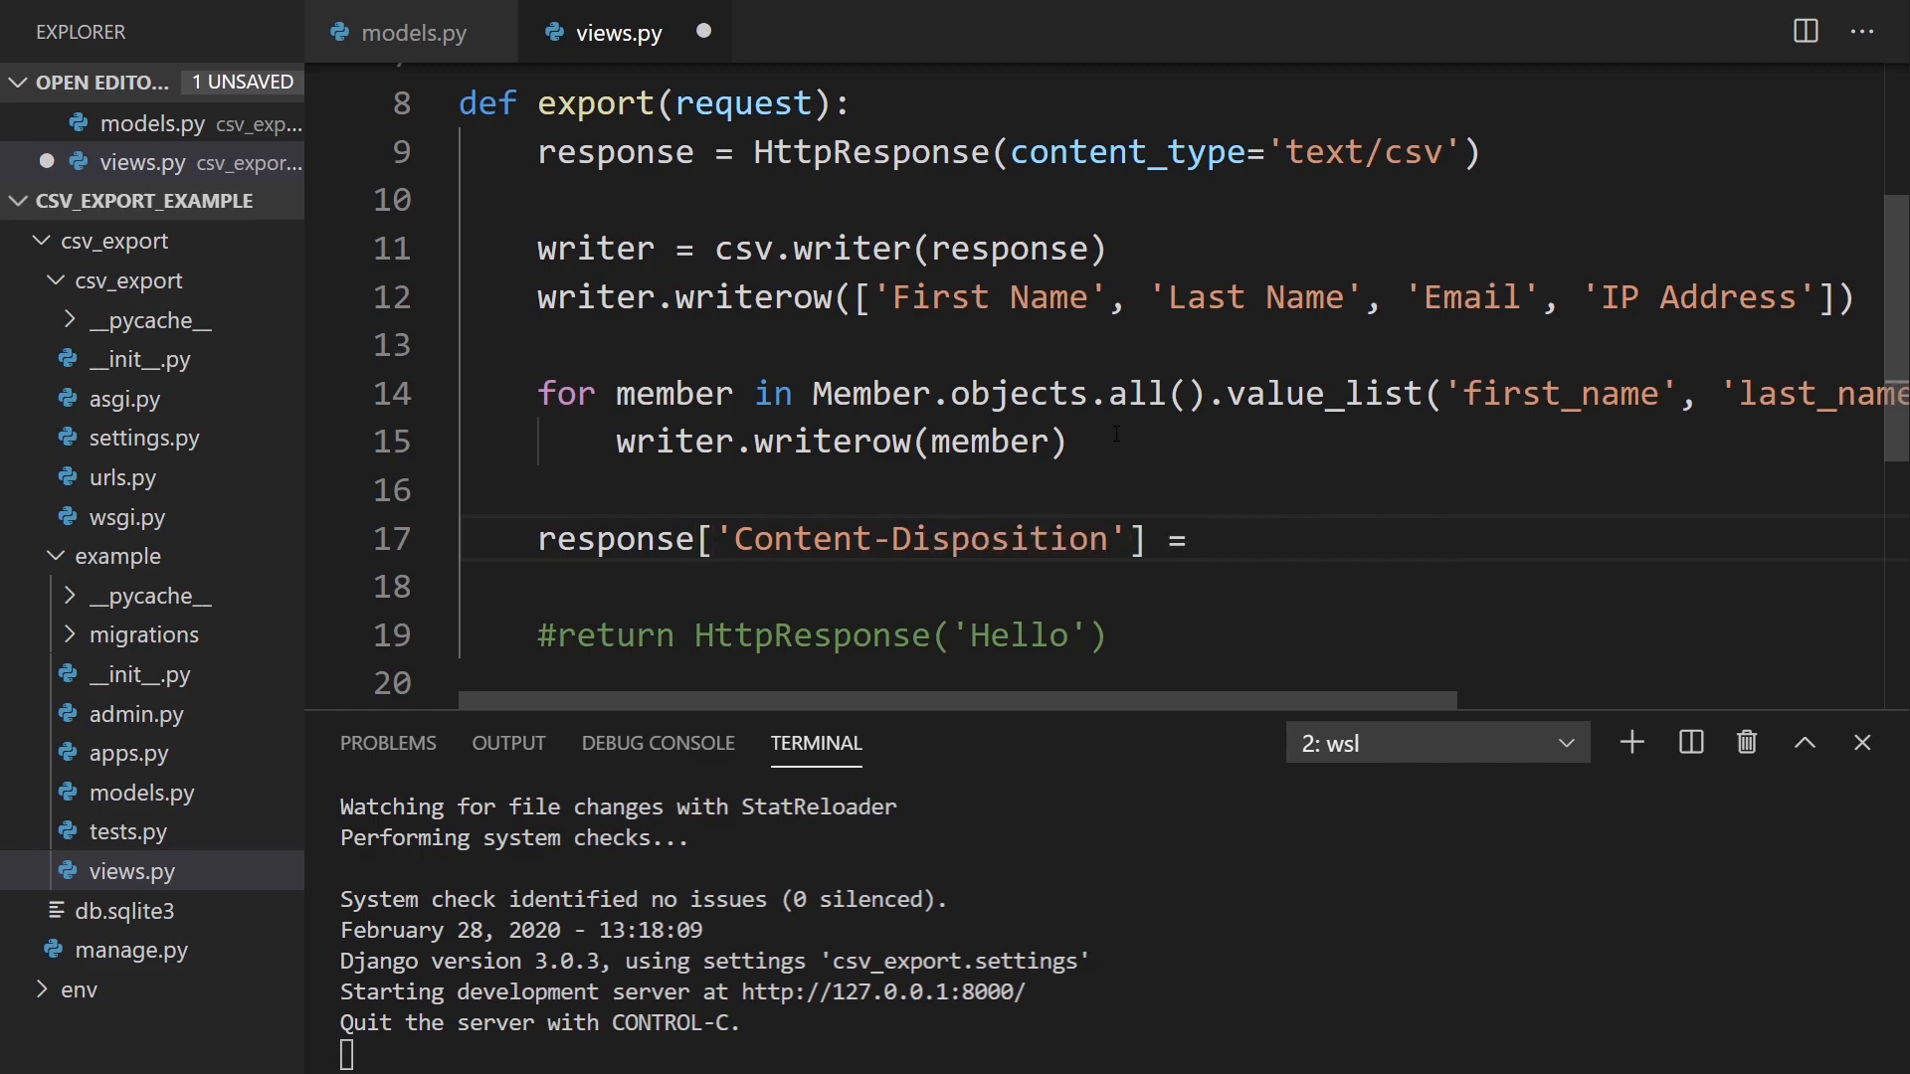
pyautogui.write("'attach'")
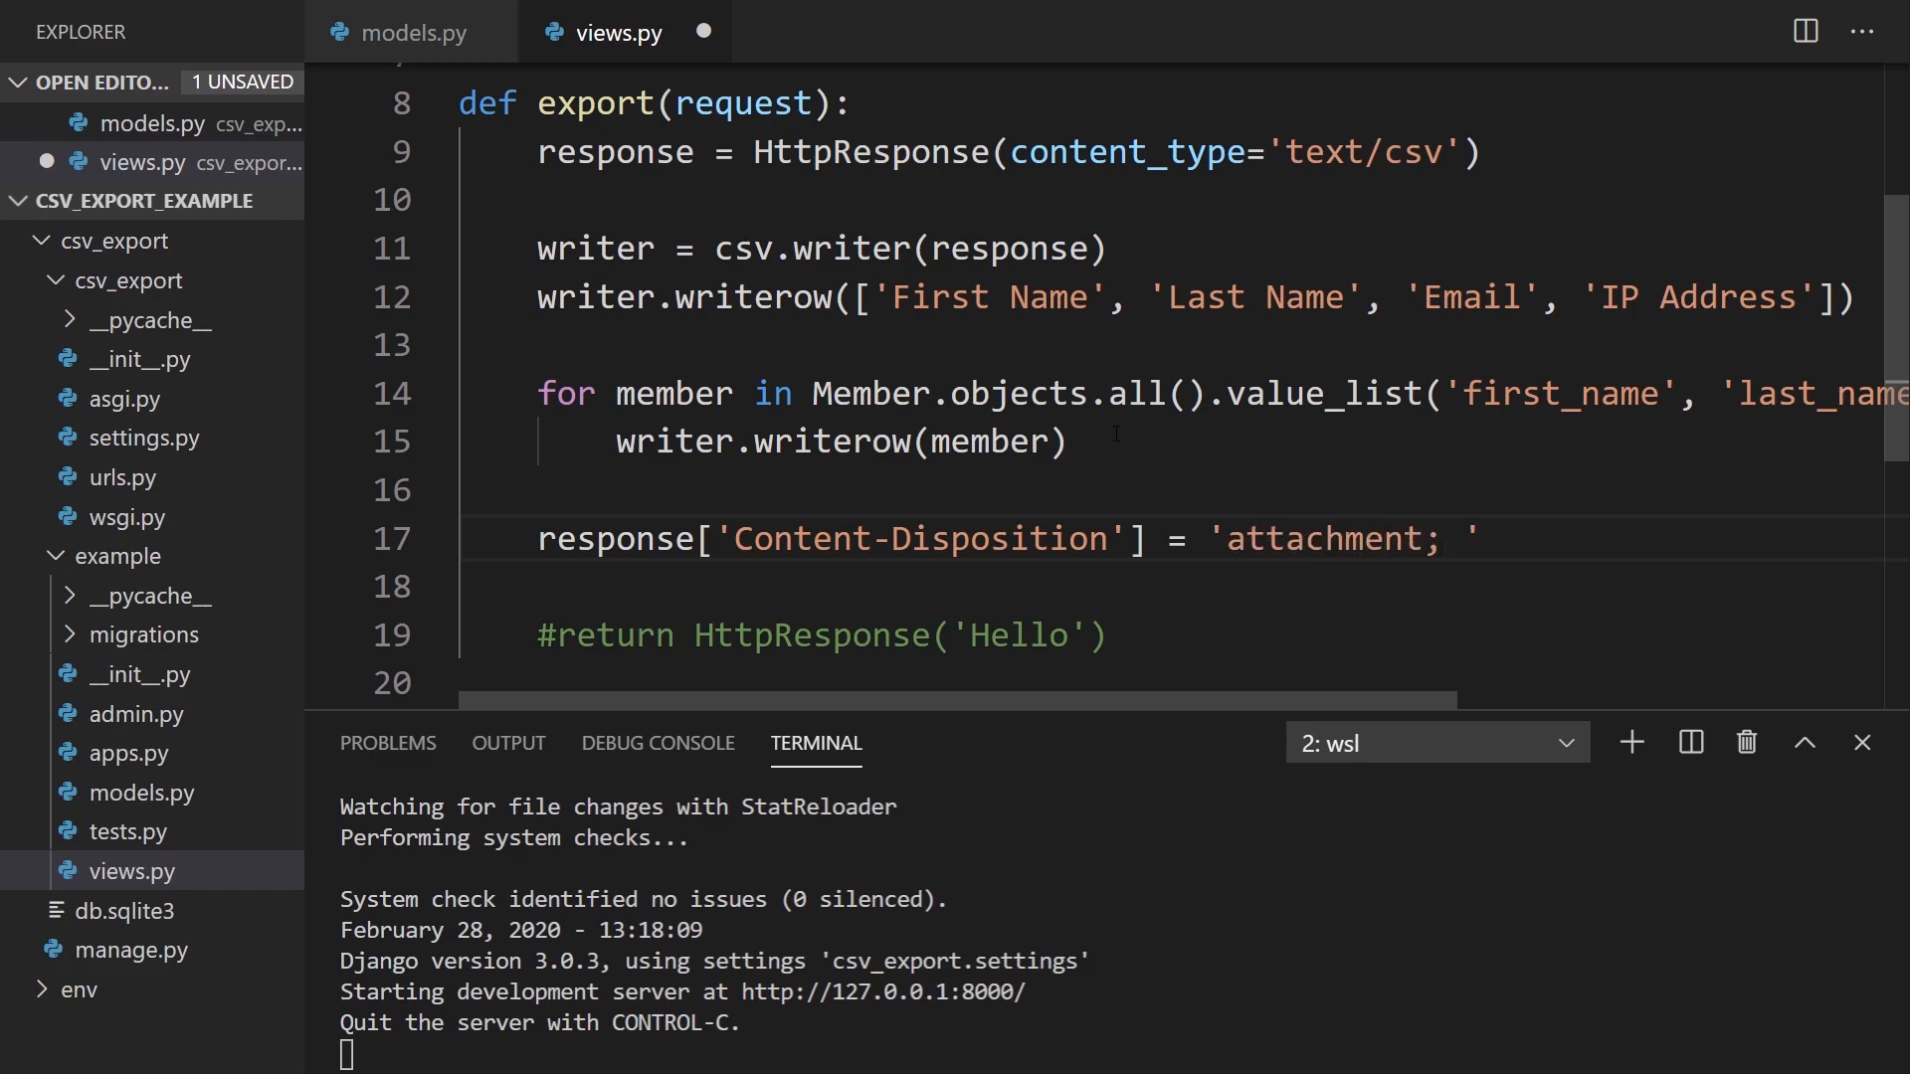
pyautogui.write('filename="')
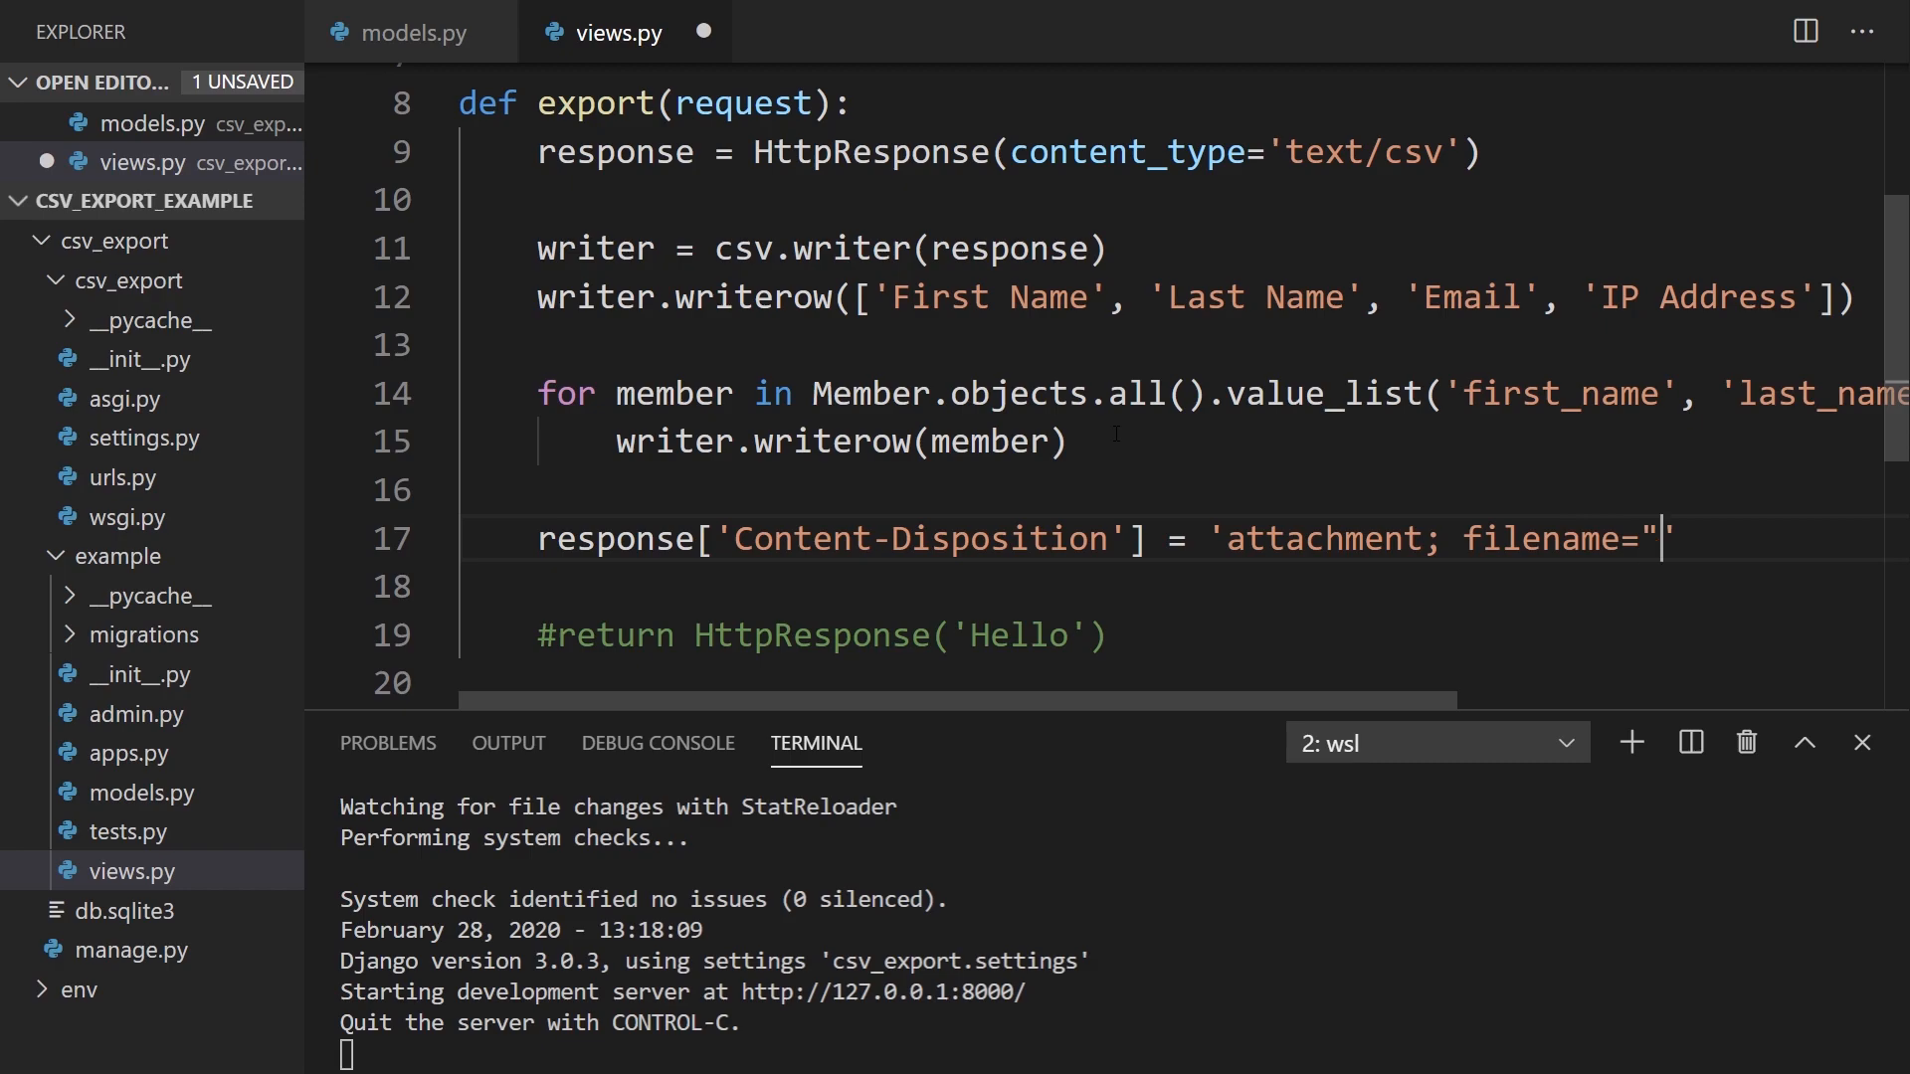
pyautogui.write('members.csv')
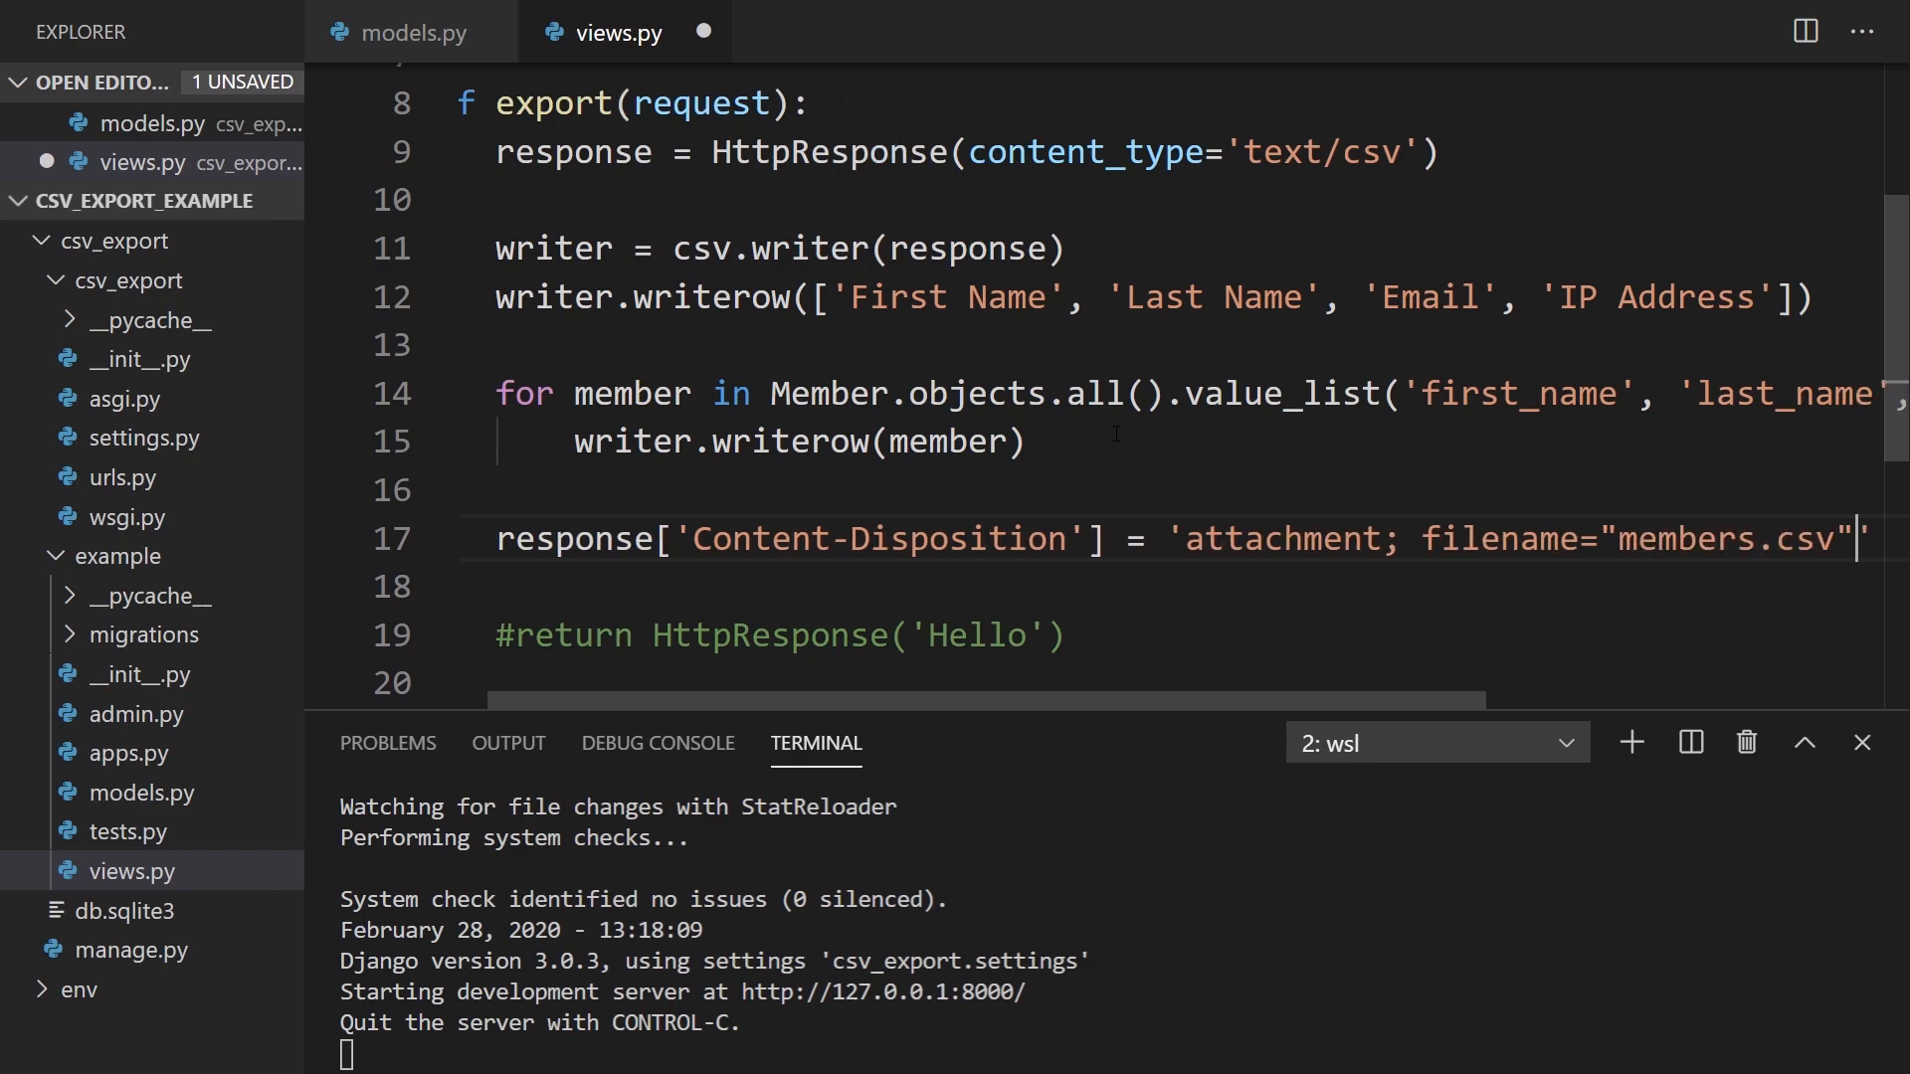
pyautogui.press('ctrl+s')
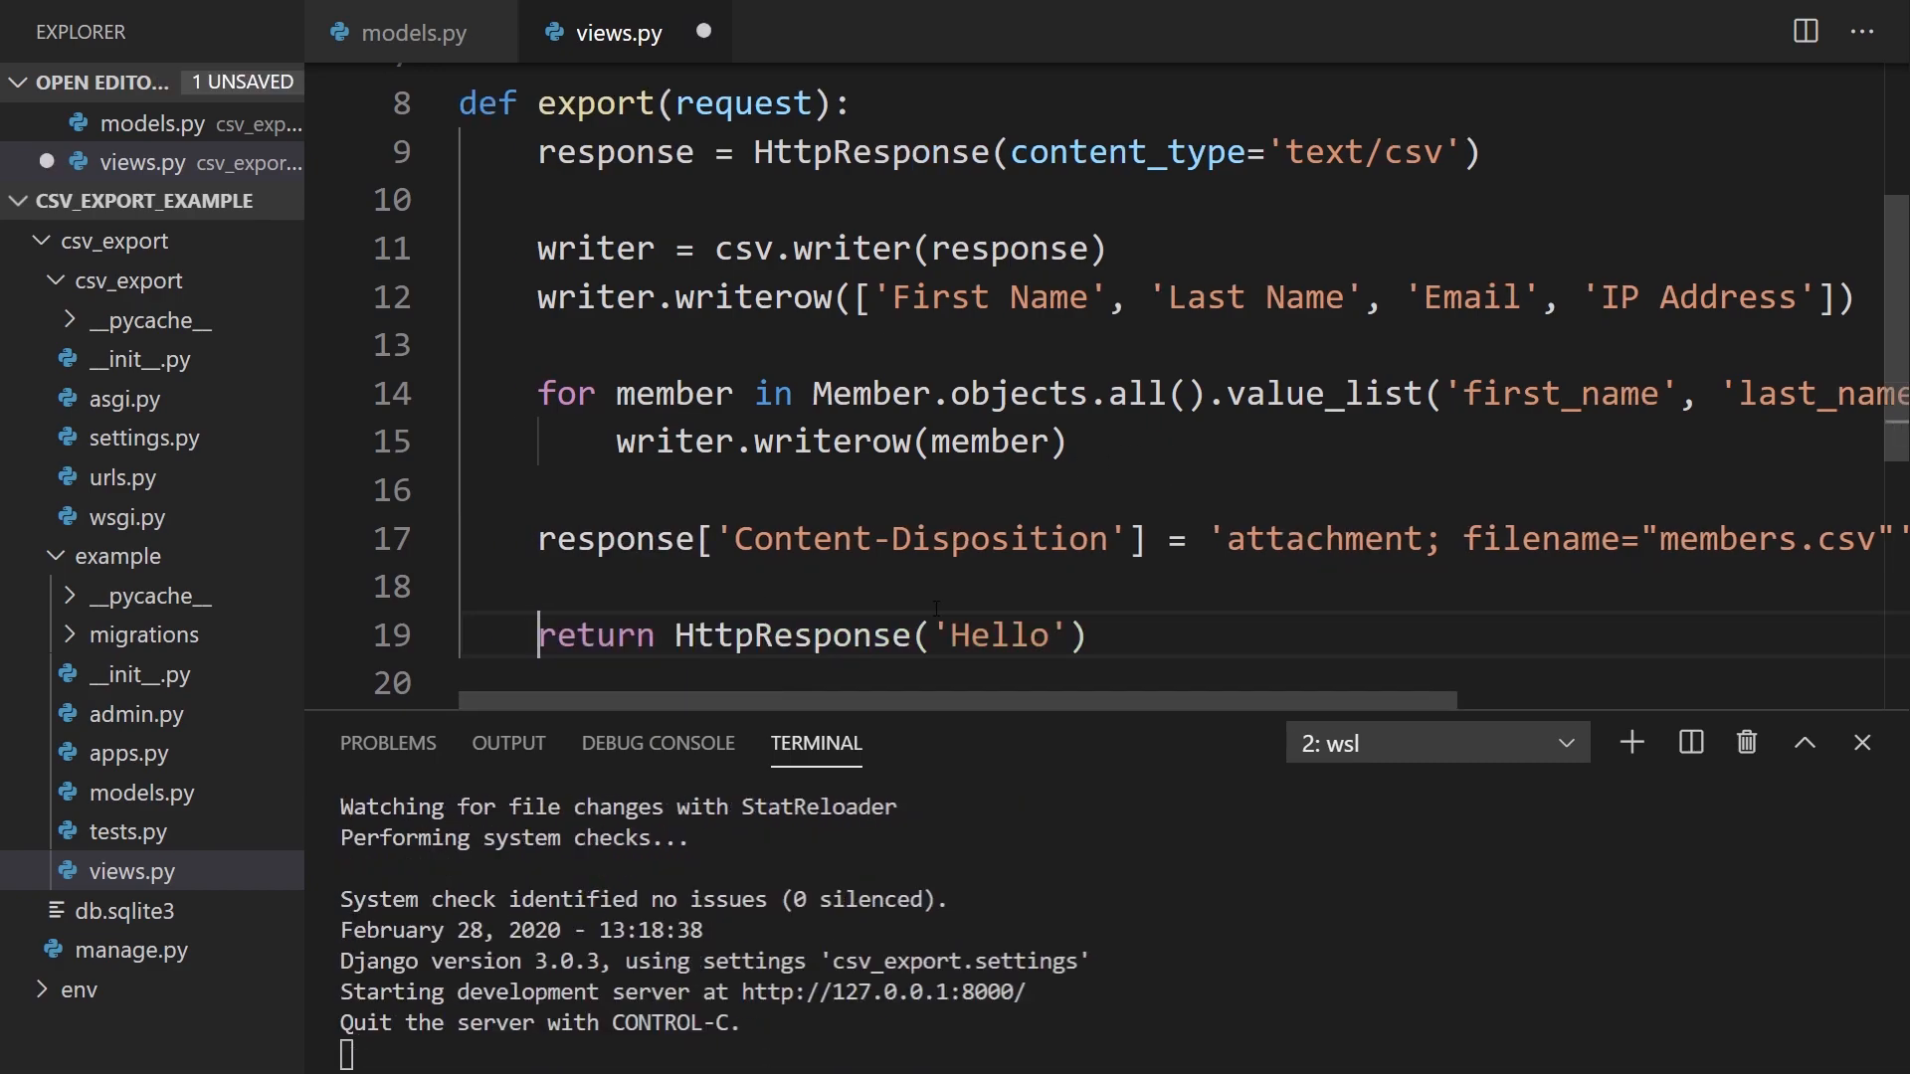
pyautogui.write('resp')
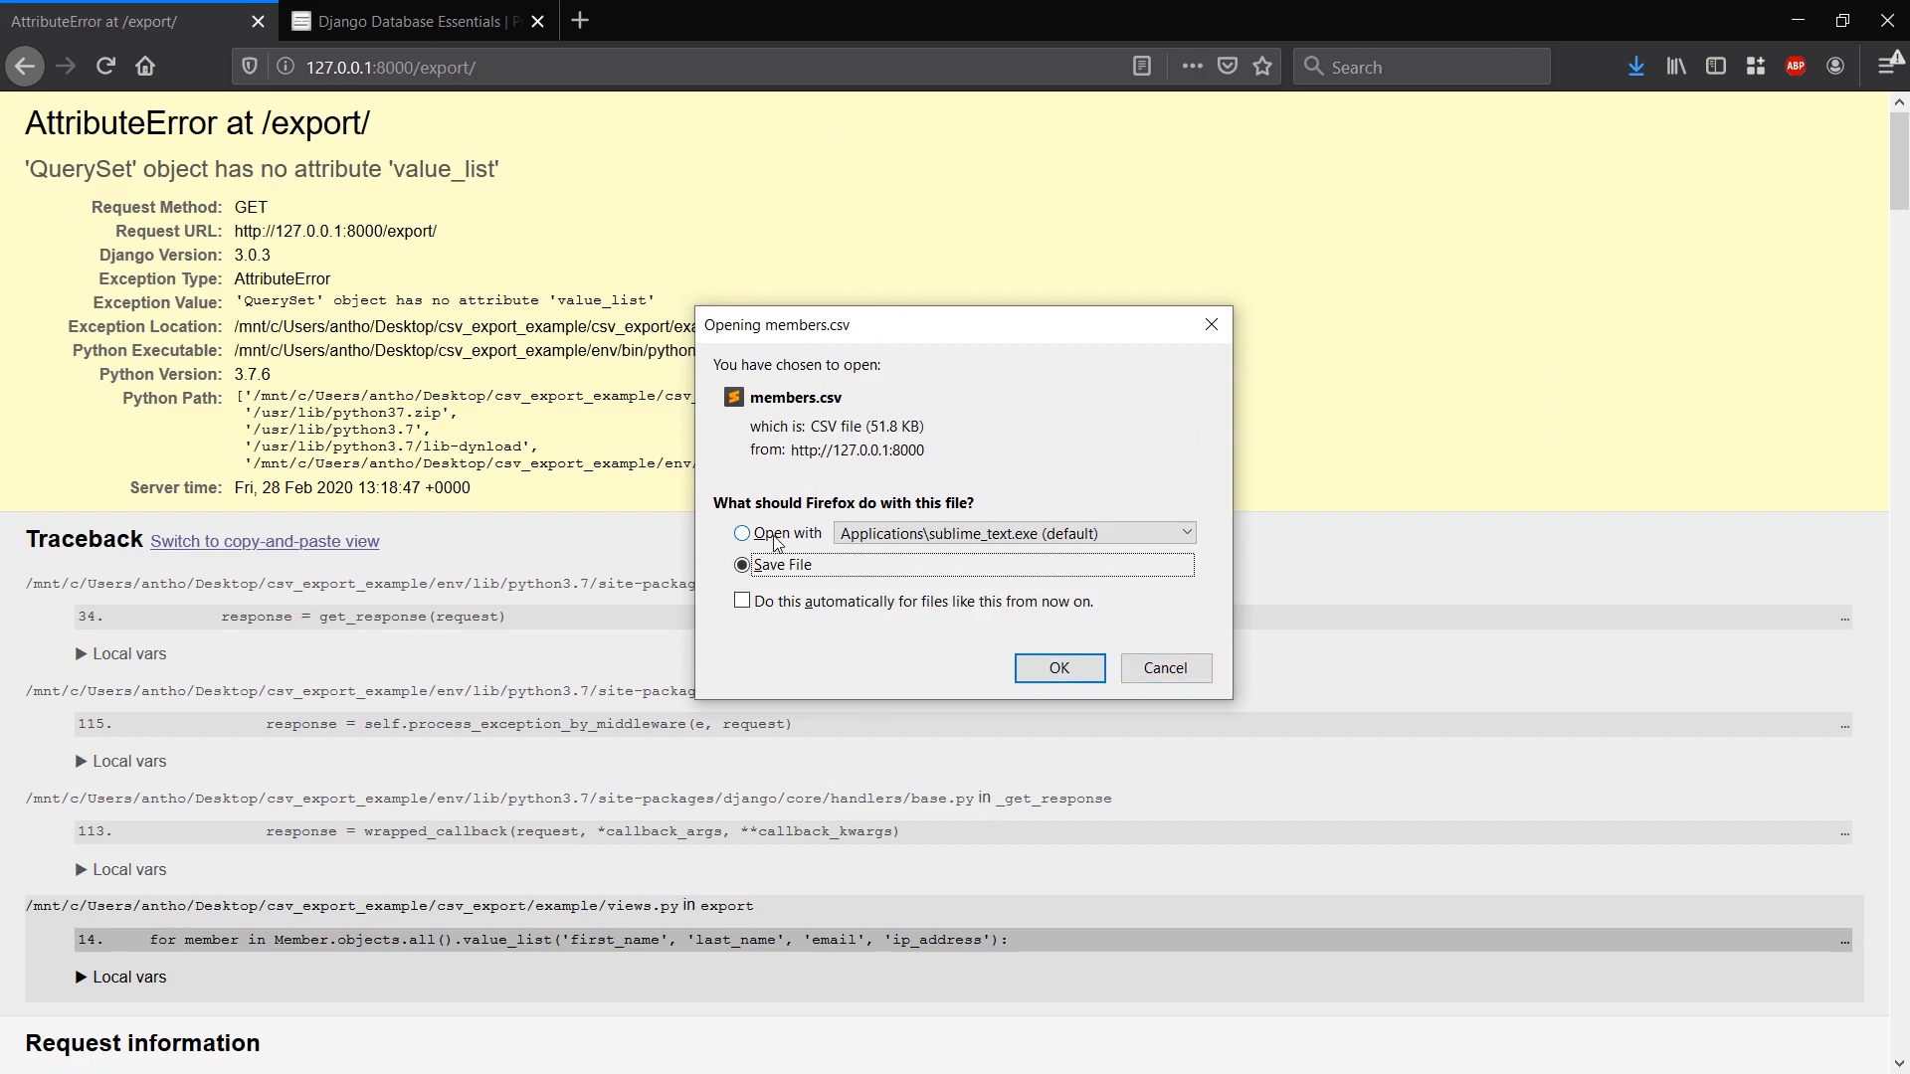
# Step: Open the downloaded members.csv with Visual Studio Code from Firefox's download dialog
pyautogui.click(742, 533)
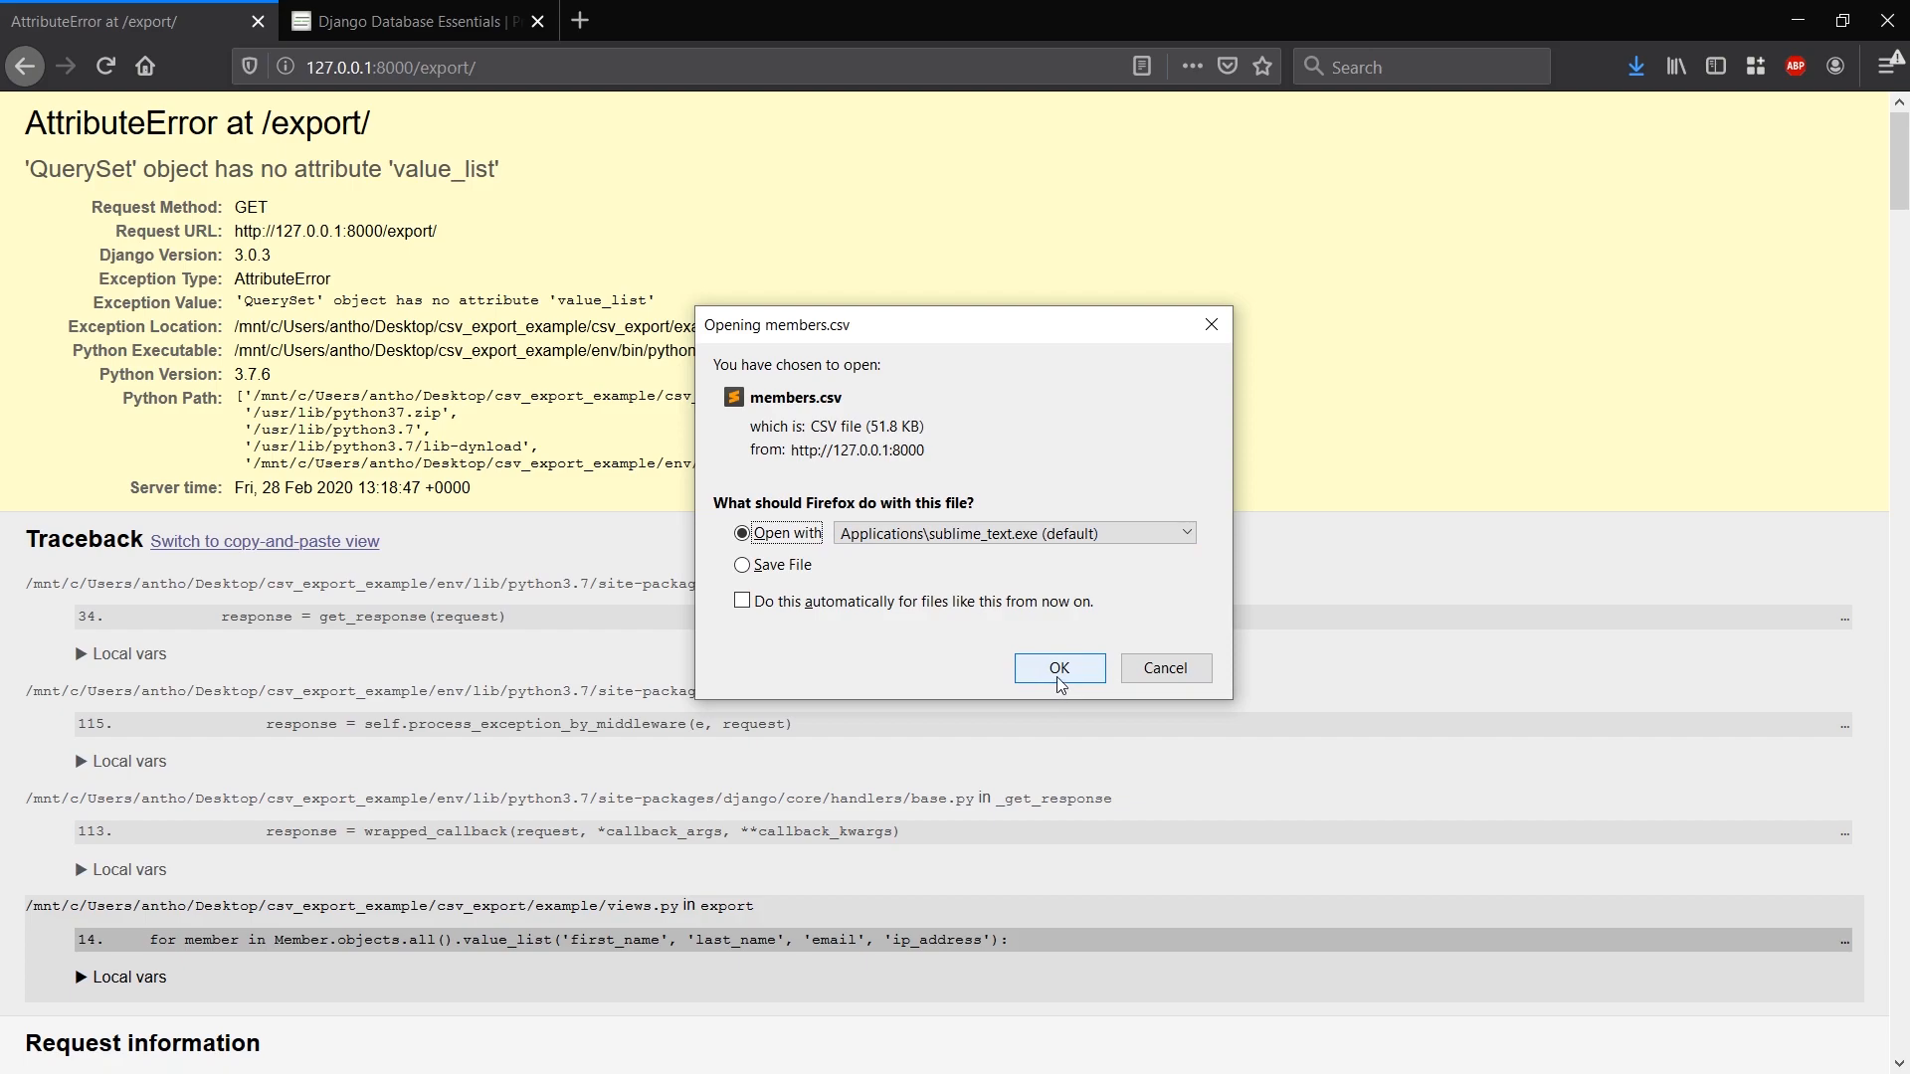
pyautogui.click(1180, 533)
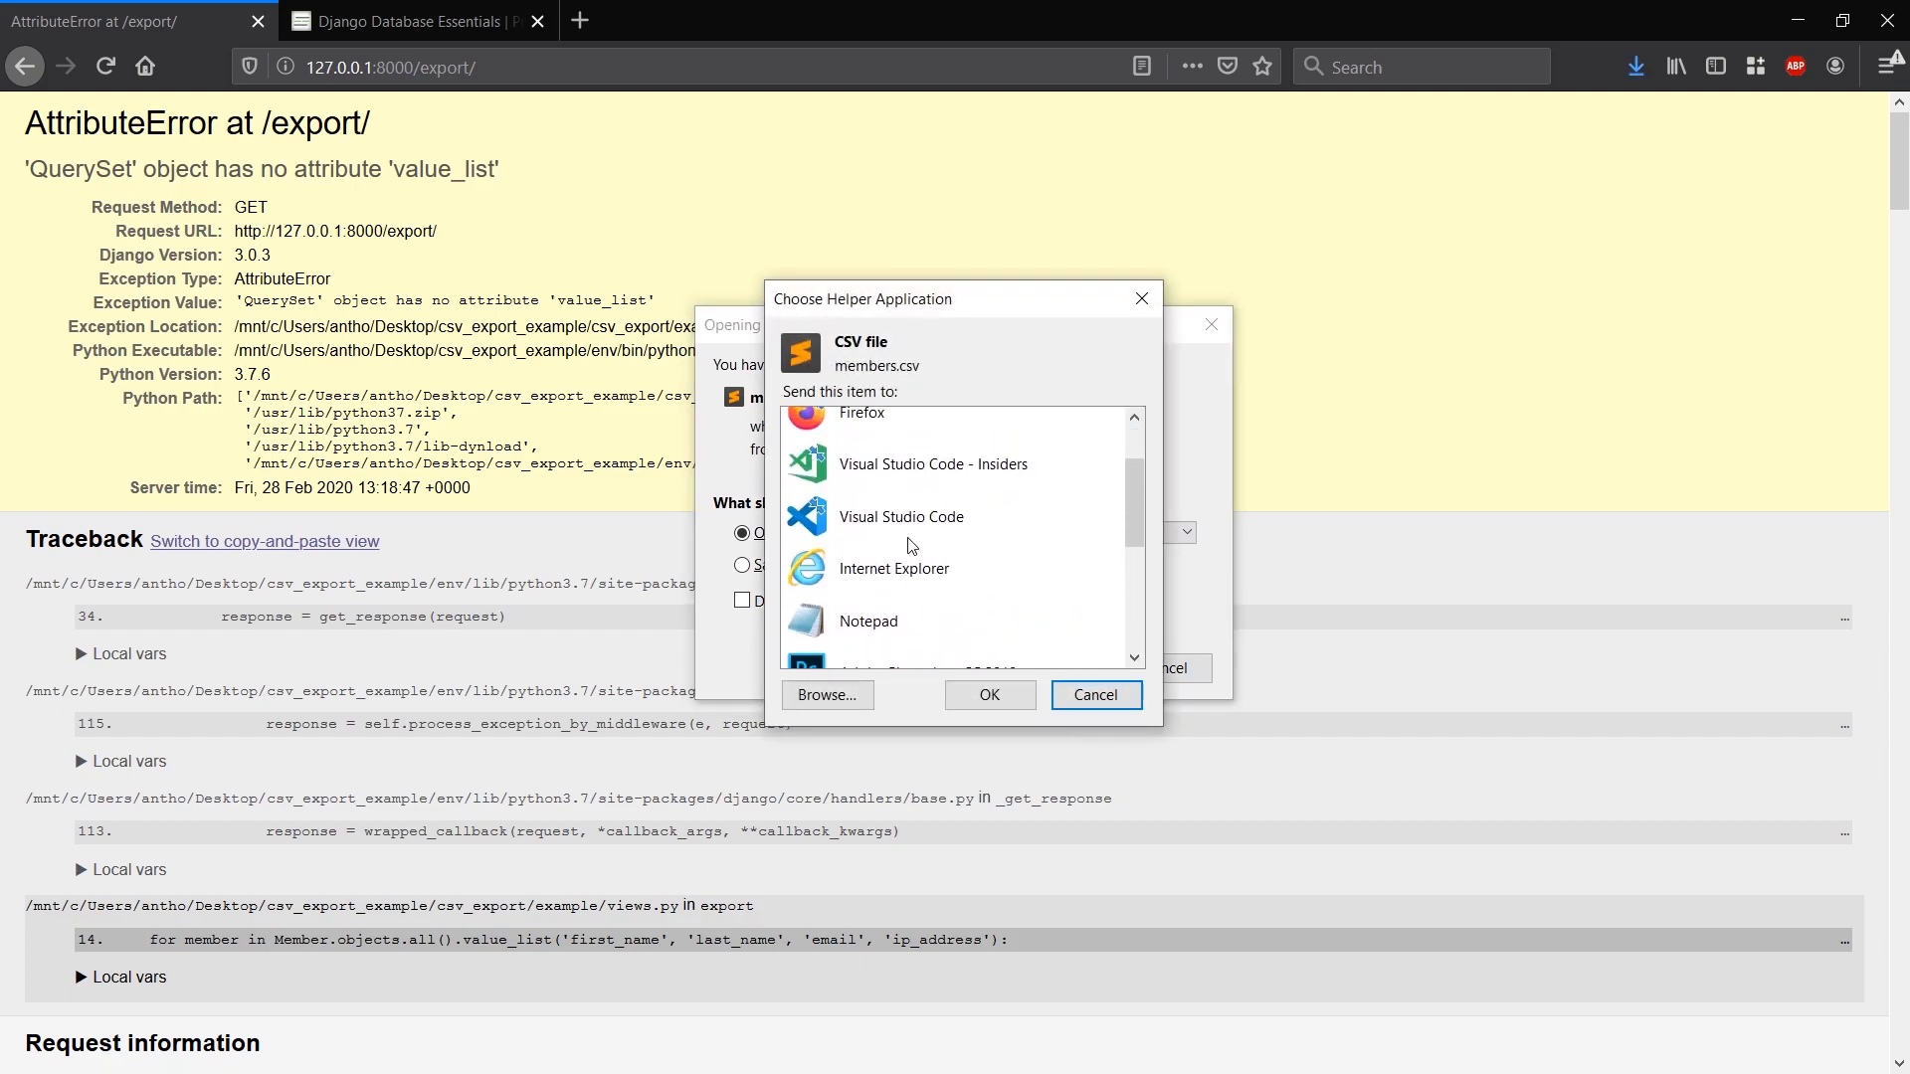
pyautogui.click(986, 695)
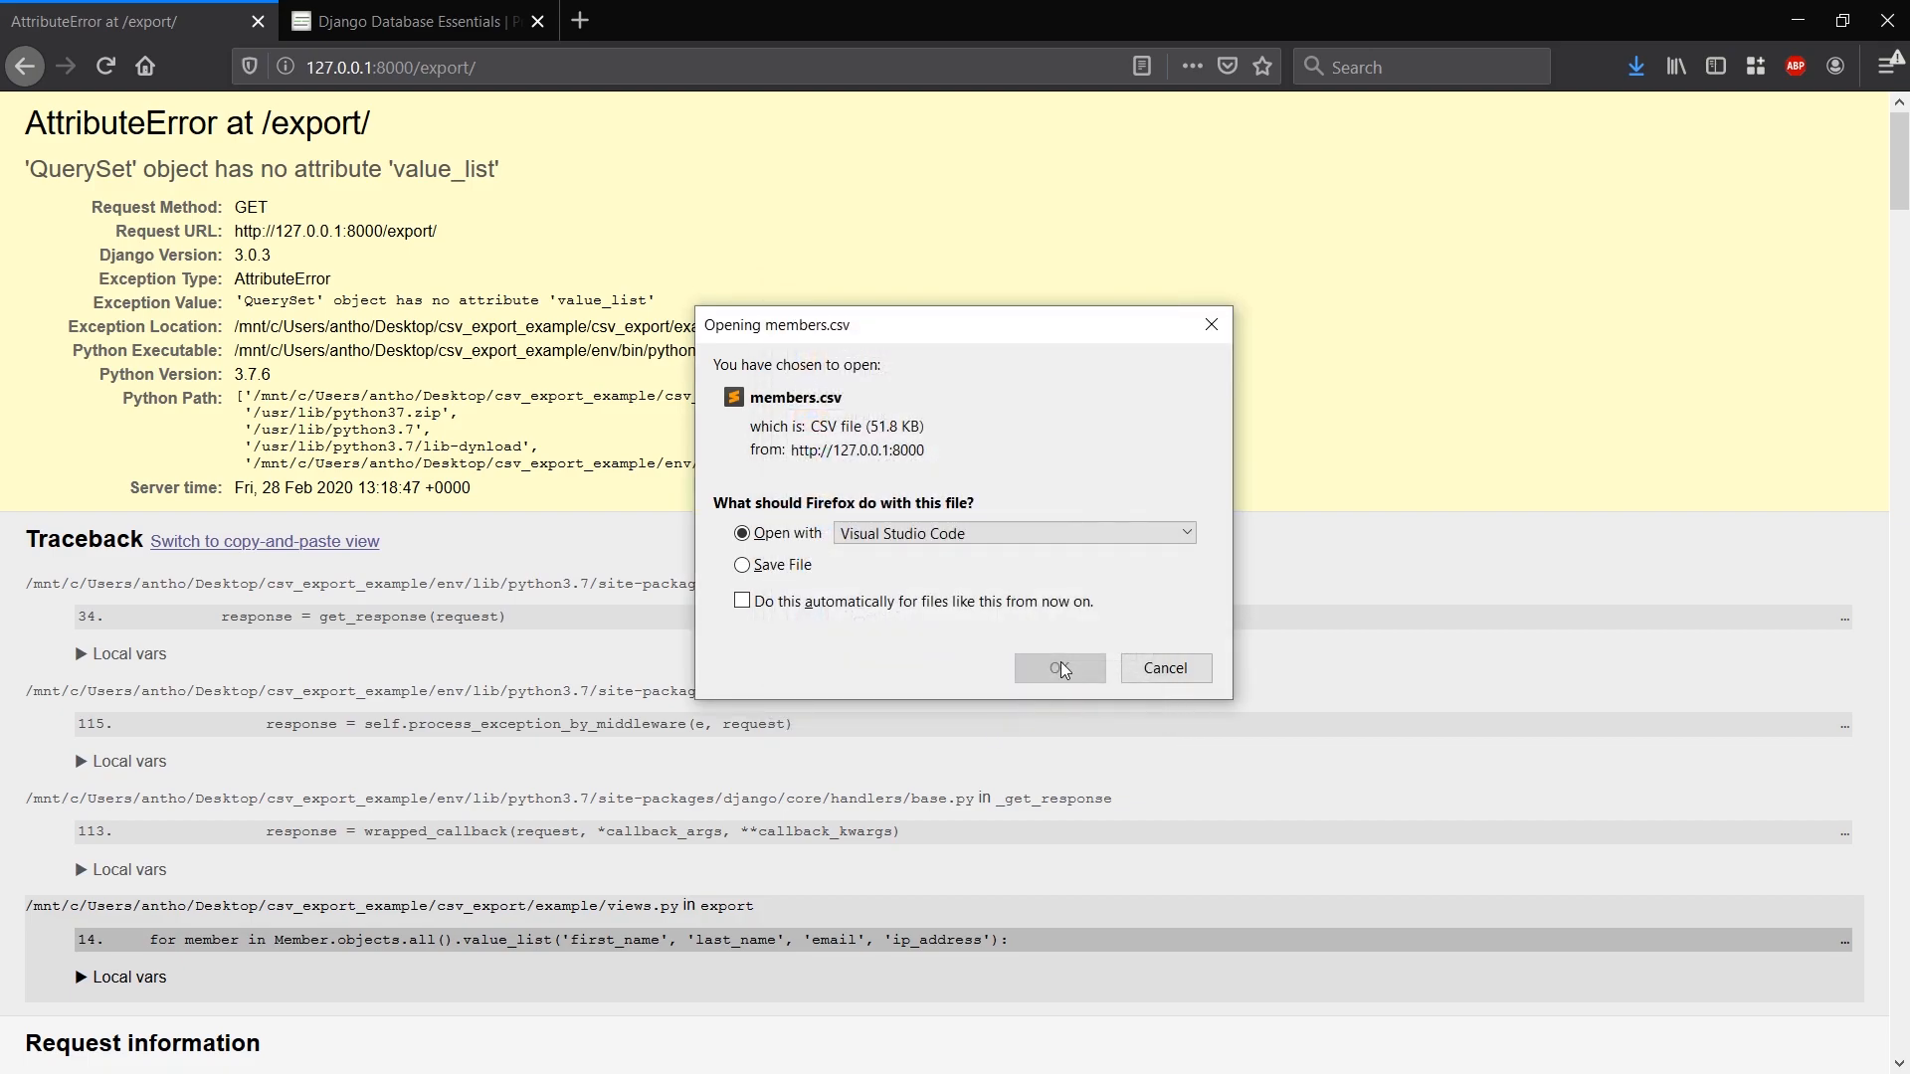
pyautogui.click(1056, 668)
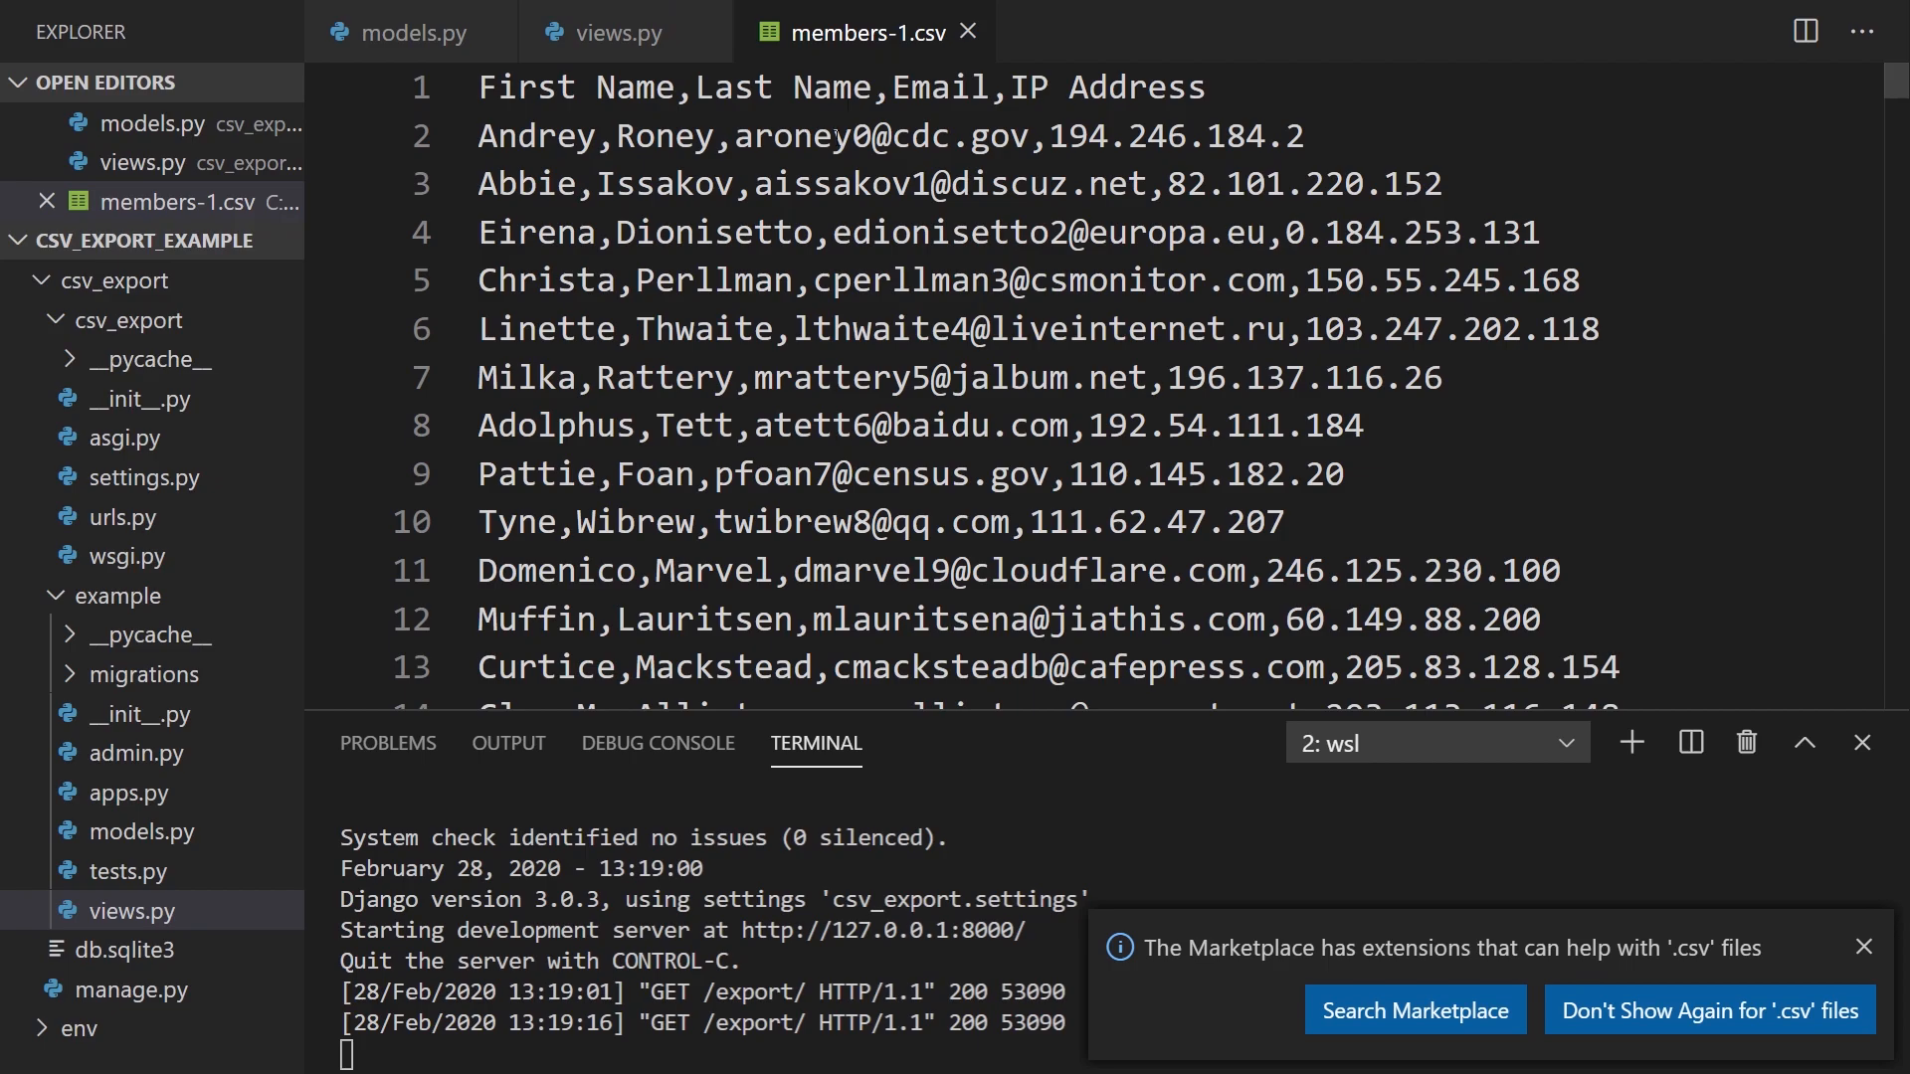
pyautogui.scroll(-3)
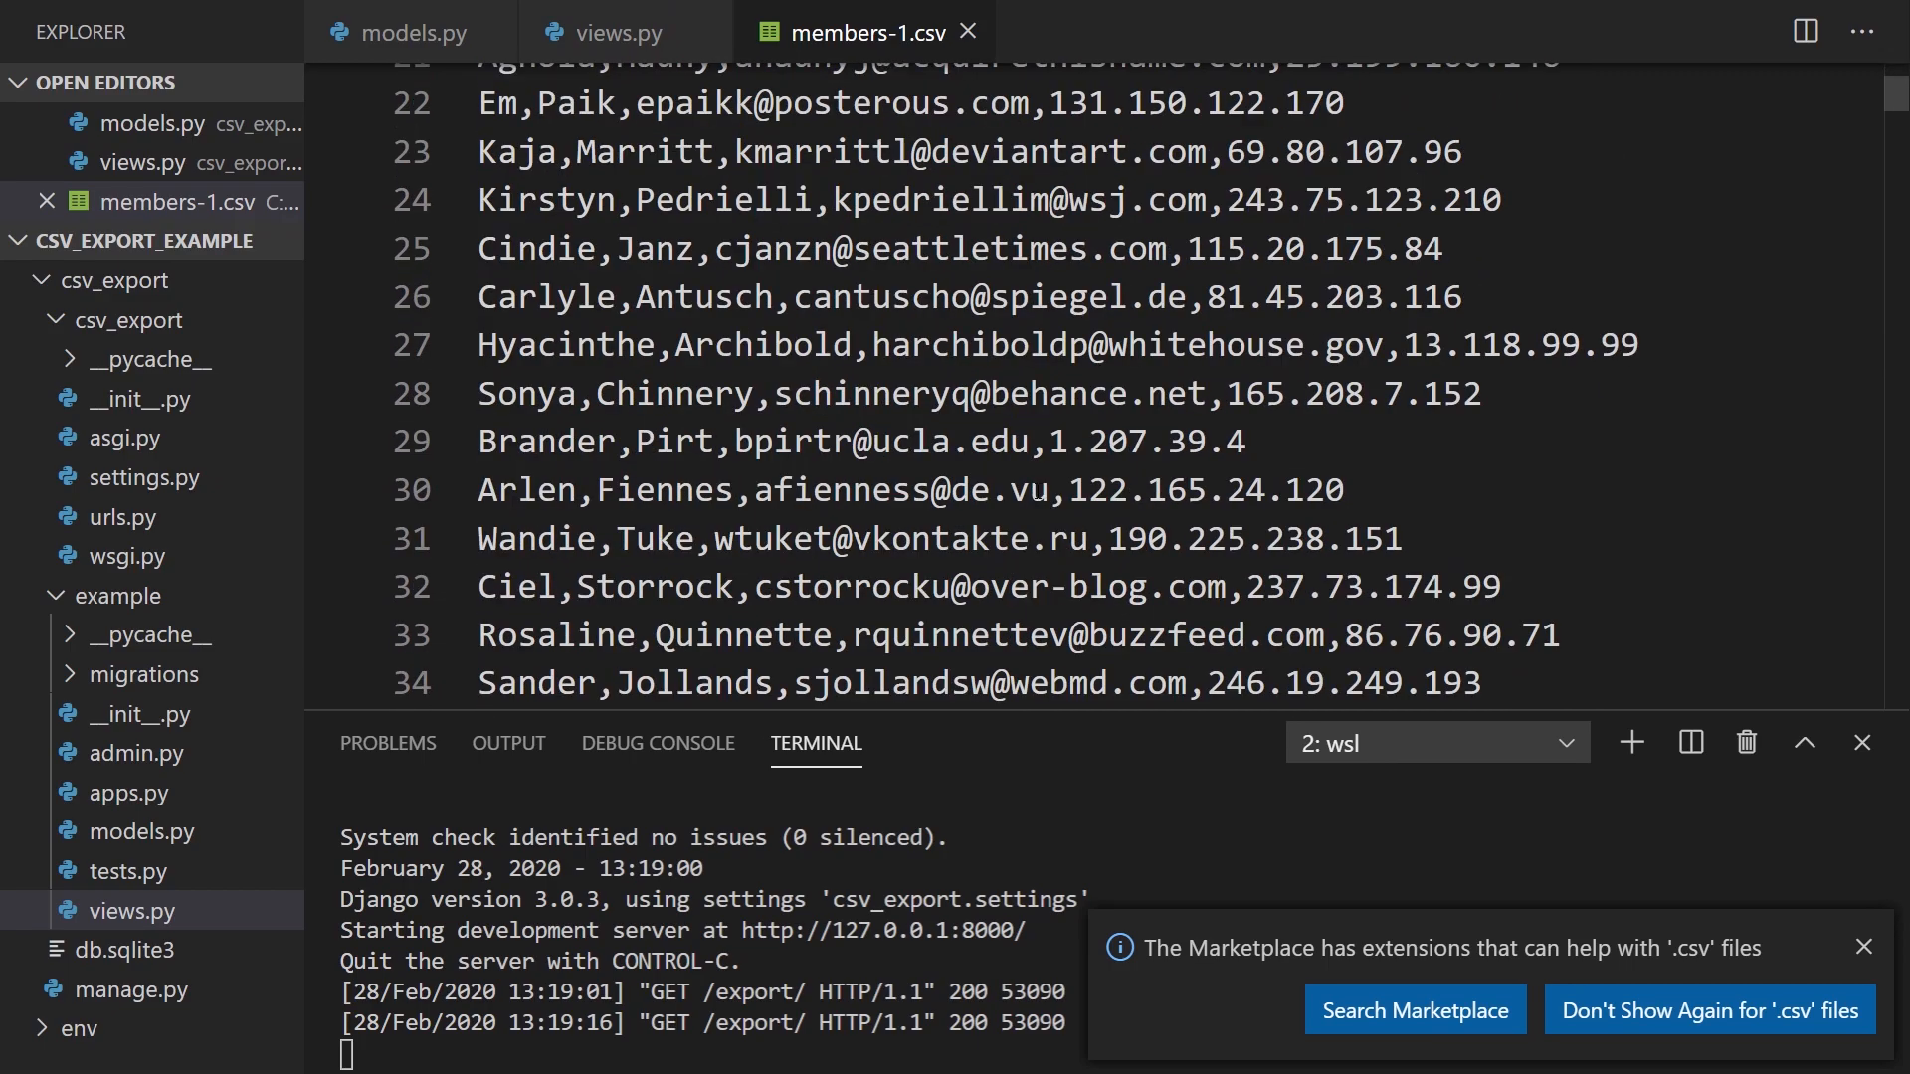
pyautogui.scroll(-3)
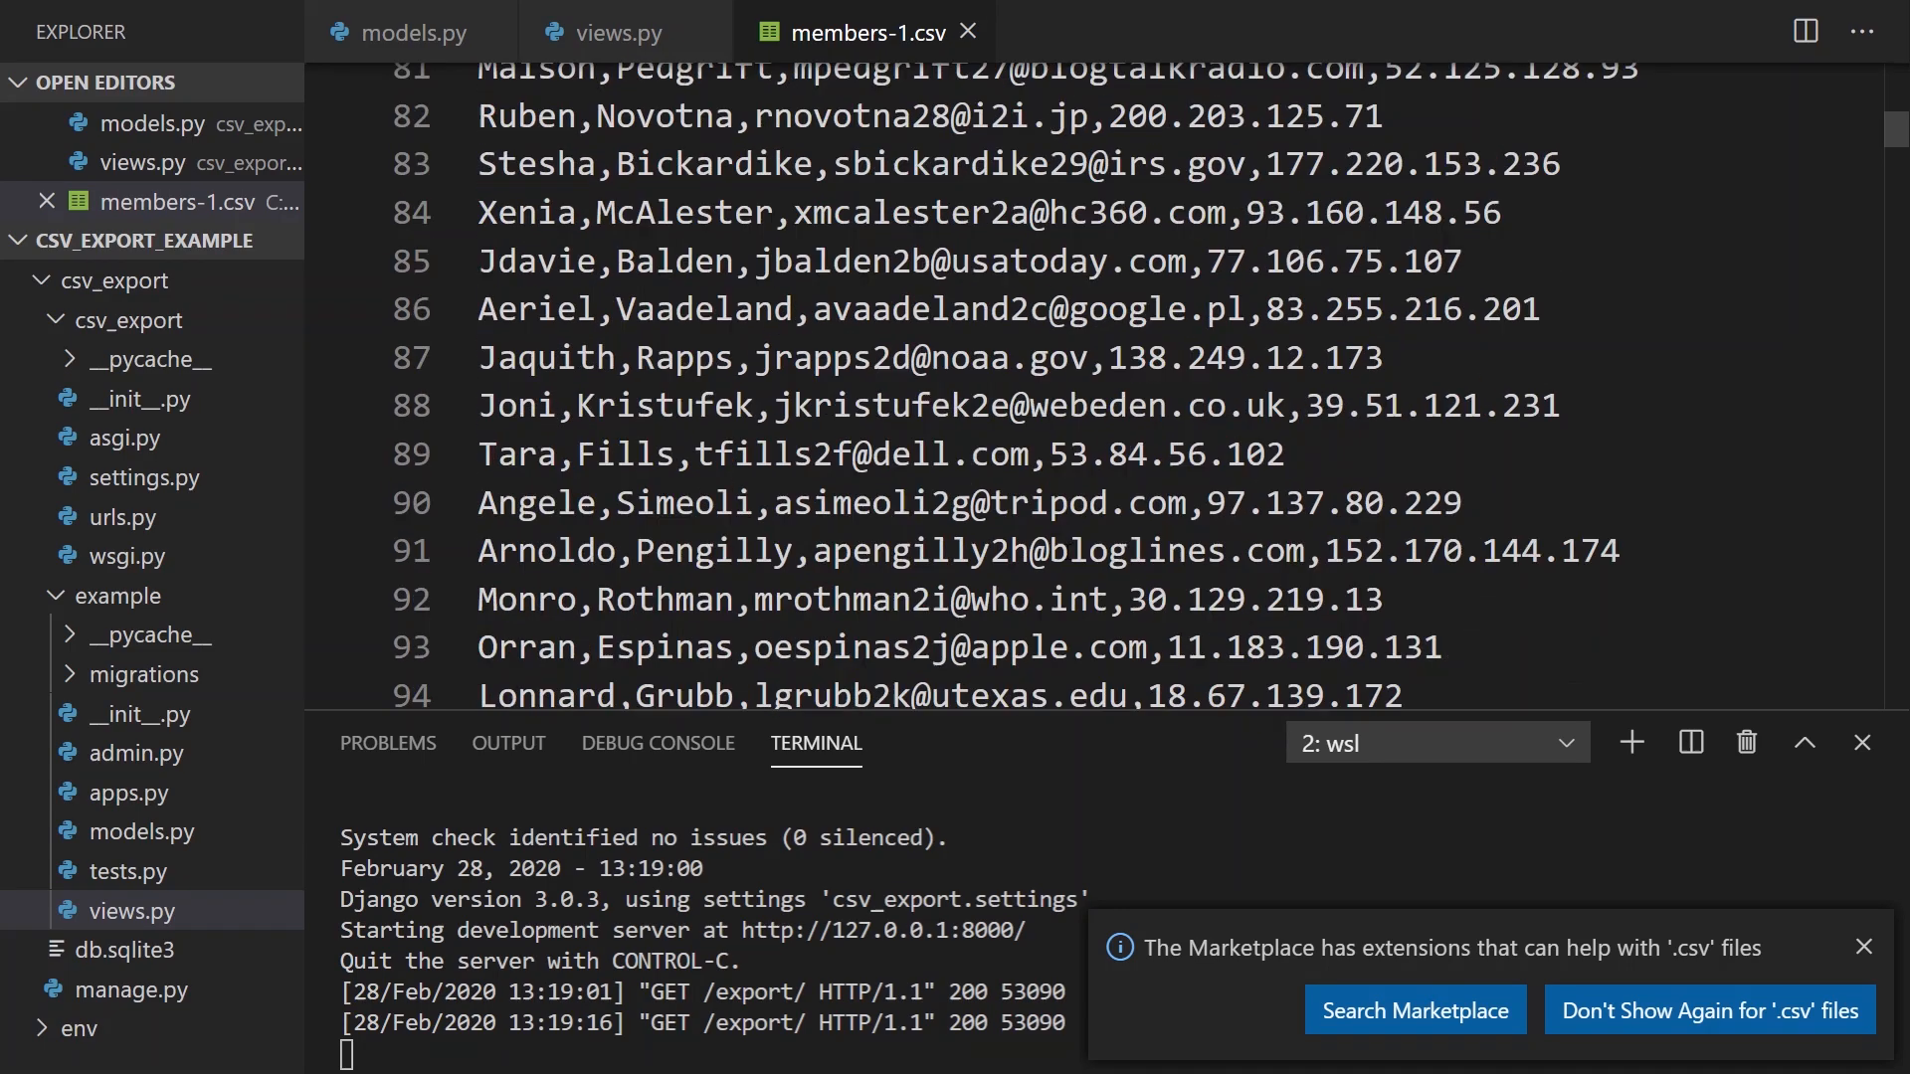
pyautogui.scroll(-3)
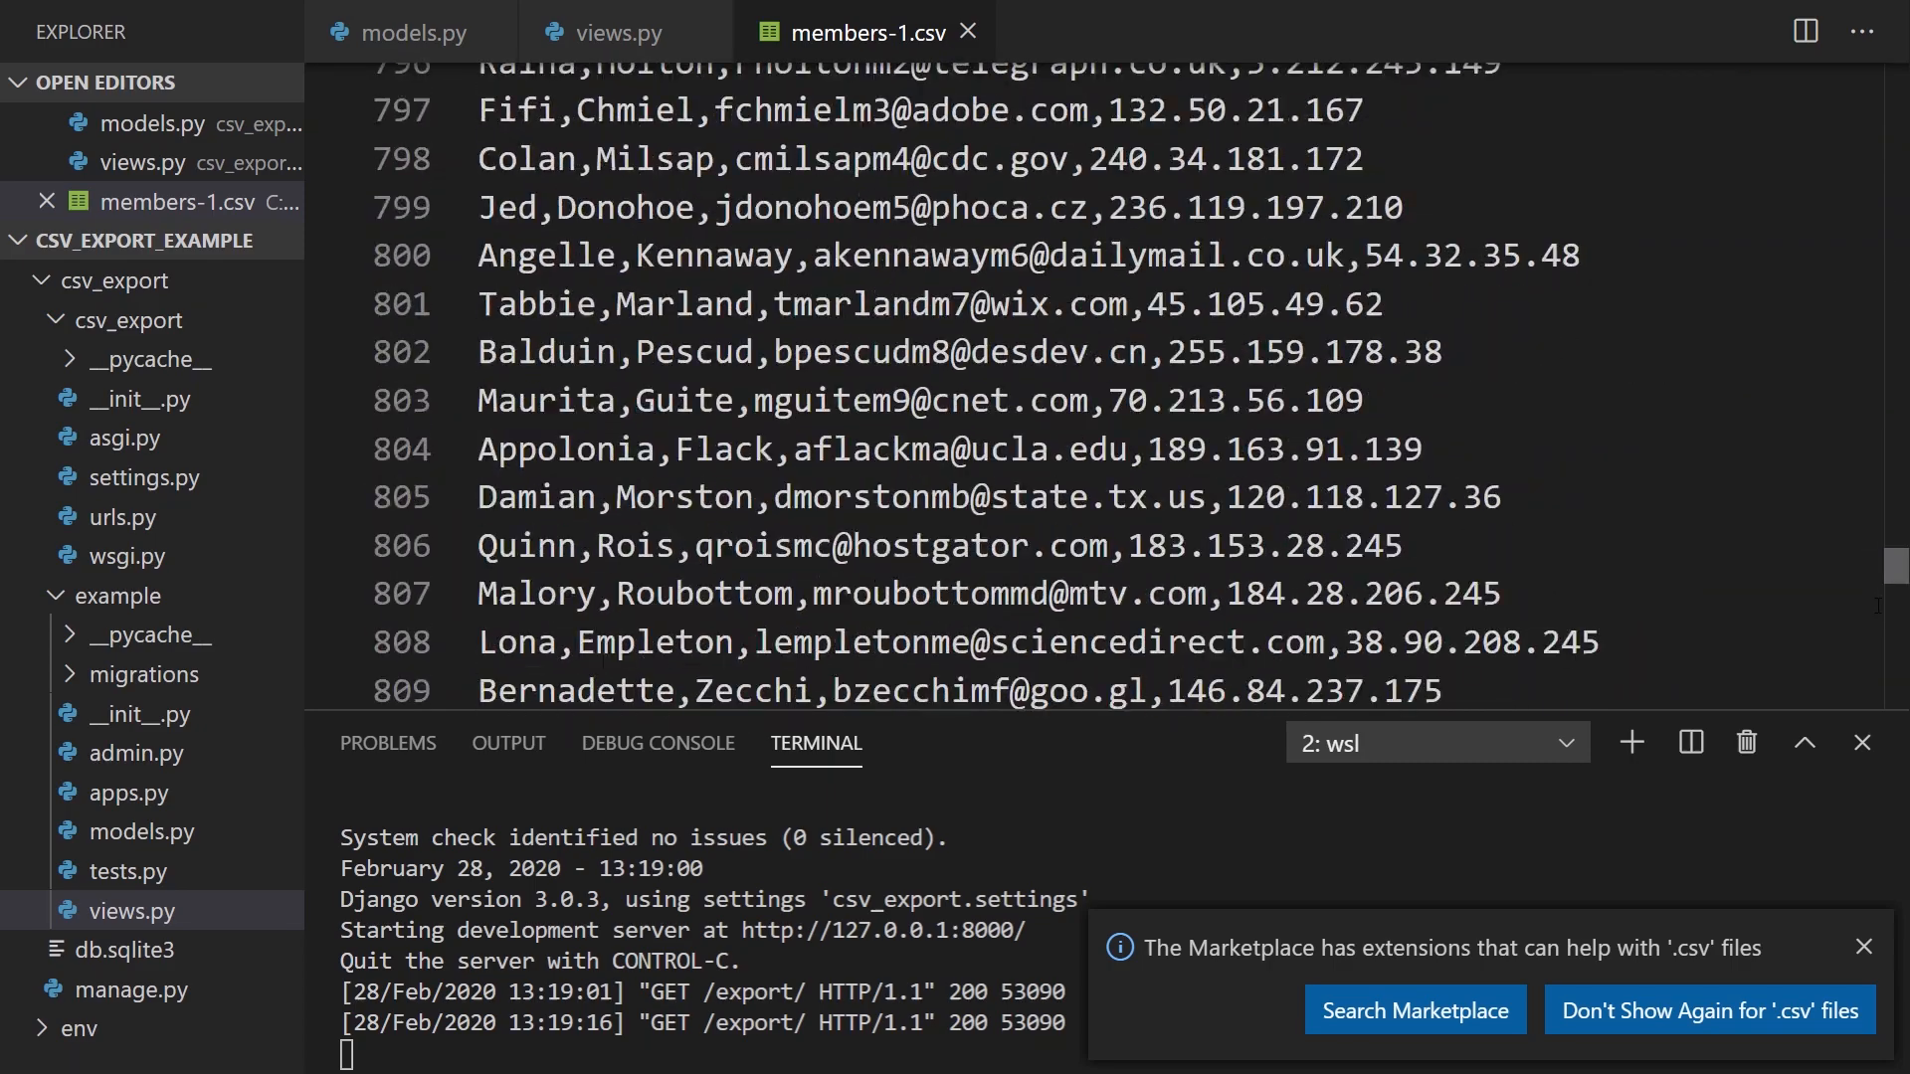
pyautogui.scroll(-3)
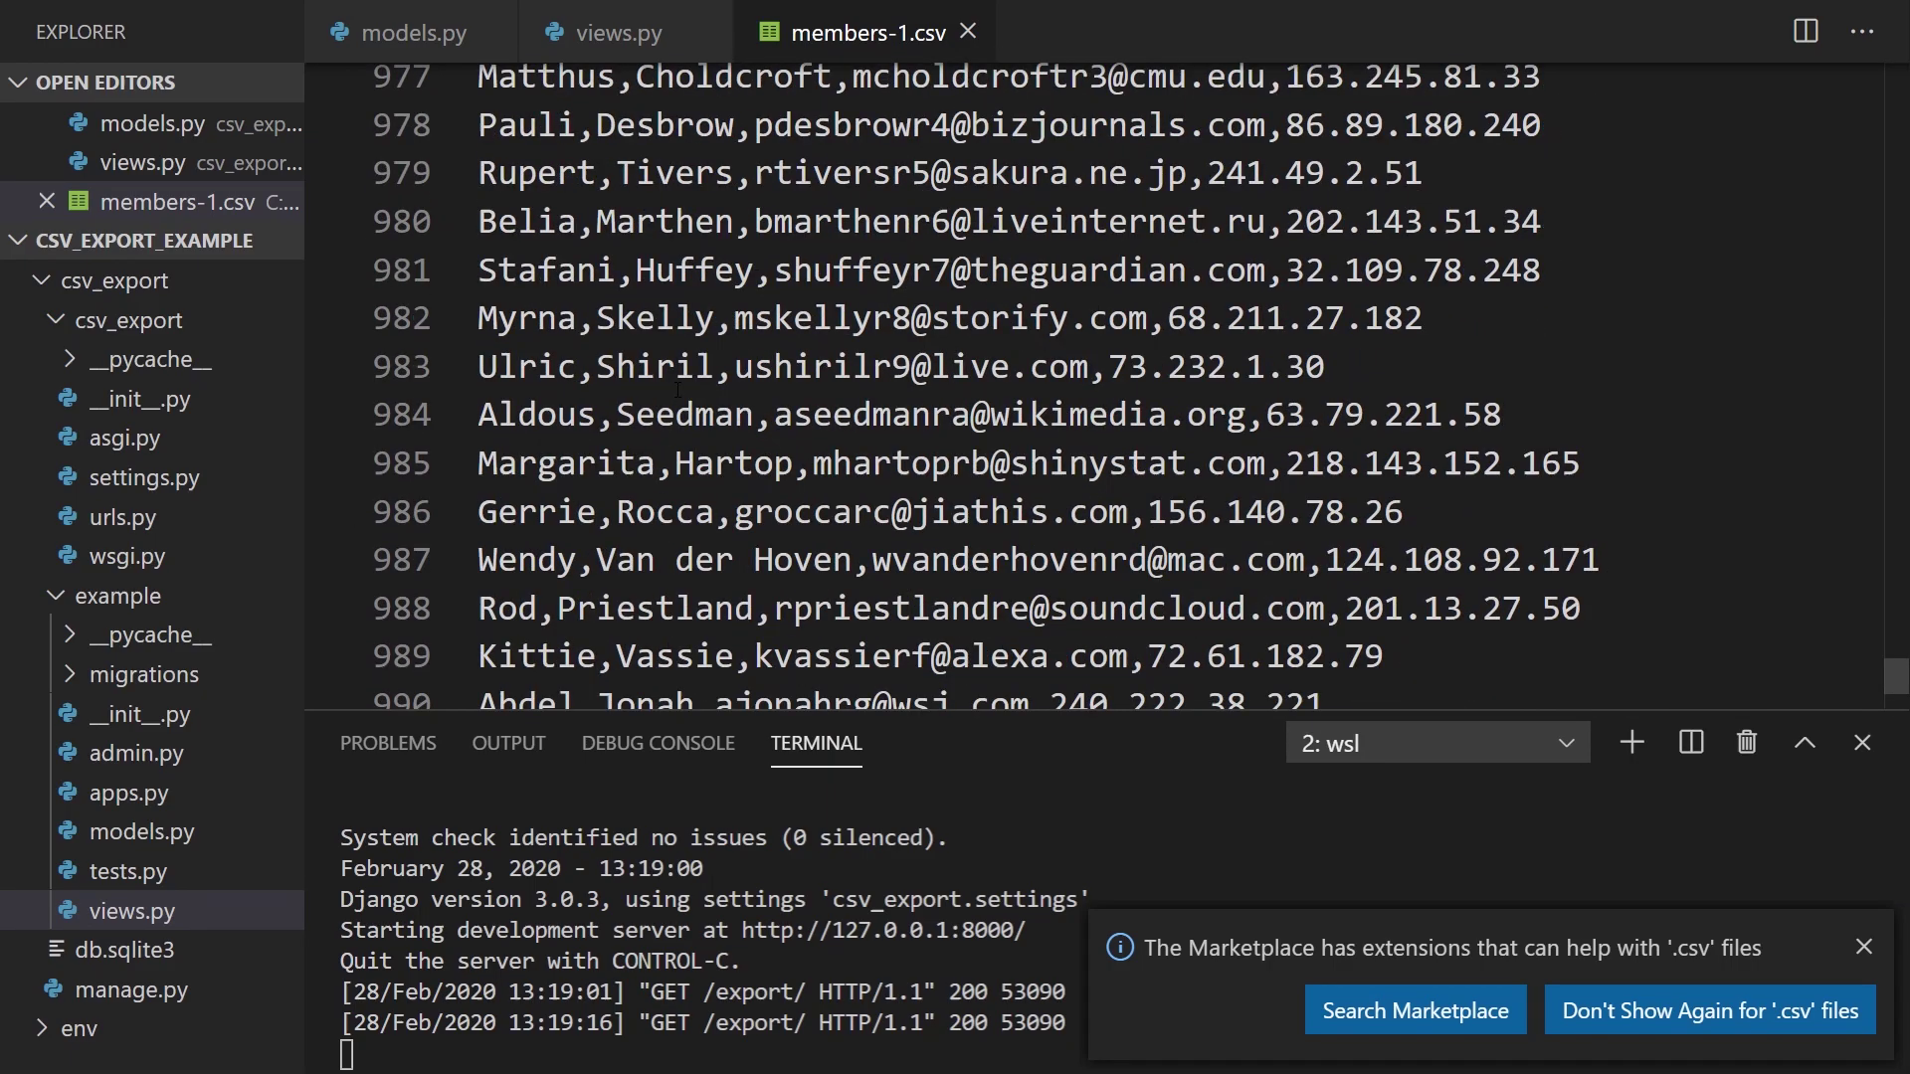
pyautogui.scroll(-3)
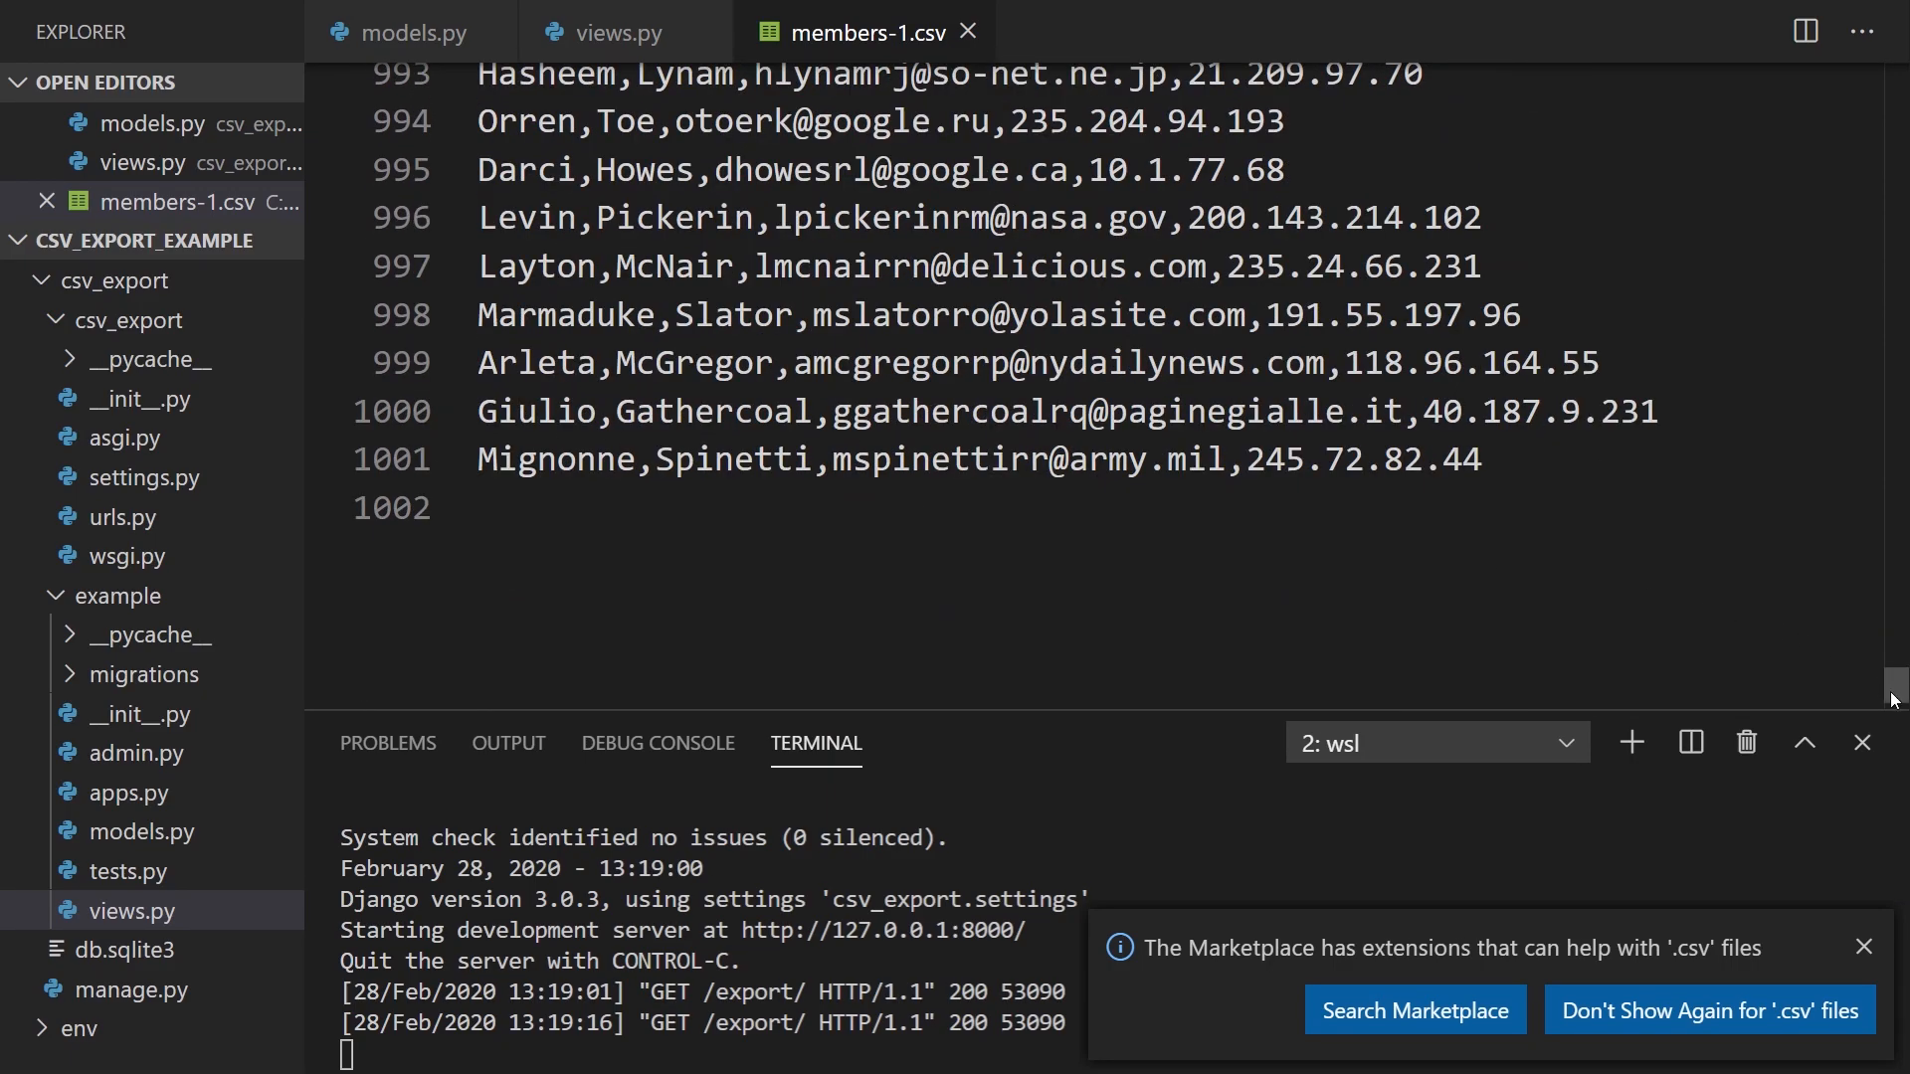
pyautogui.scroll(3)
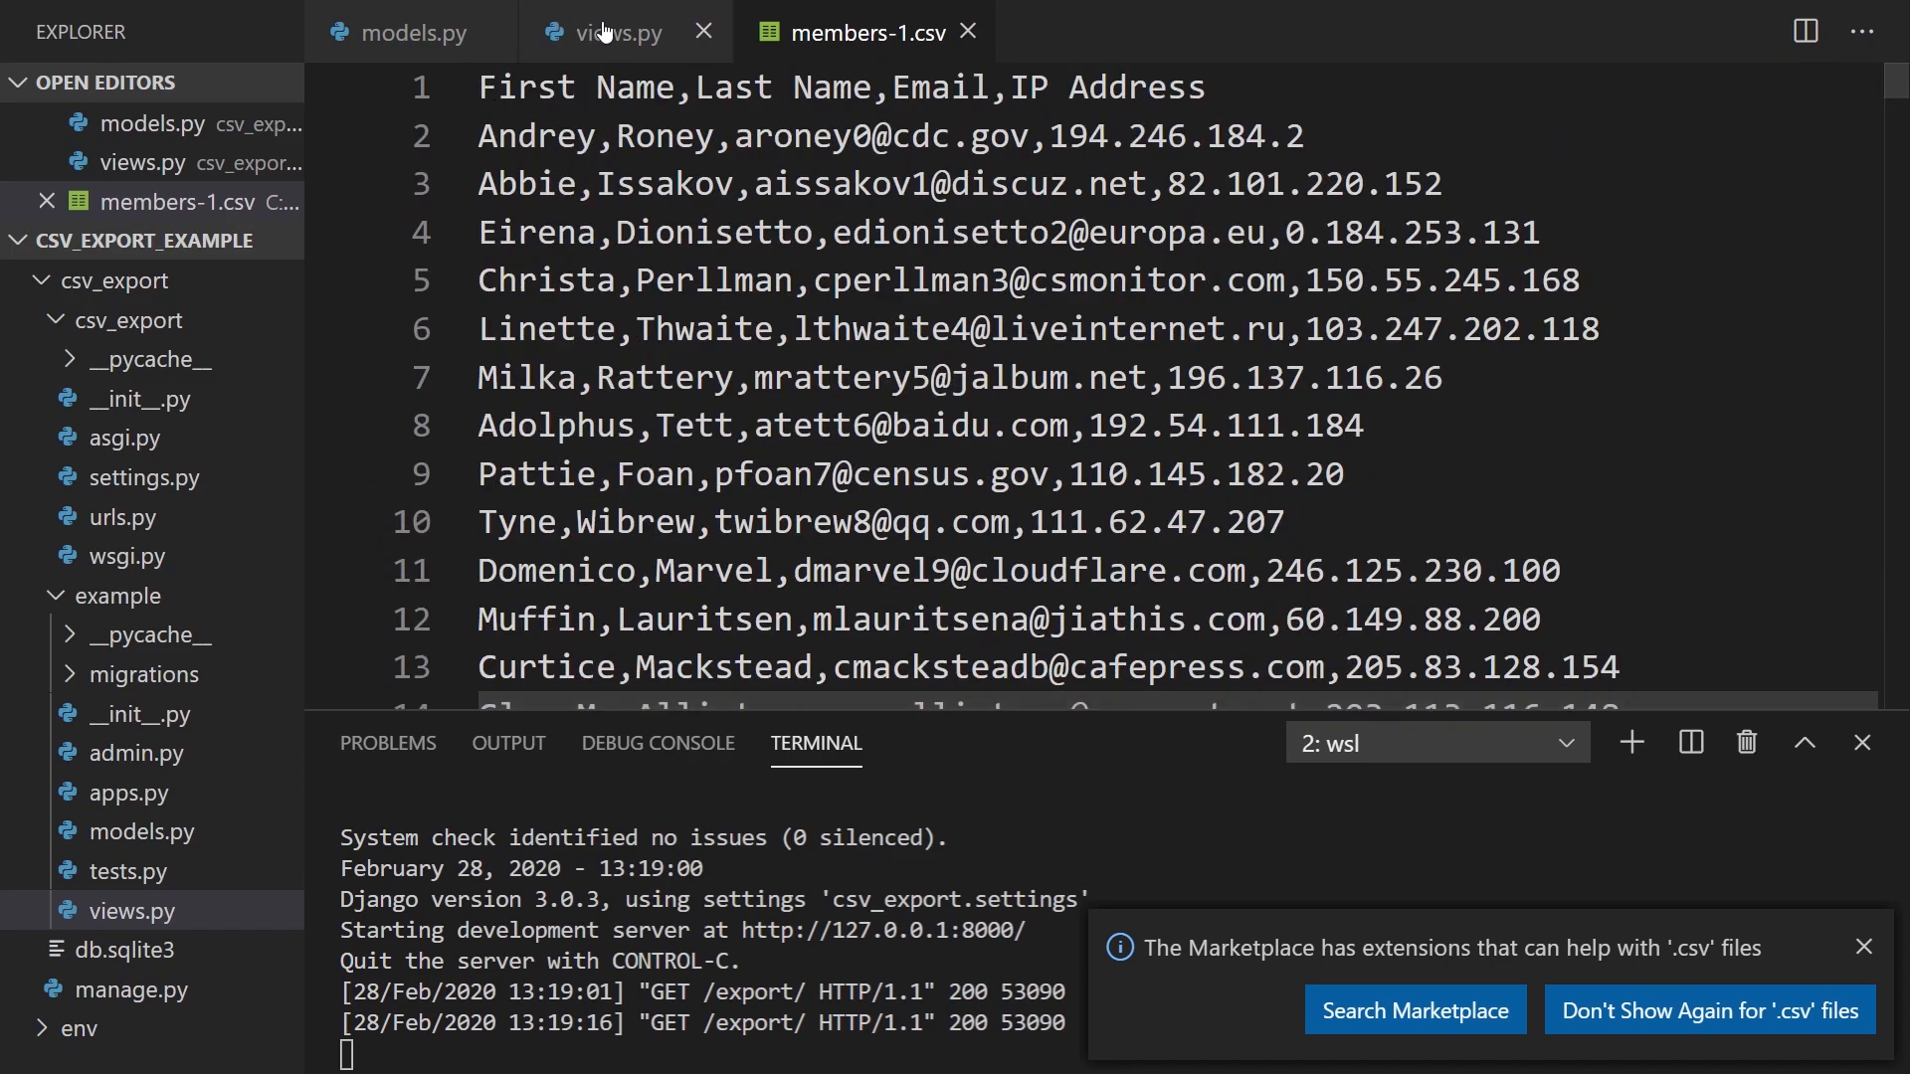
# Step: Review the finished export view with values_list and return response in views.py
pyautogui.click(612, 32)
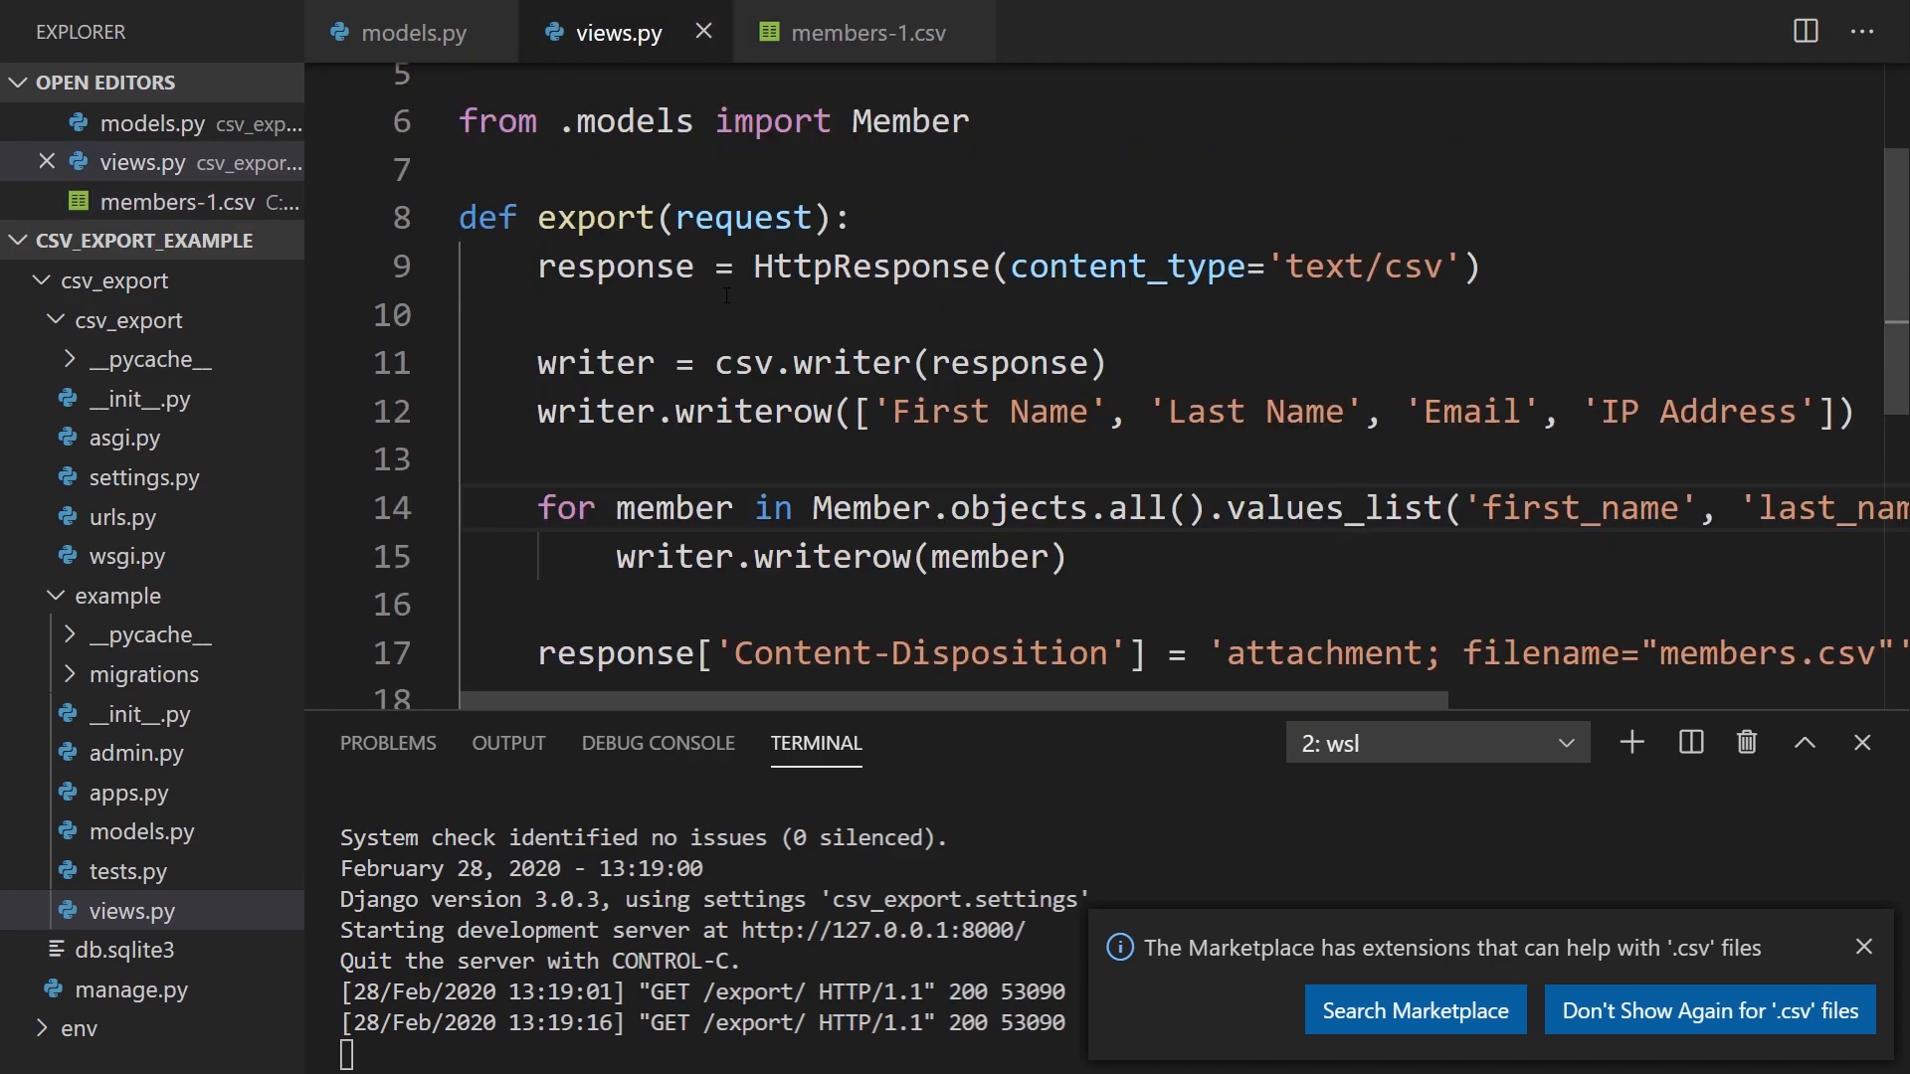
pyautogui.scroll(-3)
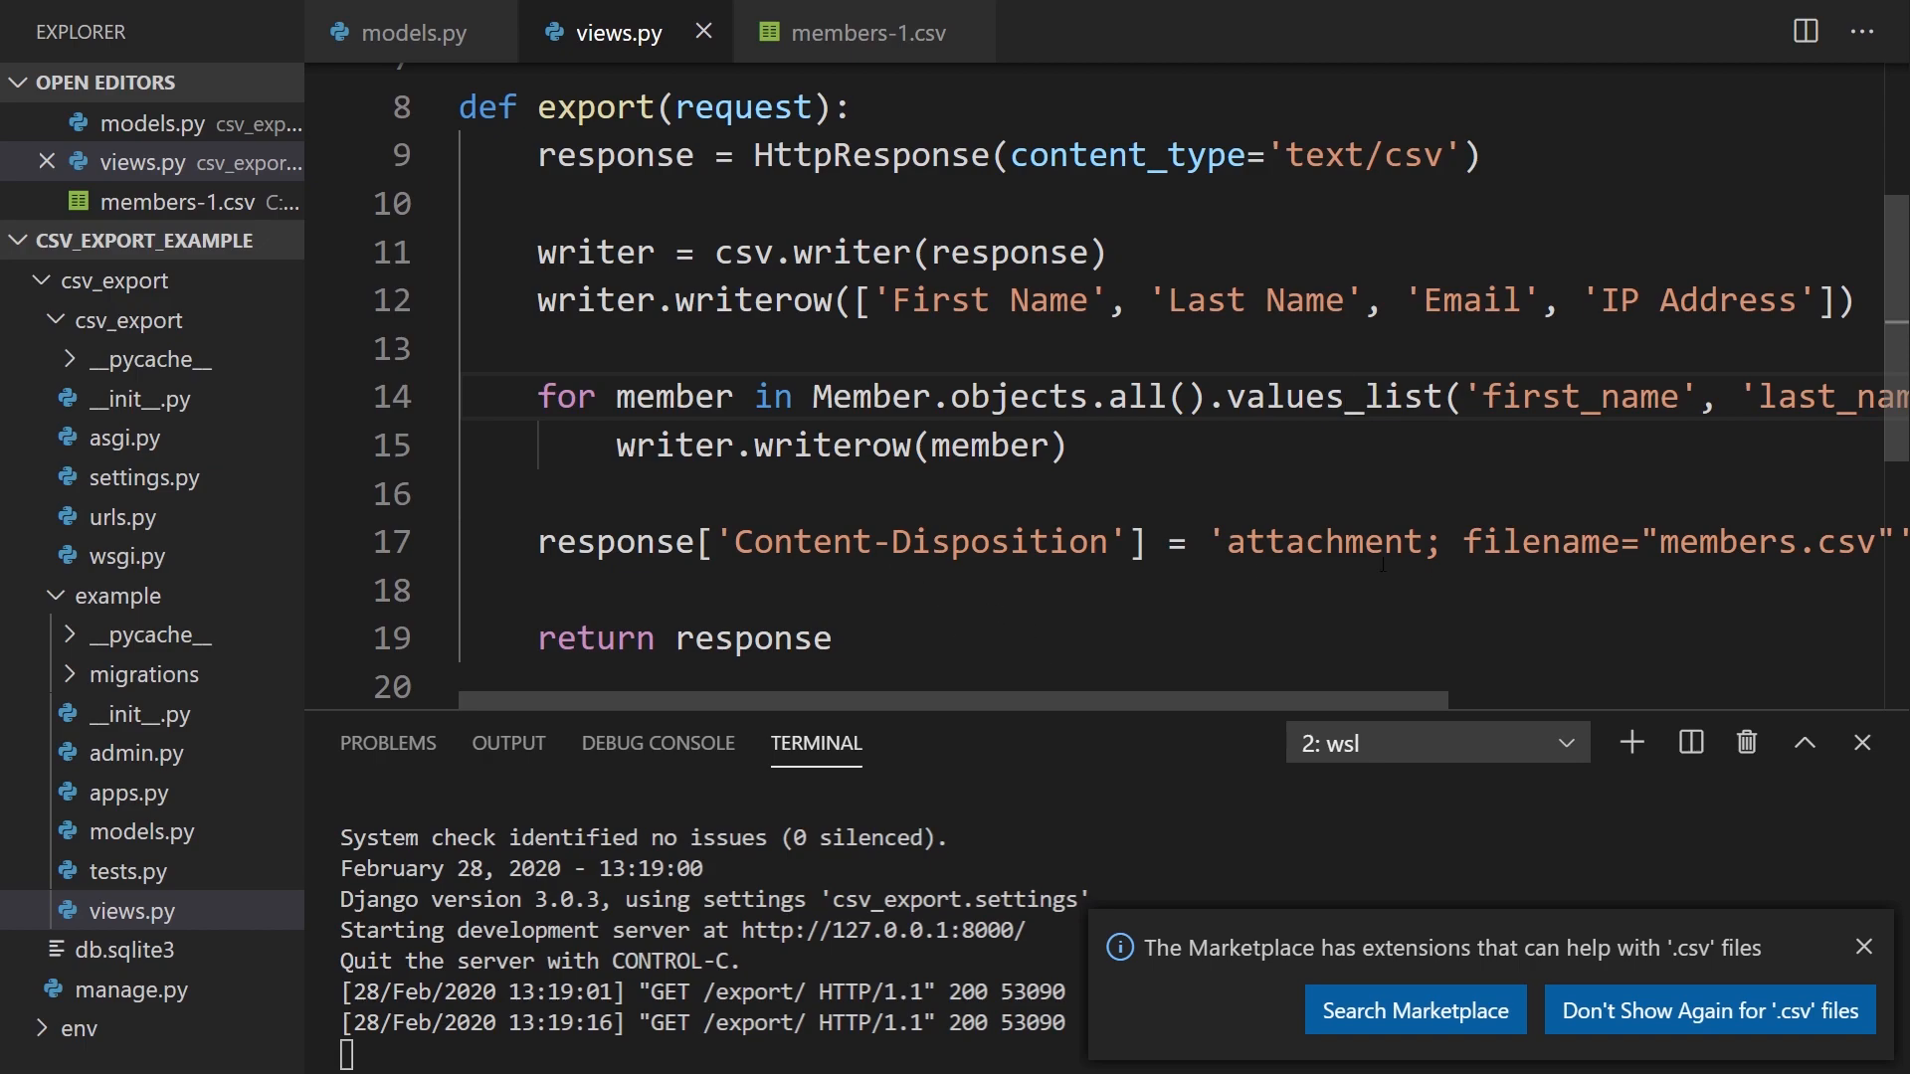
pyautogui.click(1862, 947)
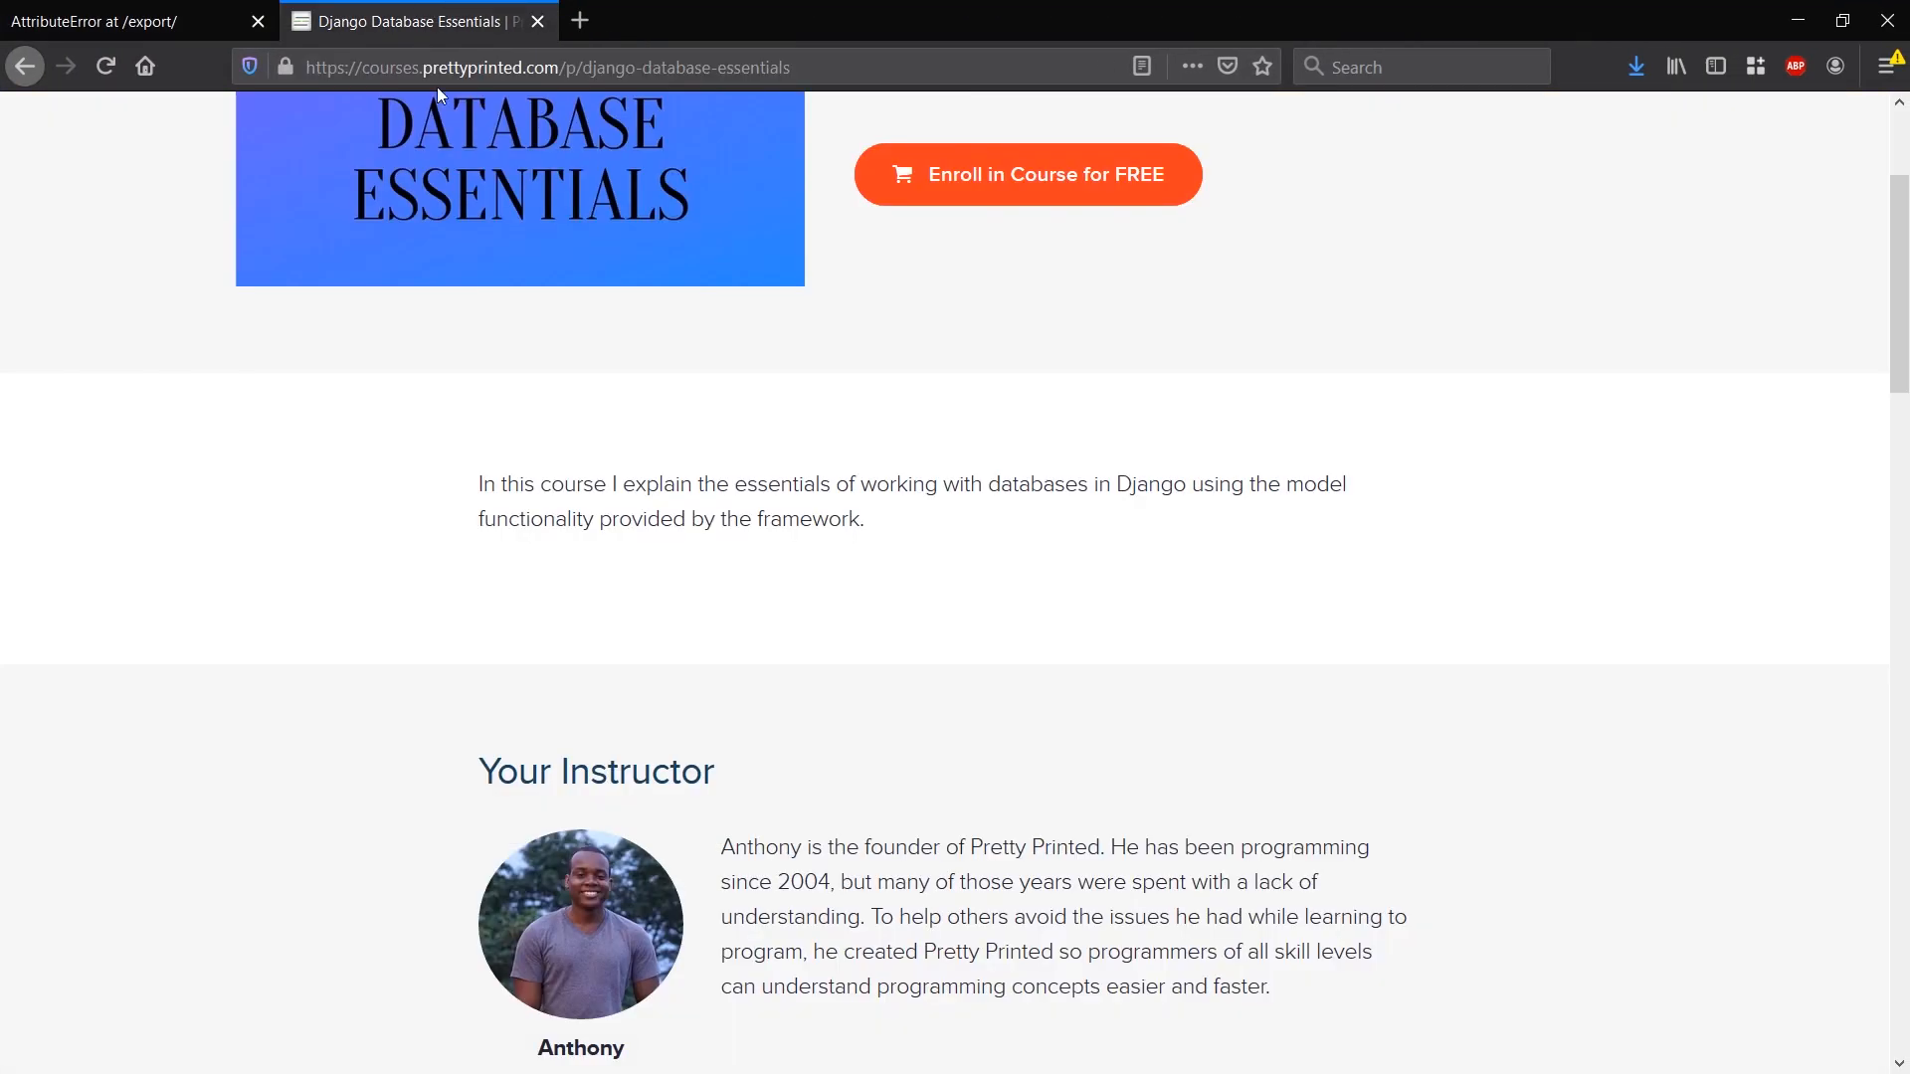
pyautogui.moveTo(734, 310)
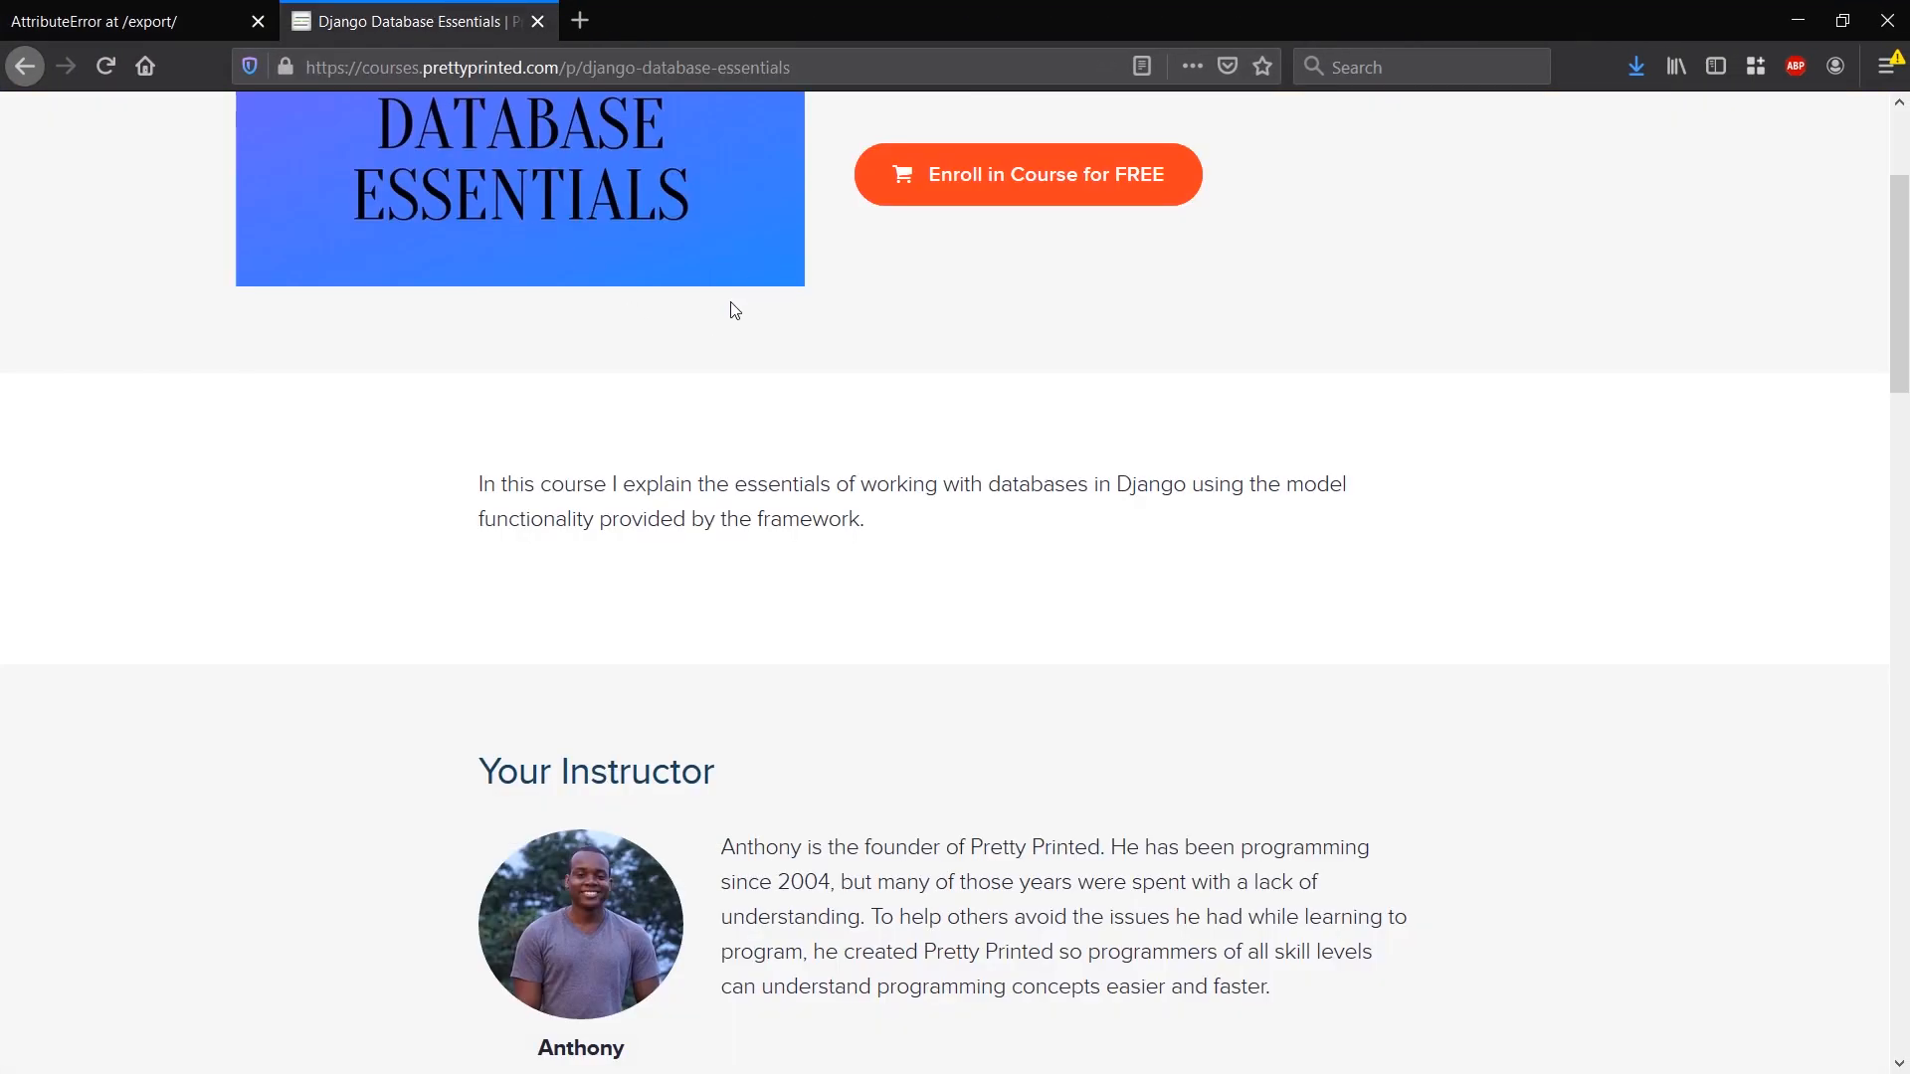
pyautogui.moveTo(742, 320)
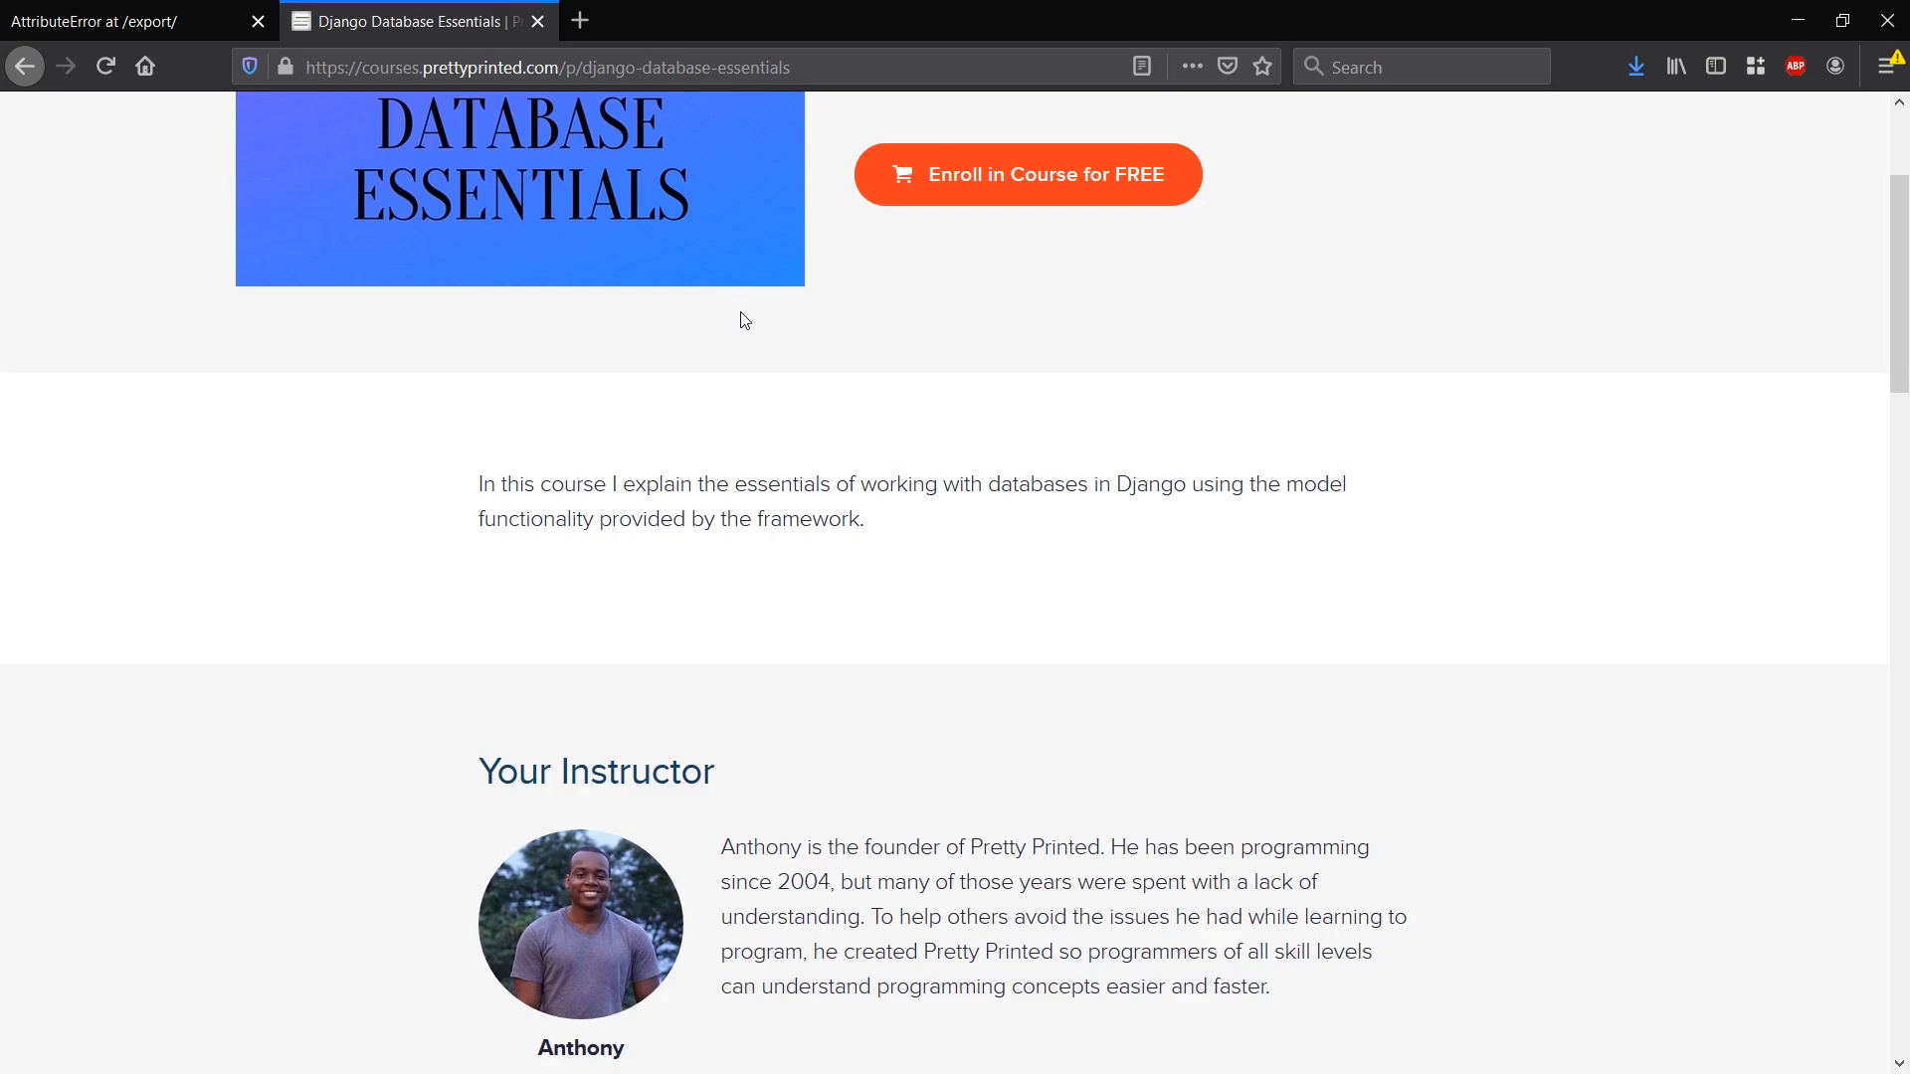
pyautogui.moveTo(1022, 631)
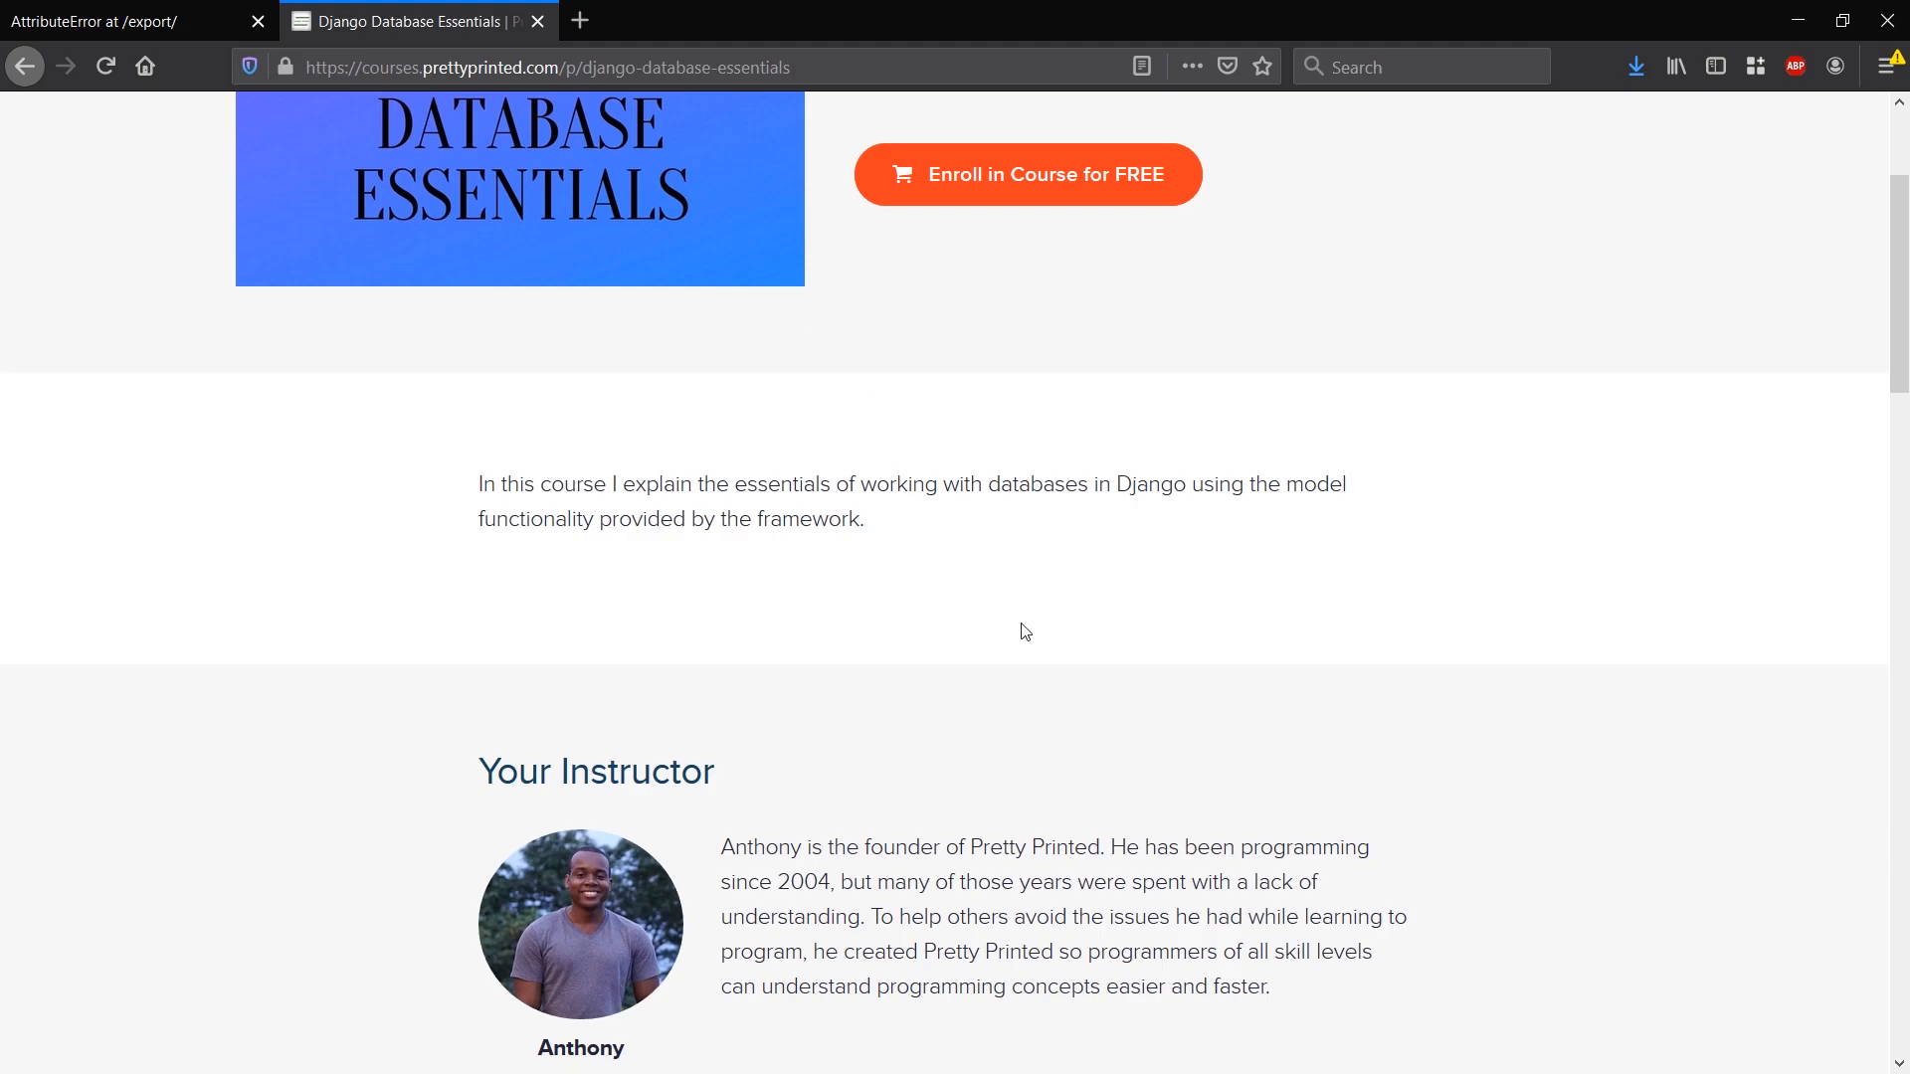
# Step: Scroll the Django Database Essentials course page down to its lesson list
pyautogui.scroll(-3)
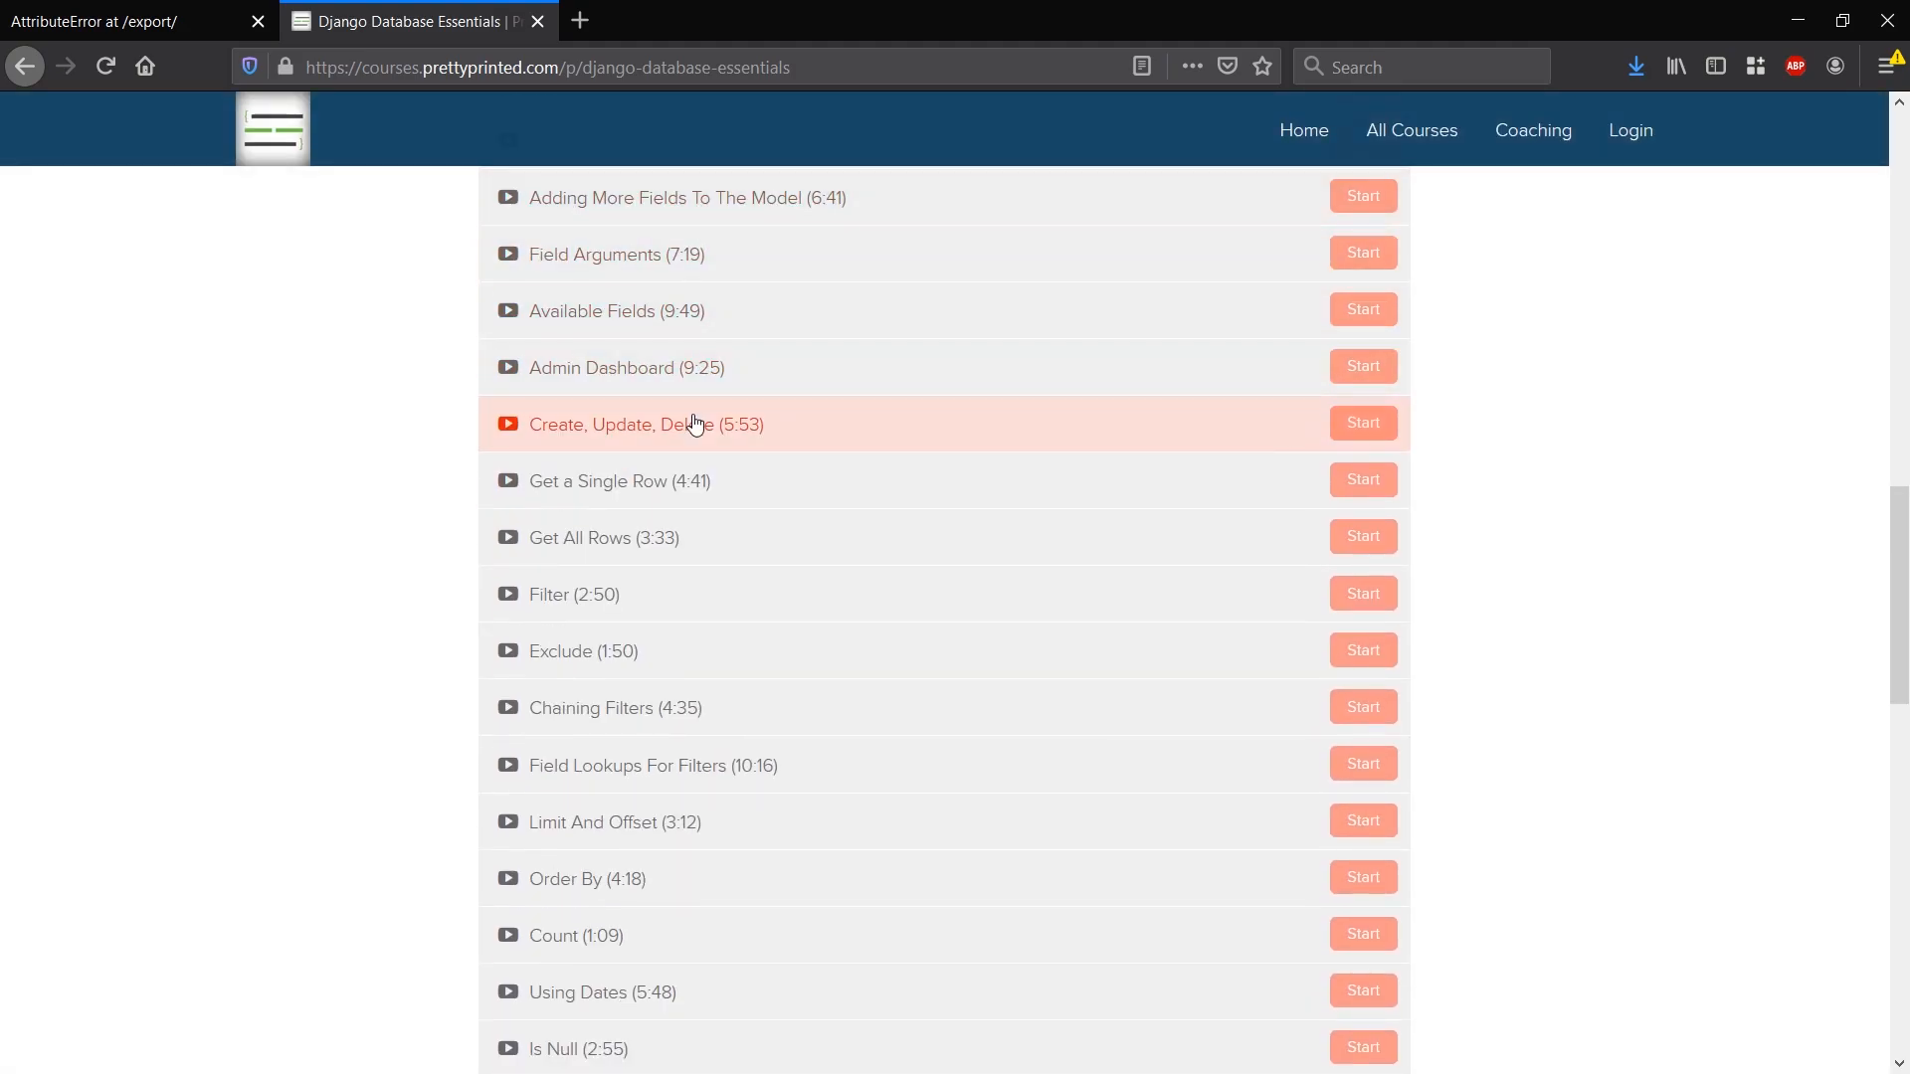
pyautogui.moveTo(447, 638)
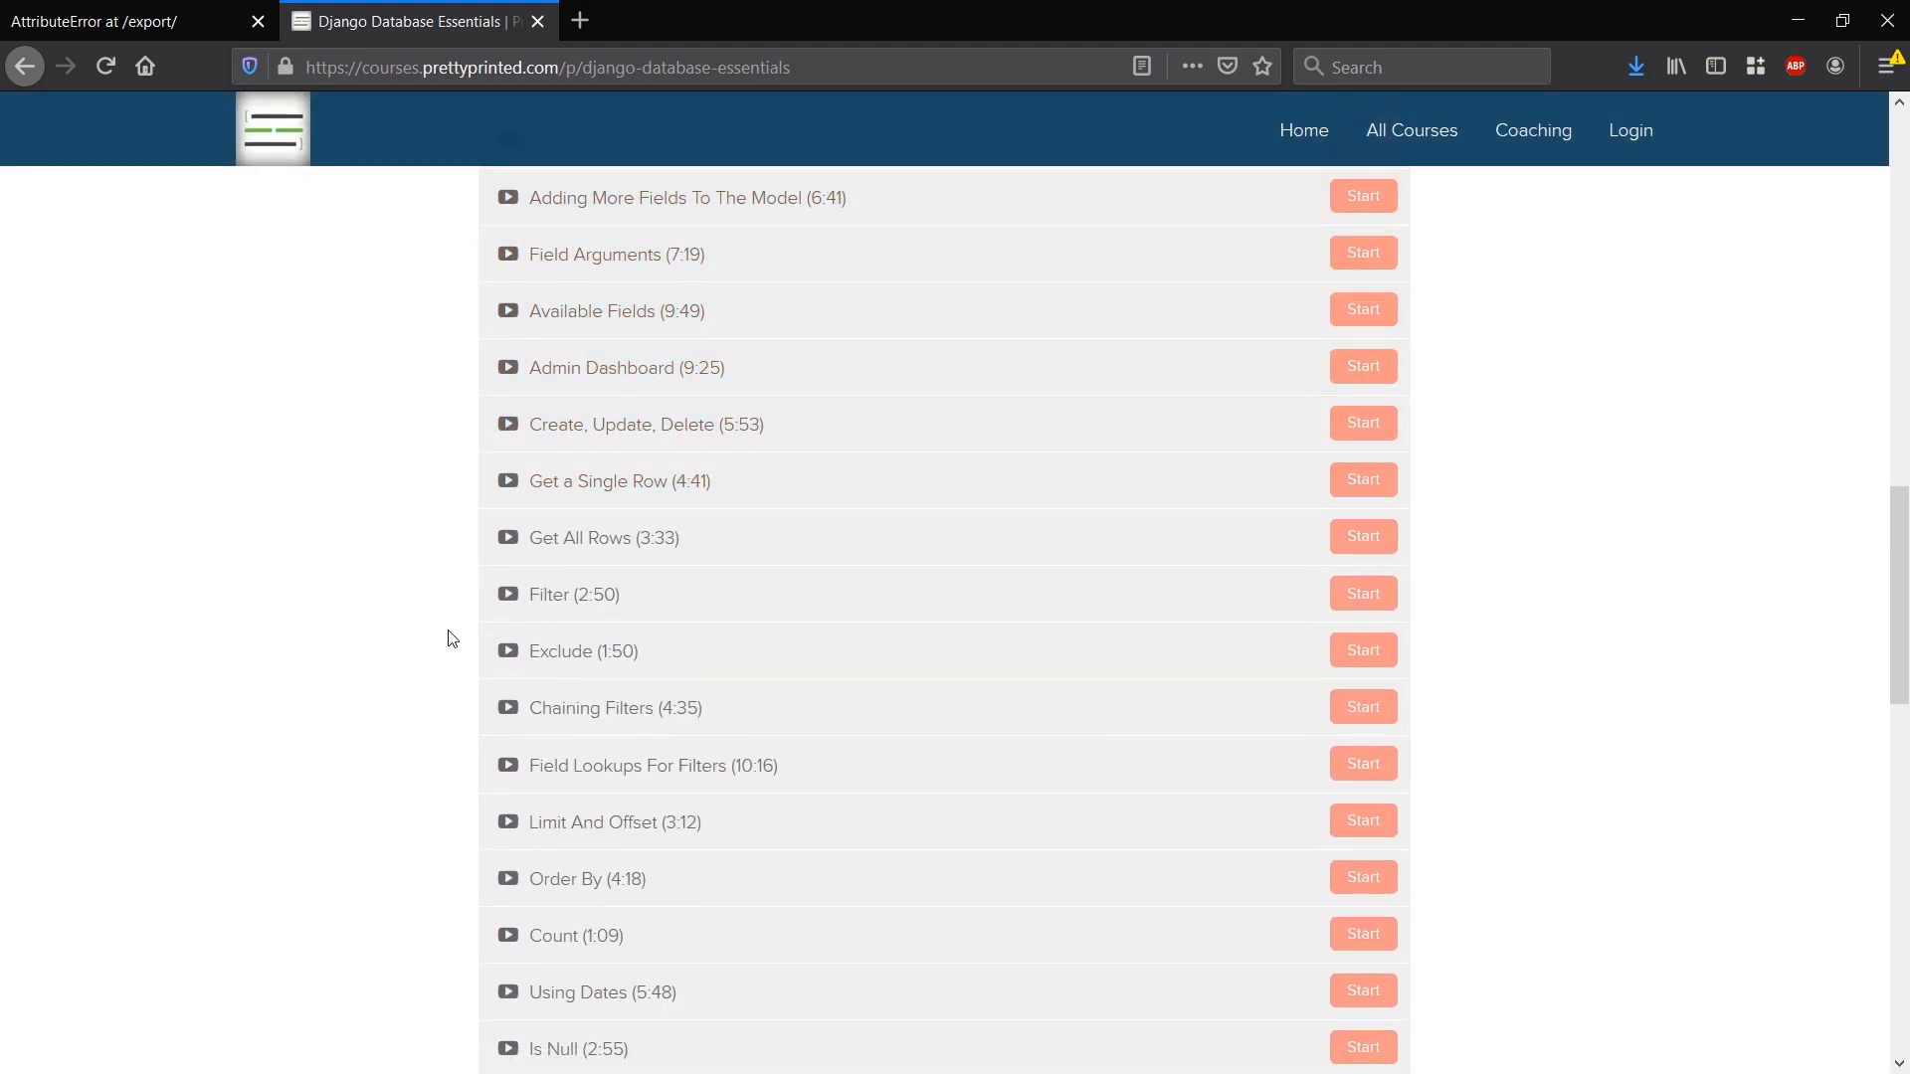